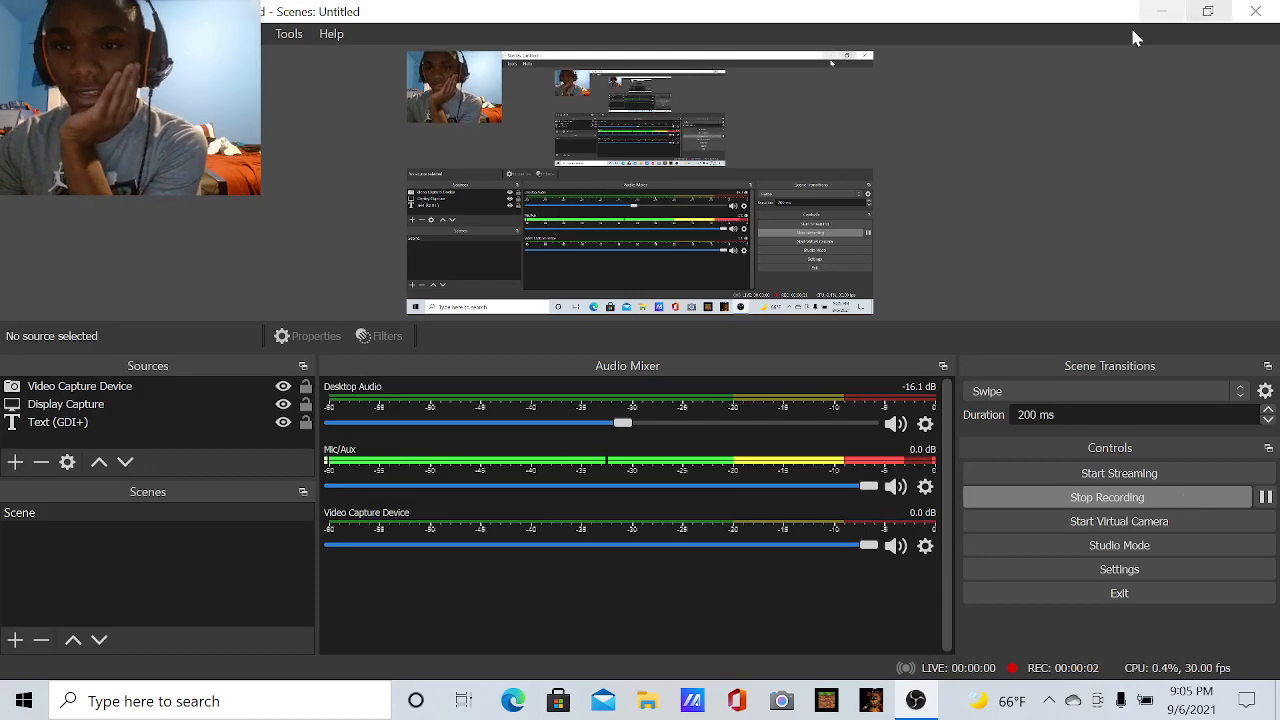
# Bring the Five Nights at Freddy's window forward, maximize it, and minimize OBS Studio
pyautogui.click(871, 700)
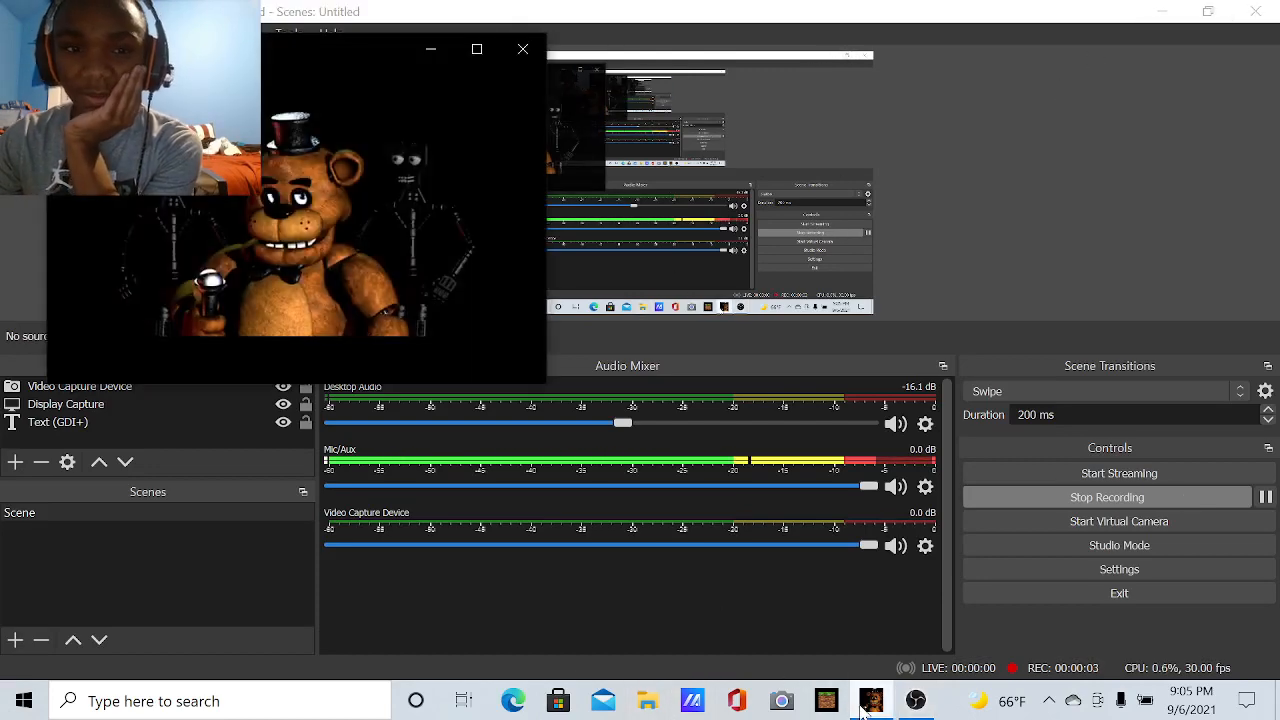
pyautogui.click(477, 49)
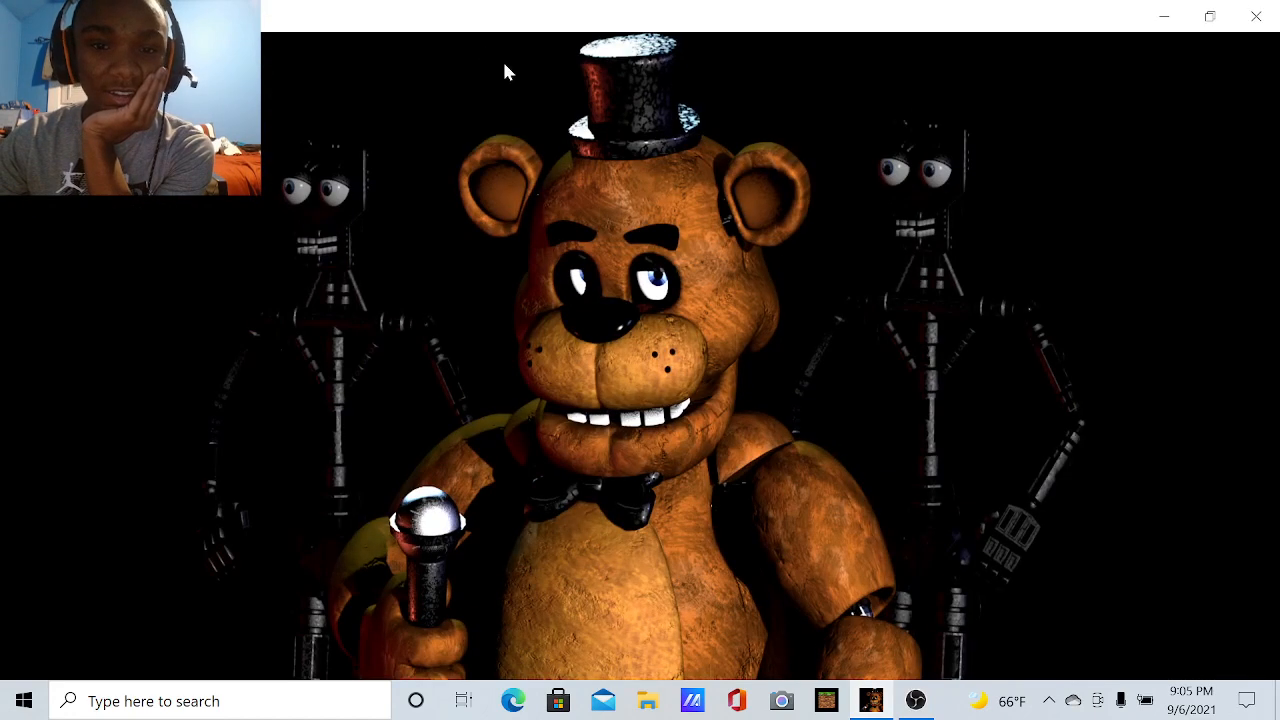
pyautogui.click(1163, 16)
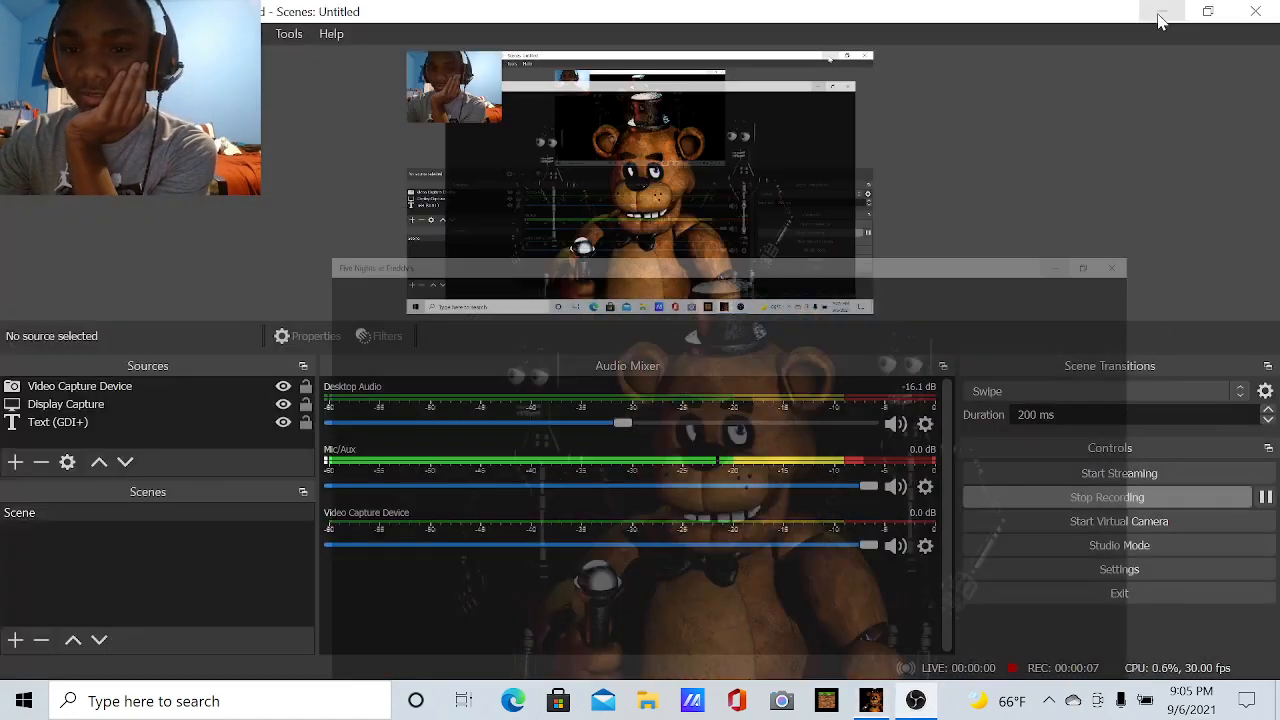
pyautogui.click(1161, 11)
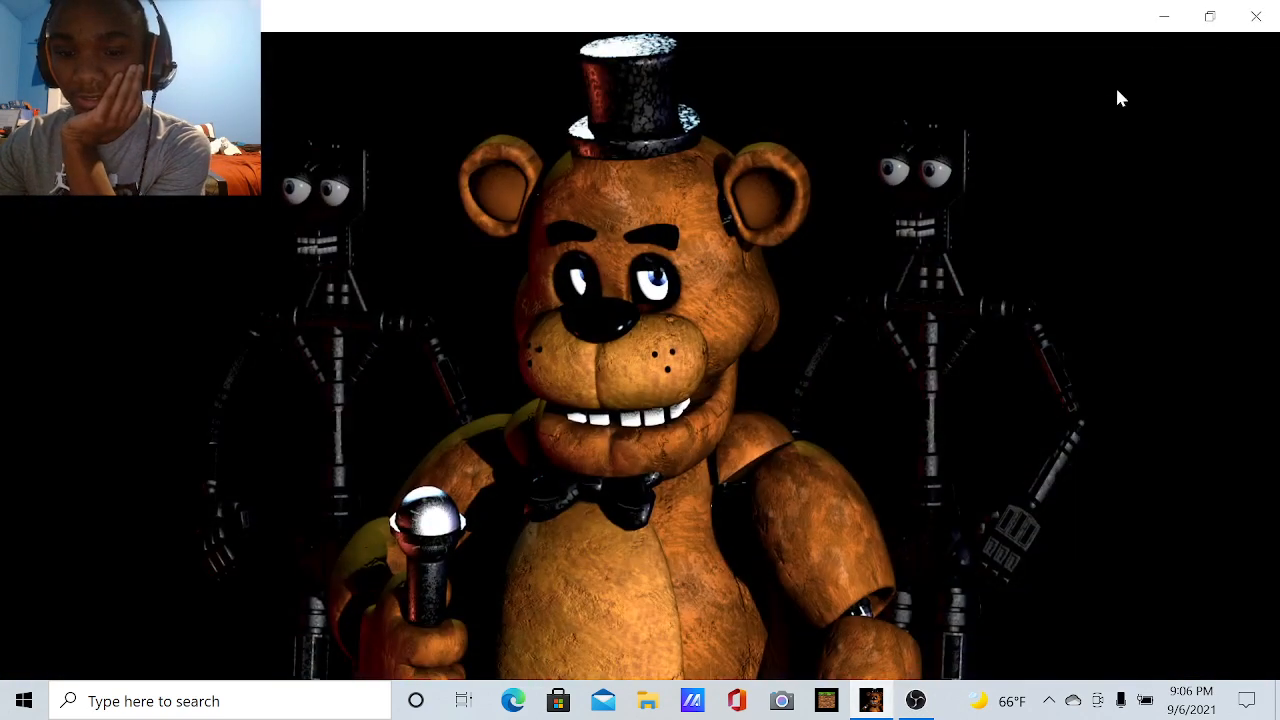
pyautogui.moveTo(800, 548)
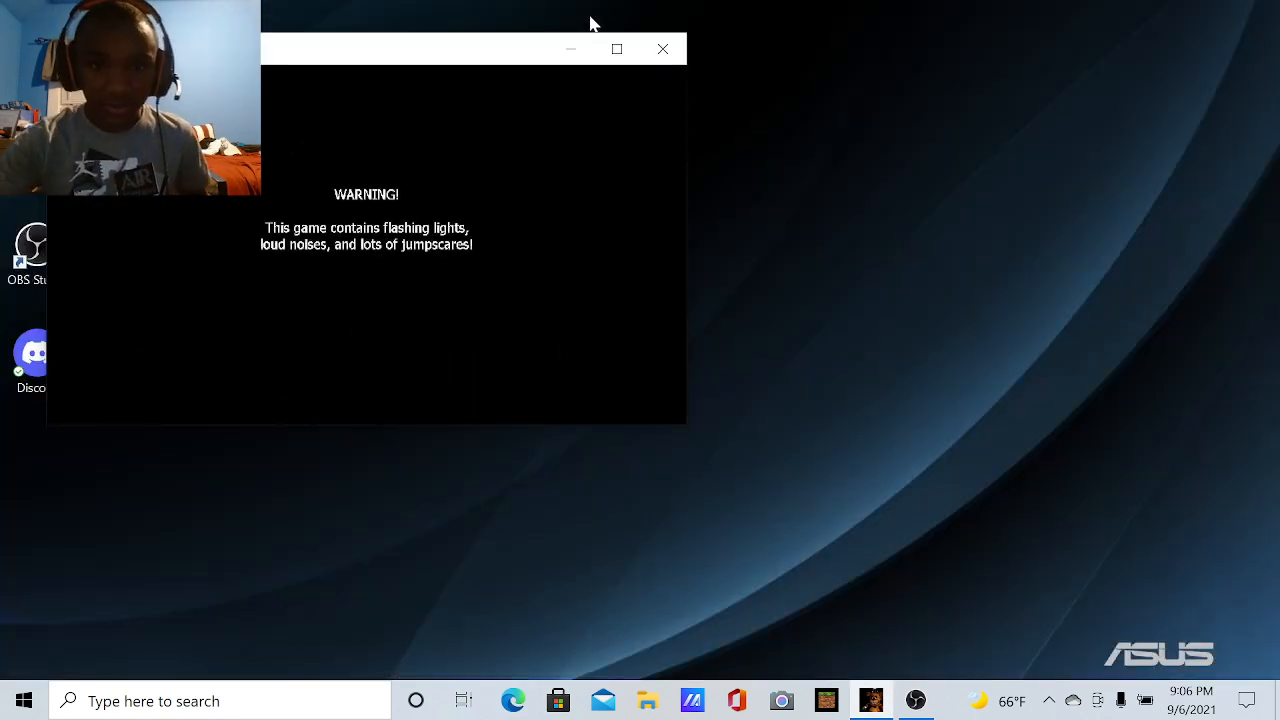
# Maximize the game window and choose Continue to start Night 2
pyautogui.click(616, 48)
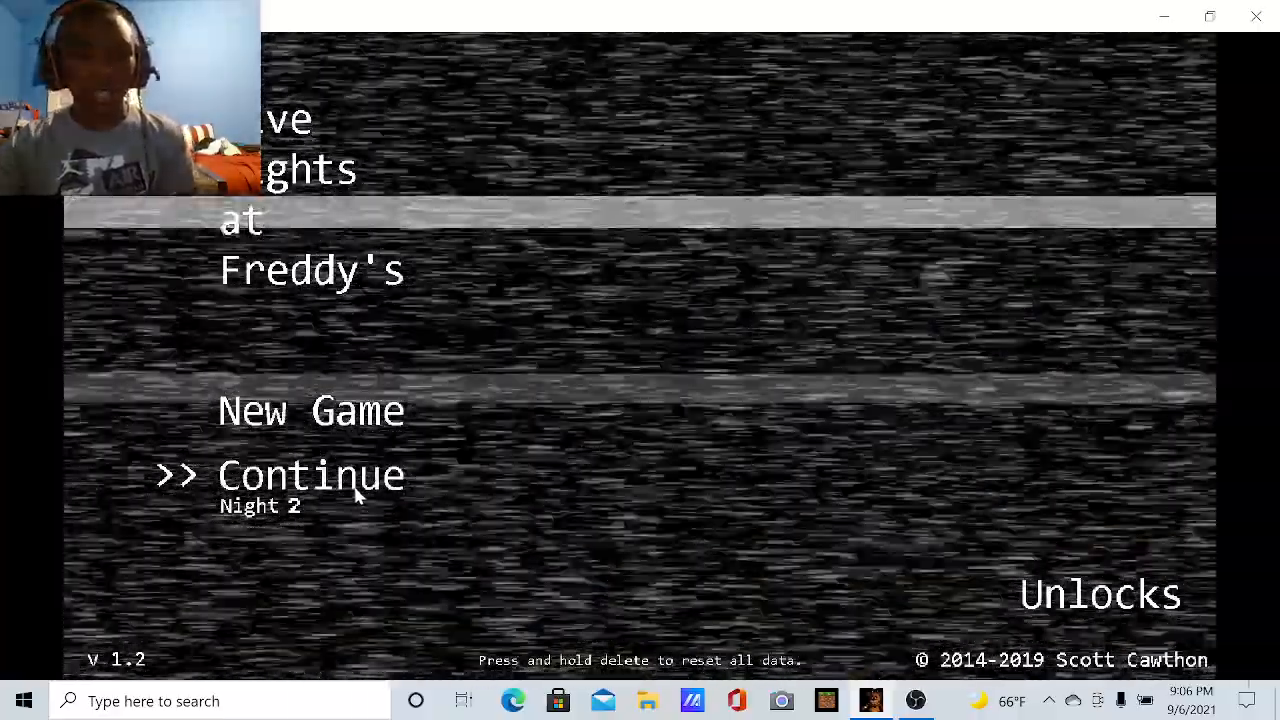
pyautogui.click(311, 475)
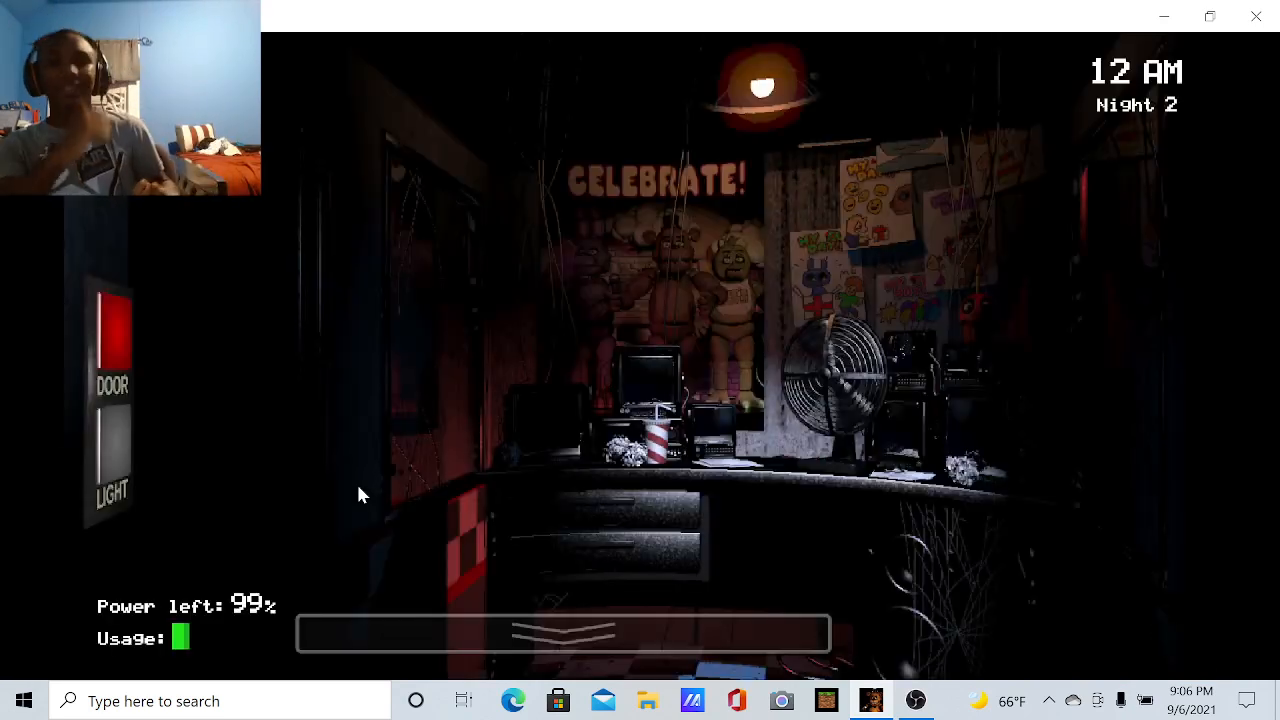
pyautogui.click(563, 633)
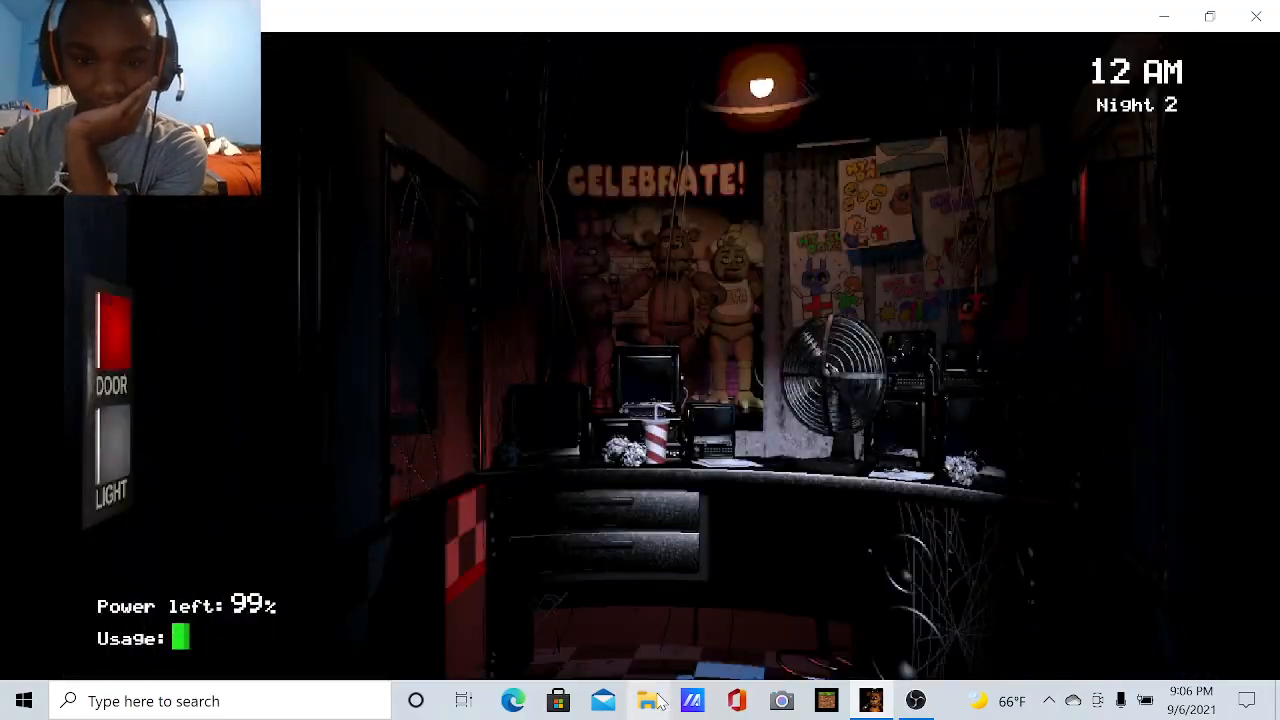
pyautogui.moveTo(649, 700)
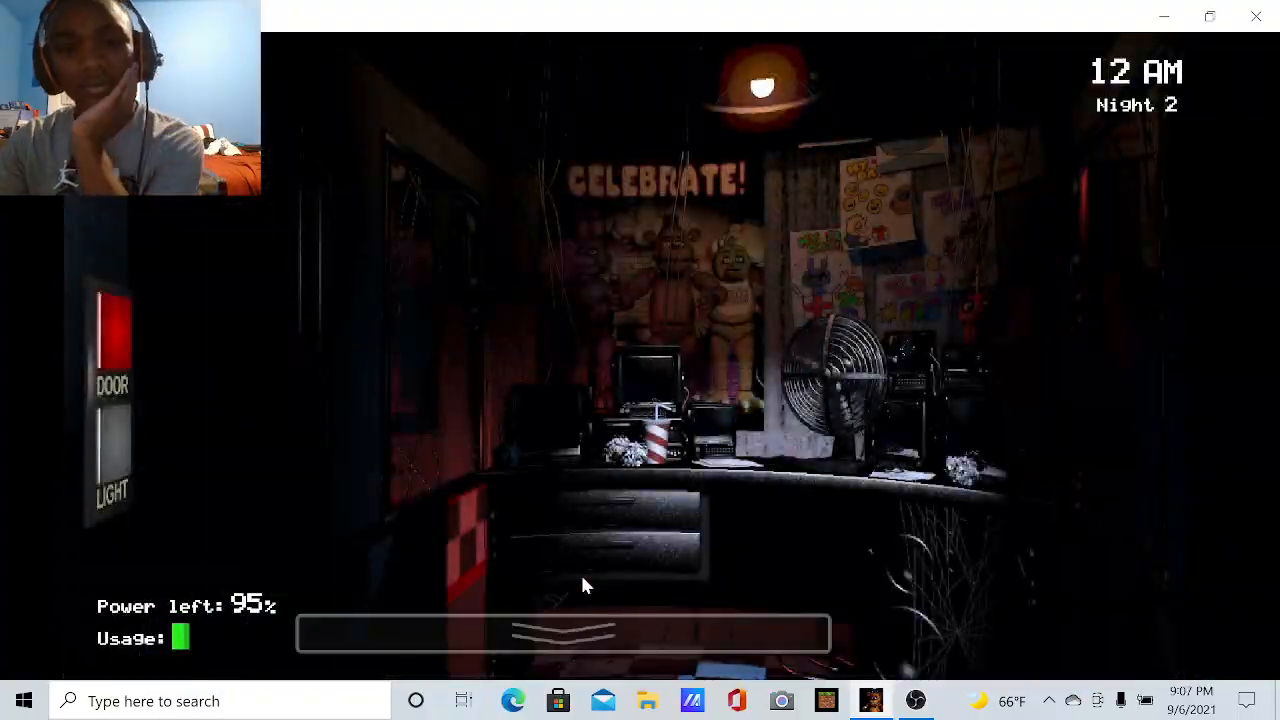
# Raise the monitor and check Show Stage, Backstage, Supply Closet, W. Hall Corner, Pirate Cove and Kitchen
pyautogui.click(563, 633)
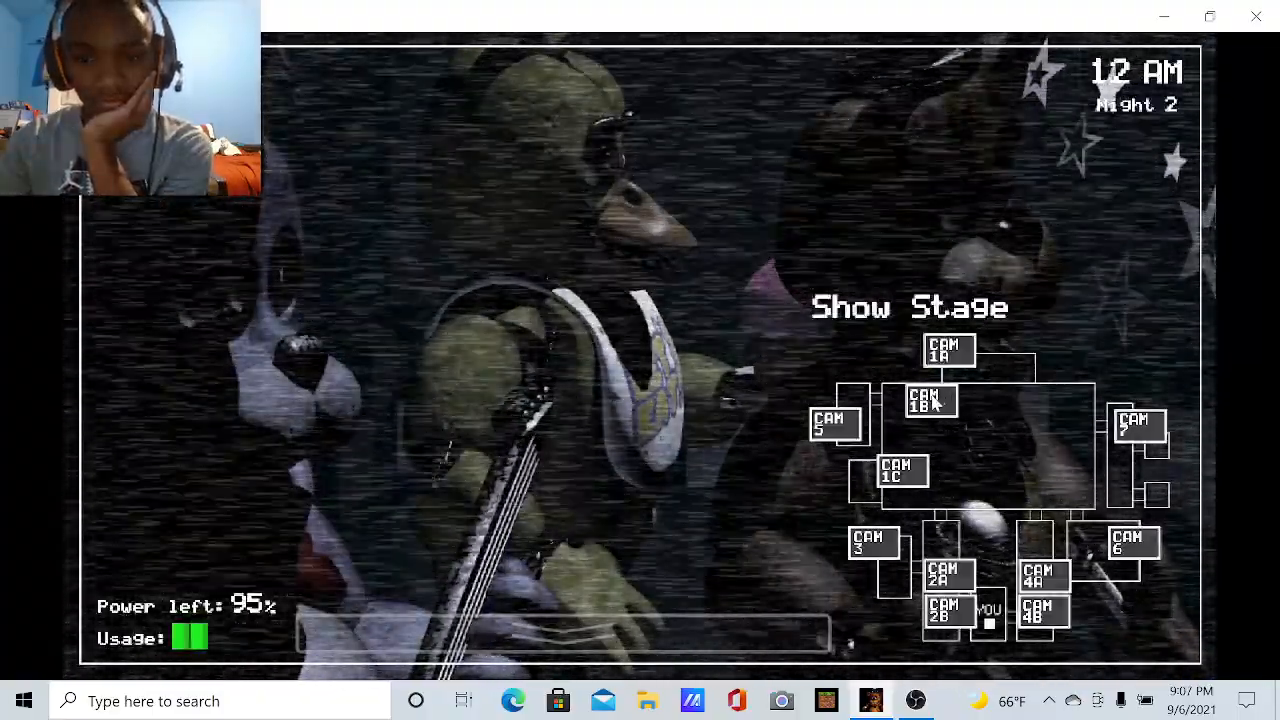
pyautogui.click(901, 470)
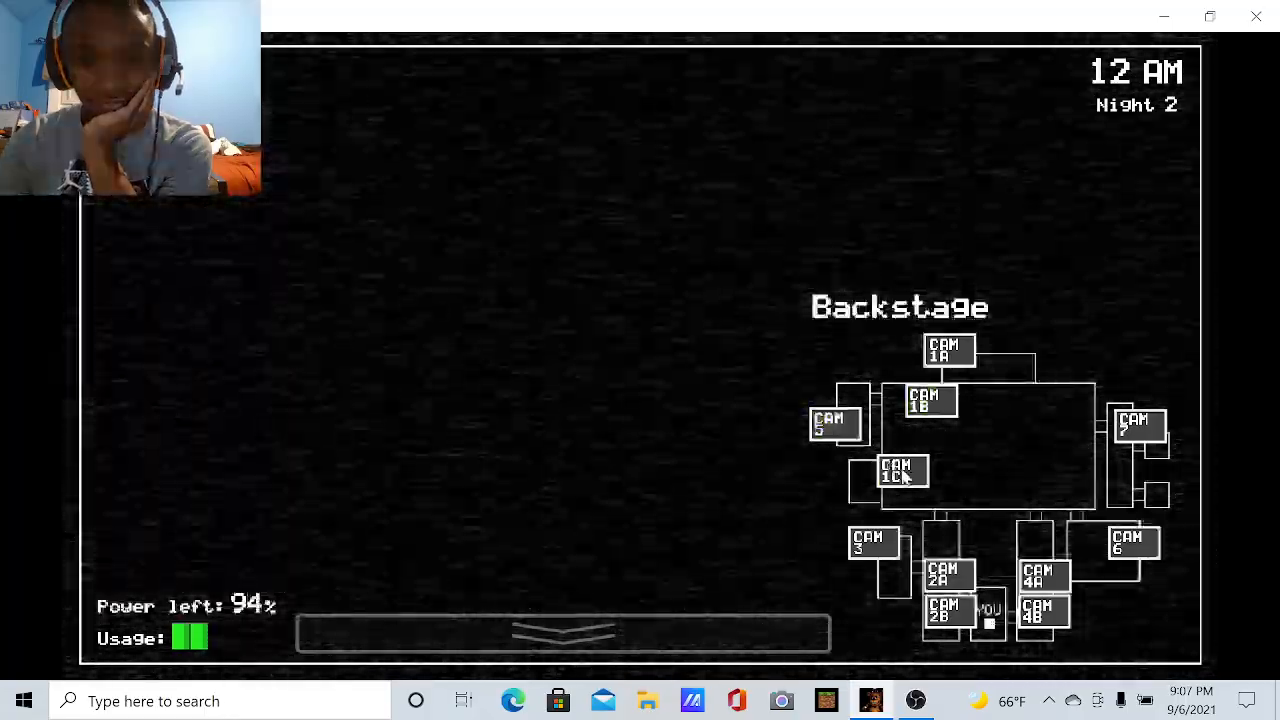
pyautogui.click(871, 543)
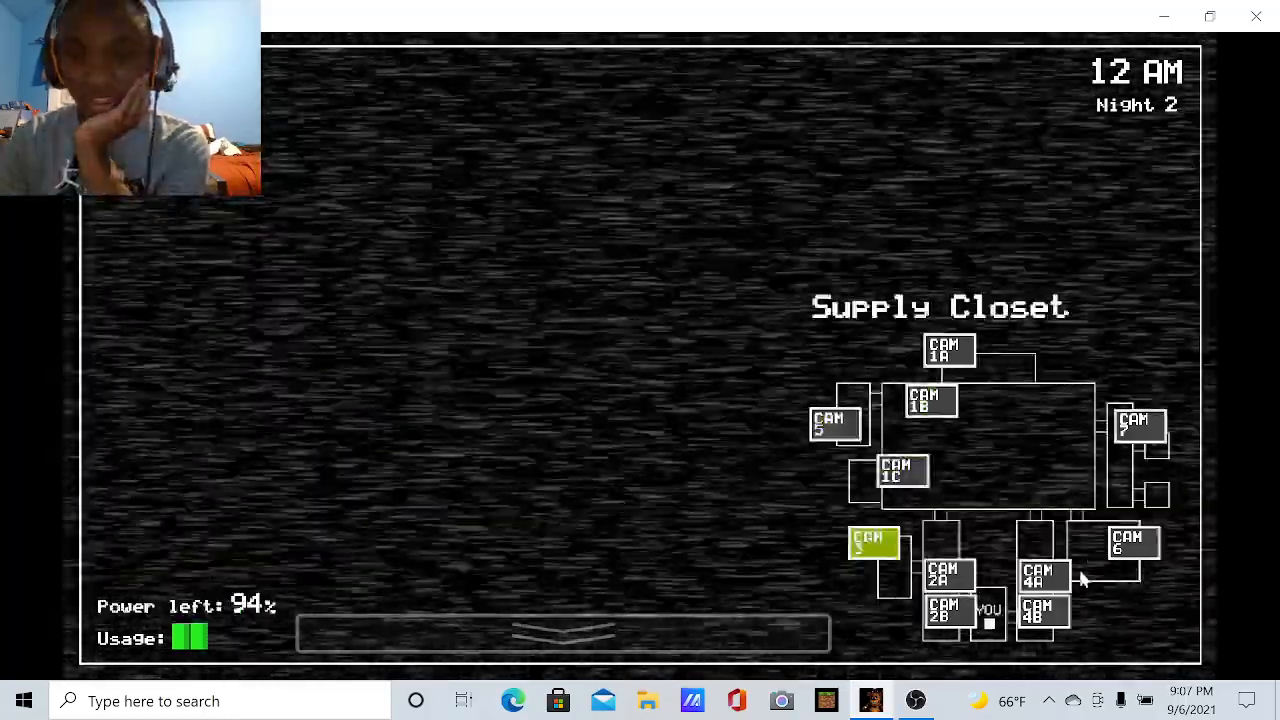
pyautogui.click(1044, 575)
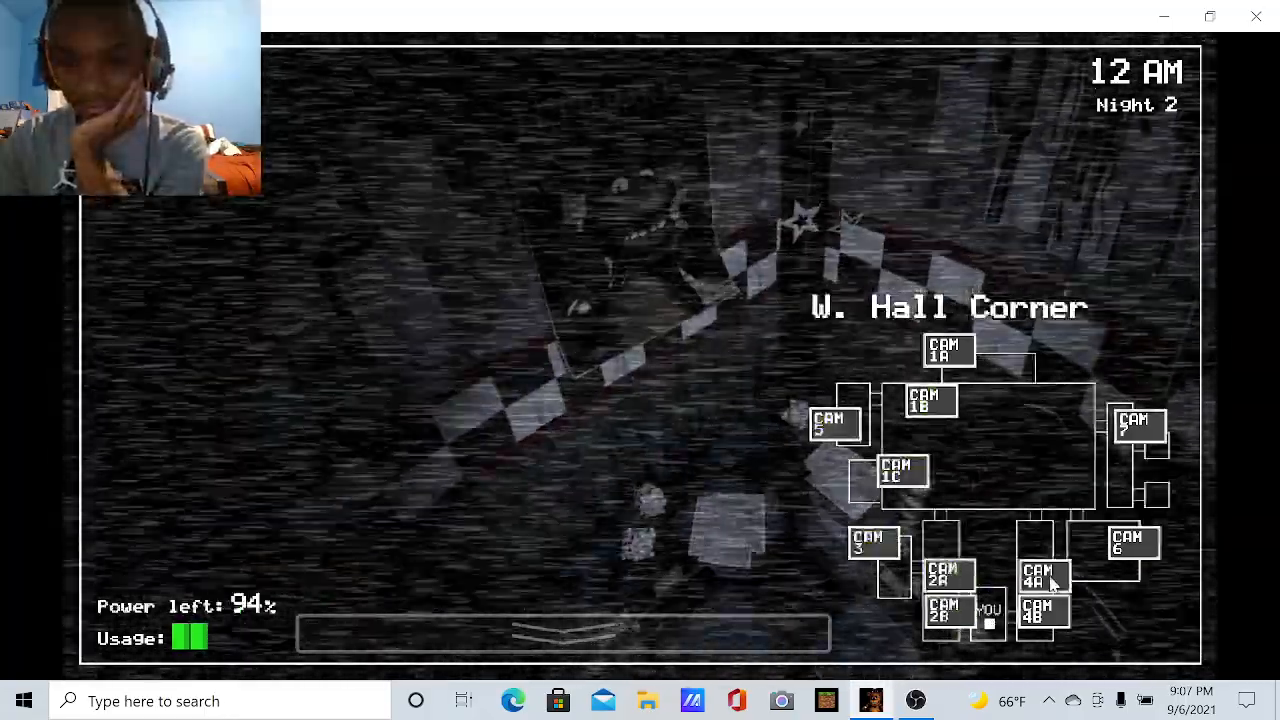
pyautogui.click(835, 423)
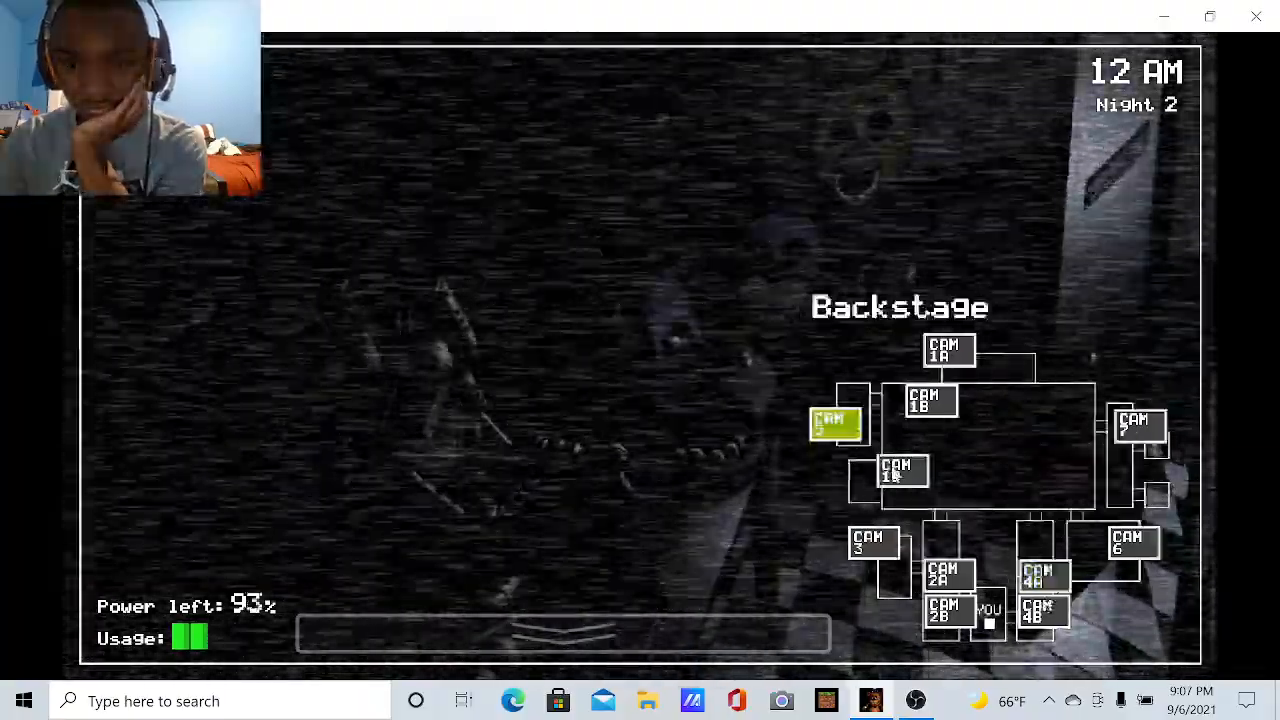
pyautogui.click(901, 472)
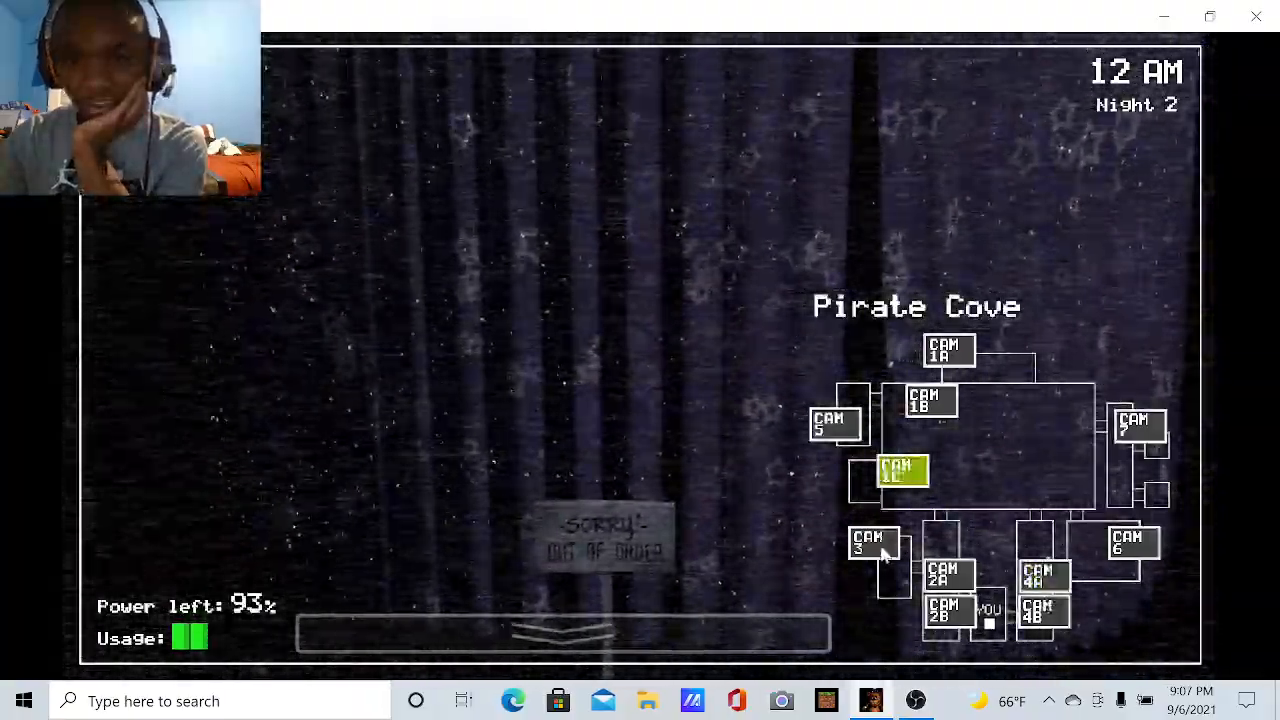
pyautogui.click(949, 613)
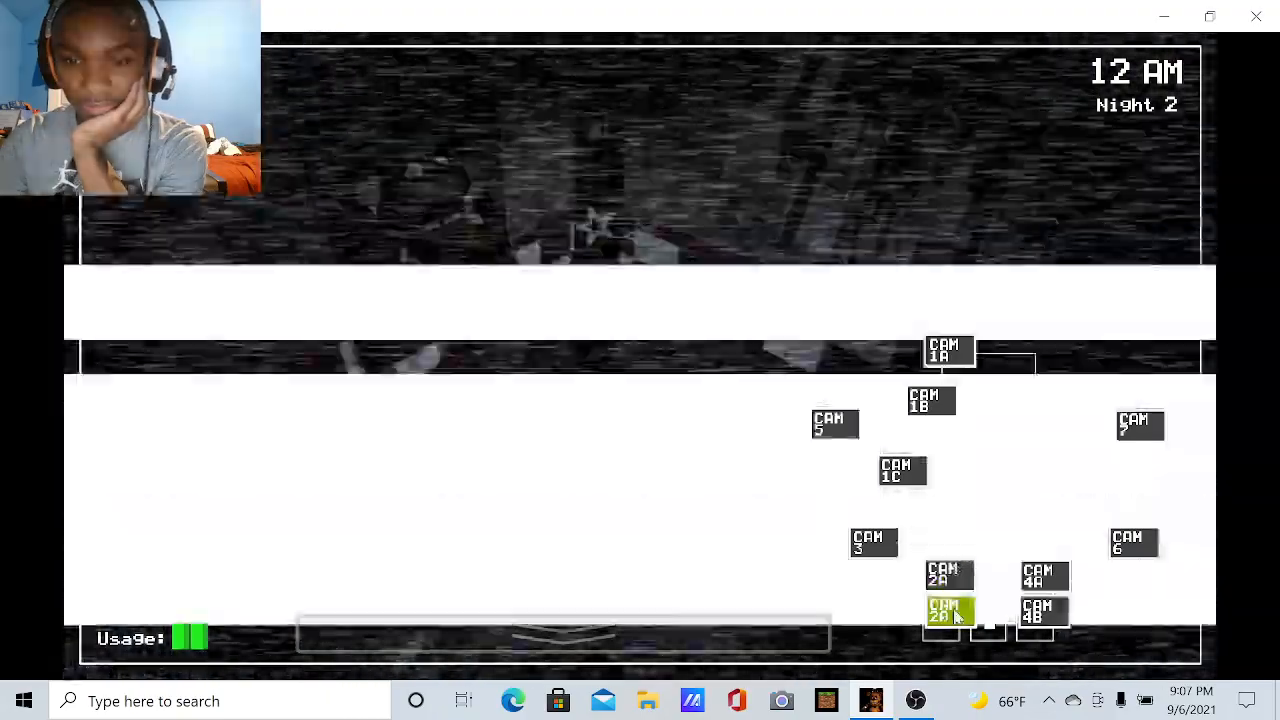
pyautogui.click(1133, 543)
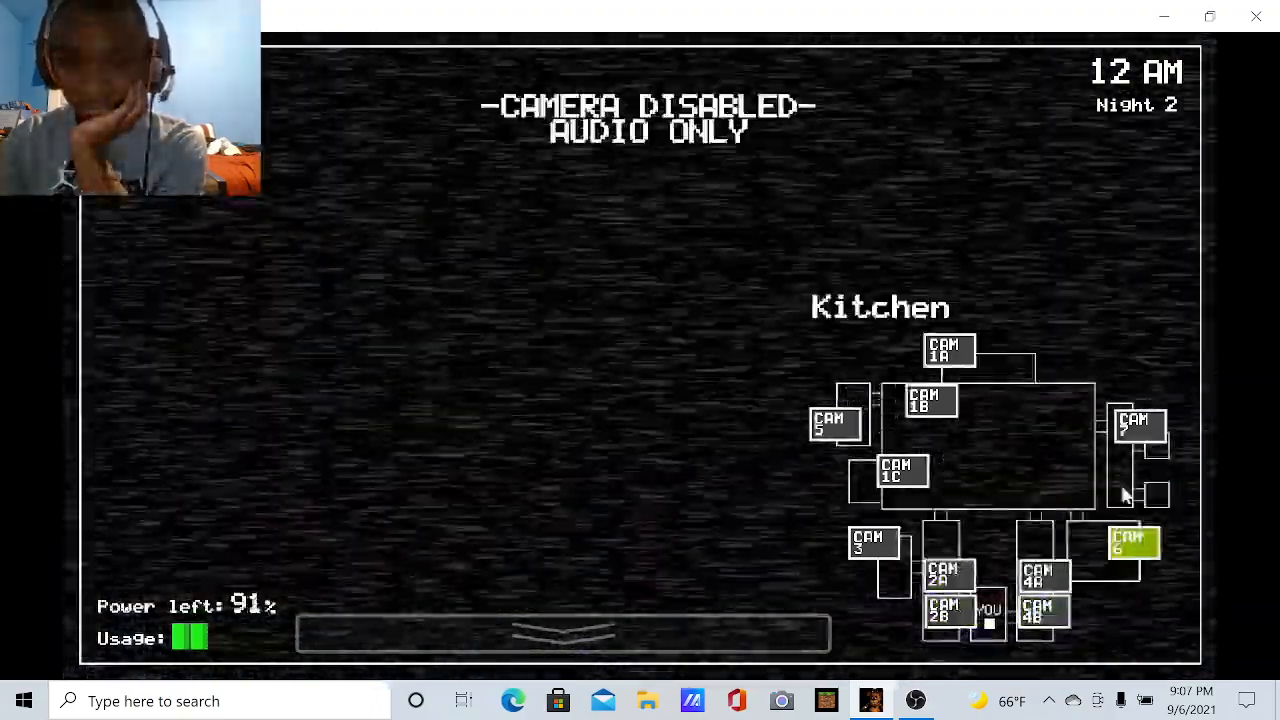
# Recheck Show Stage, Supply Closet, W. Hall Corner, West Hall, Pirate Cove and Kitchen feeds
pyautogui.click(947, 349)
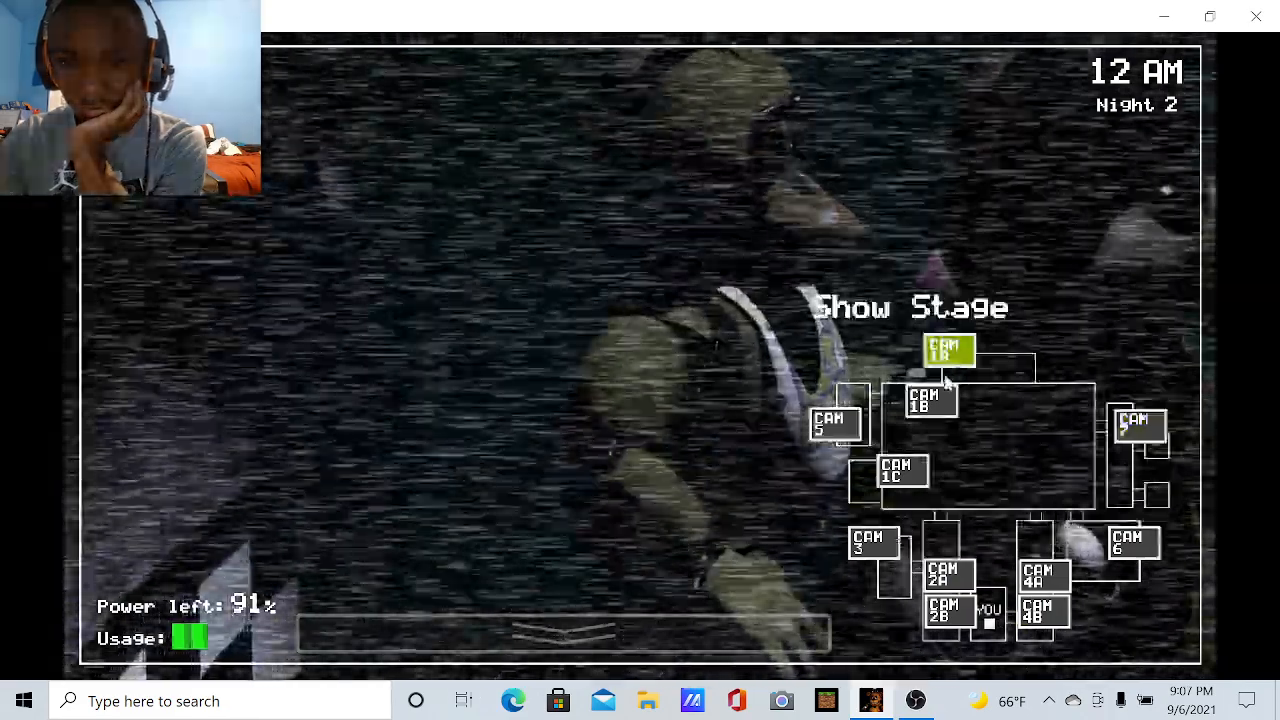
pyautogui.click(930, 398)
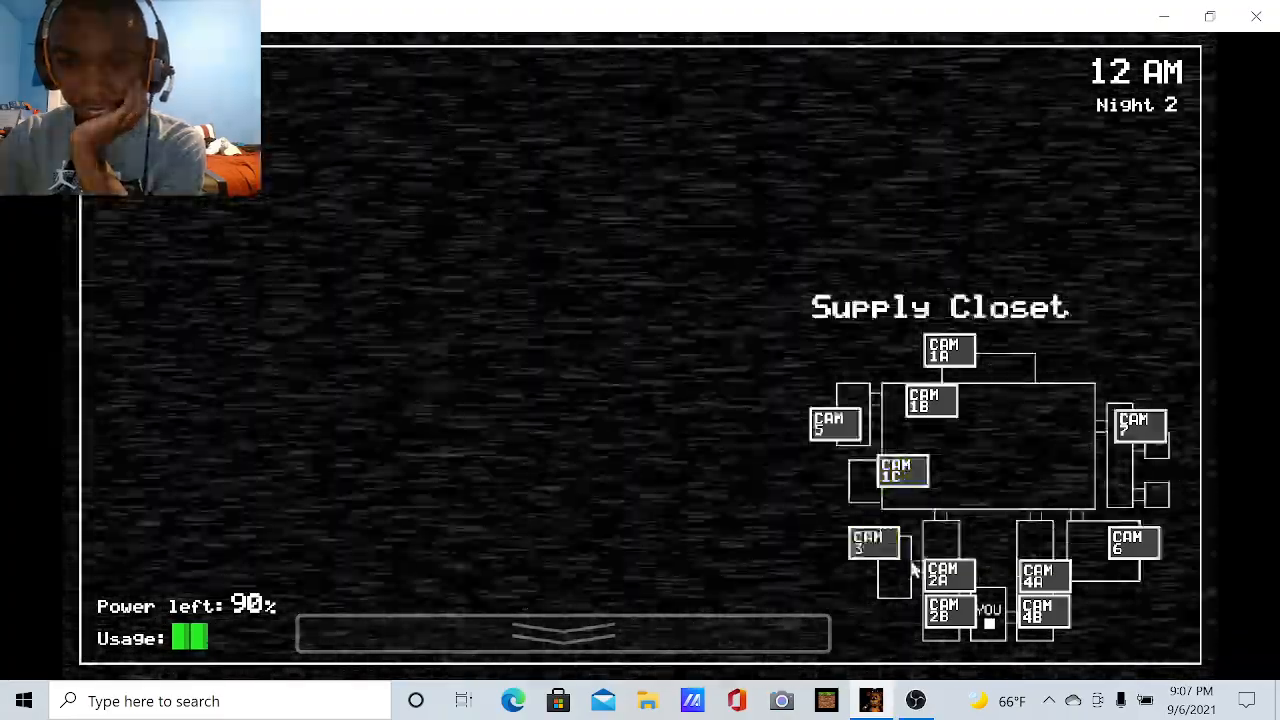
pyautogui.click(948, 610)
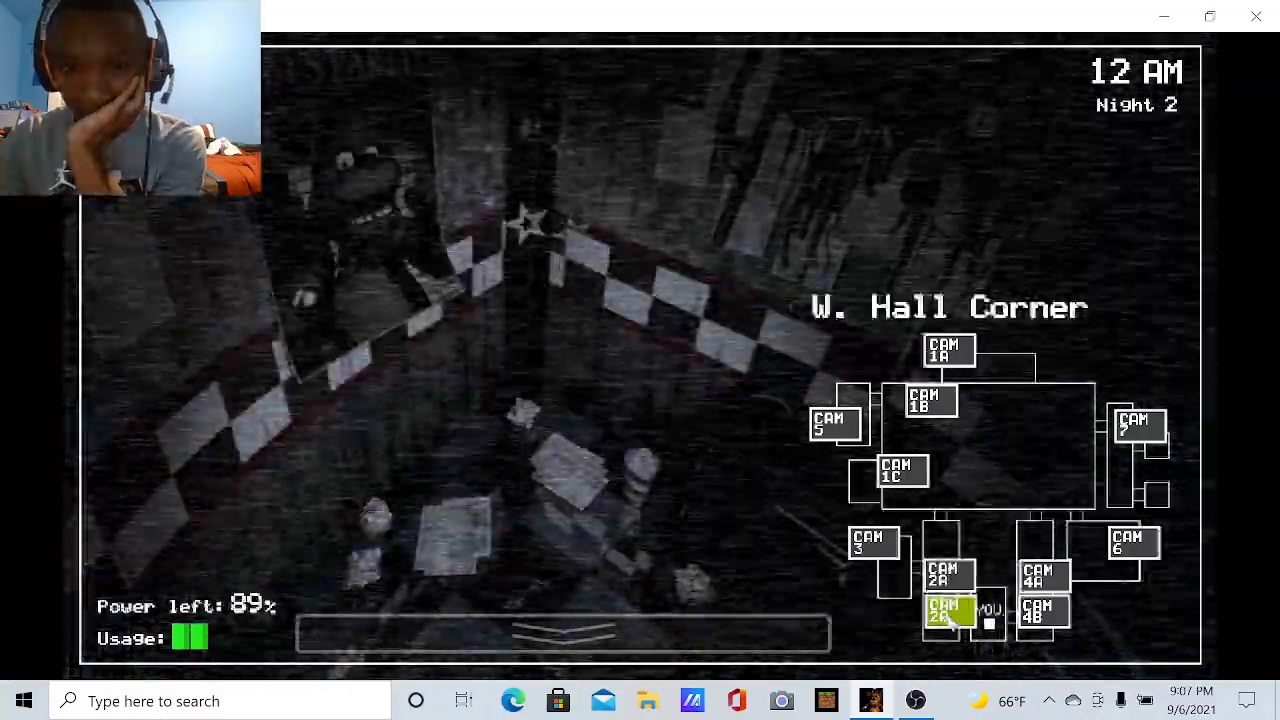
pyautogui.click(948, 575)
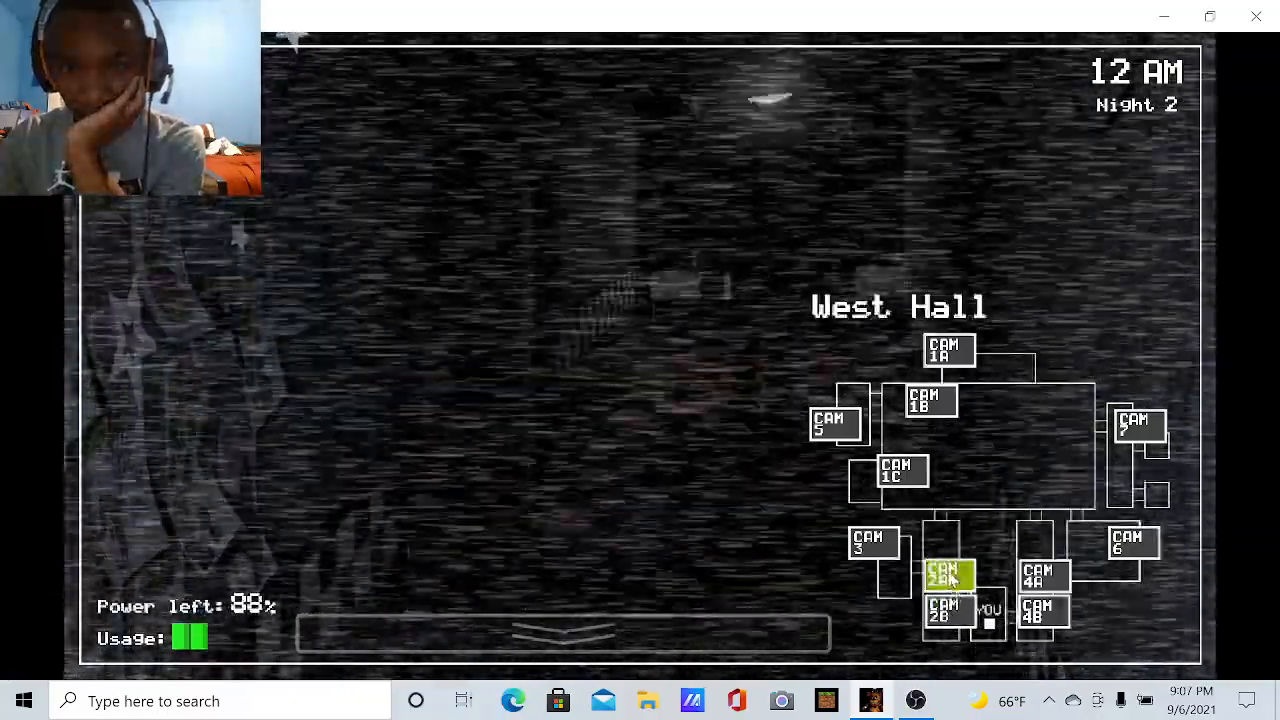
pyautogui.click(901, 470)
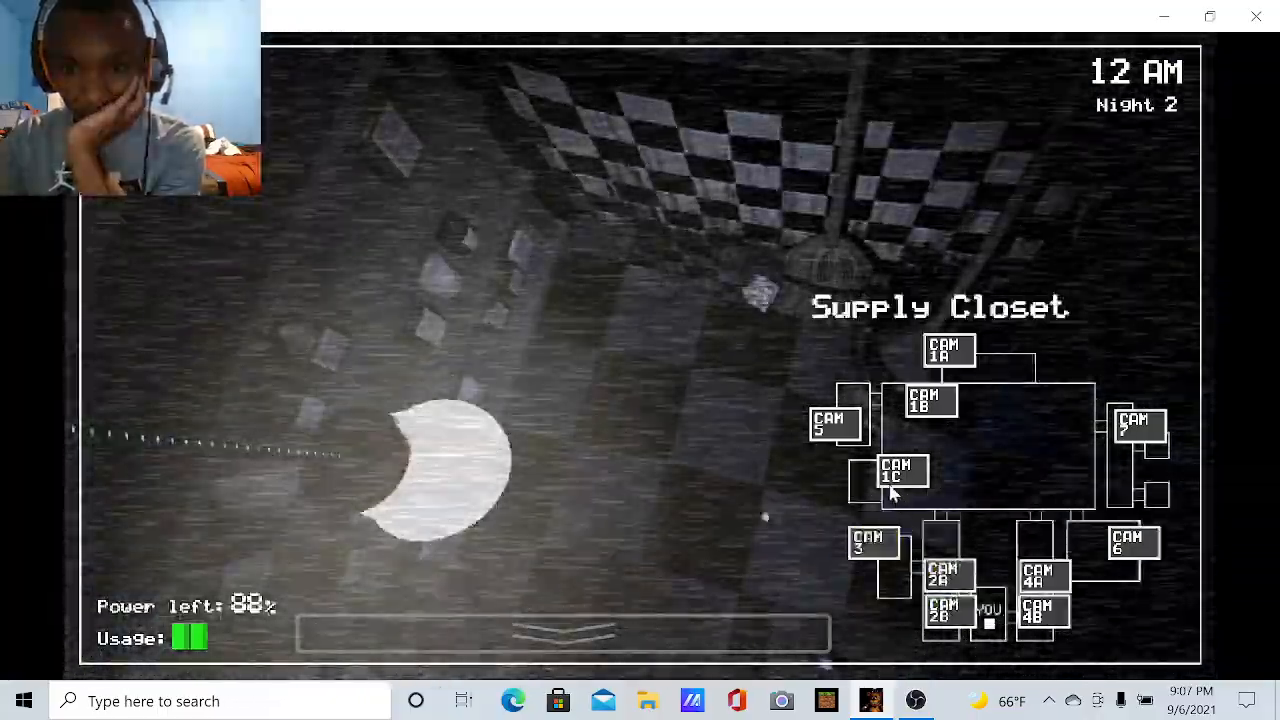
pyautogui.click(901, 471)
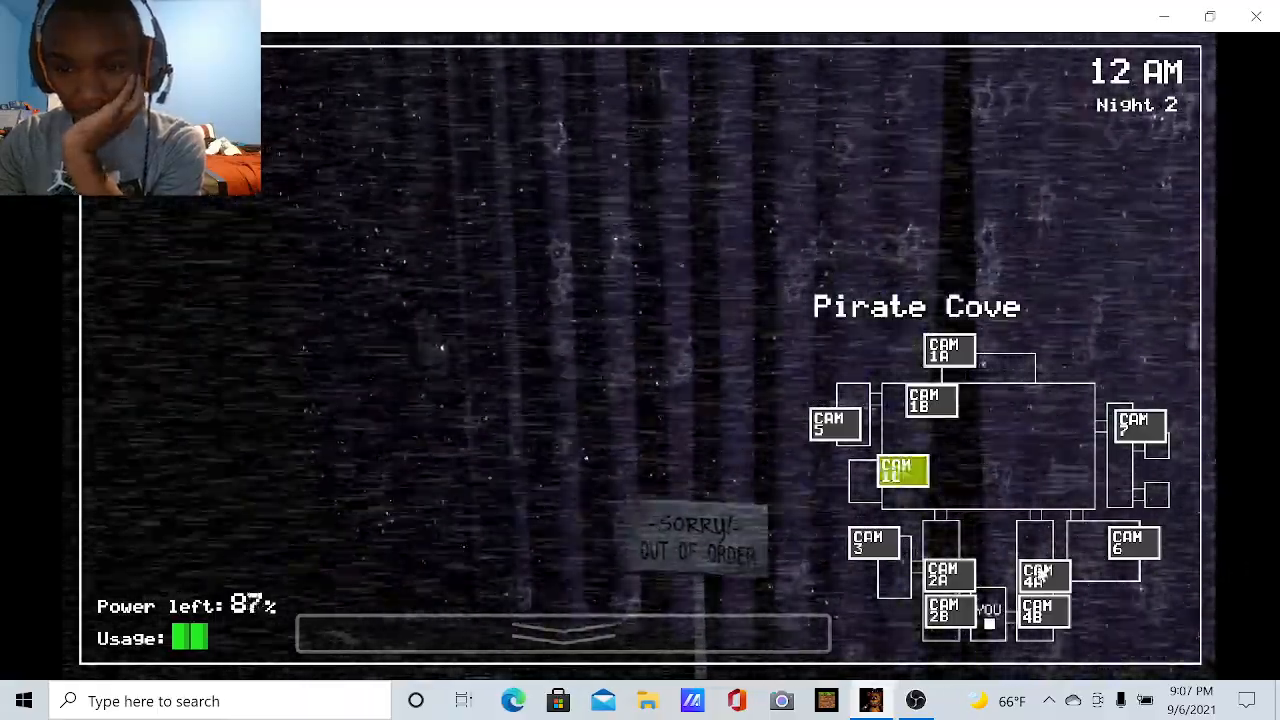
pyautogui.click(1133, 543)
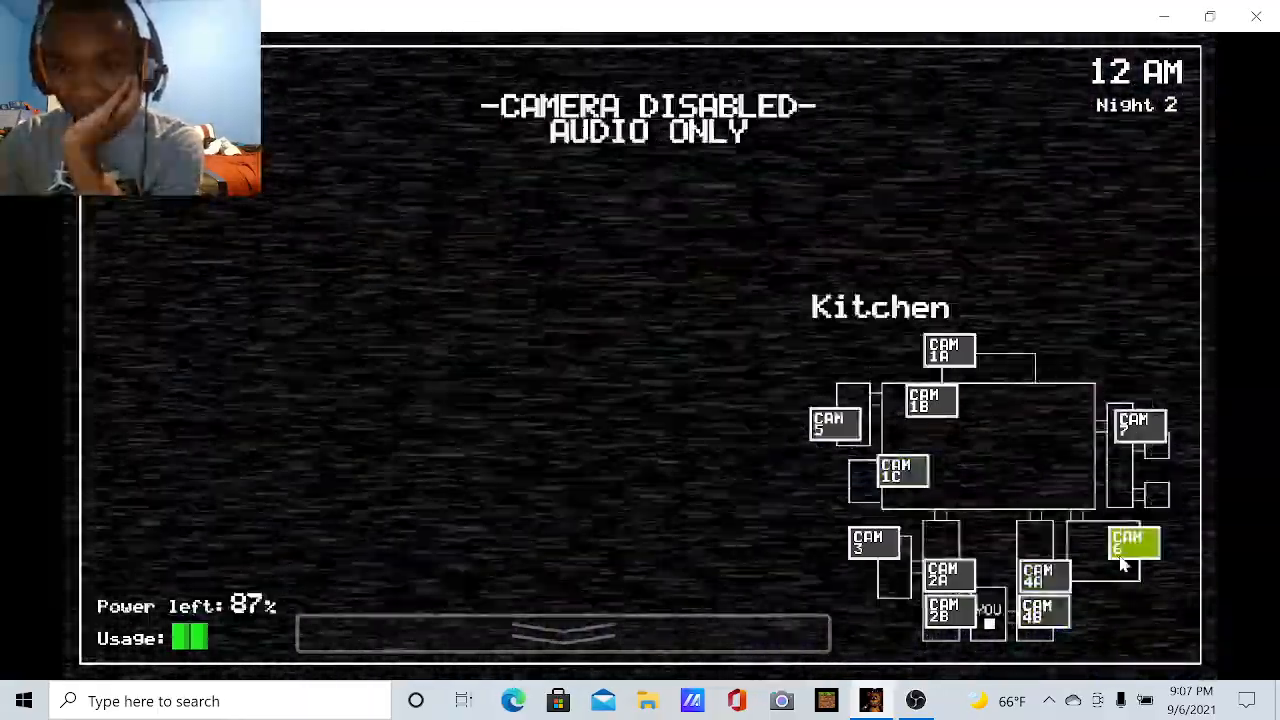
# Check the Dining Area, Pirate Cove, West Hall, East Hall and E. Hall Corner feeds
pyautogui.click(835, 420)
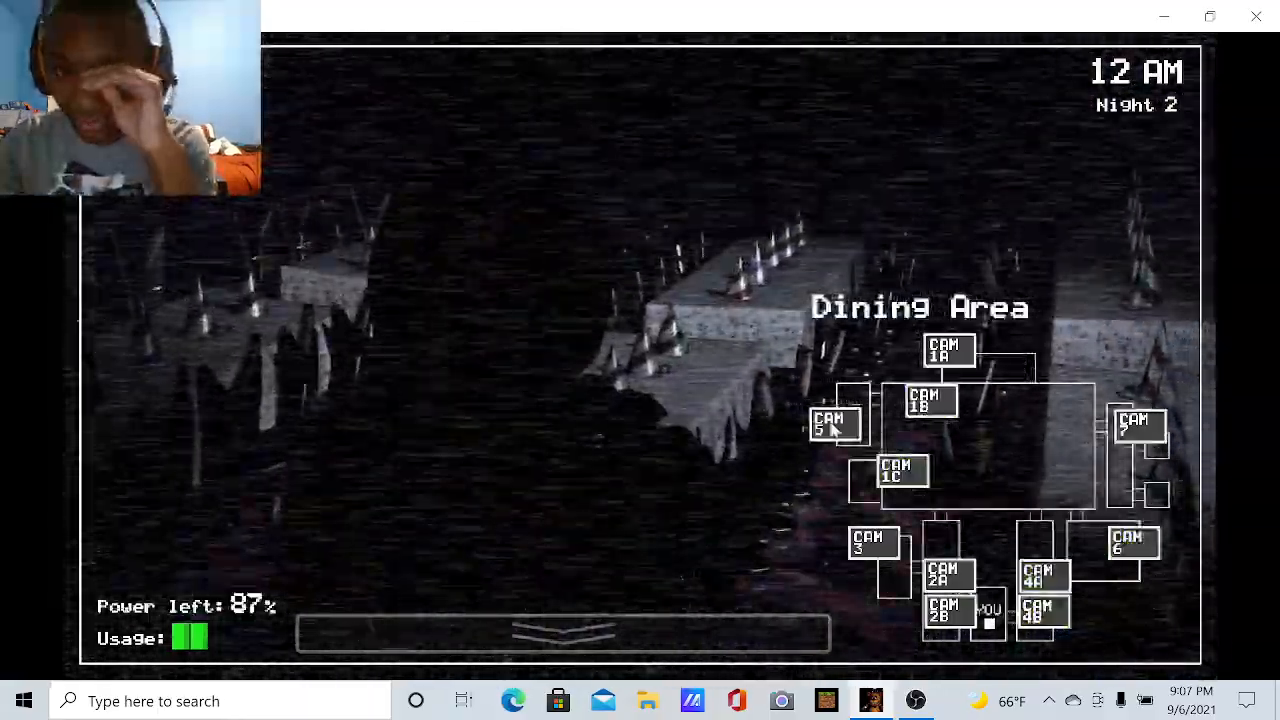
pyautogui.click(835, 425)
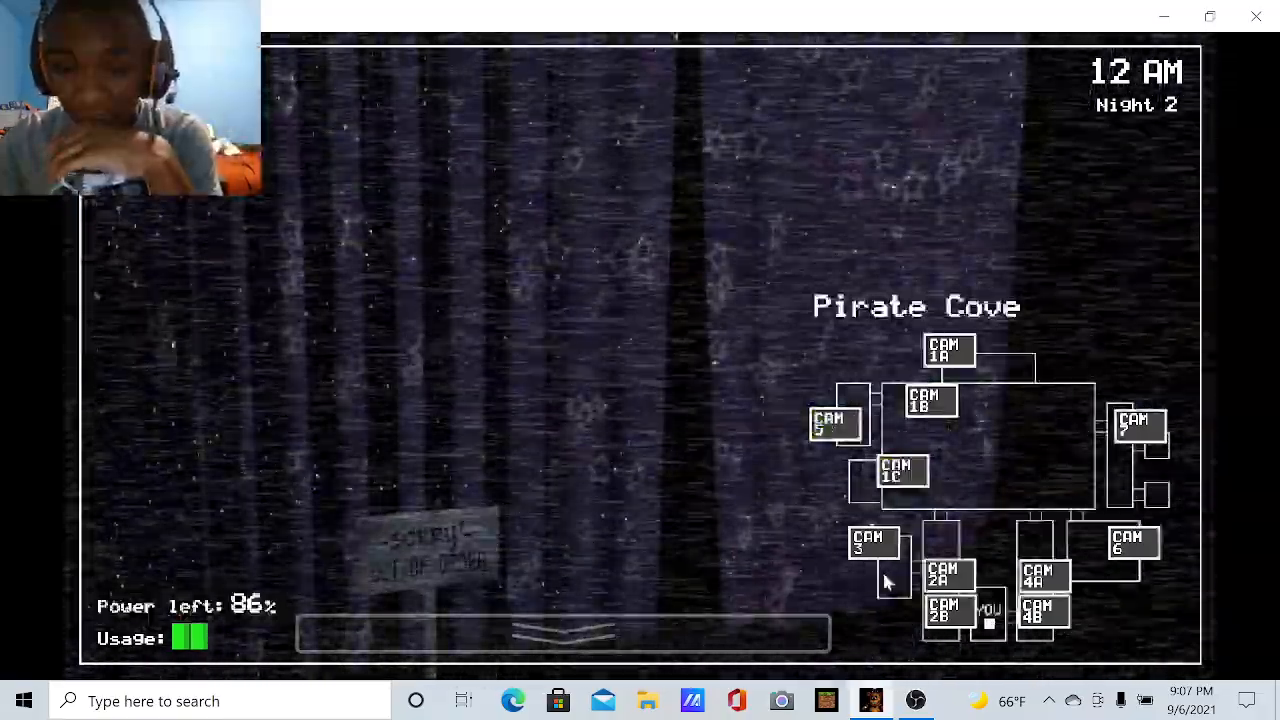
pyautogui.click(944, 575)
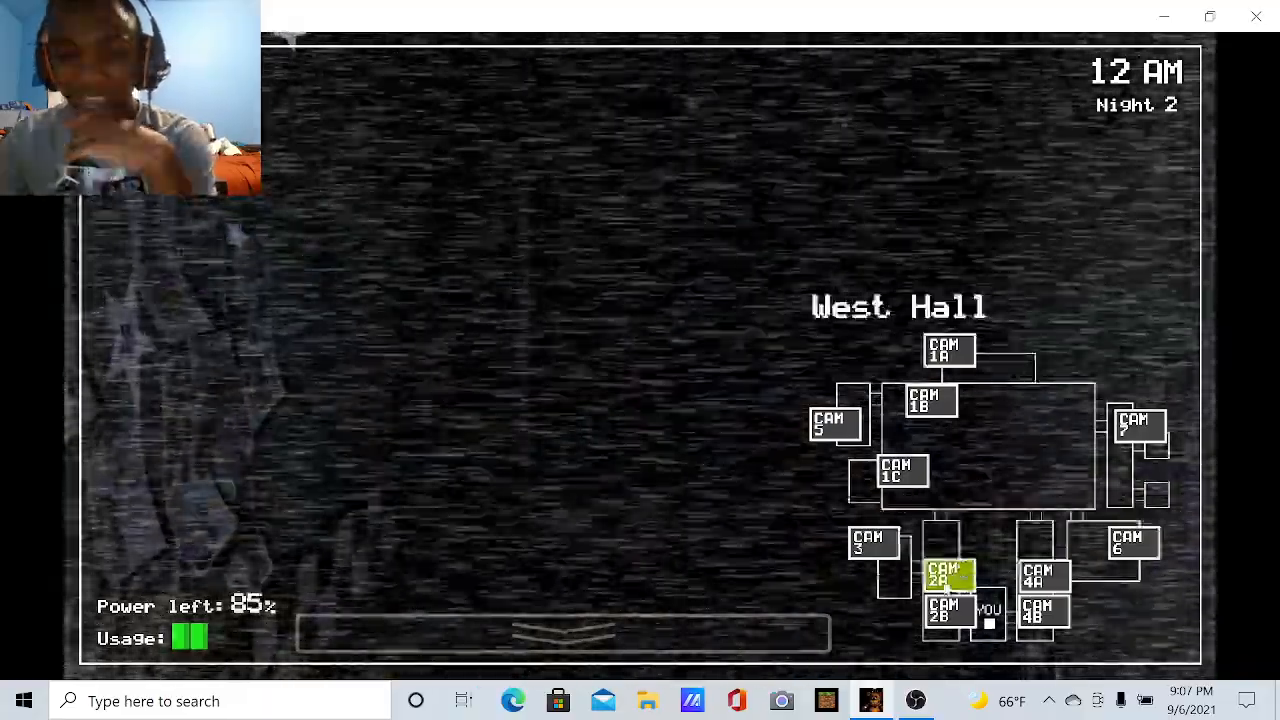
pyautogui.click(1043, 575)
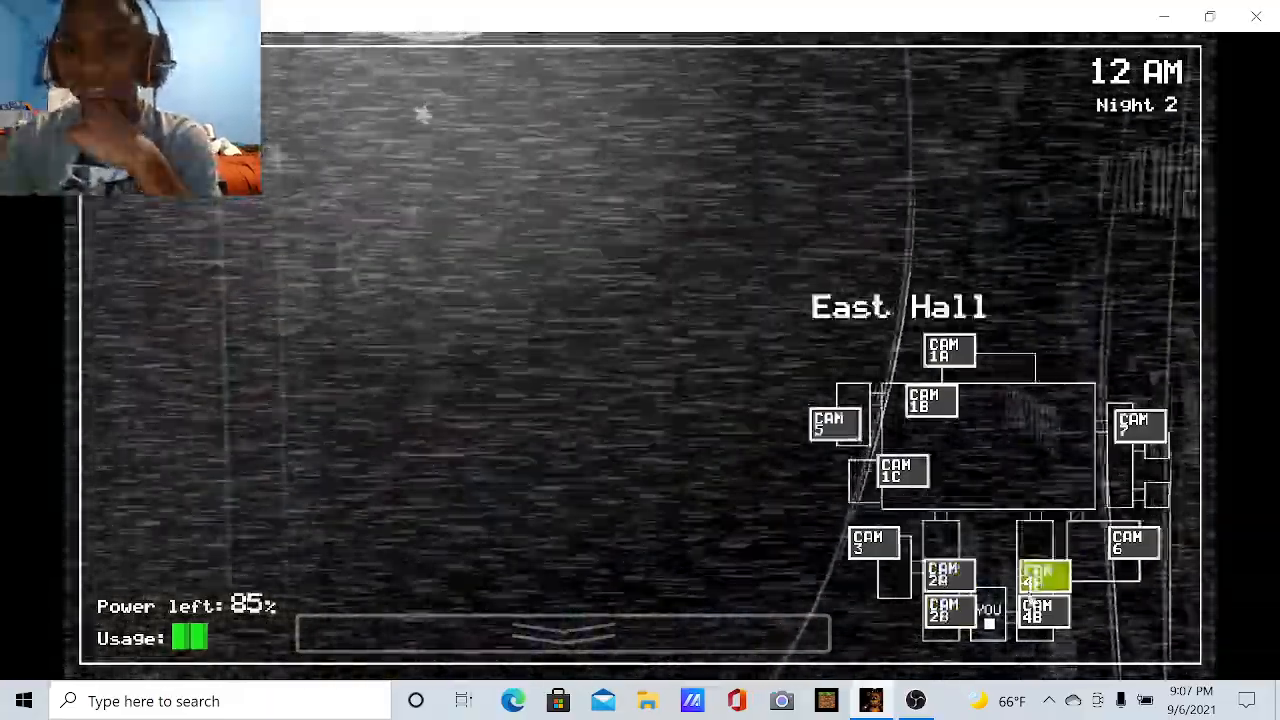
pyautogui.click(1043, 611)
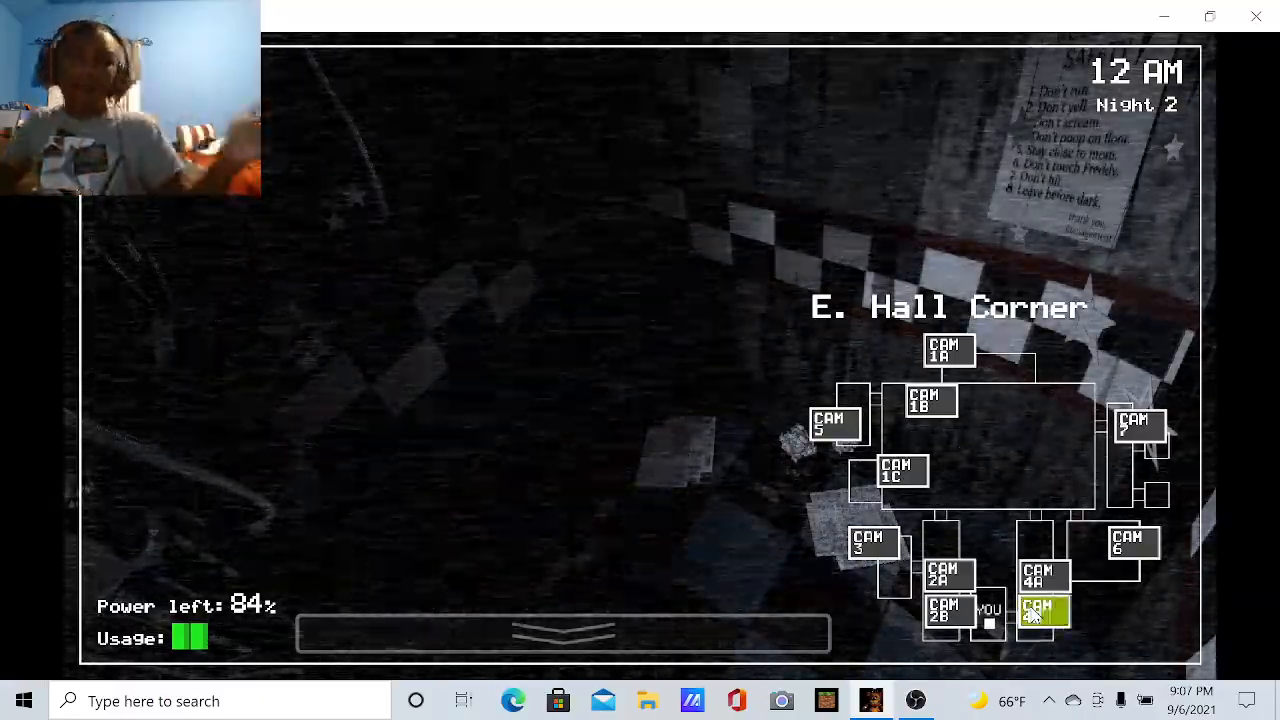
pyautogui.click(1043, 611)
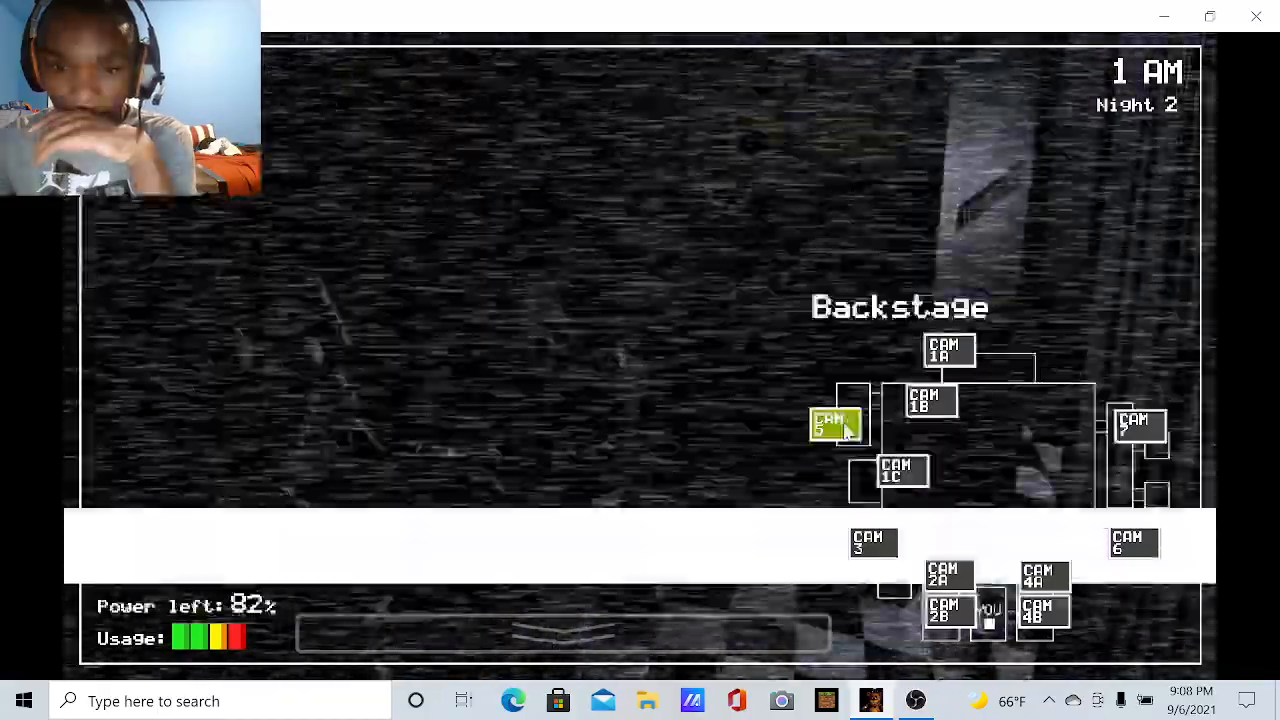
# View CAM 3, West Hall and East Hall, then lower the monitor to the office
pyautogui.click(873, 542)
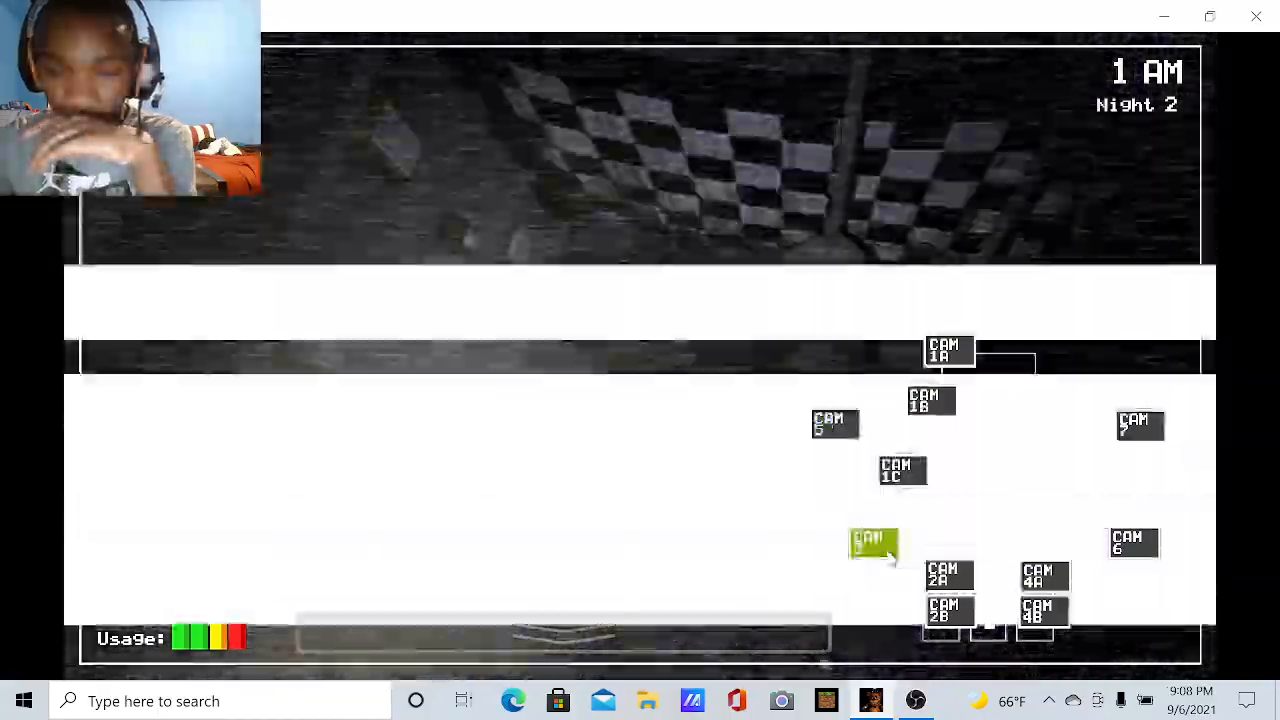
pyautogui.click(948, 575)
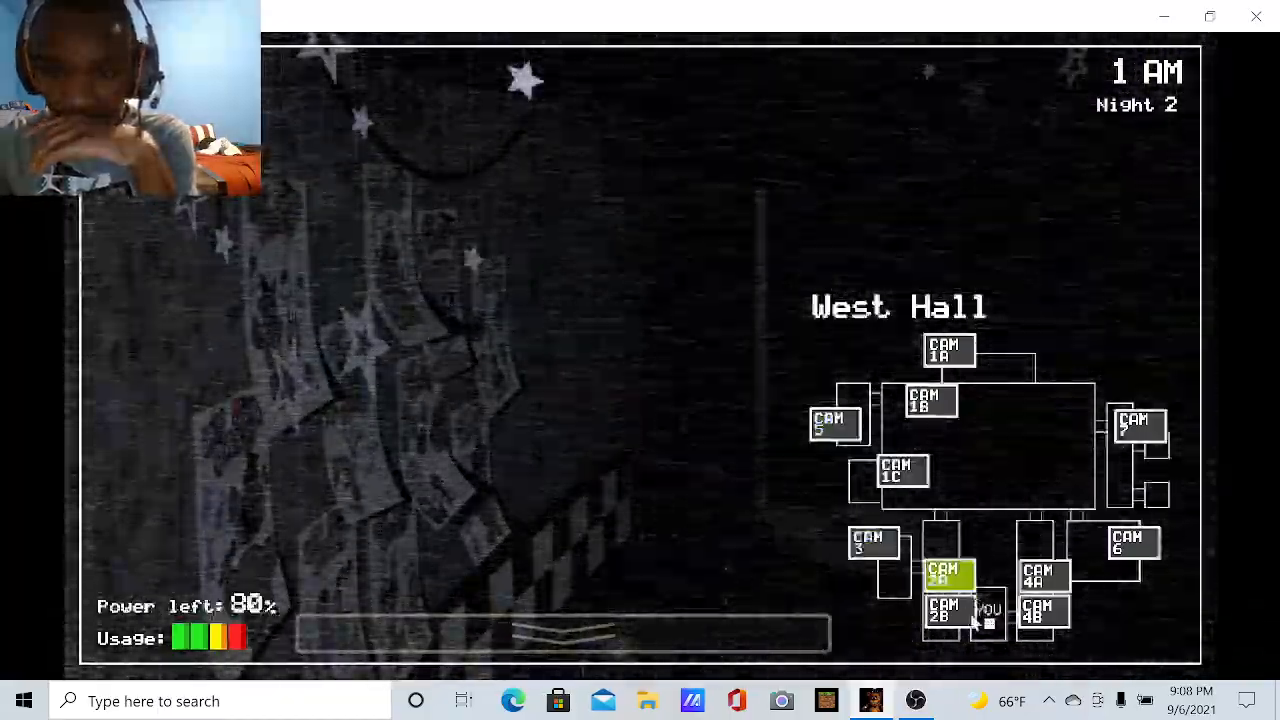
pyautogui.click(1043, 577)
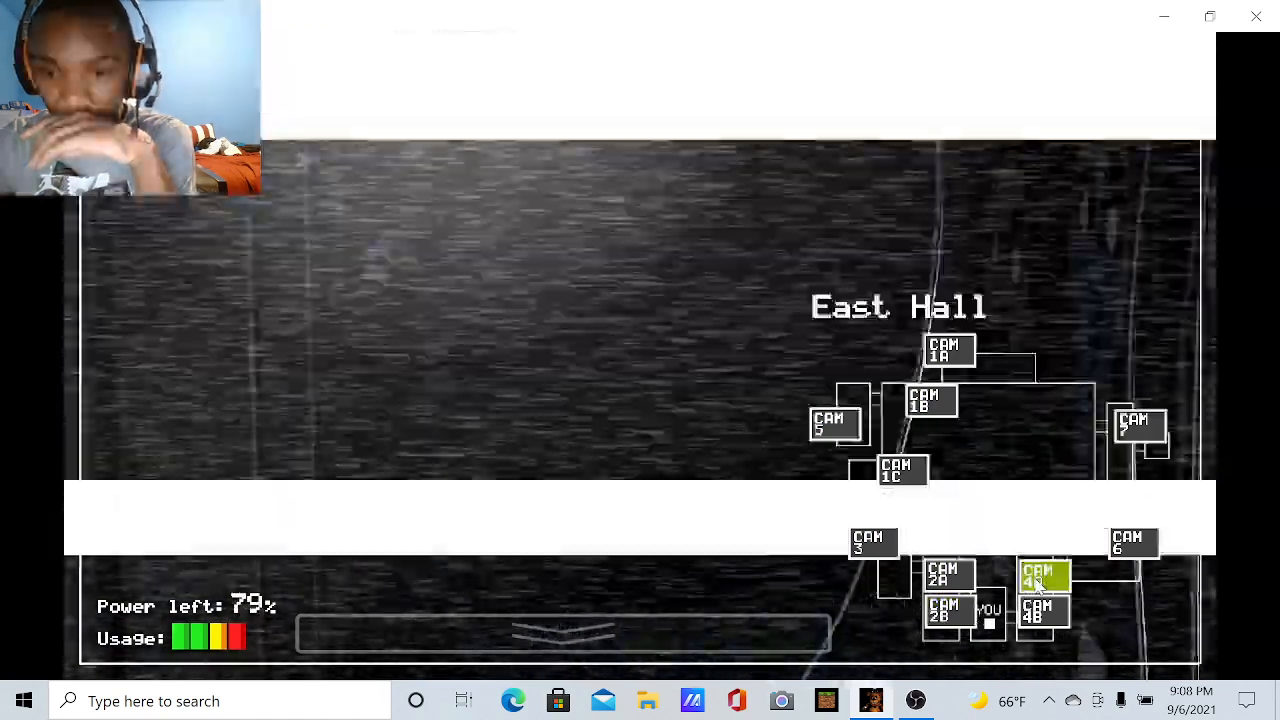
pyautogui.click(563, 633)
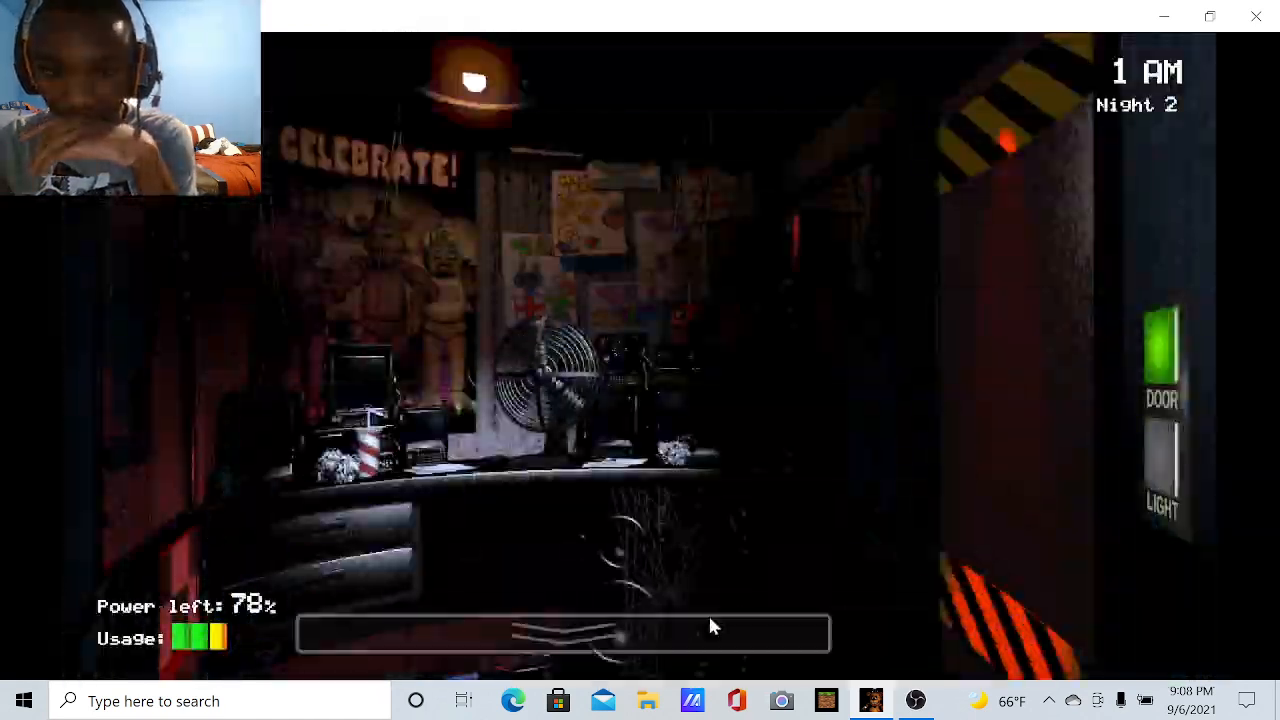
# Check the W. Hall Corner camera, close the left door, then bring up E. Hall Corner
pyautogui.click(560, 632)
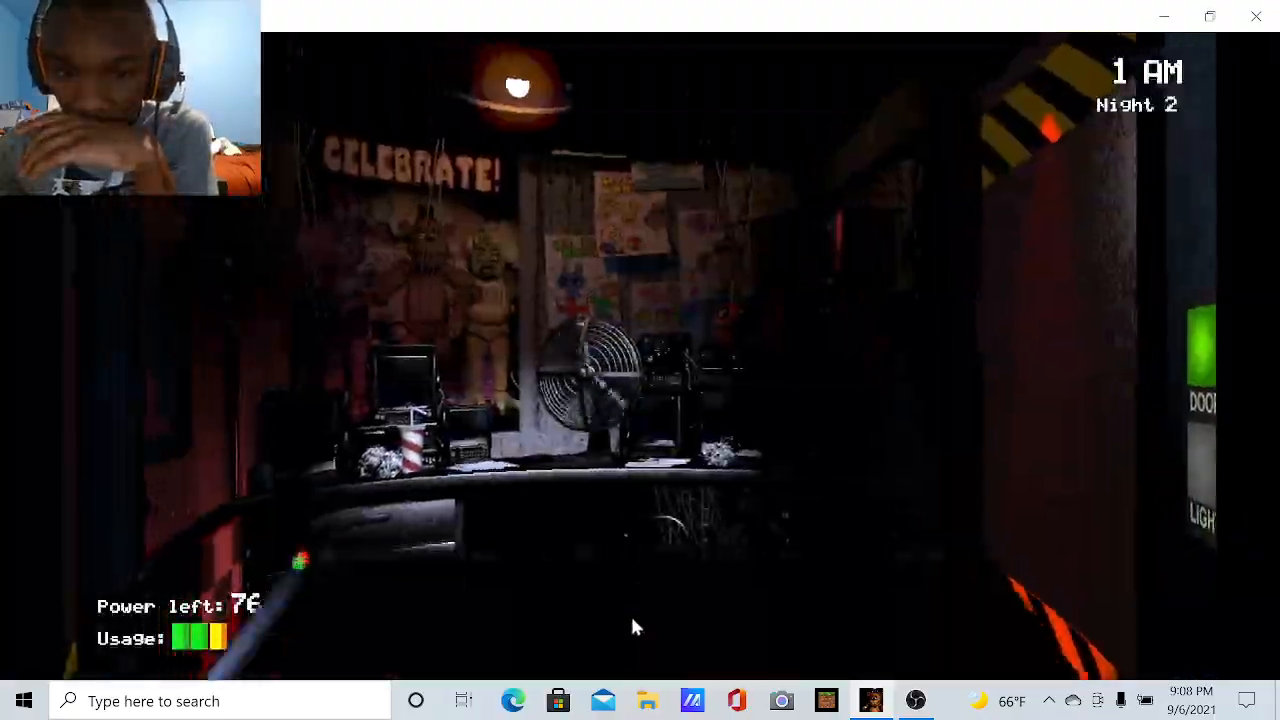
pyautogui.click(560, 633)
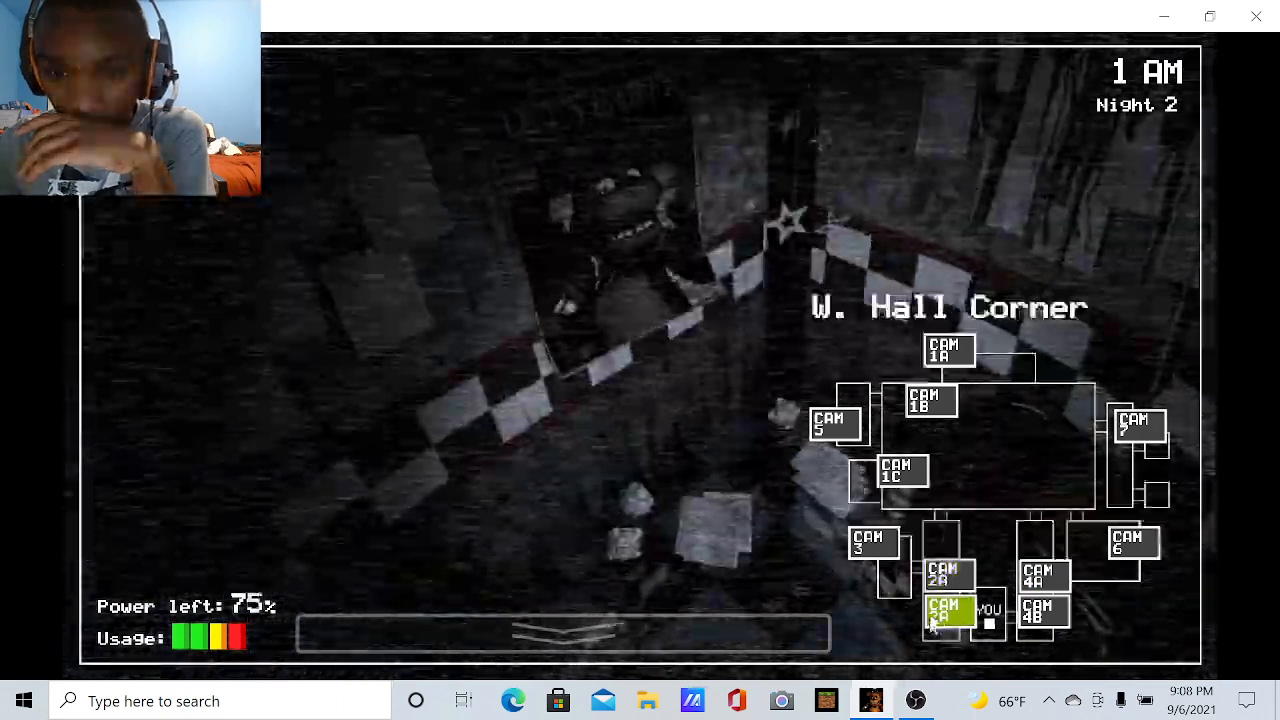
pyautogui.click(1044, 610)
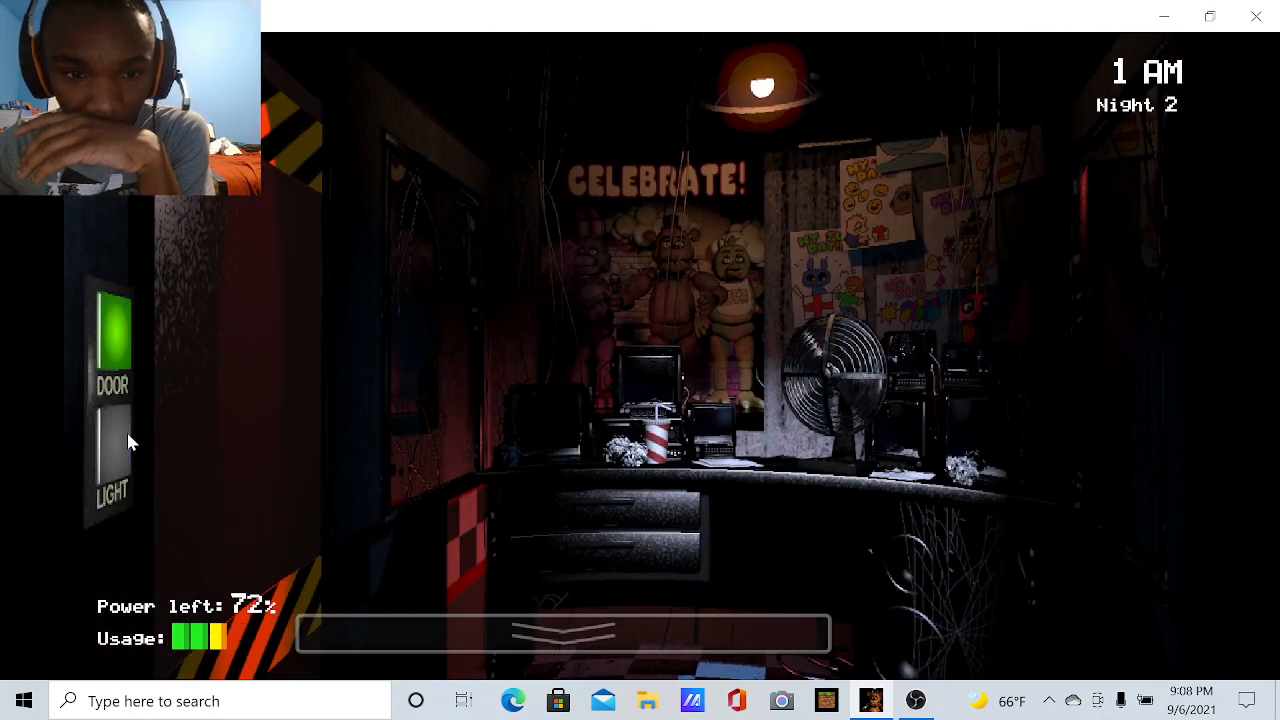
pyautogui.click(111, 460)
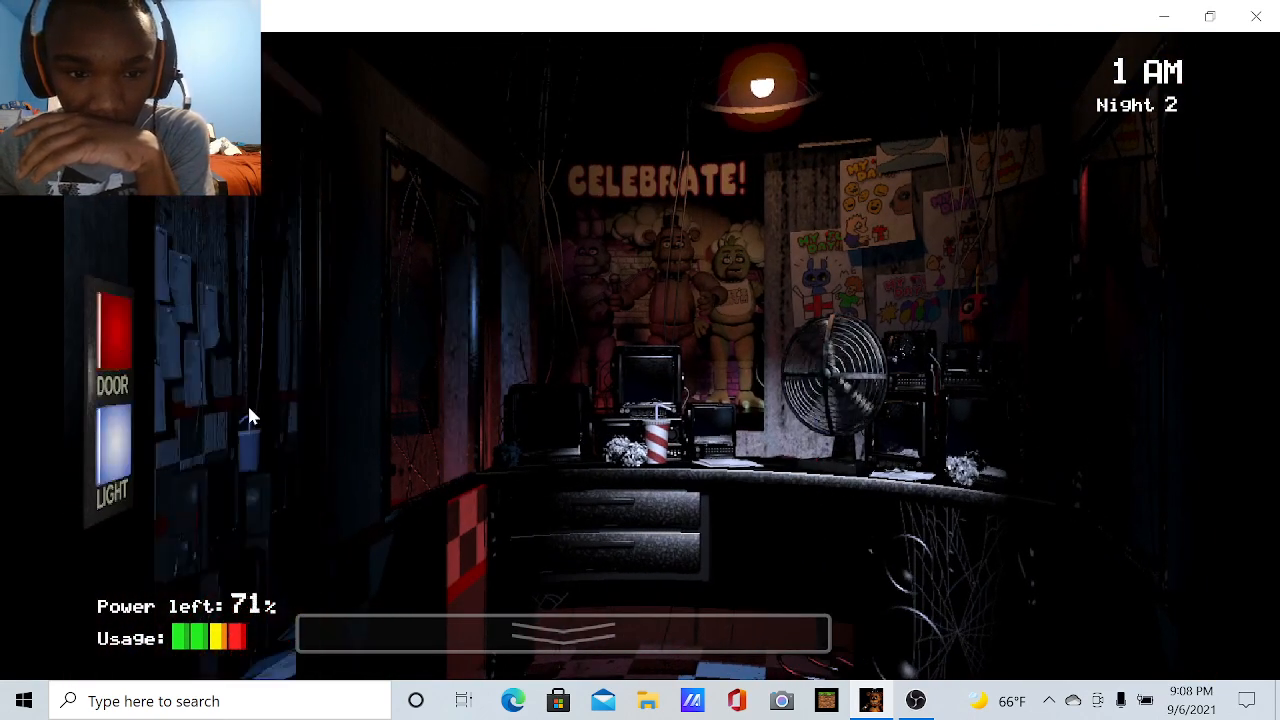
pyautogui.click(563, 635)
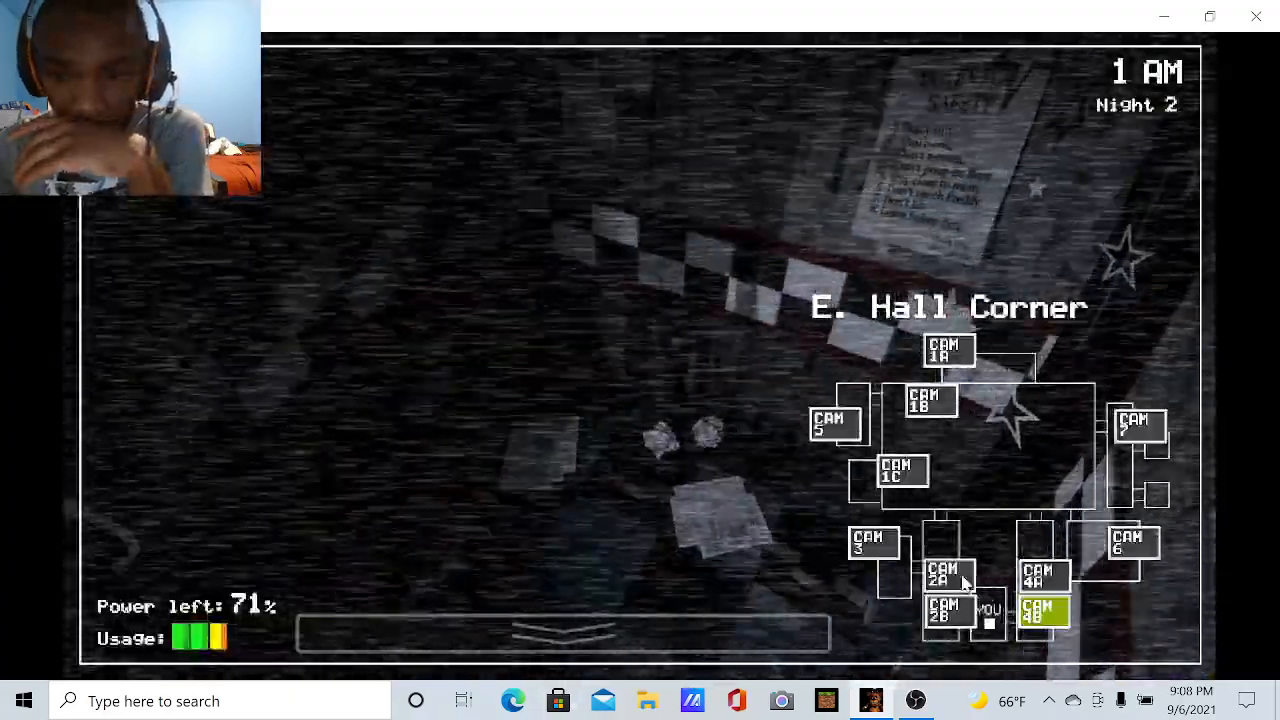
# Cycle the East Hall, West Hall and both hall corner cameras repeatedly
pyautogui.click(902, 470)
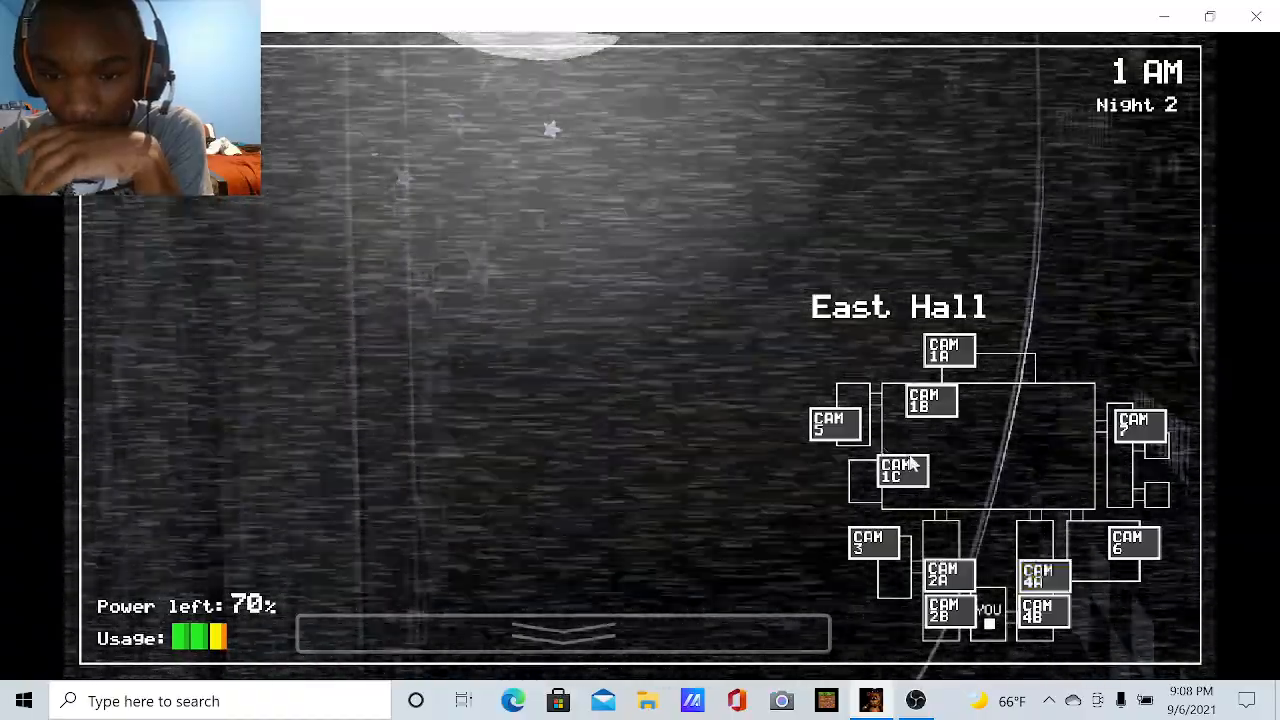
pyautogui.click(563, 633)
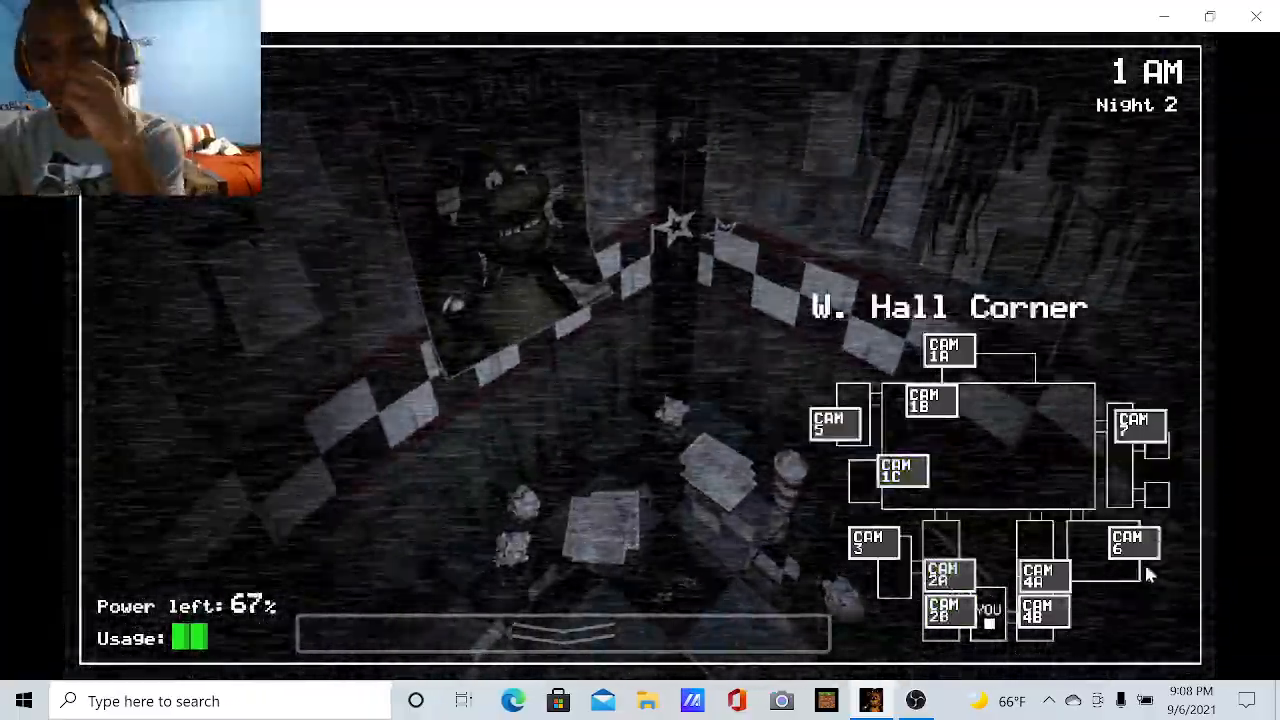
pyautogui.click(948, 614)
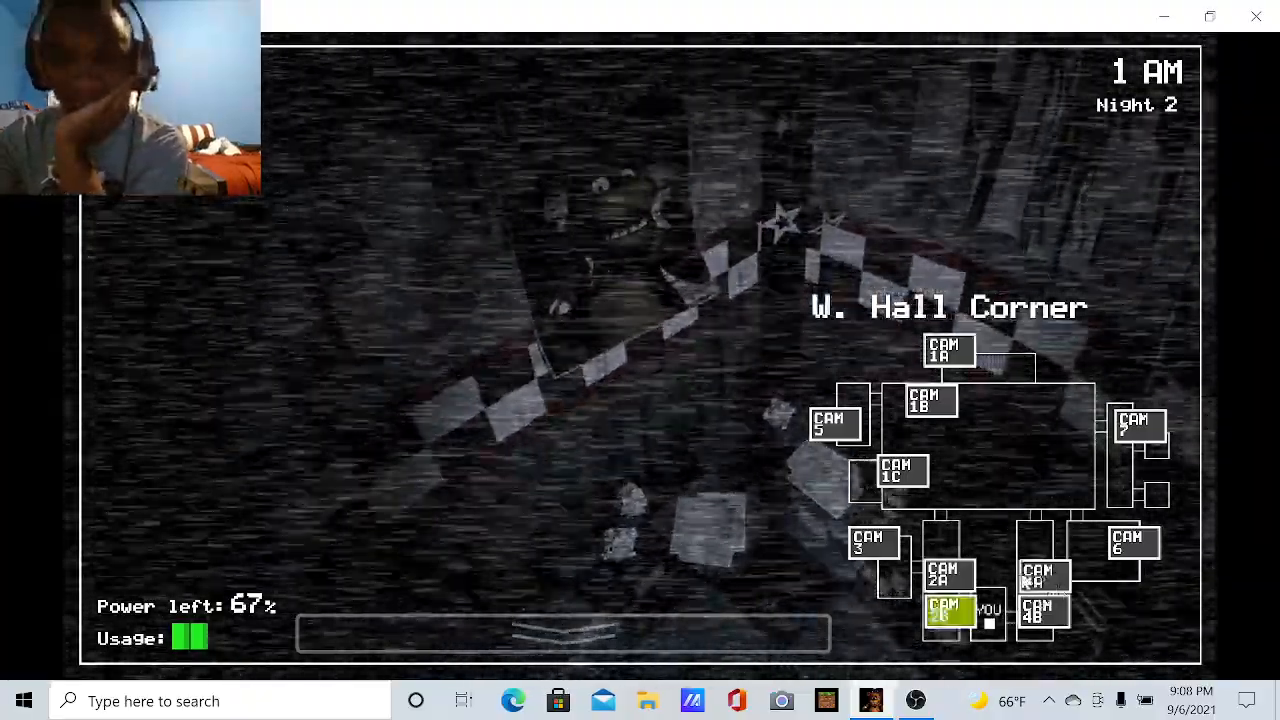
pyautogui.click(944, 575)
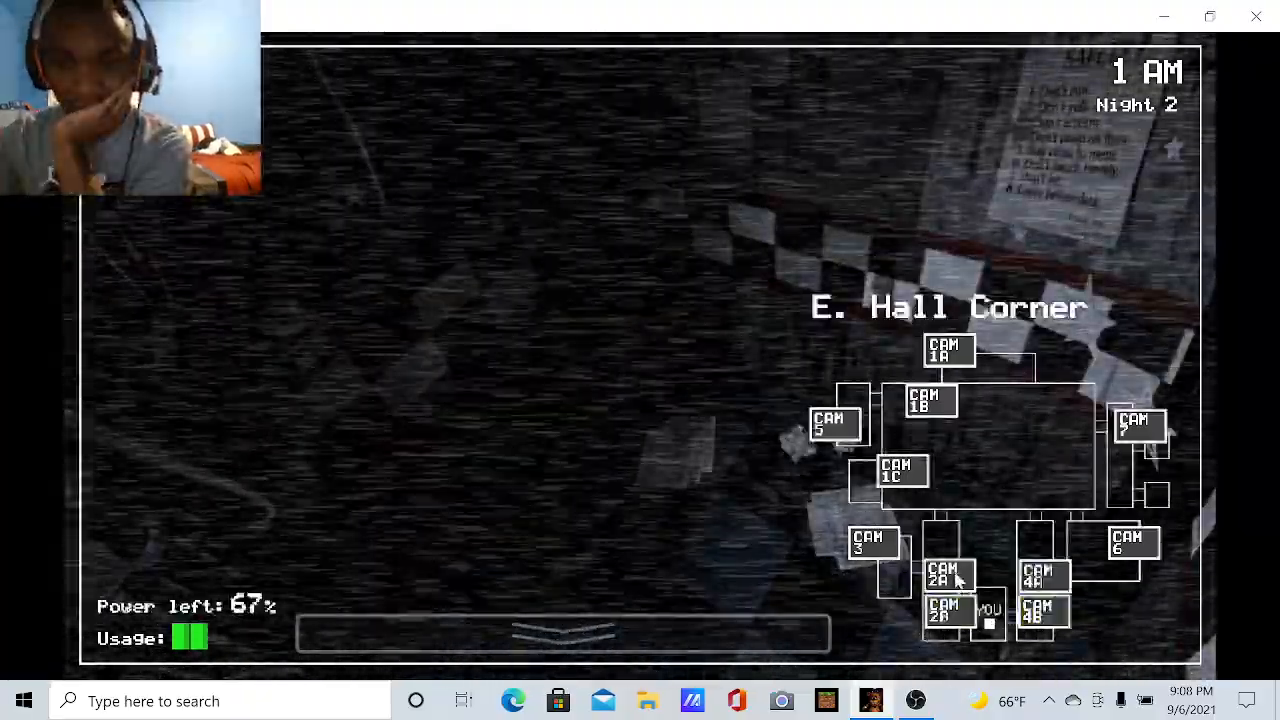
pyautogui.click(945, 575)
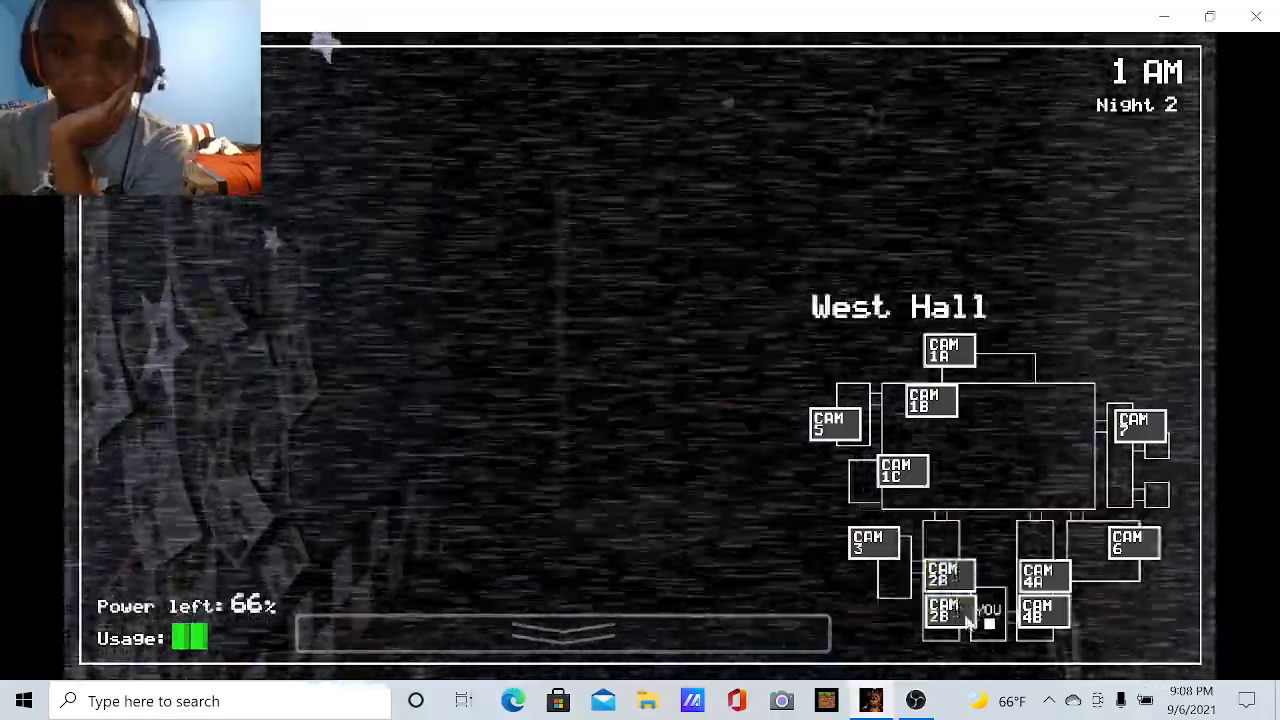
pyautogui.click(944, 612)
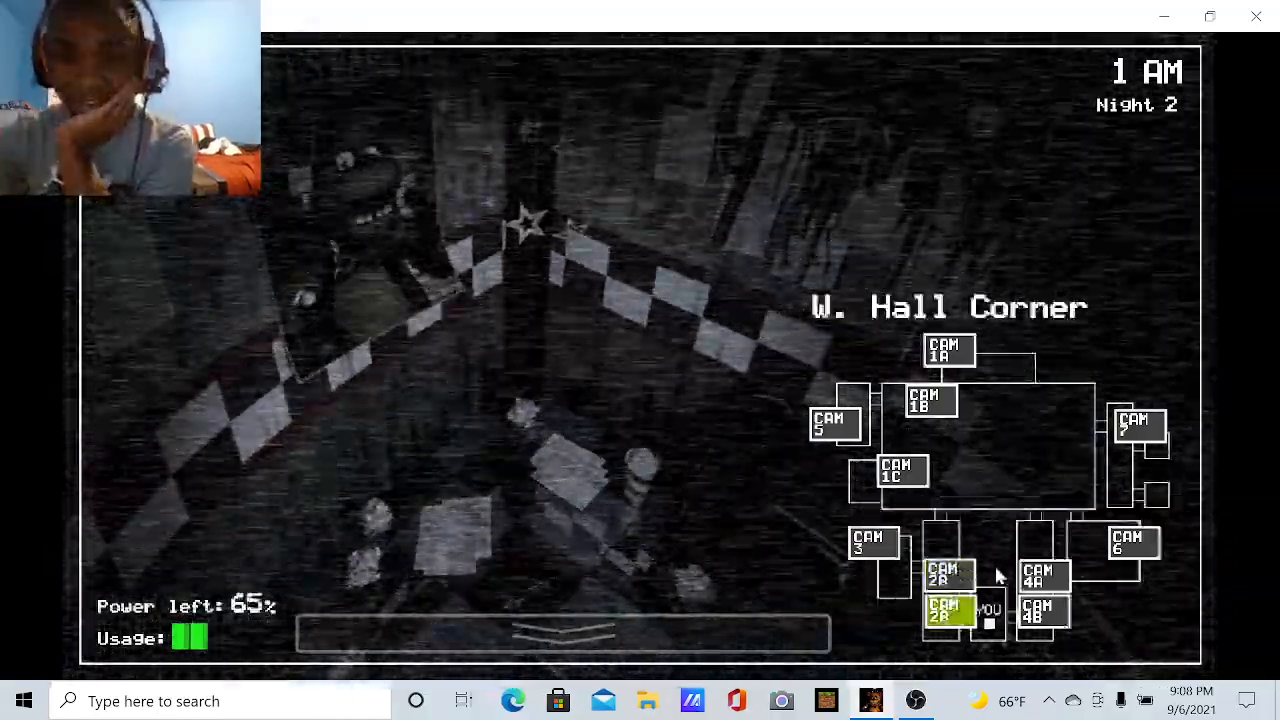
pyautogui.click(1044, 575)
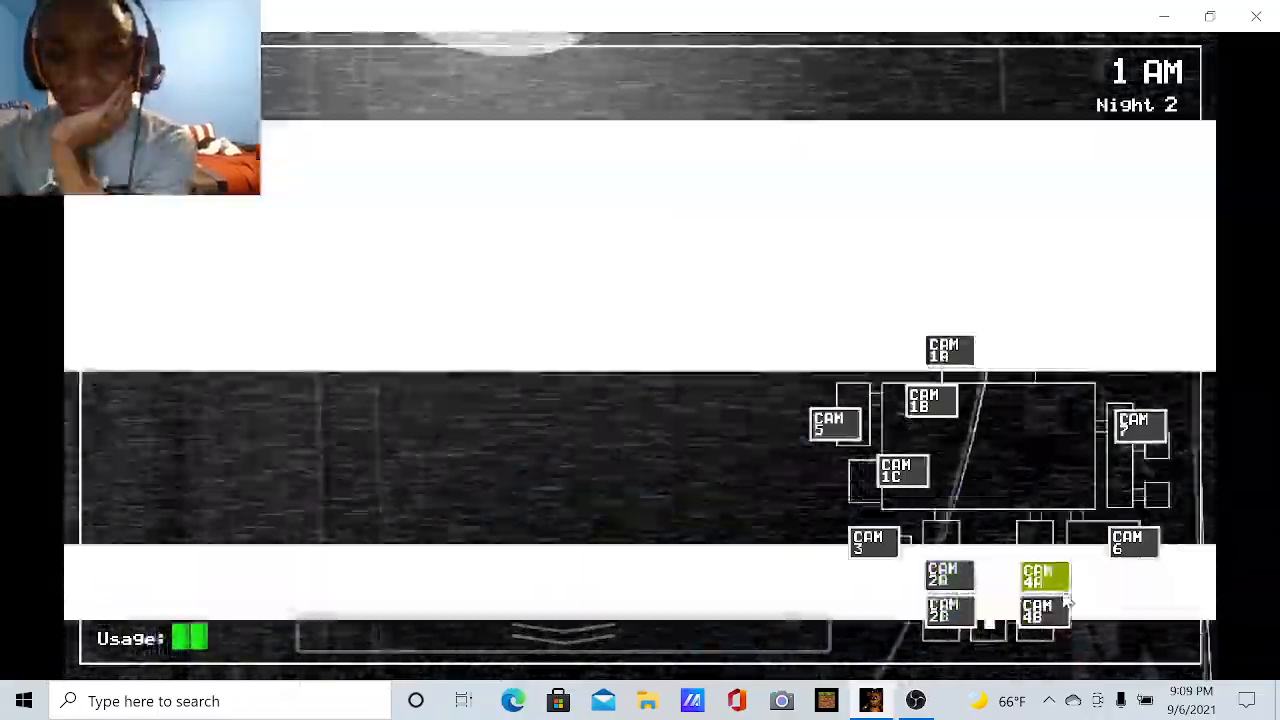
pyautogui.click(1044, 610)
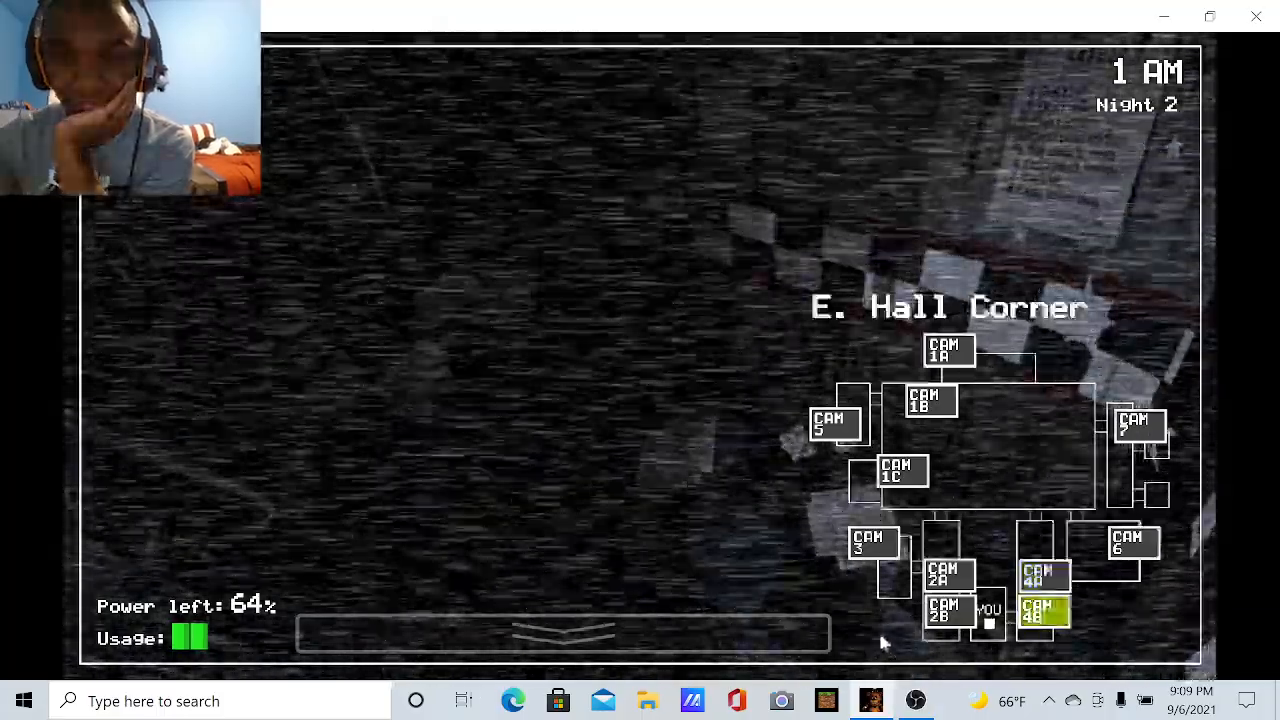
pyautogui.click(943, 610)
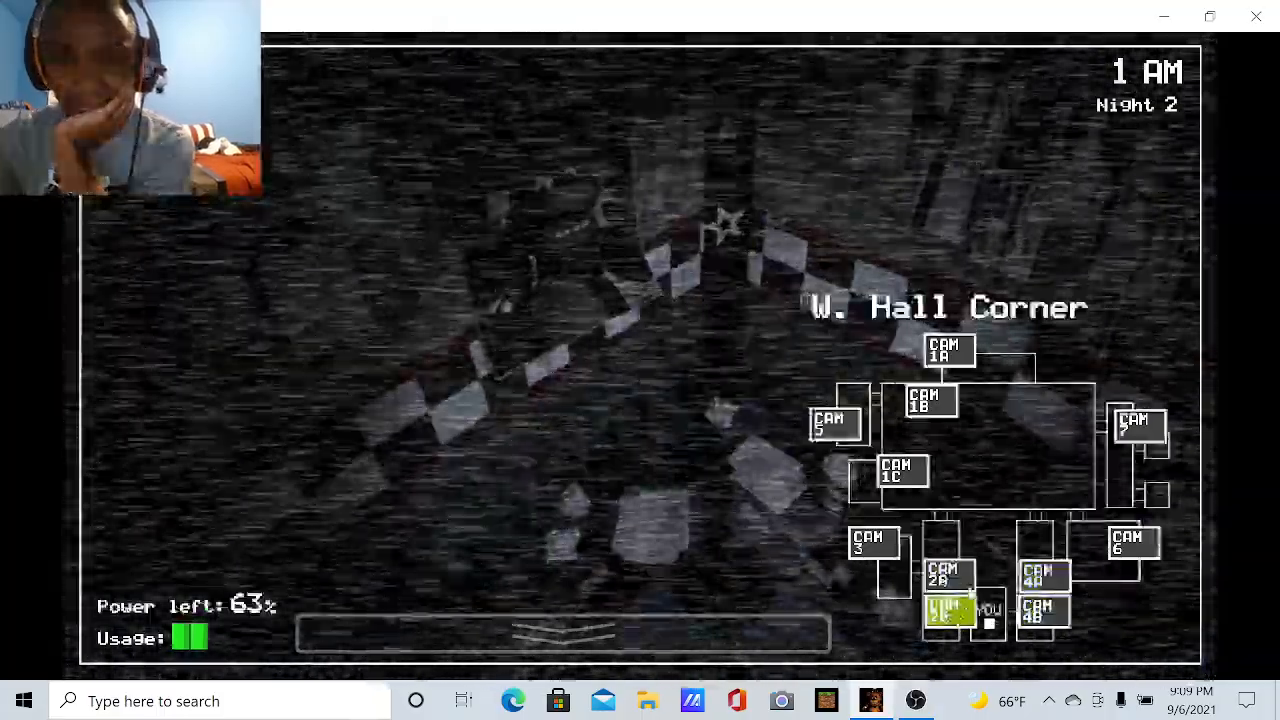
# Check the Dining Area, CAM 7 and Kitchen feeds, ending on Show Stage
pyautogui.click(901, 470)
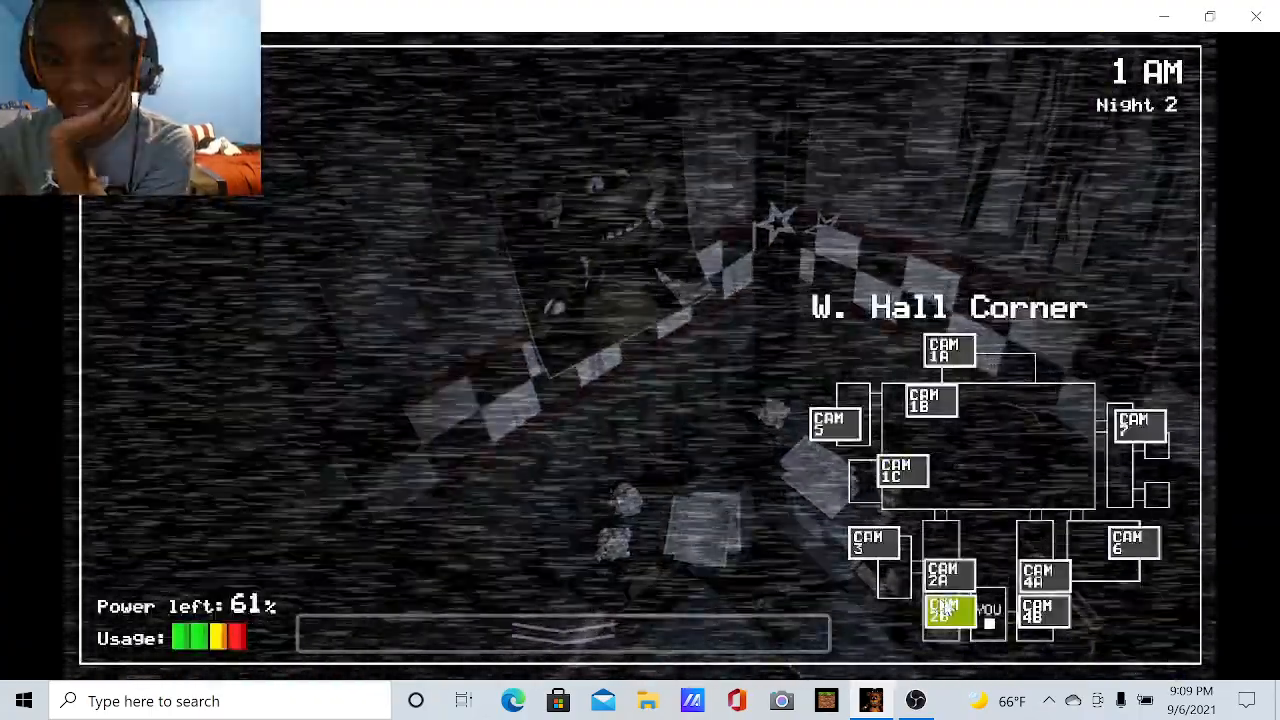
pyautogui.click(902, 471)
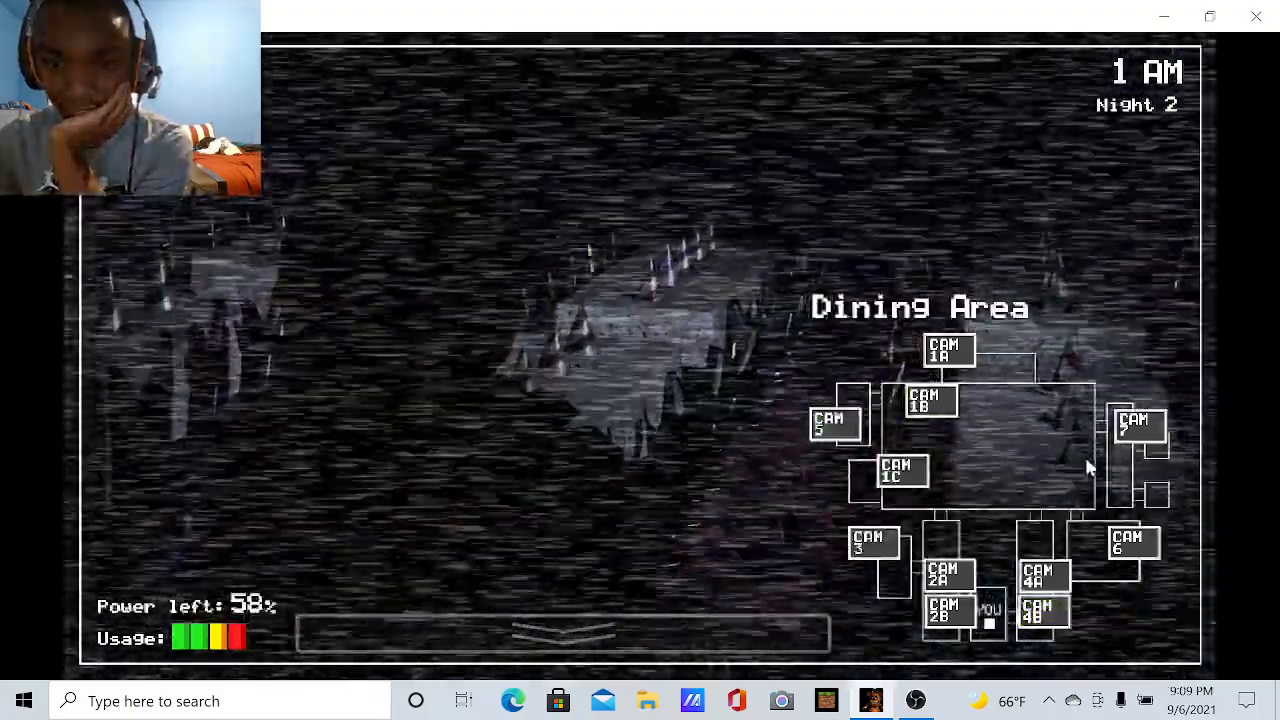
pyautogui.click(1138, 427)
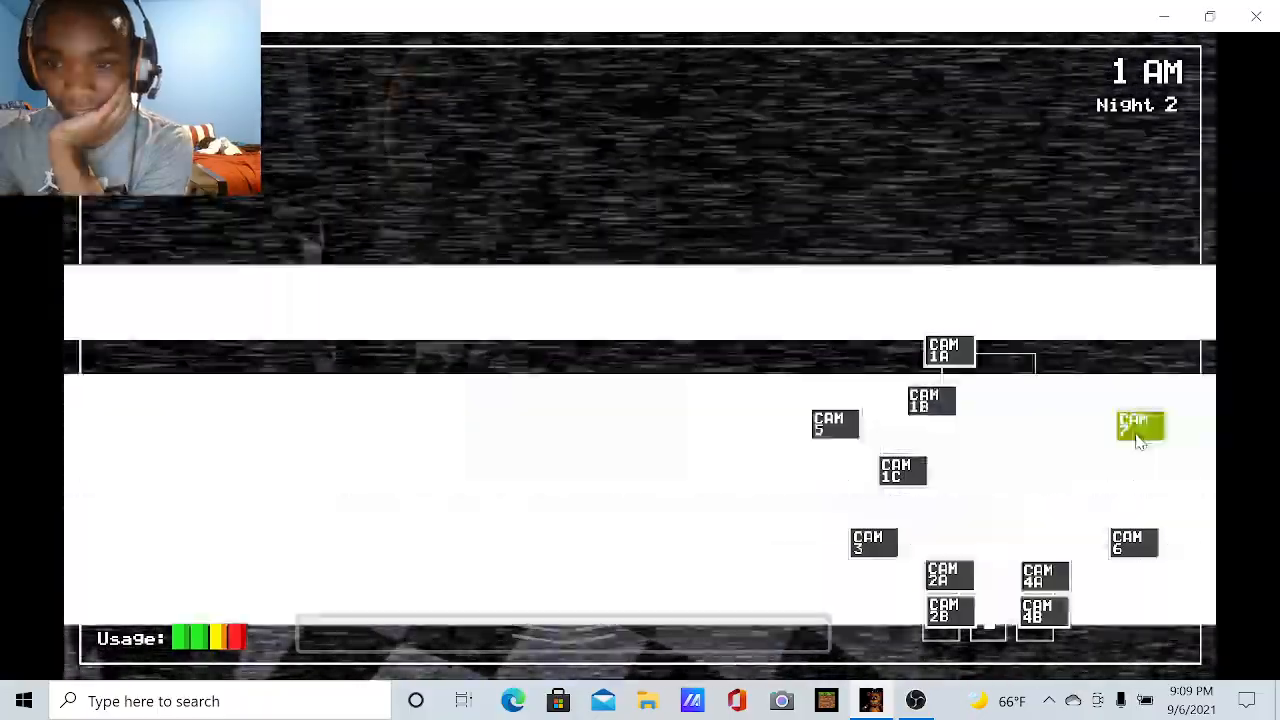
pyautogui.click(1139, 427)
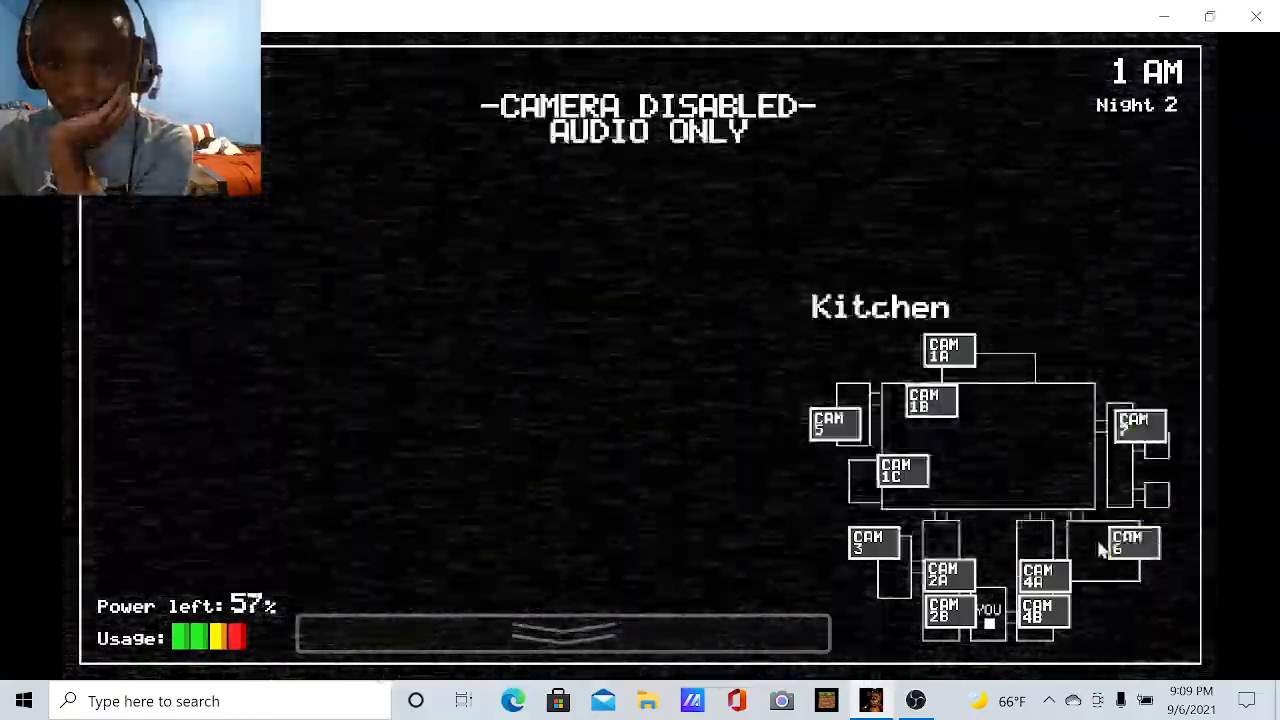
pyautogui.click(1133, 542)
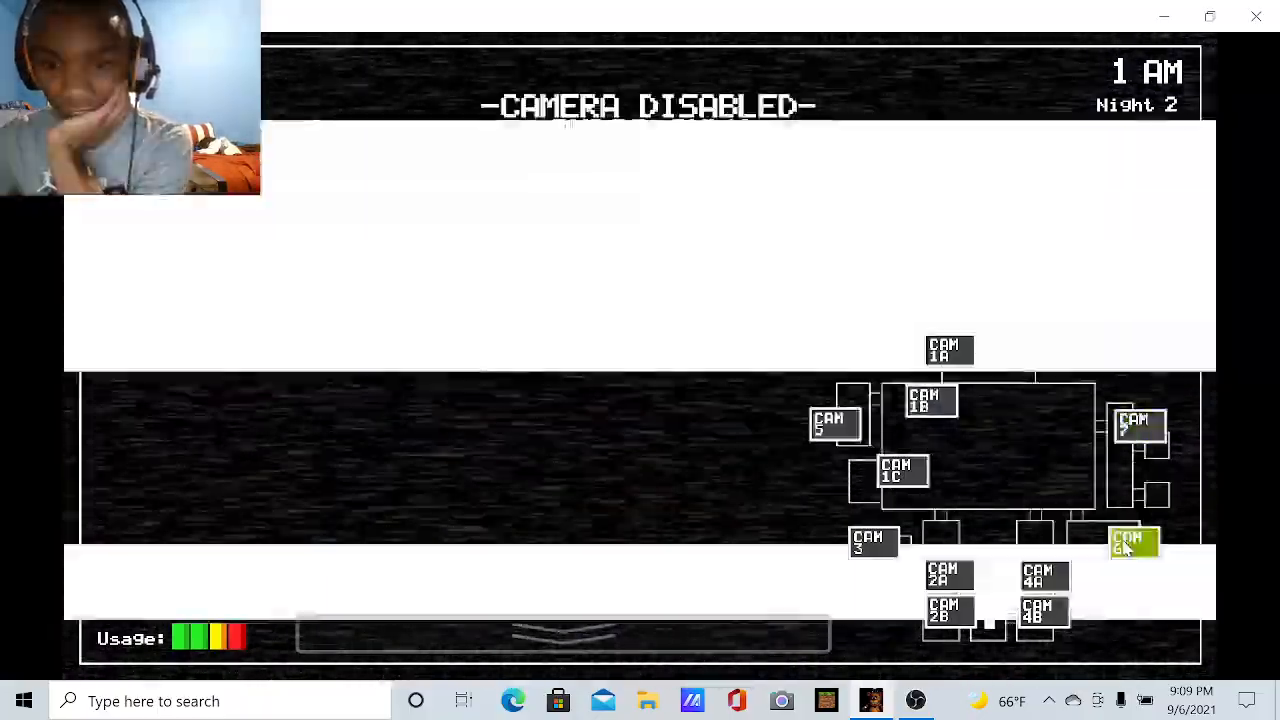
pyautogui.click(948, 351)
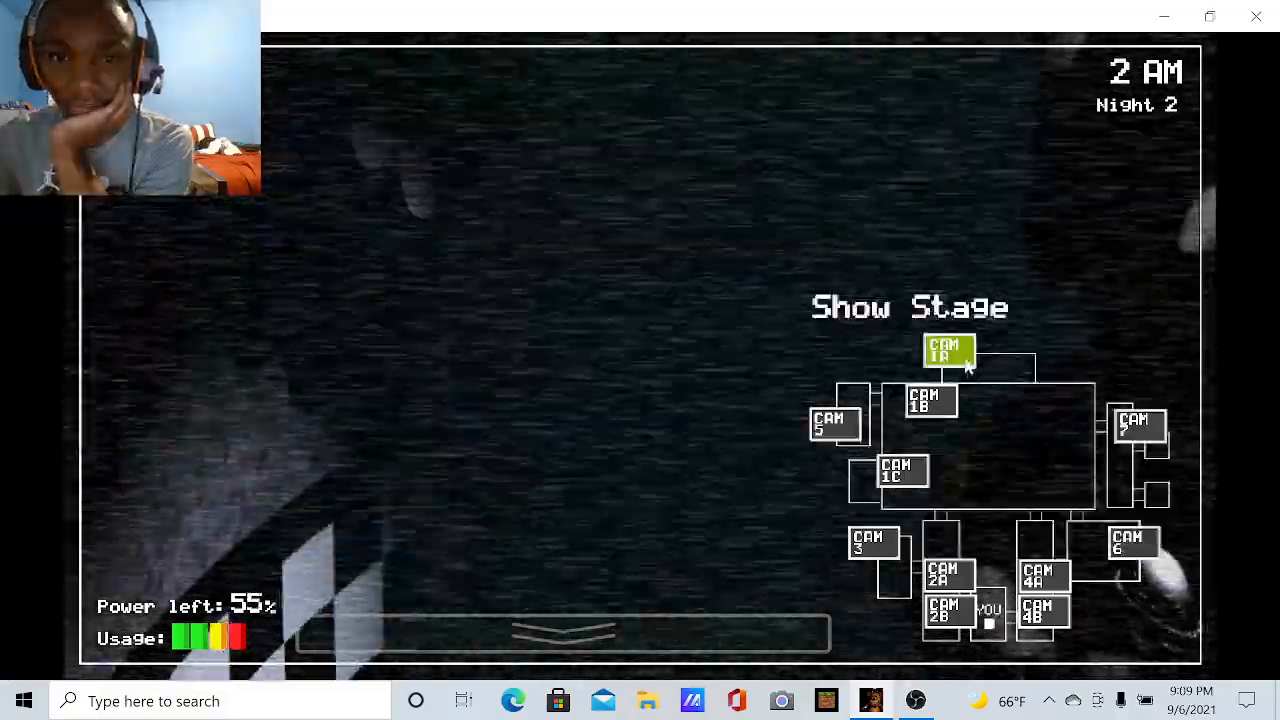
# Check Dining Area, Pirate Cove and the hall cameras, settling on the East Hall Corner feed
pyautogui.click(930, 400)
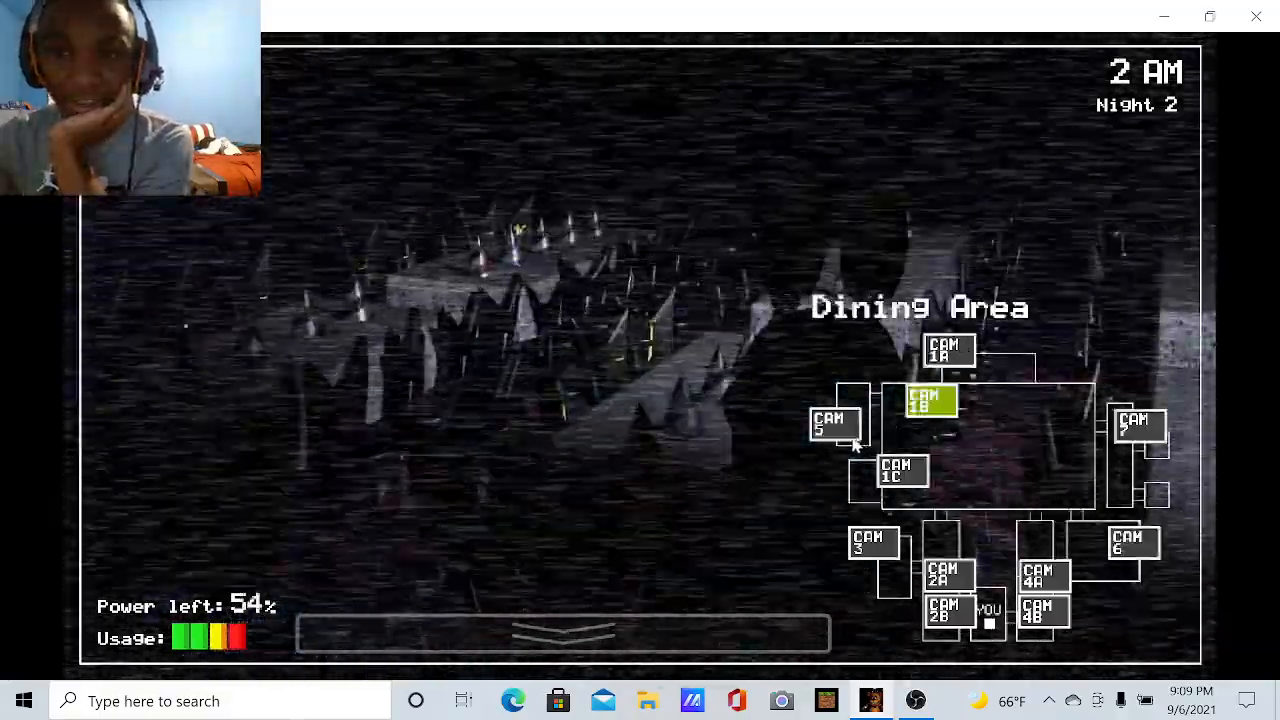
pyautogui.click(902, 471)
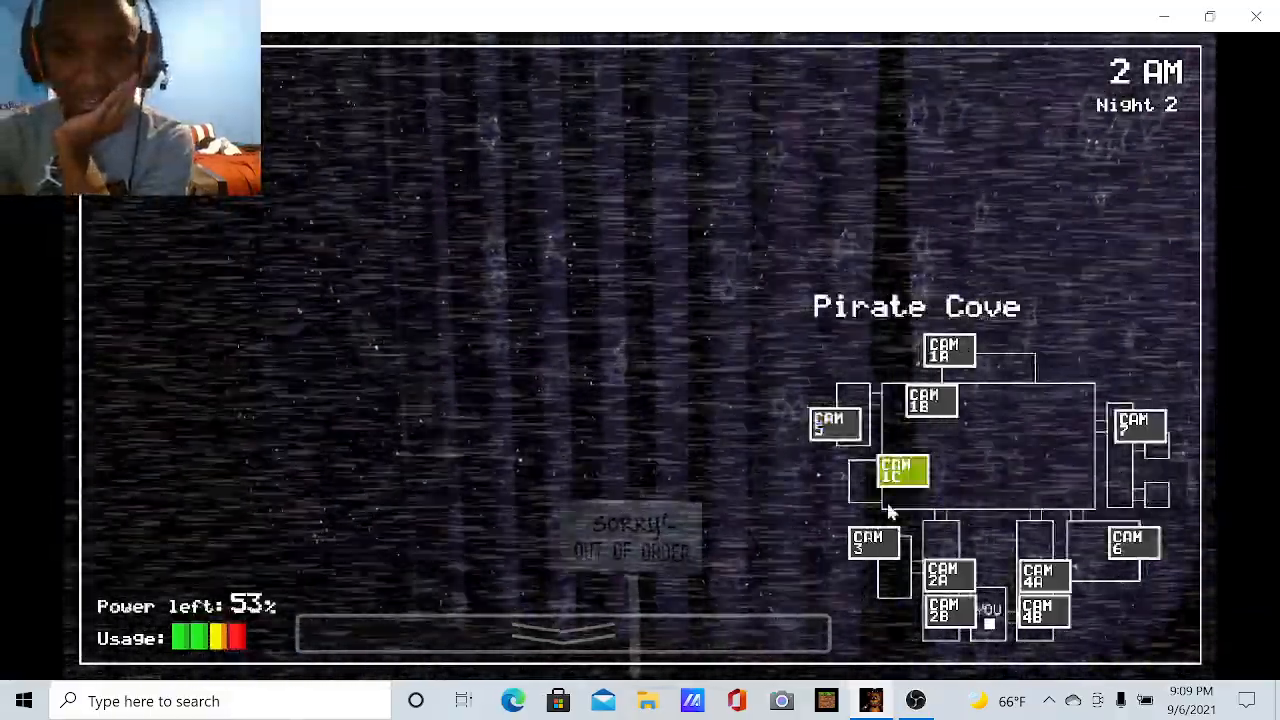
pyautogui.click(871, 542)
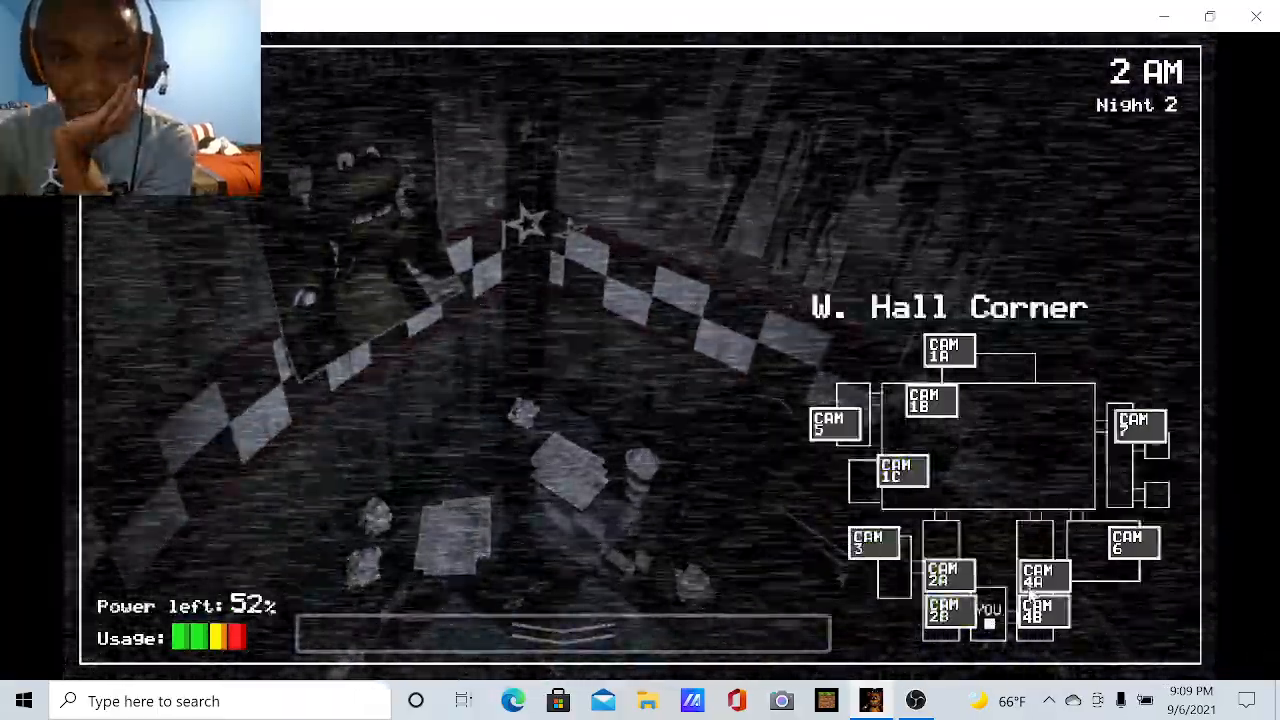
pyautogui.click(1043, 610)
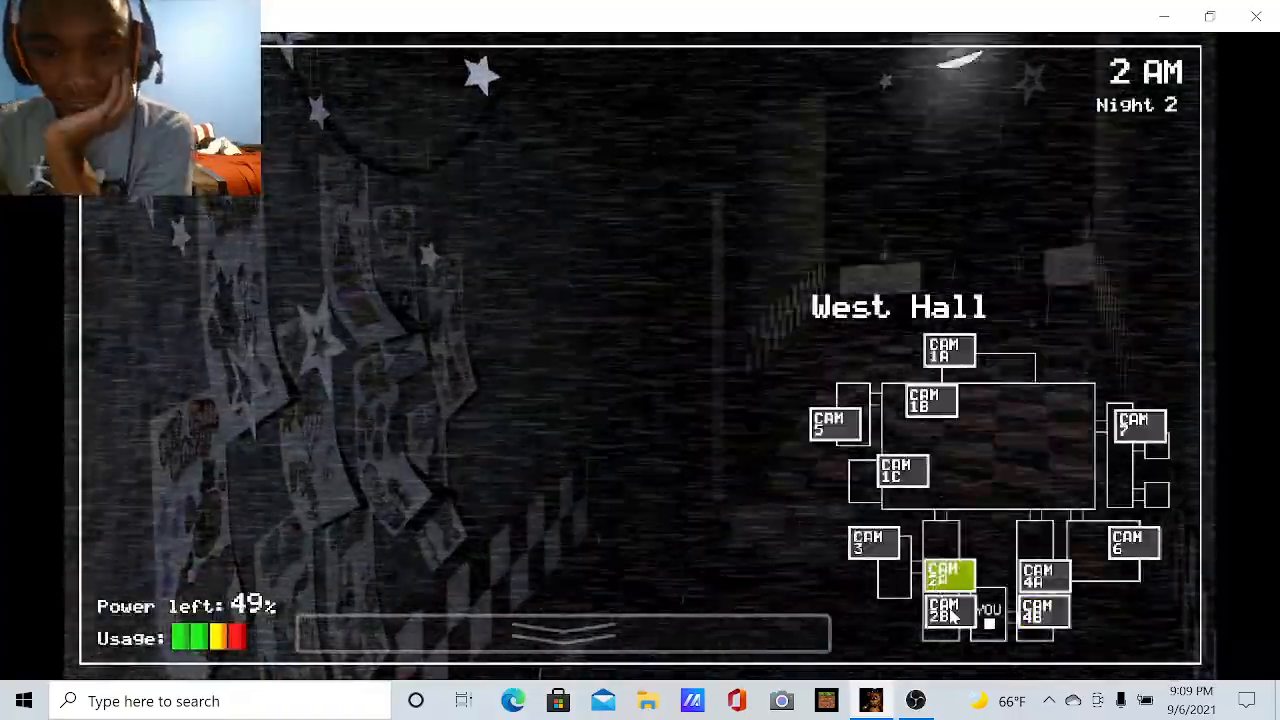
pyautogui.click(1040, 612)
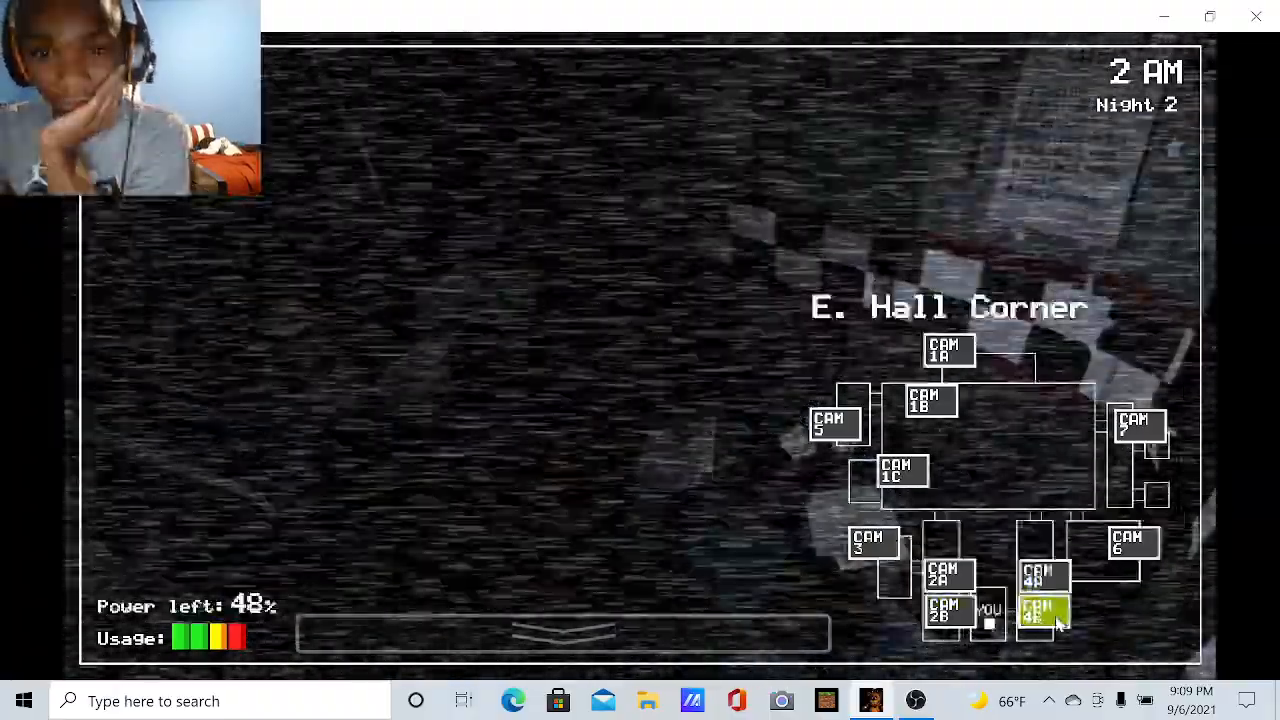
pyautogui.click(1043, 575)
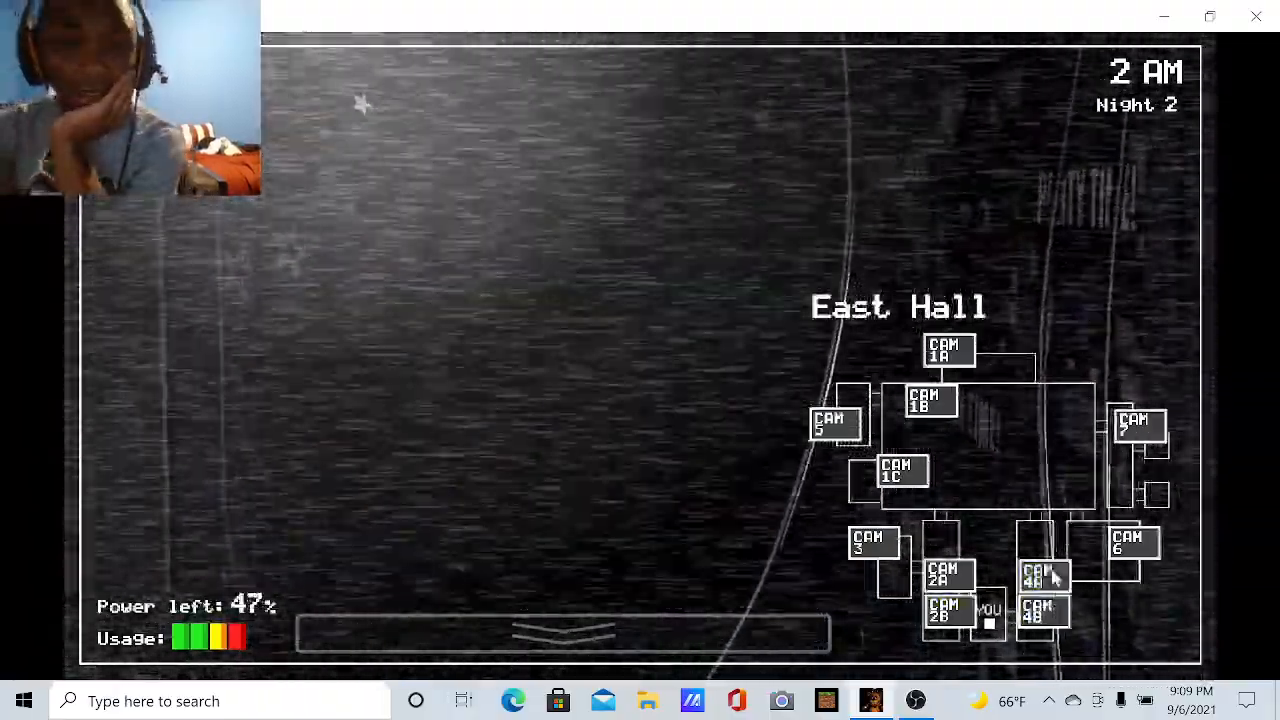
pyautogui.click(1043, 575)
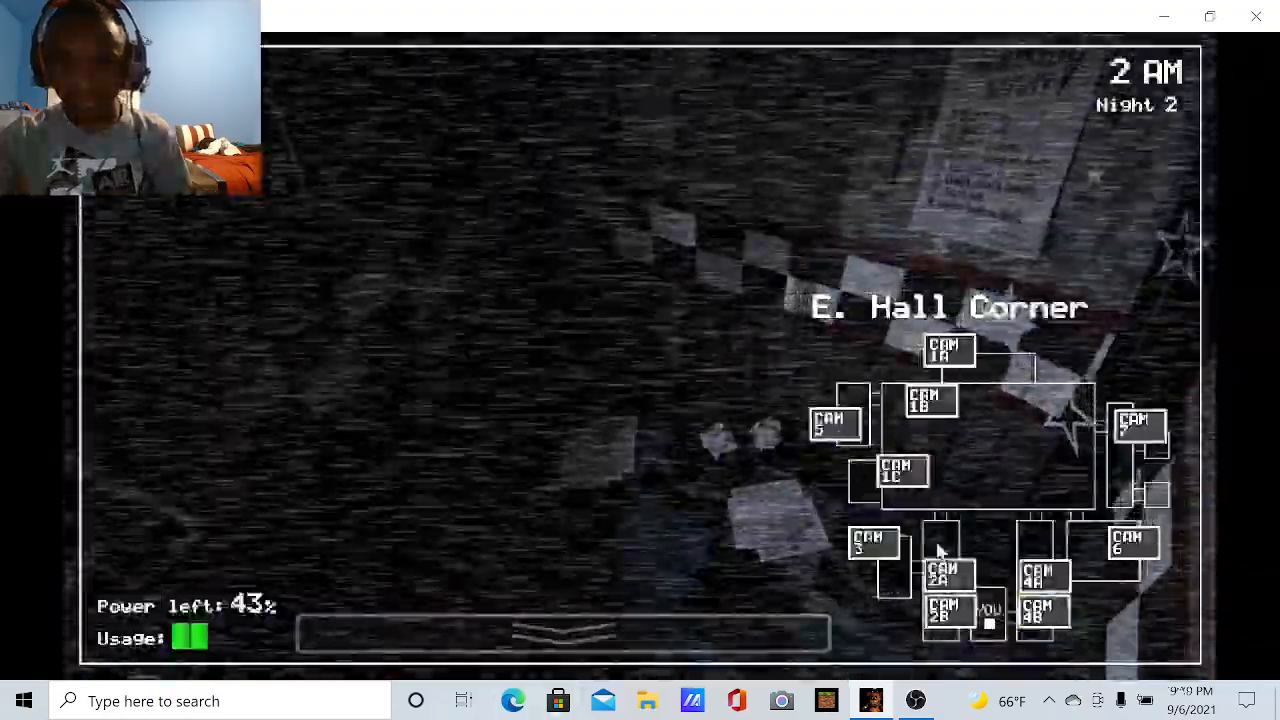
# Check West Hall, East Hall Corner and Pirate Cove, then return to West Hall
pyautogui.click(947, 573)
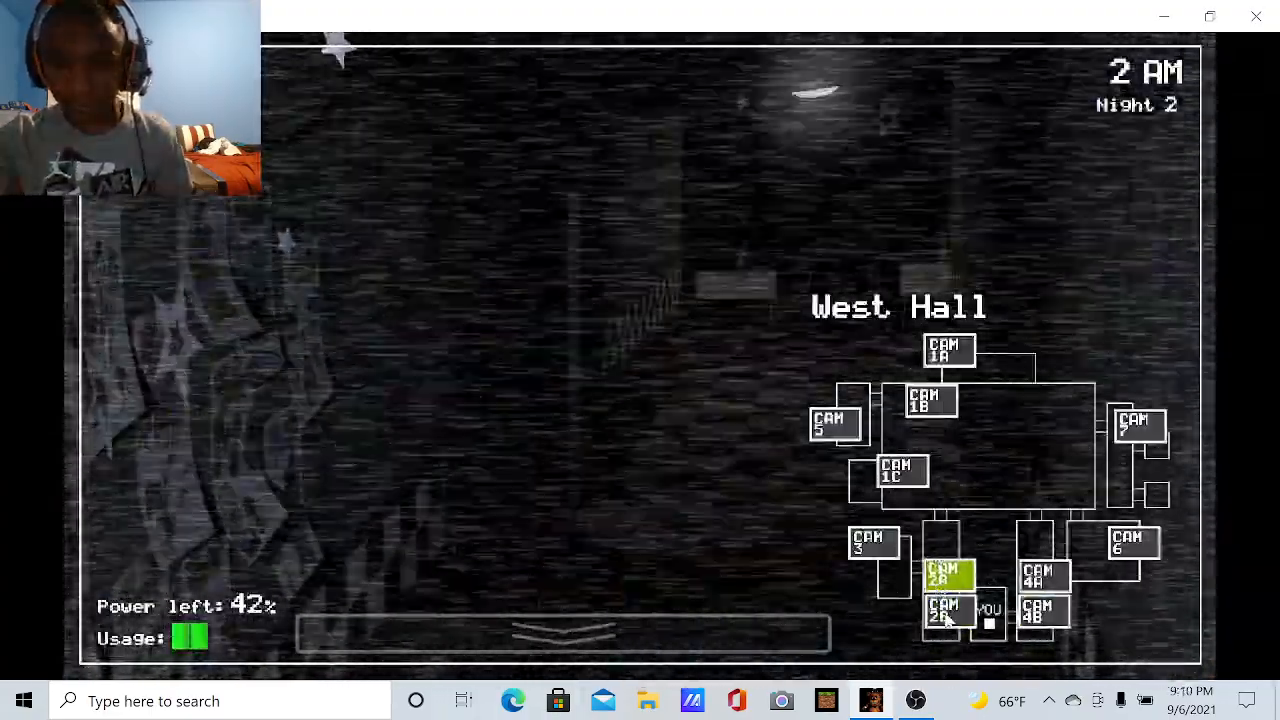
pyautogui.click(947, 610)
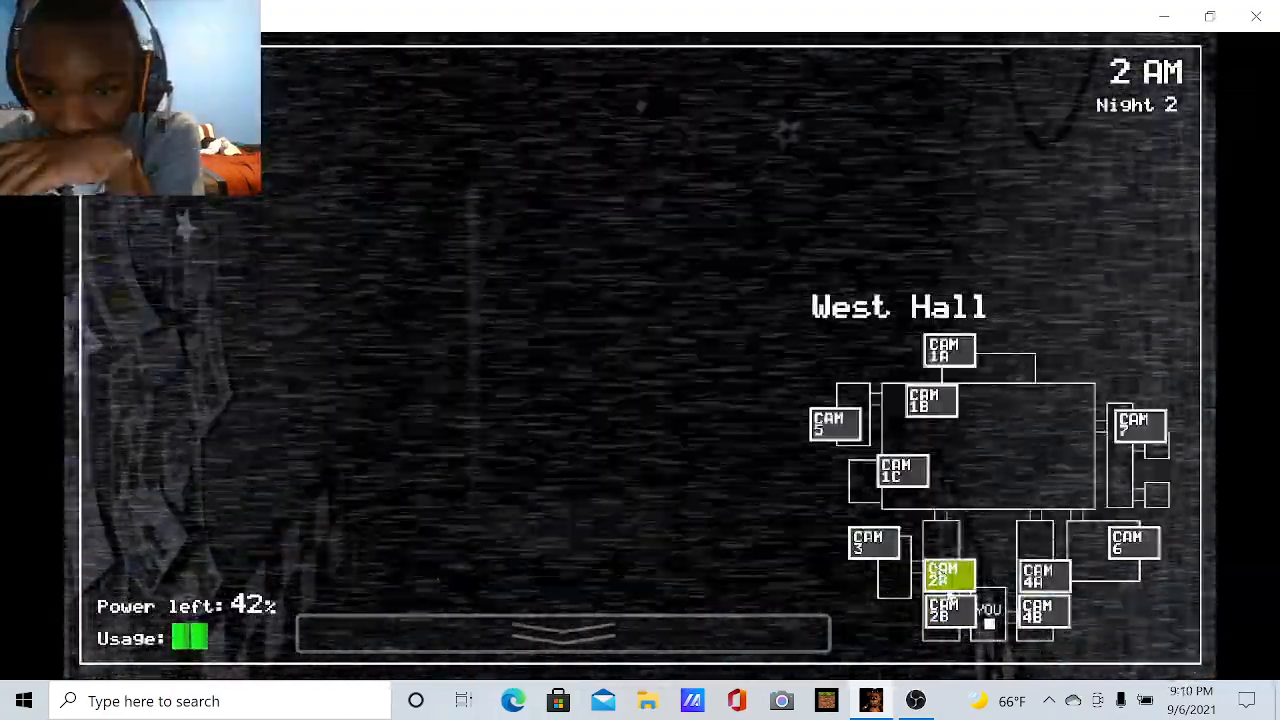
pyautogui.click(1043, 611)
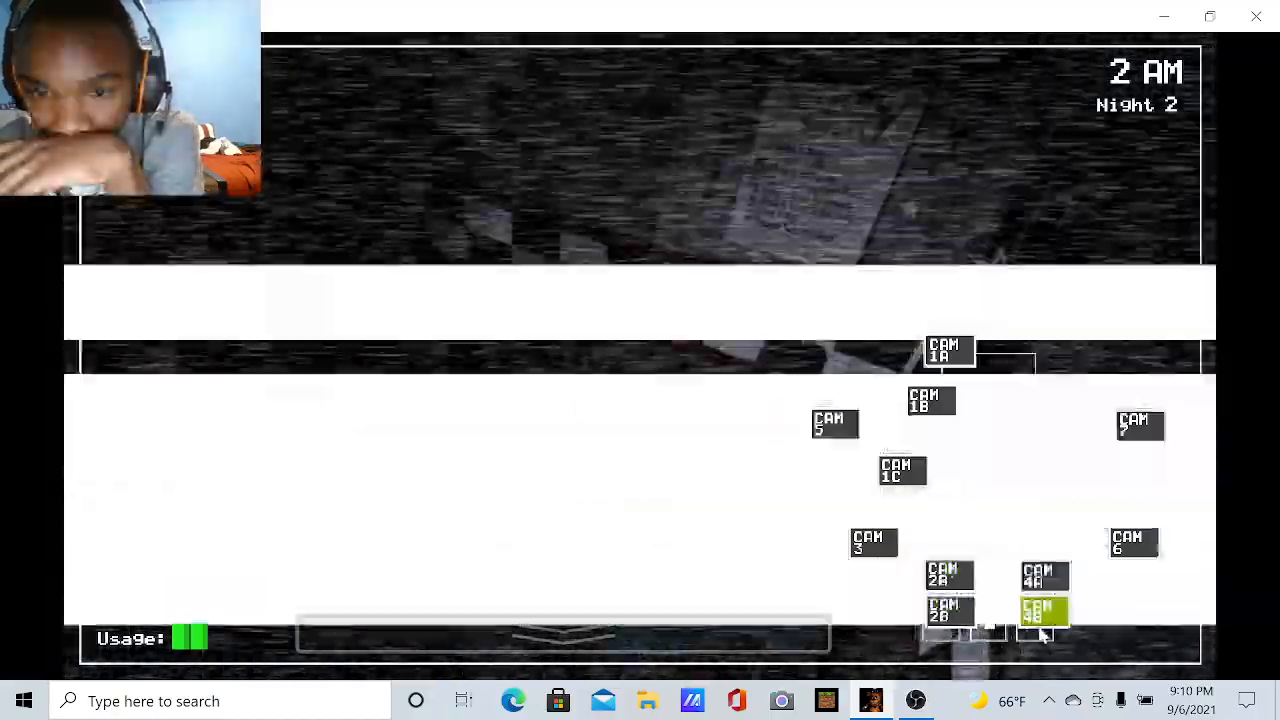
pyautogui.click(835, 425)
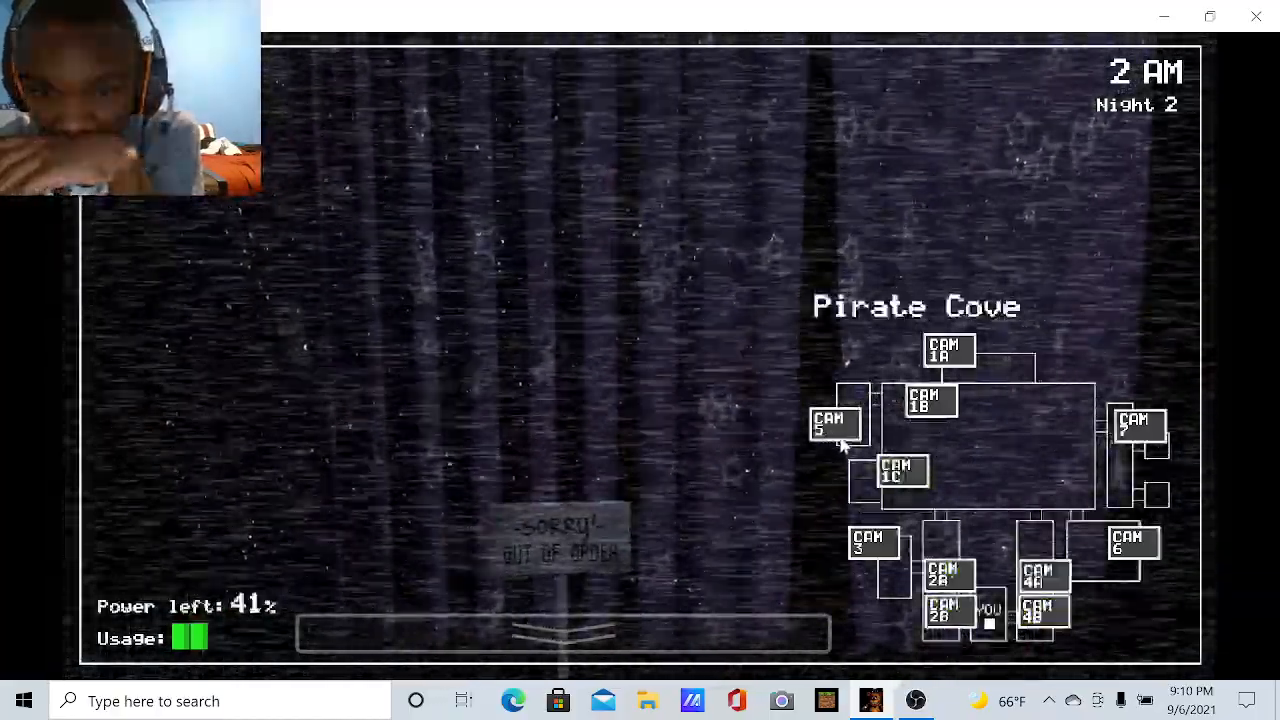
pyautogui.click(945, 612)
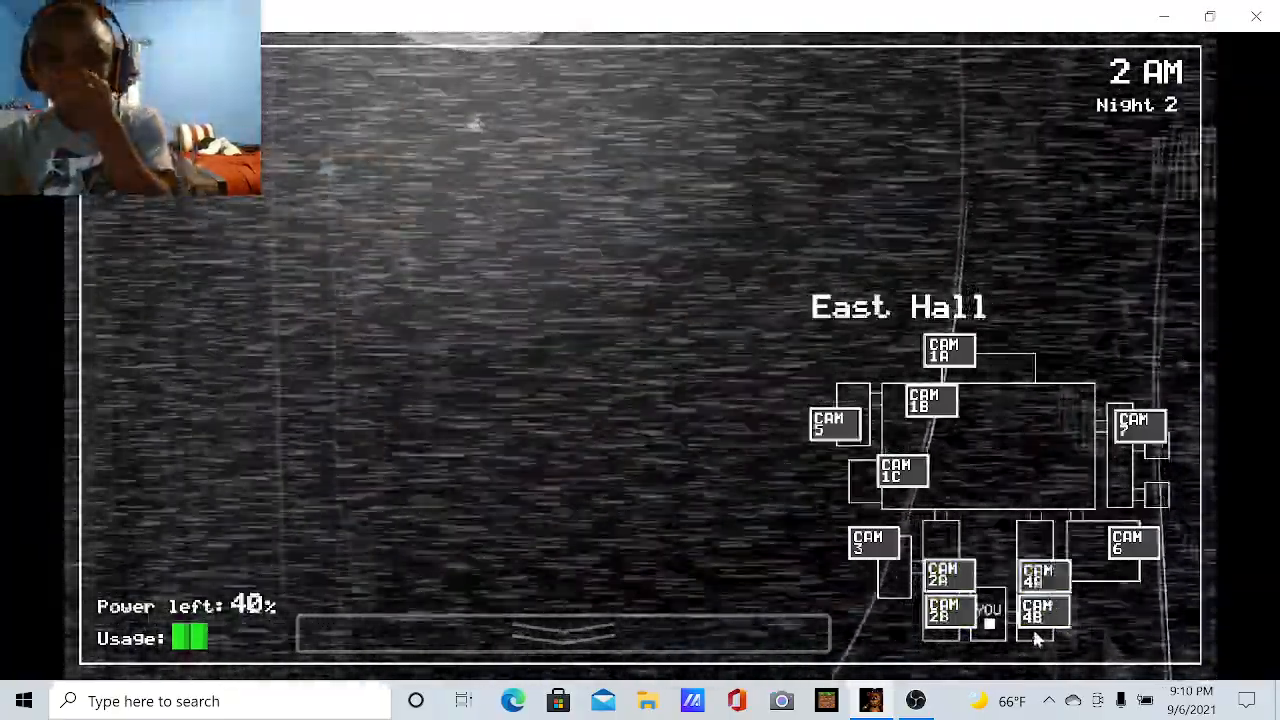
pyautogui.click(948, 575)
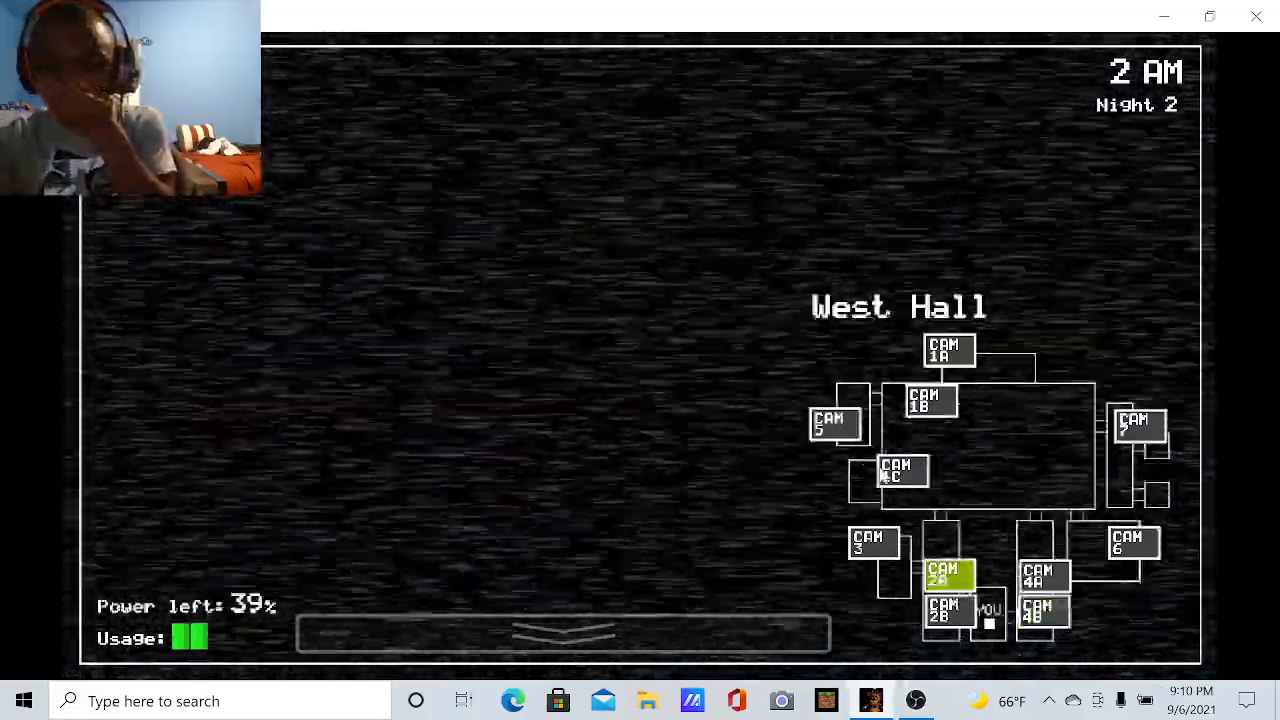
# Recheck the West Hall and hall corner feeds, then lower the monitor to the office
pyautogui.click(943, 610)
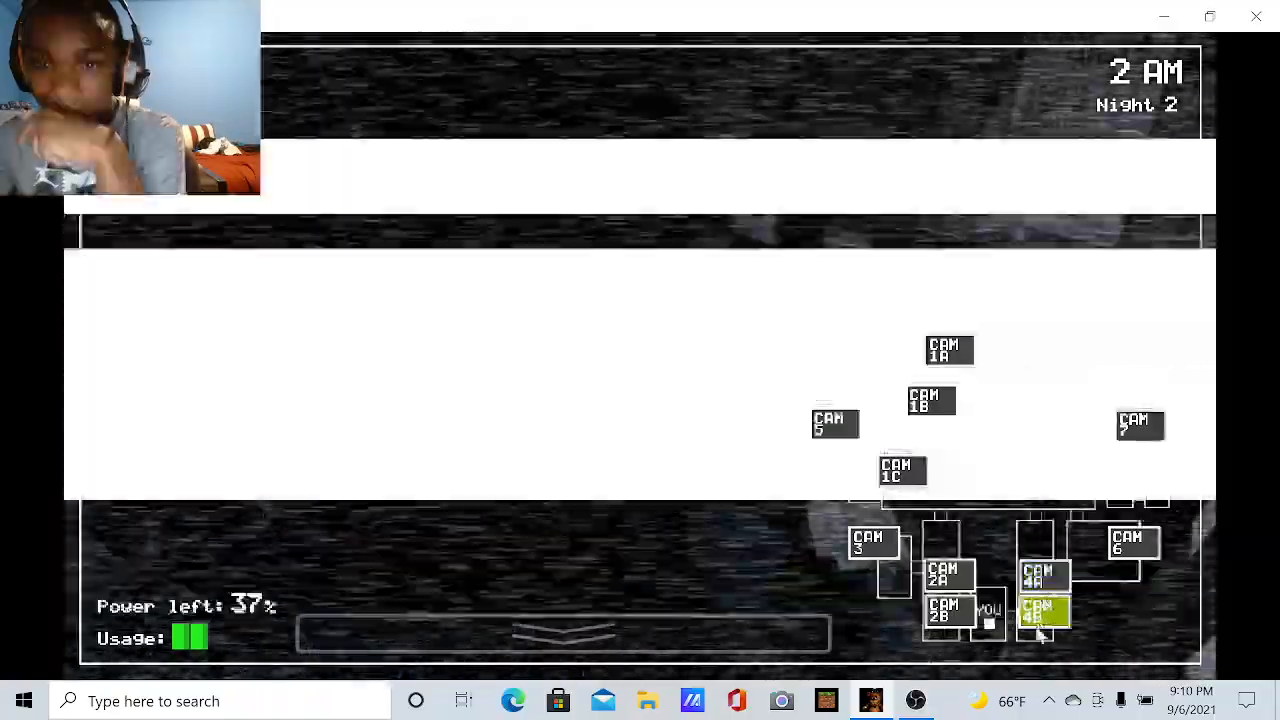
pyautogui.click(947, 575)
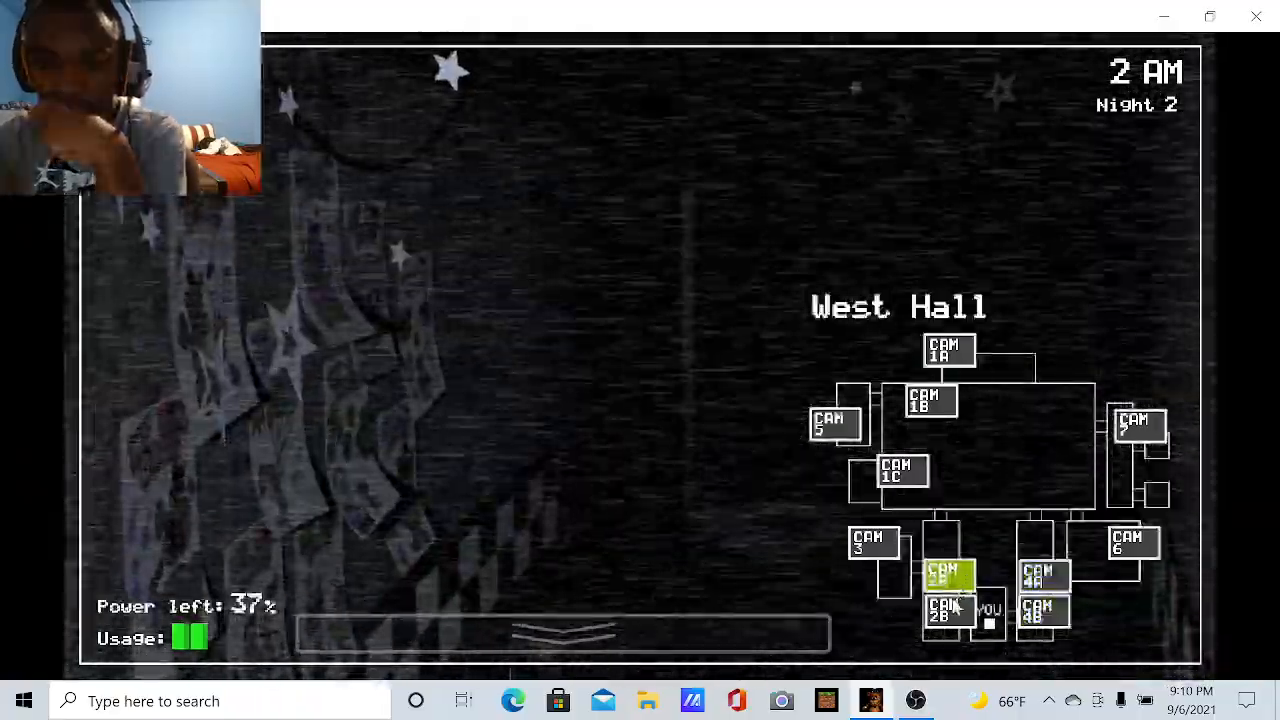
pyautogui.click(948, 610)
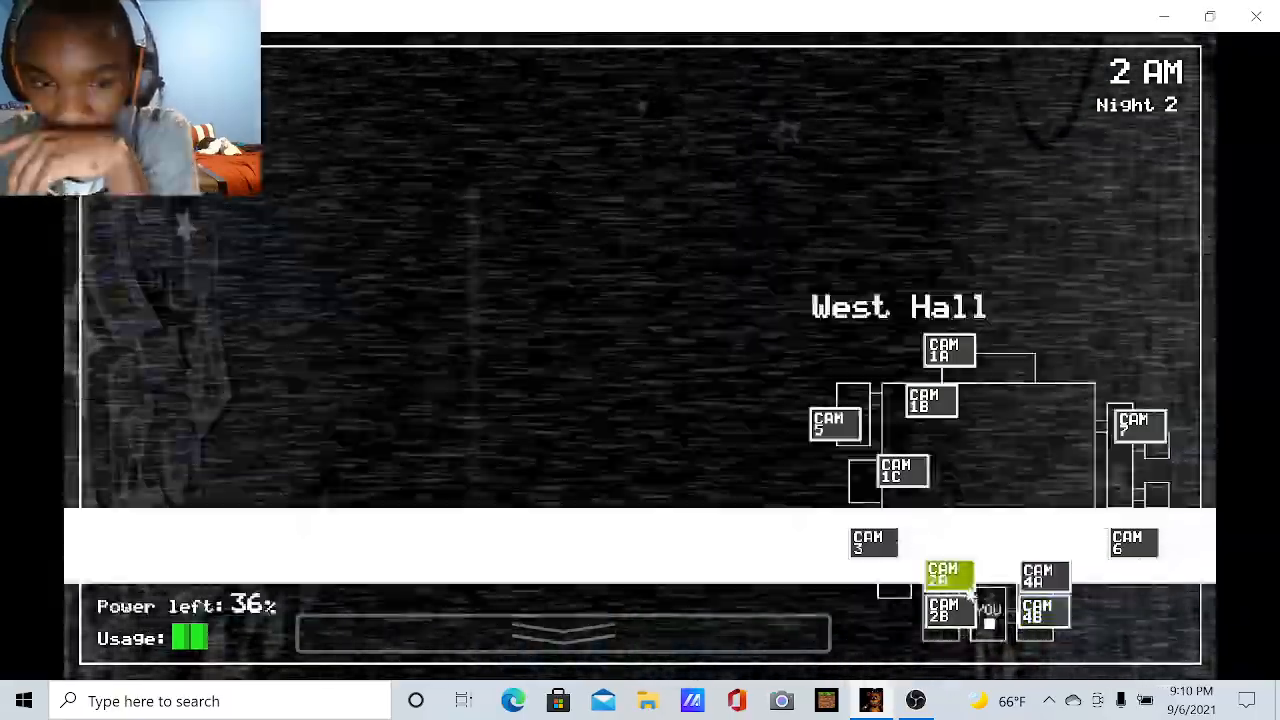
pyautogui.click(948, 610)
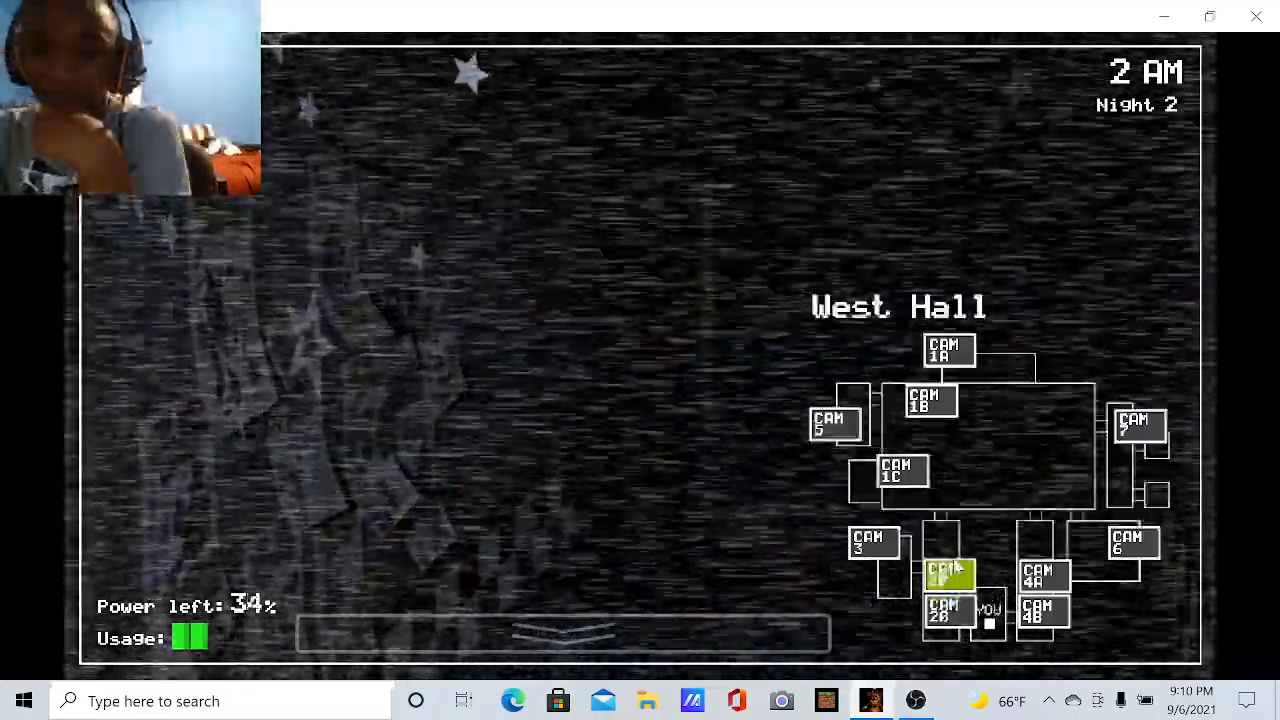
pyautogui.click(948, 614)
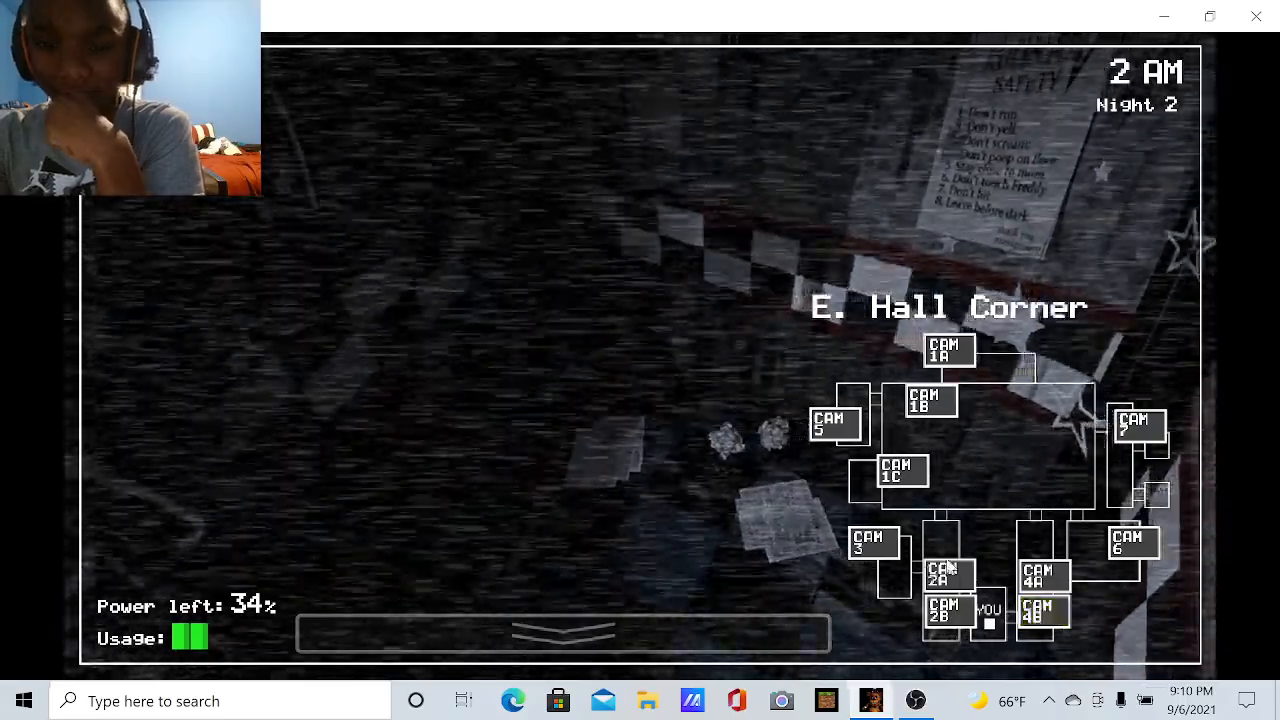
pyautogui.click(901, 471)
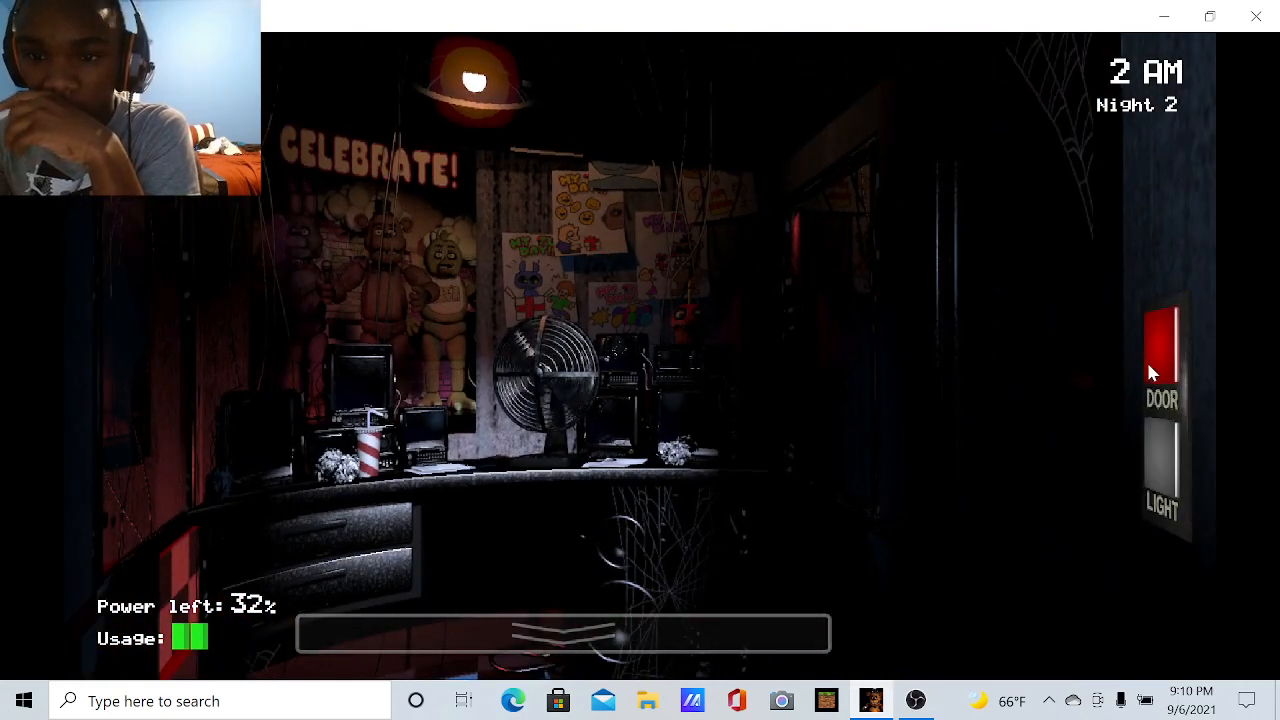
# Shut the right door, check West Hall and West Hall Corner, and raise the cameras again
pyautogui.click(563, 632)
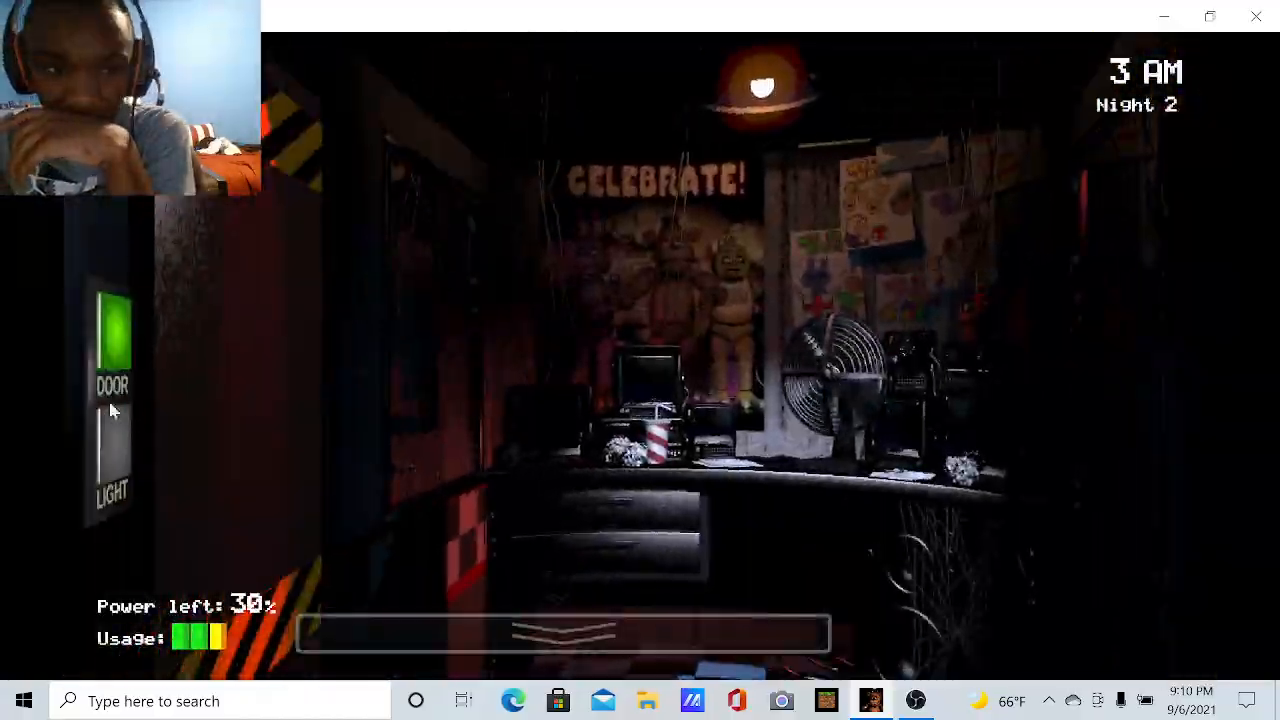
pyautogui.click(563, 633)
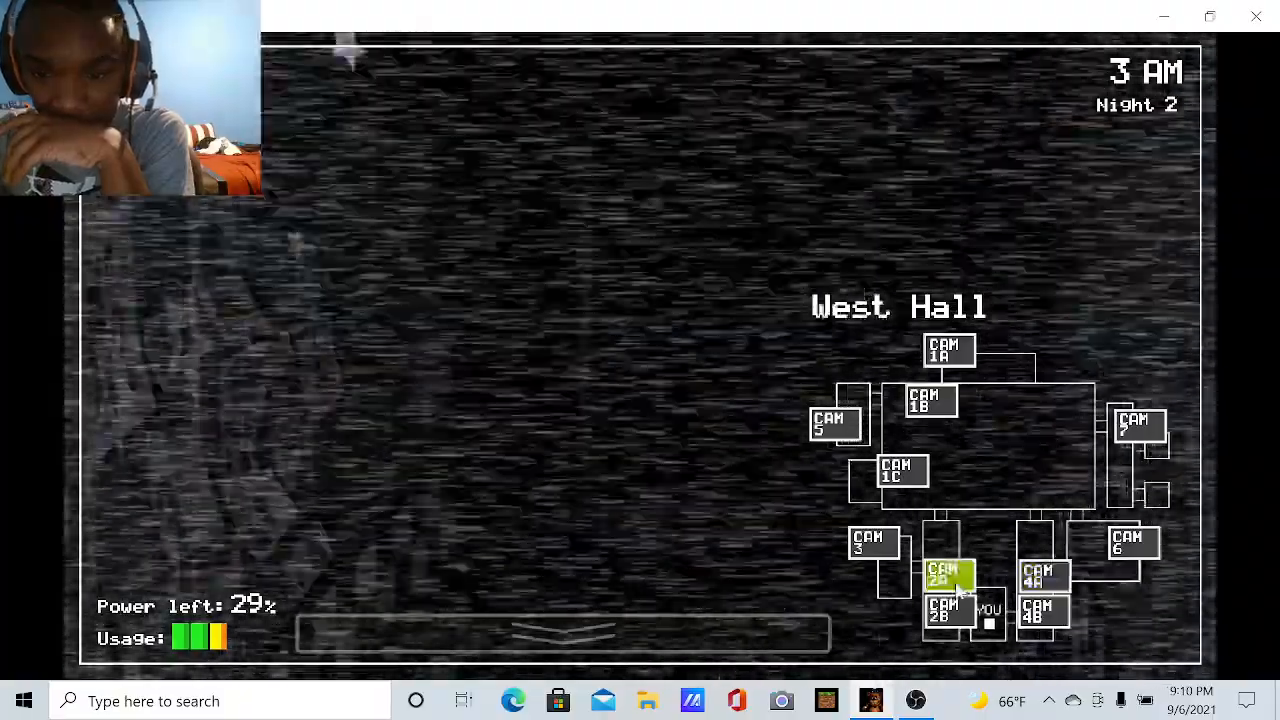
pyautogui.click(943, 612)
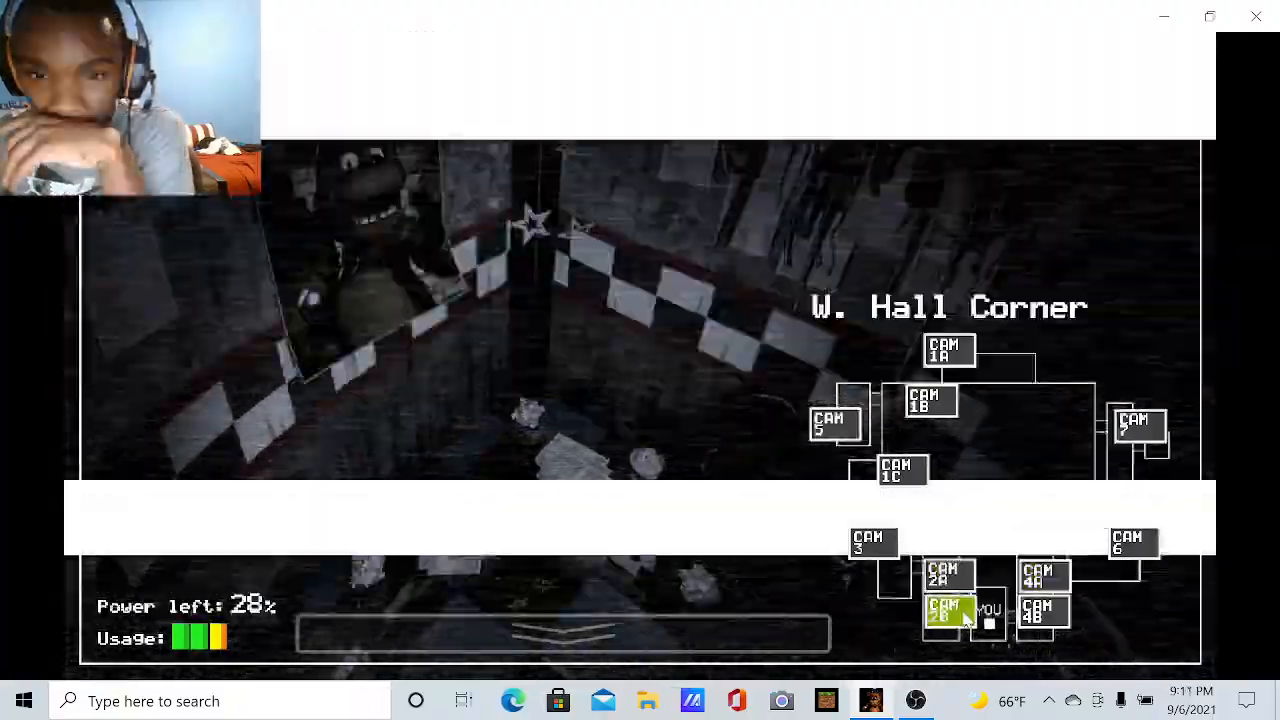
pyautogui.click(1043, 613)
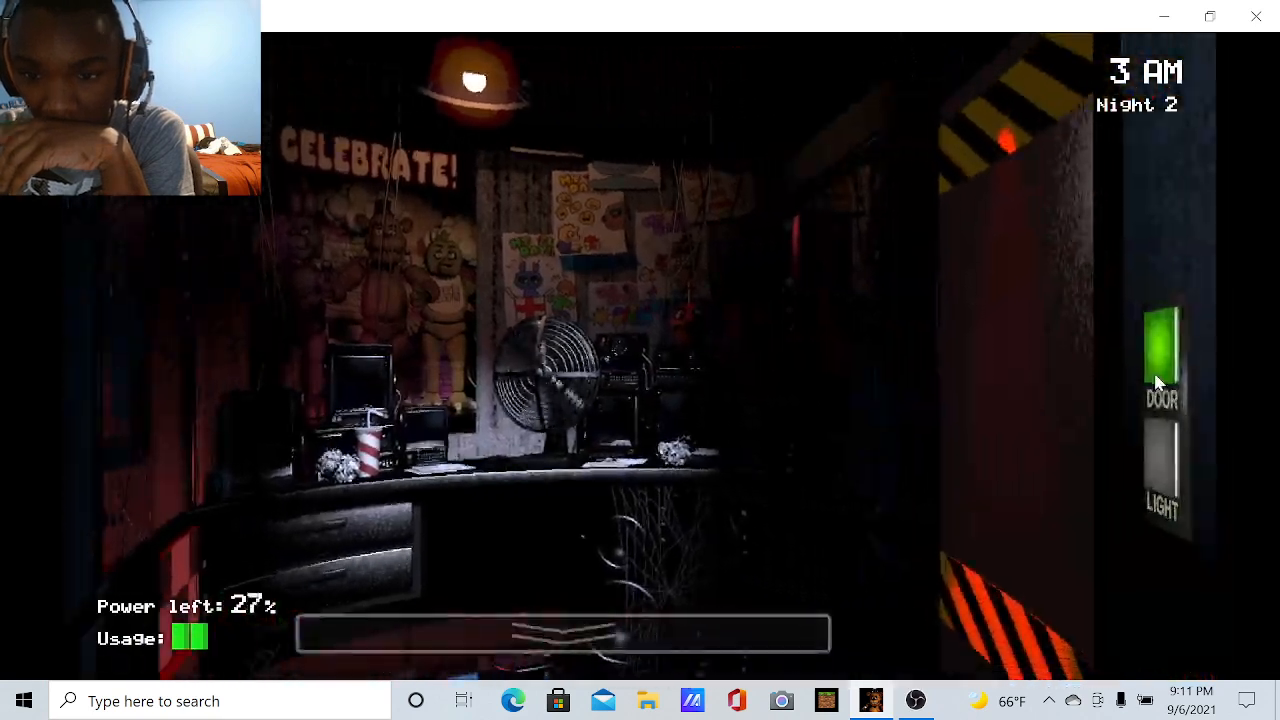
pyautogui.click(563, 633)
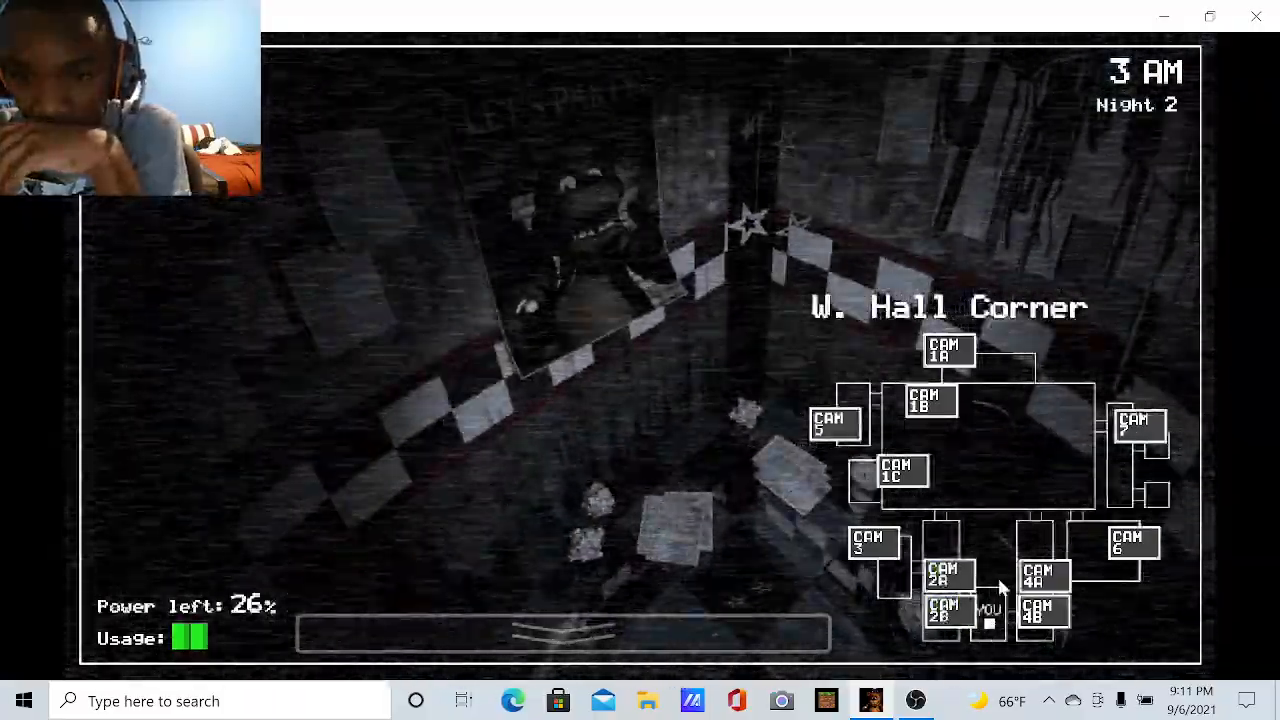
# Check East Hall Corner, West Hall and Pirate Cove, lower the monitor, then bring up Backstage
pyautogui.click(1043, 610)
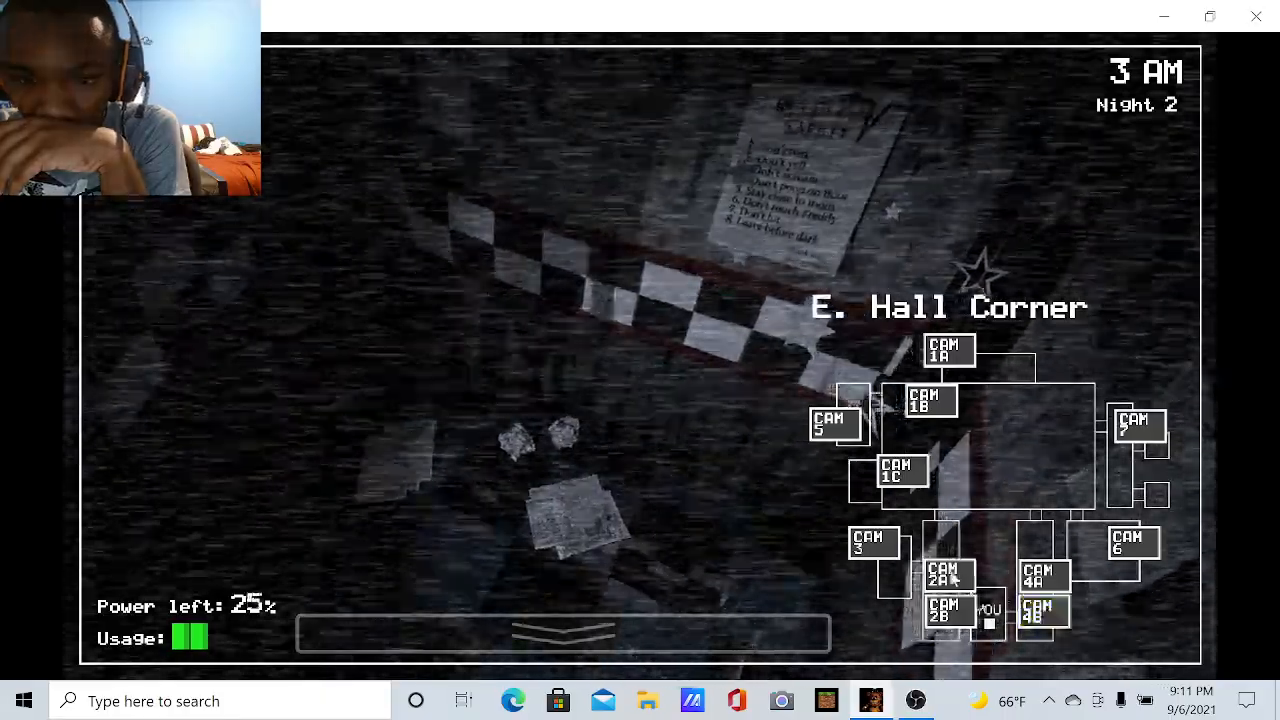
pyautogui.click(945, 575)
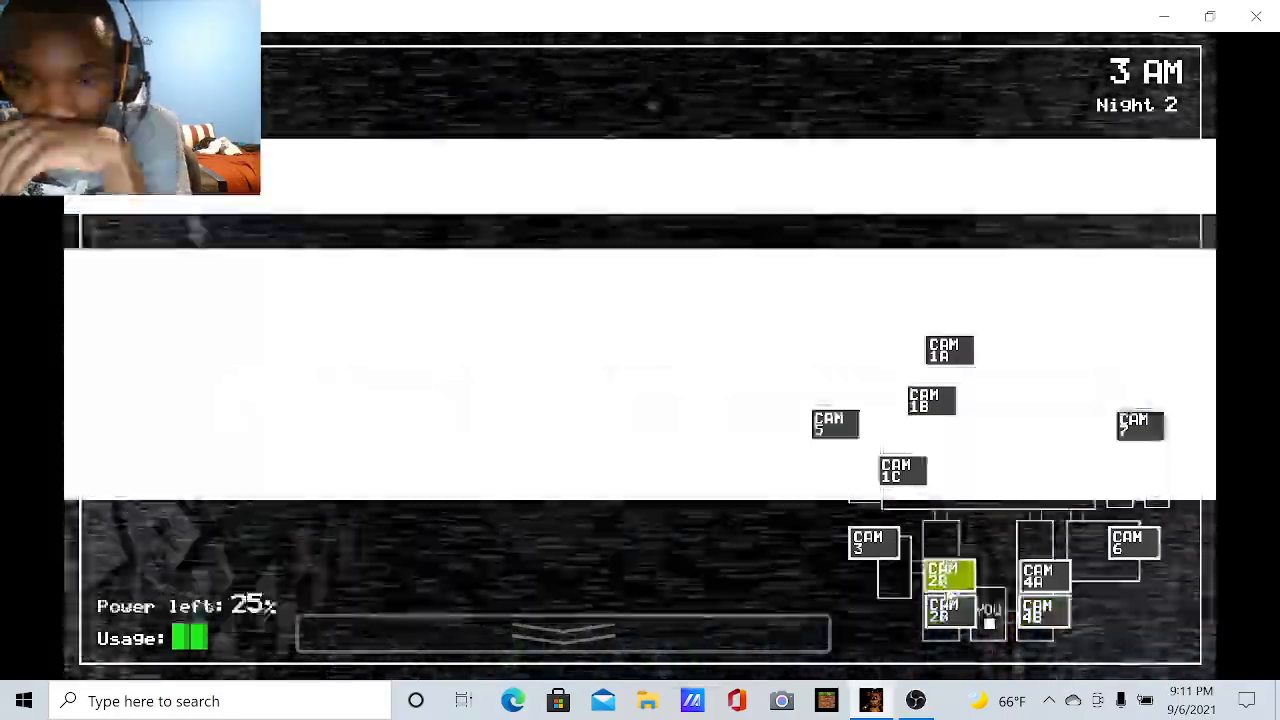
pyautogui.click(902, 470)
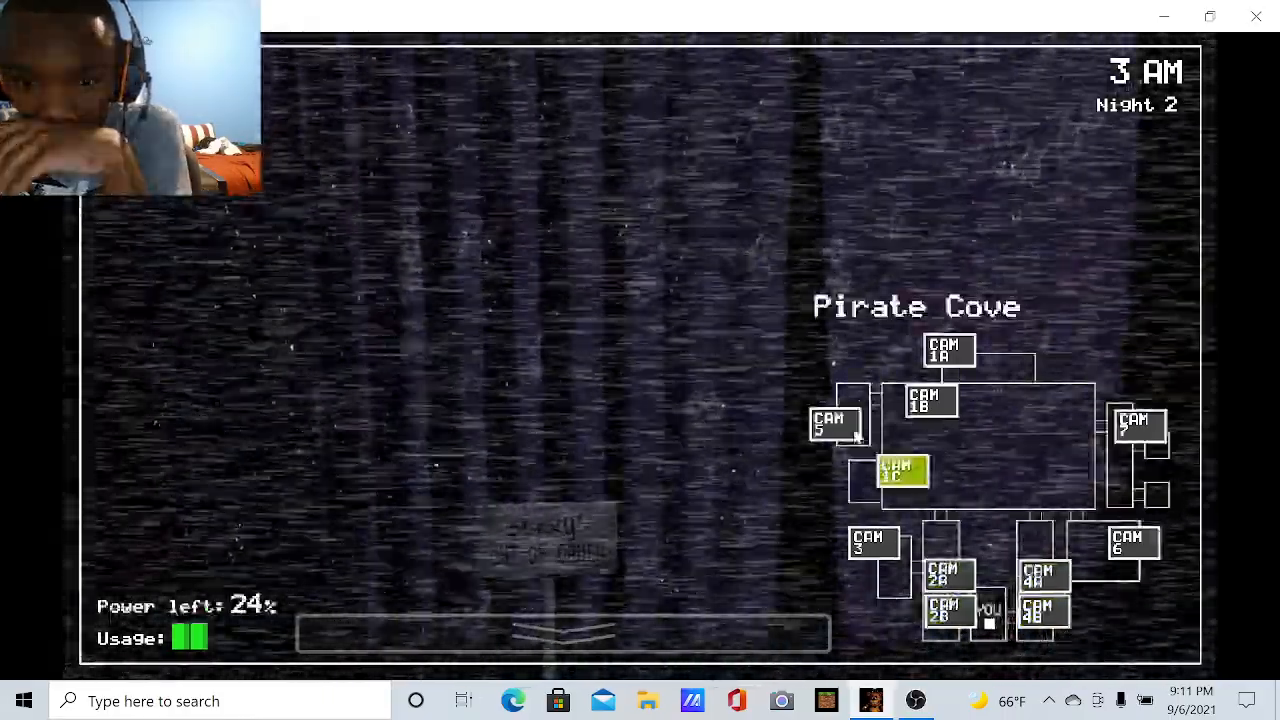
pyautogui.click(562, 632)
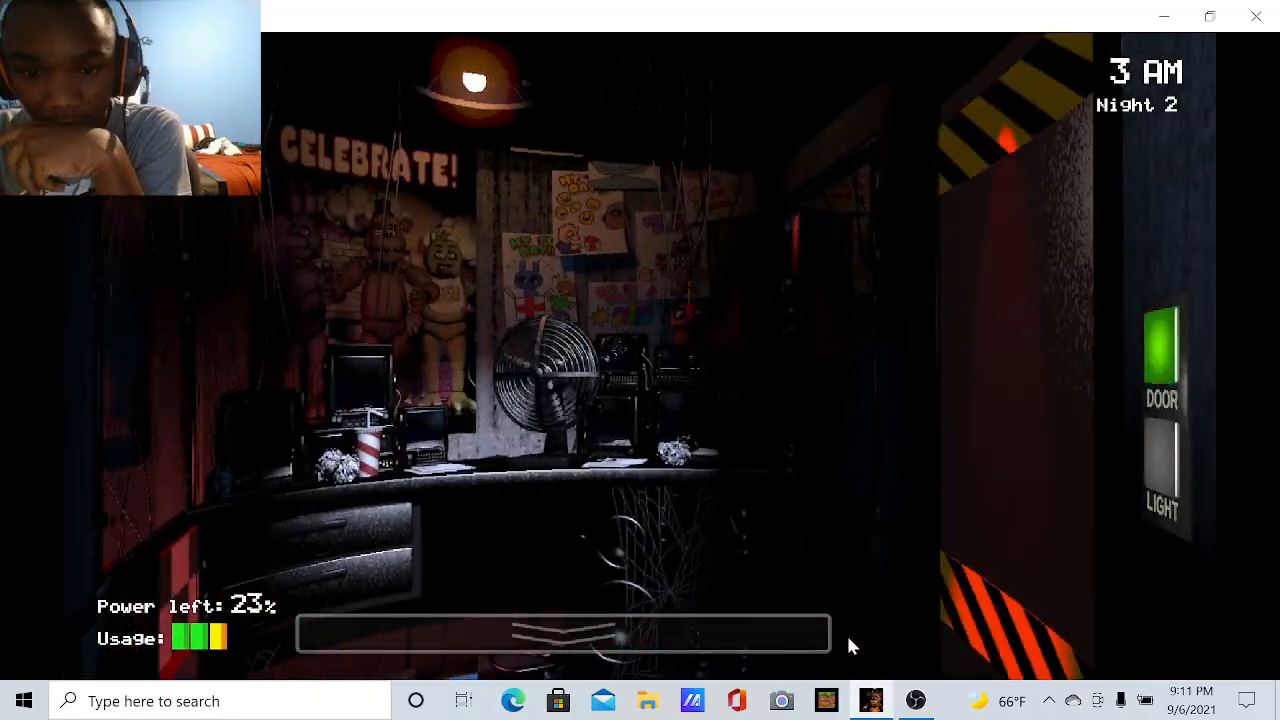
pyautogui.click(563, 633)
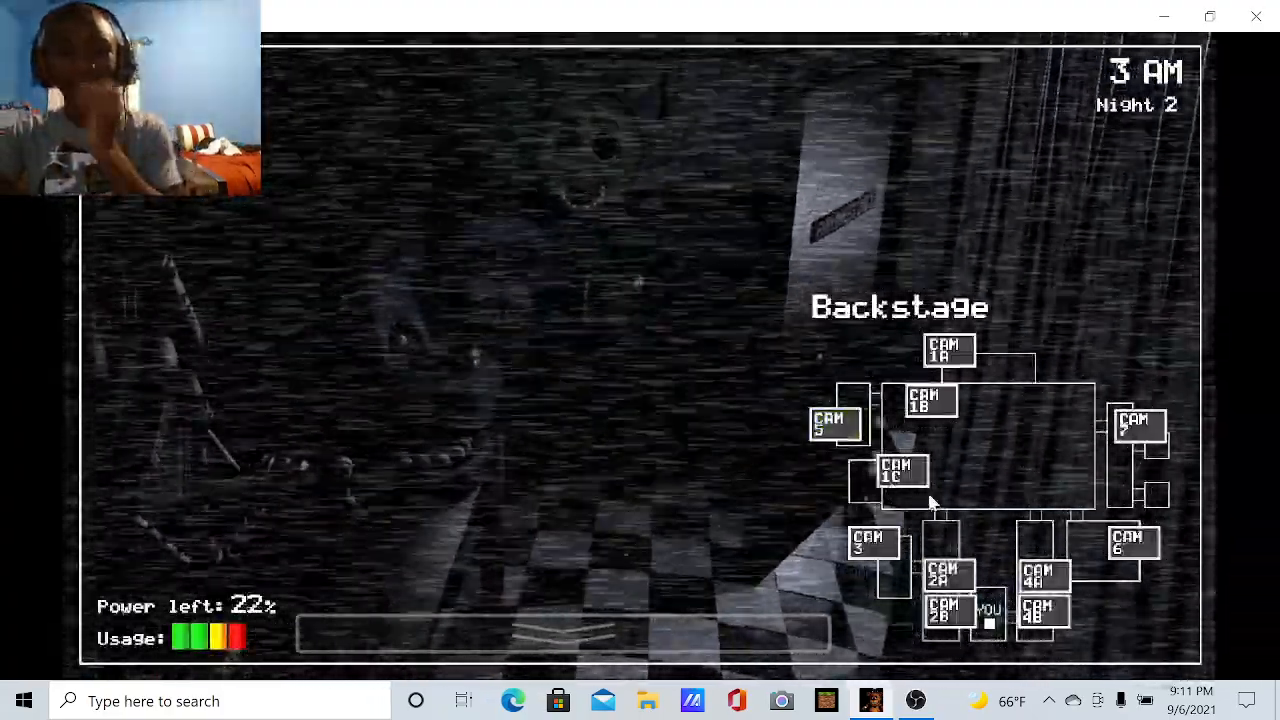
# Check West Hall Corner, East Hall, West Hall, Pirate Cove and Dining Area, then lower the monitor
pyautogui.click(835, 423)
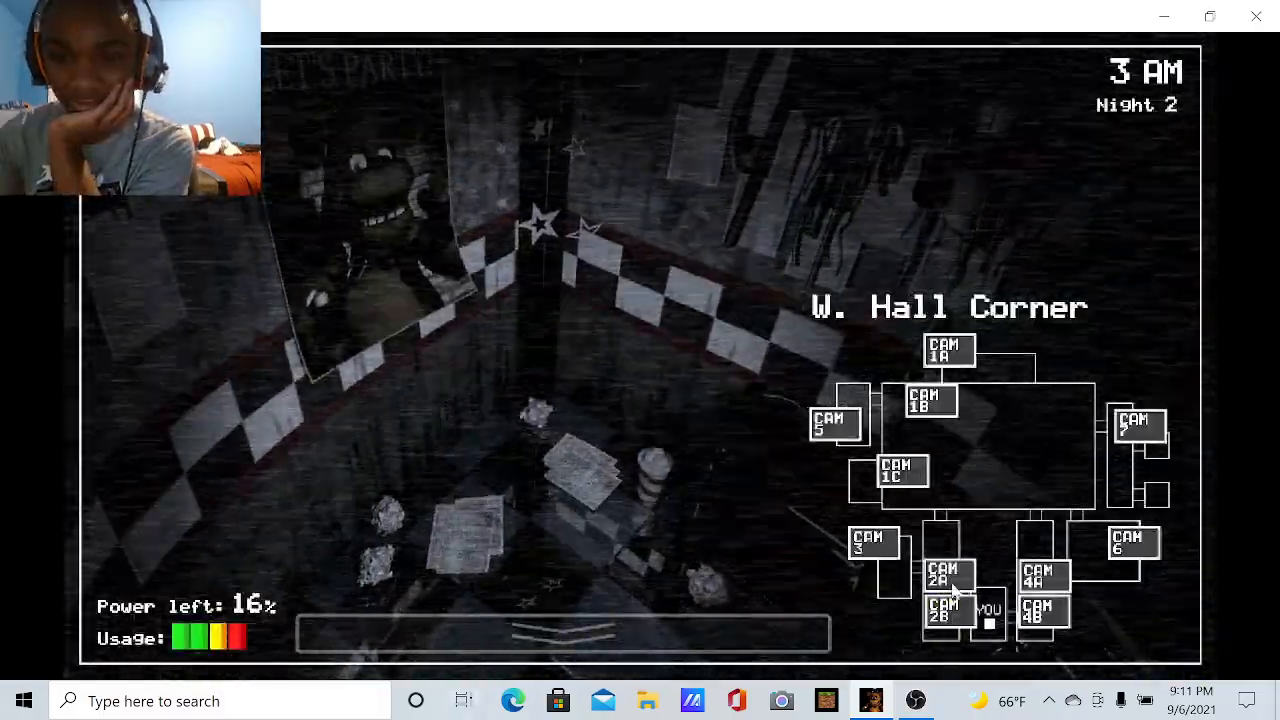
pyautogui.click(1043, 573)
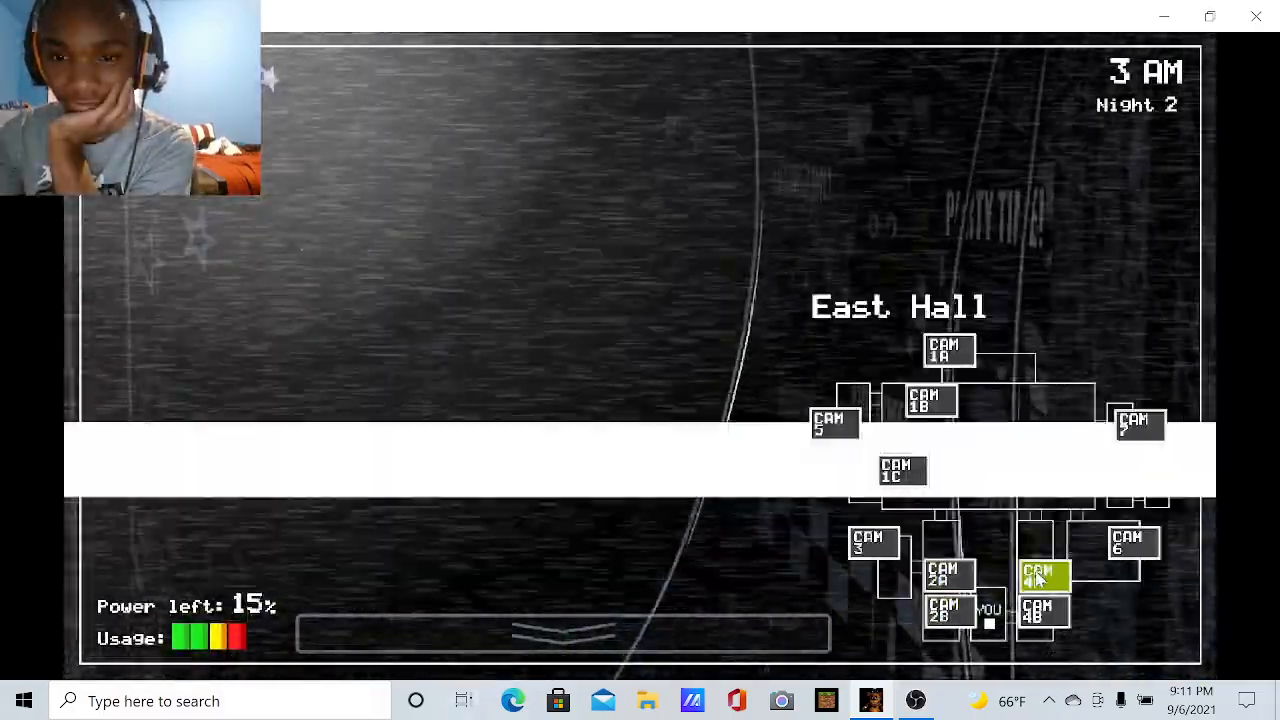
pyautogui.click(1044, 575)
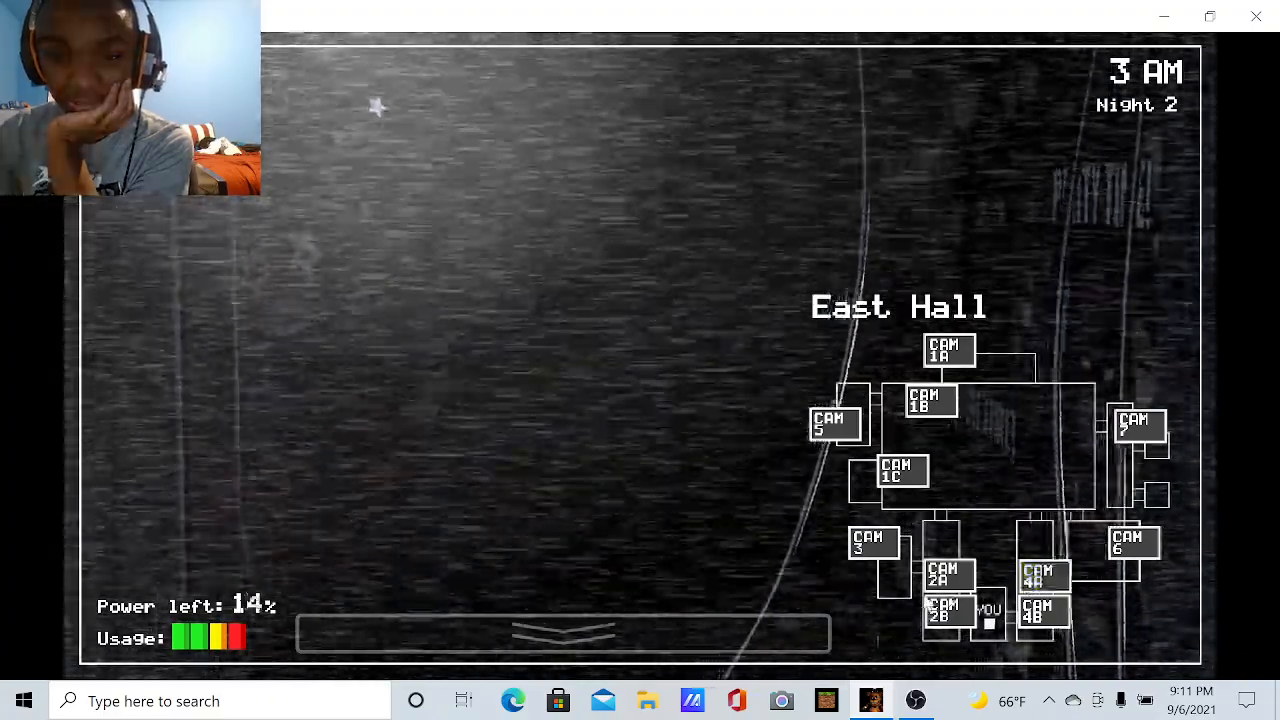
pyautogui.click(943, 575)
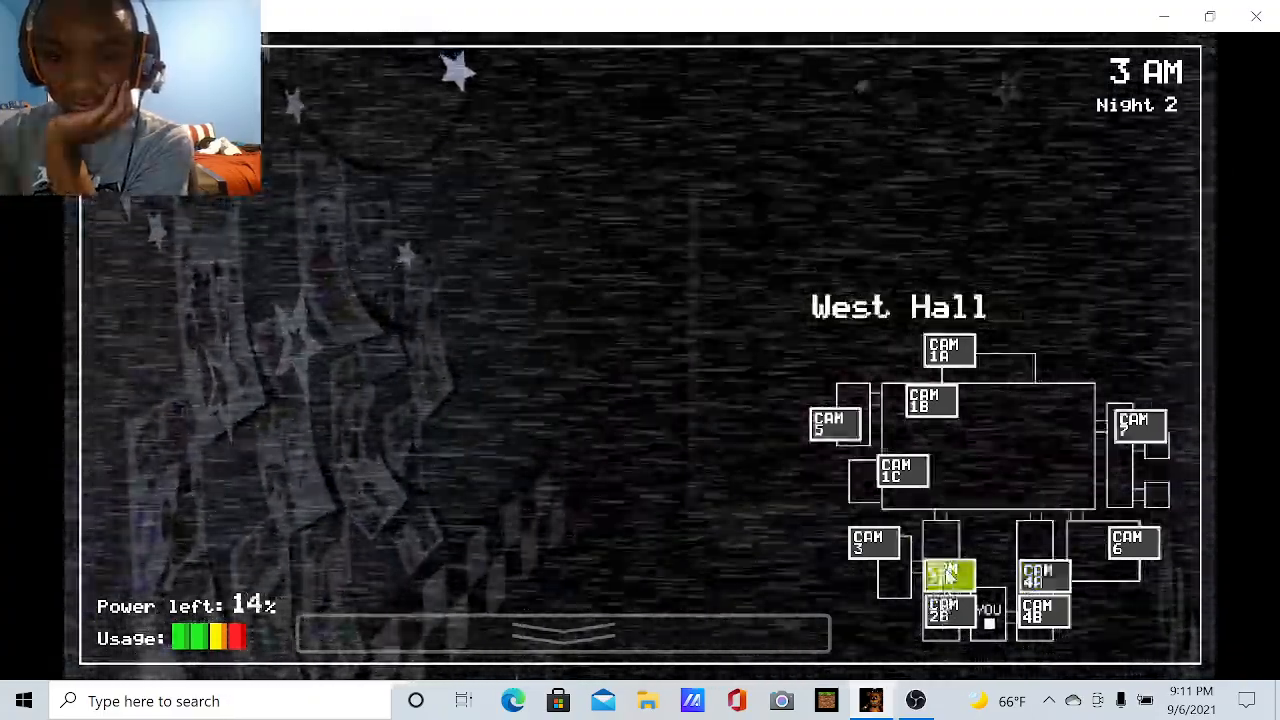
pyautogui.click(1043, 611)
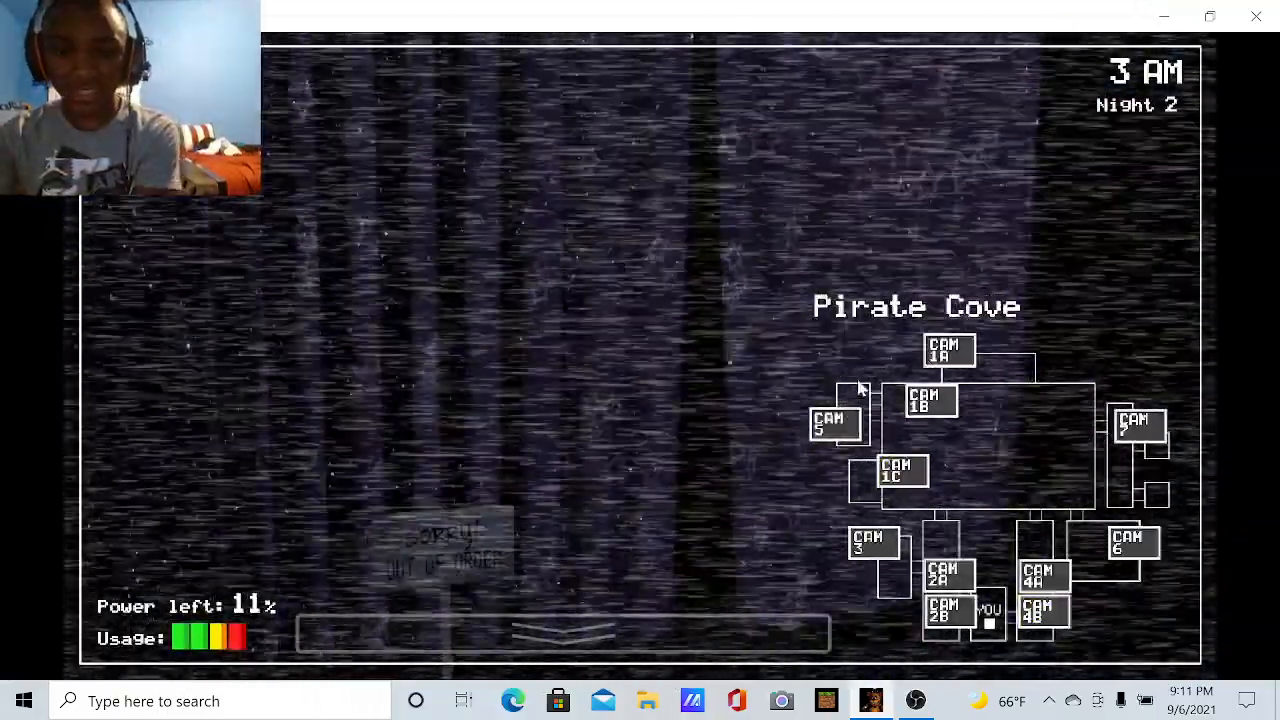
pyautogui.click(930, 400)
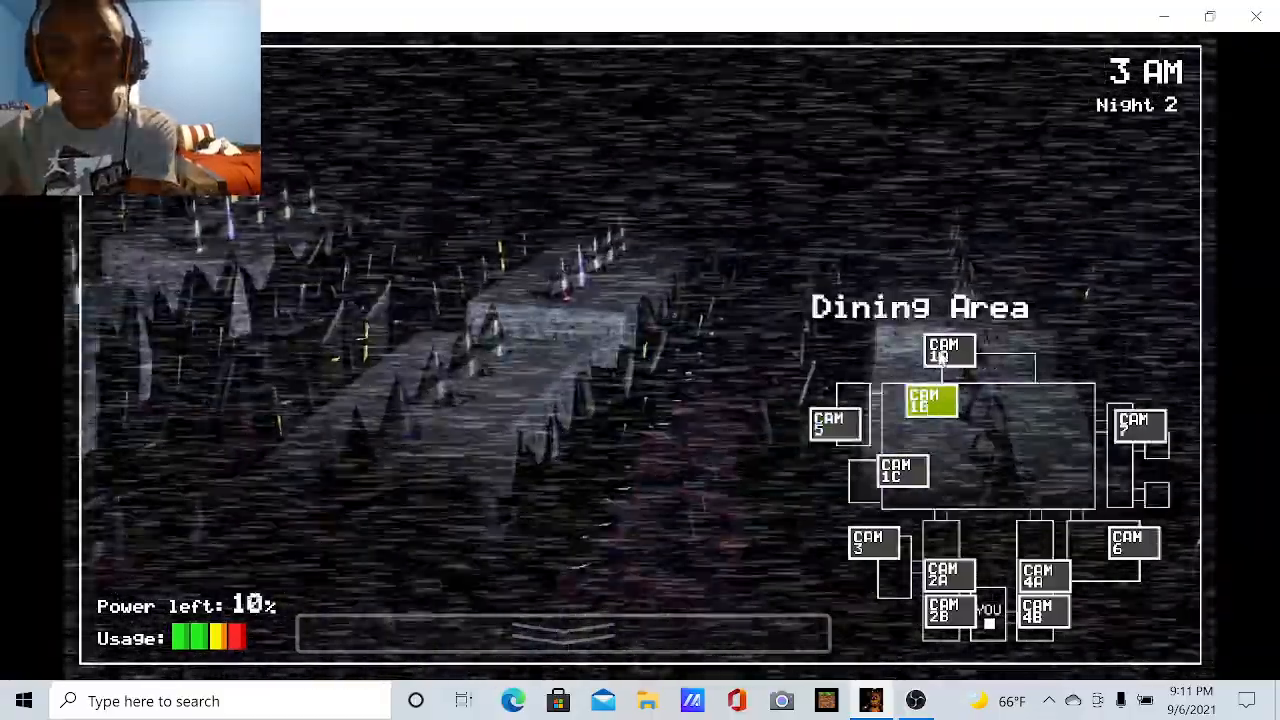
pyautogui.click(948, 573)
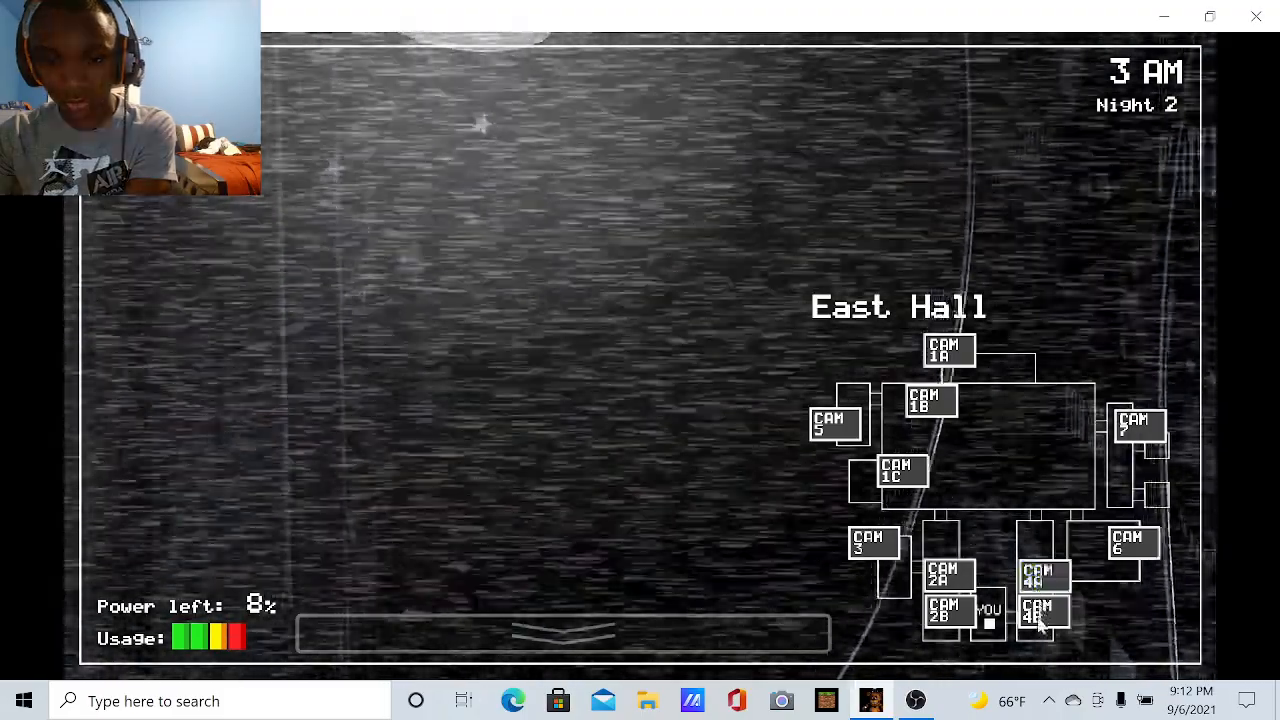
pyautogui.click(560, 634)
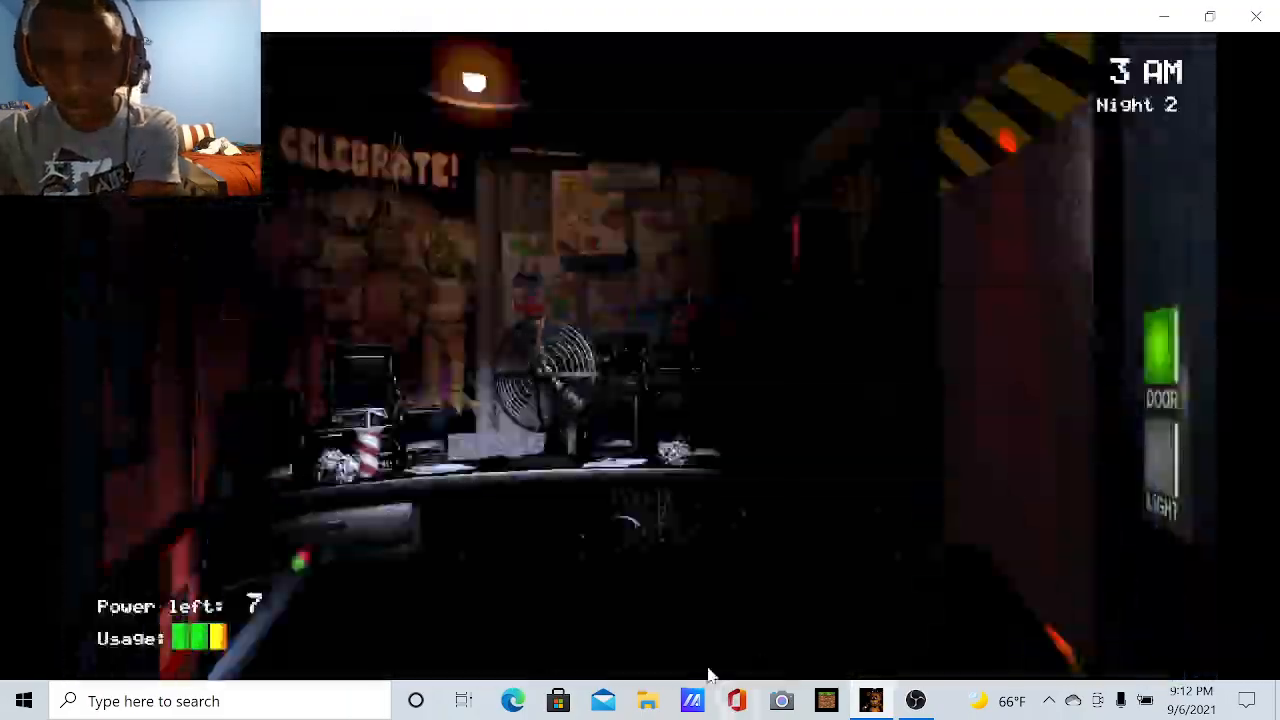
# Alternate between hall camera checks and the office view until power runs out
pyautogui.click(560, 630)
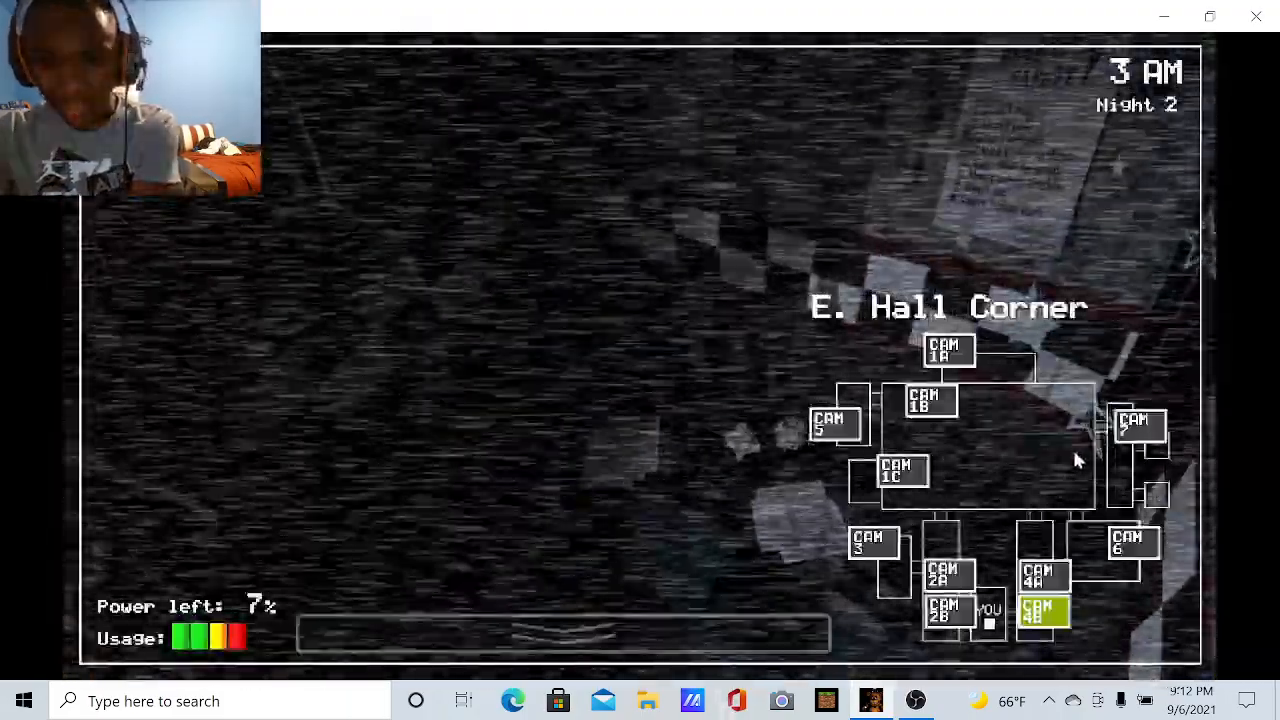
pyautogui.click(948, 575)
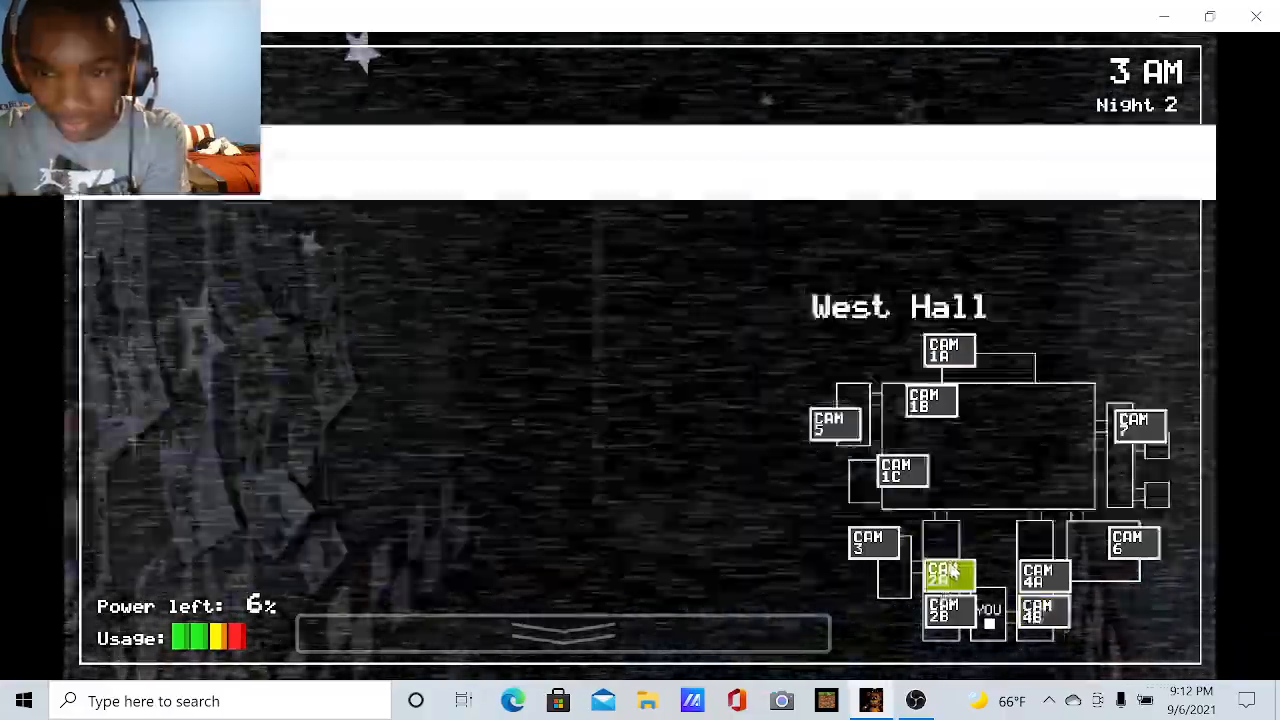
pyautogui.click(1041, 575)
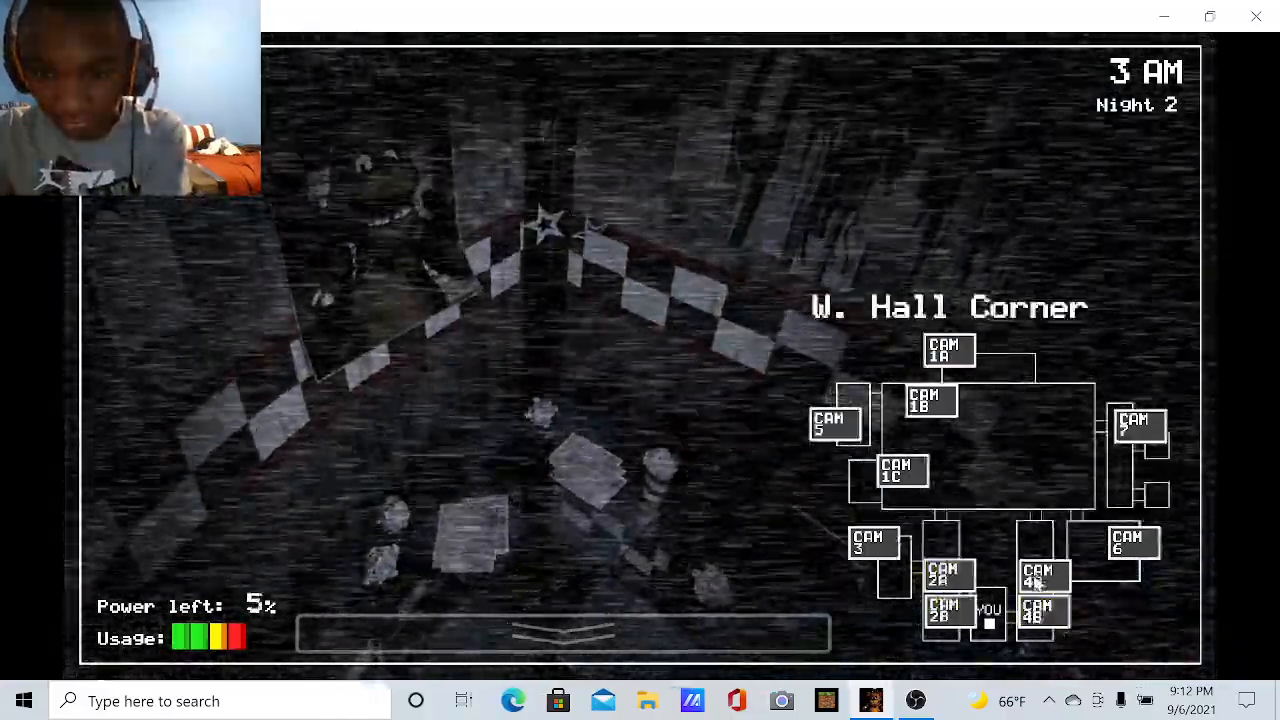
pyautogui.click(1044, 575)
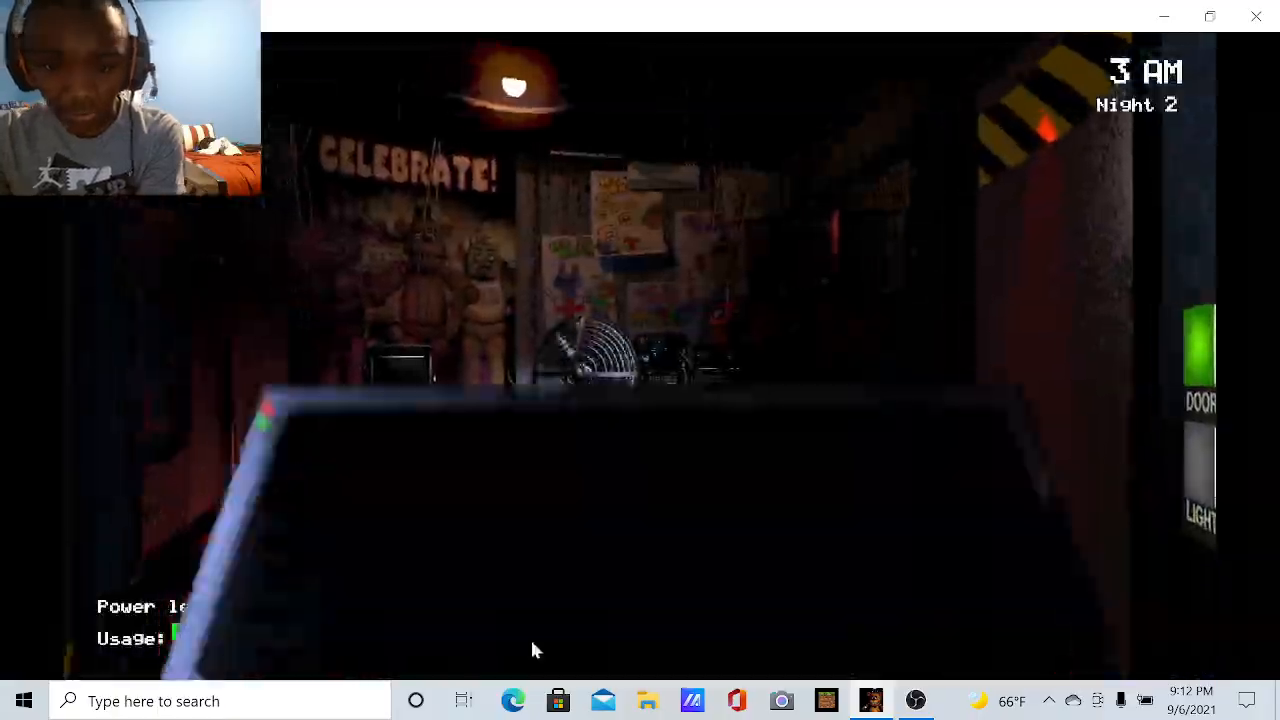
pyautogui.click(560, 632)
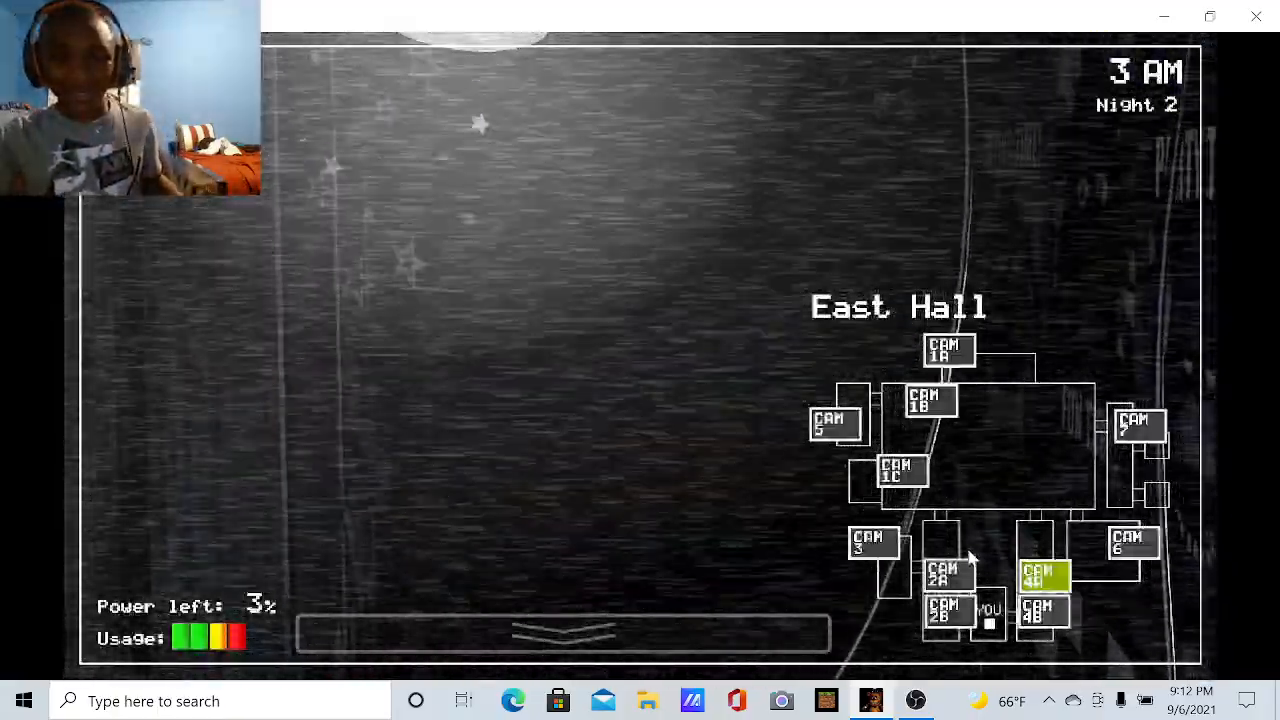
pyautogui.click(943, 575)
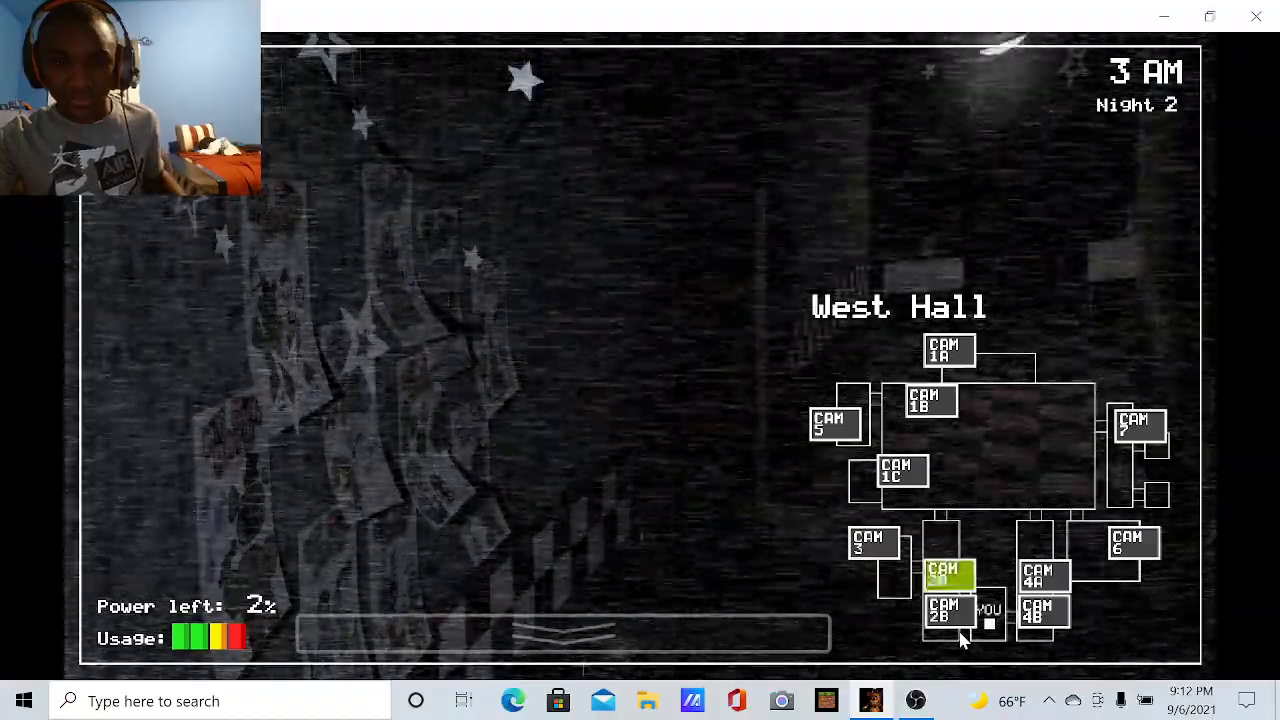
pyautogui.click(943, 611)
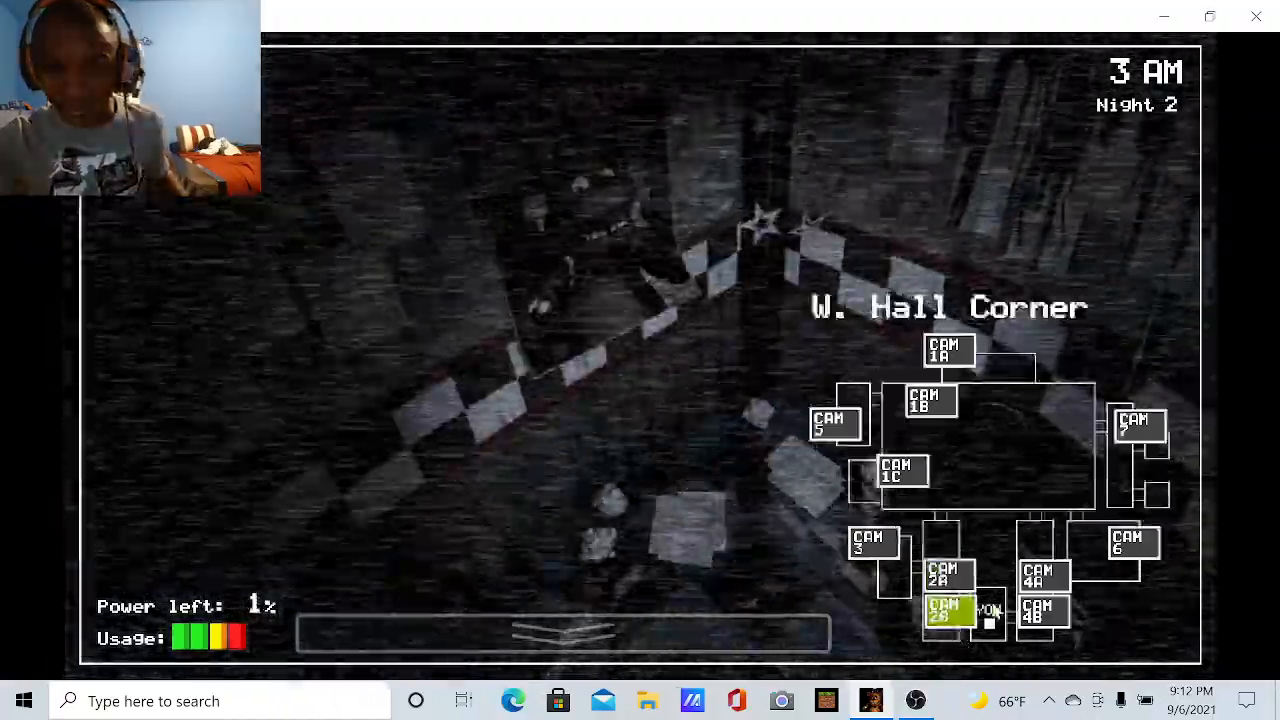
pyautogui.click(1044, 611)
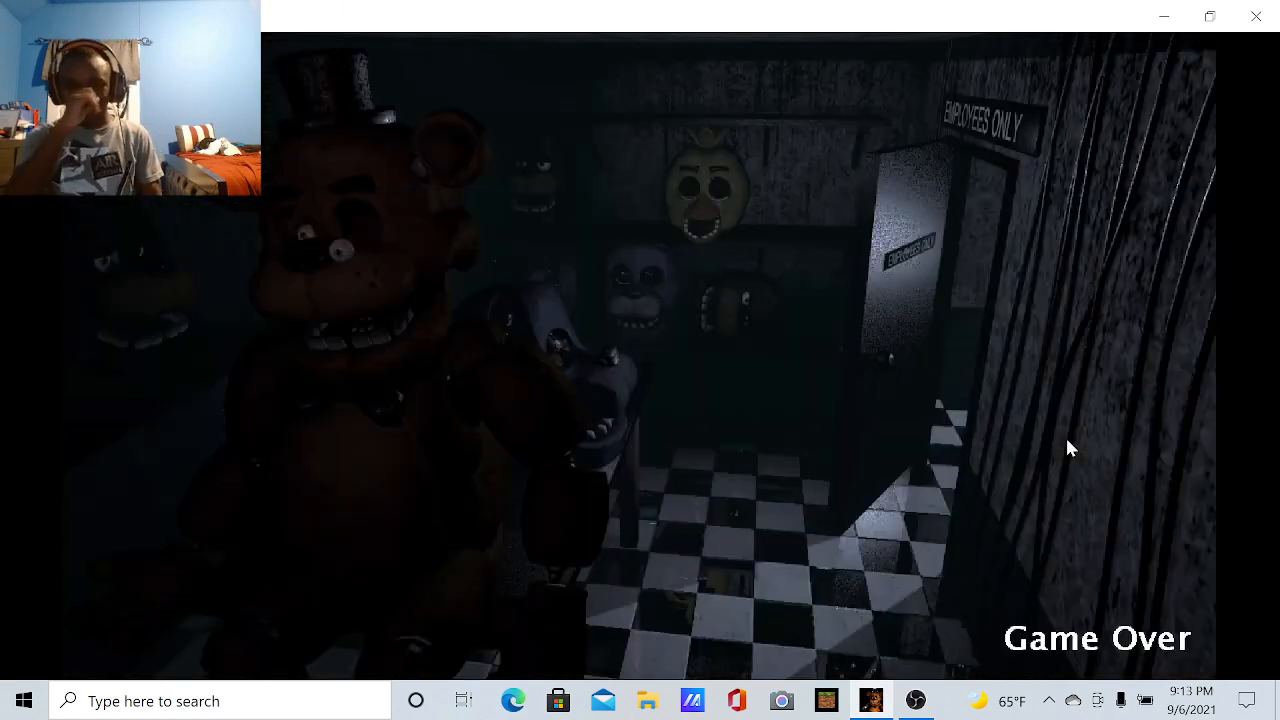
pyautogui.moveTo(1120, 652)
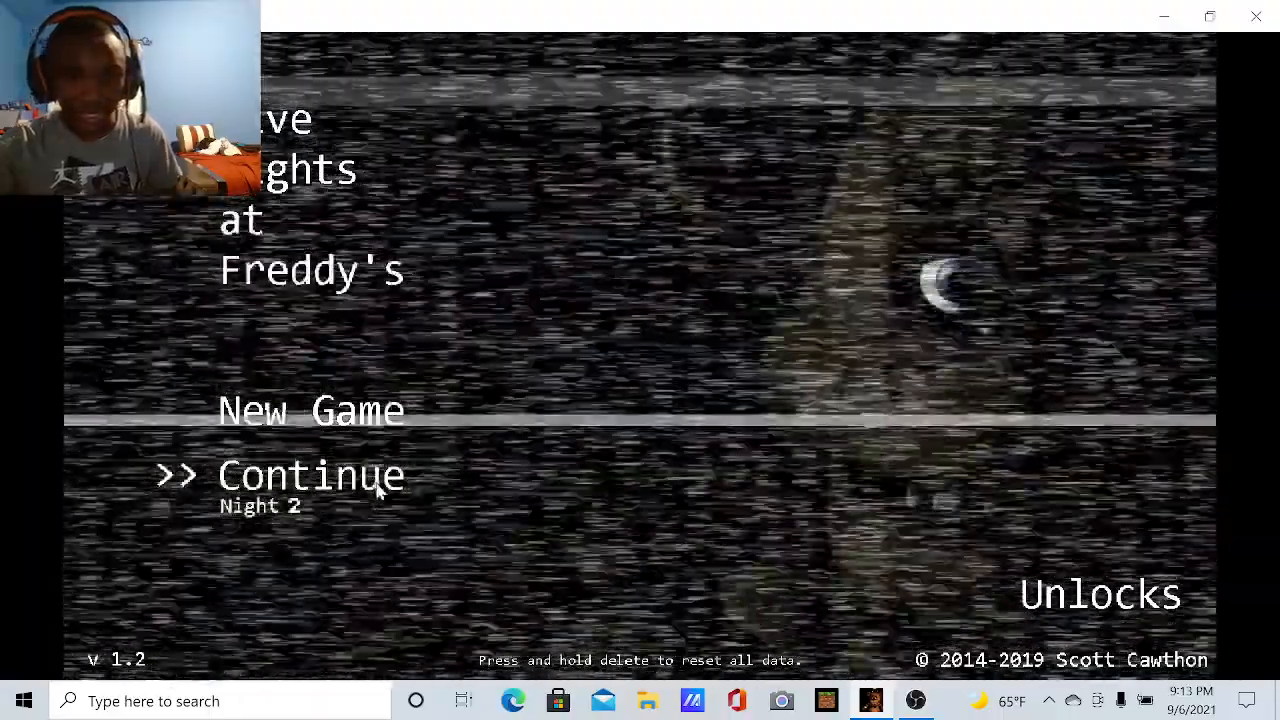
# Continue the saved game to retry Night 2 and watch the West Hall Corner feed
pyautogui.click(310, 475)
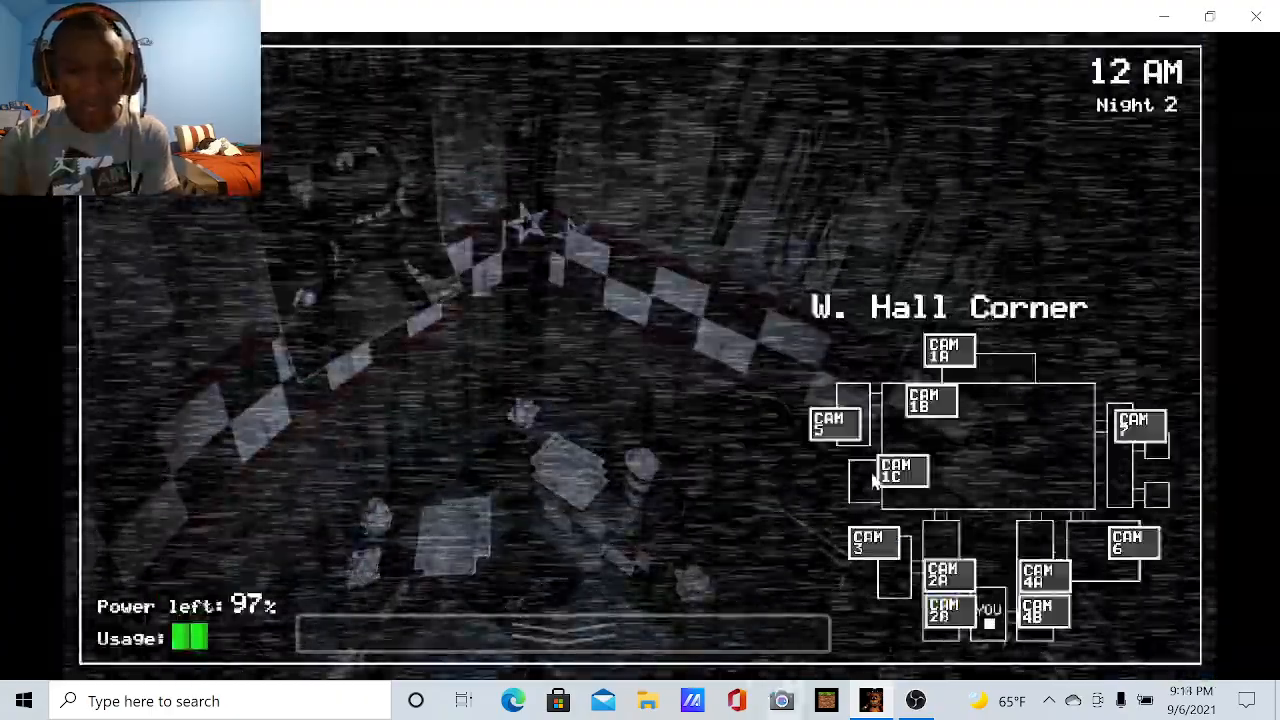
# Cycle through the Pirate Cove, Dining Area and East and West Hall feeds
pyautogui.click(930, 399)
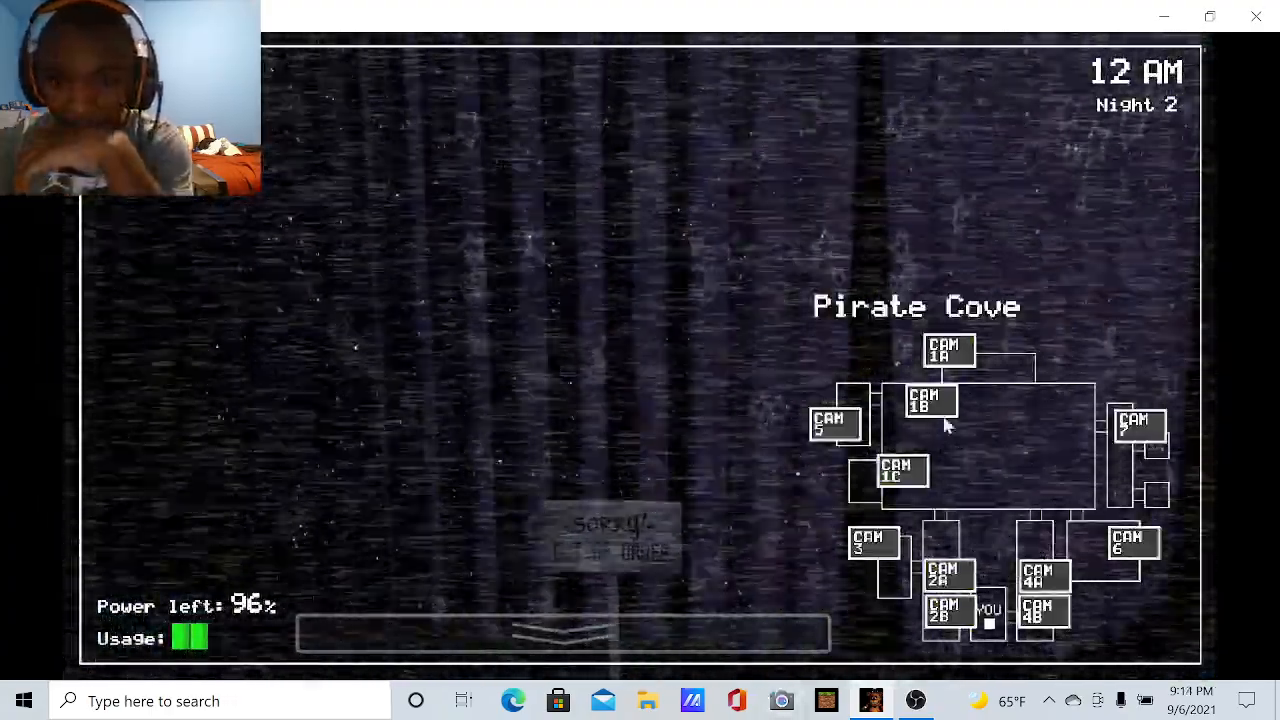
pyautogui.click(835, 423)
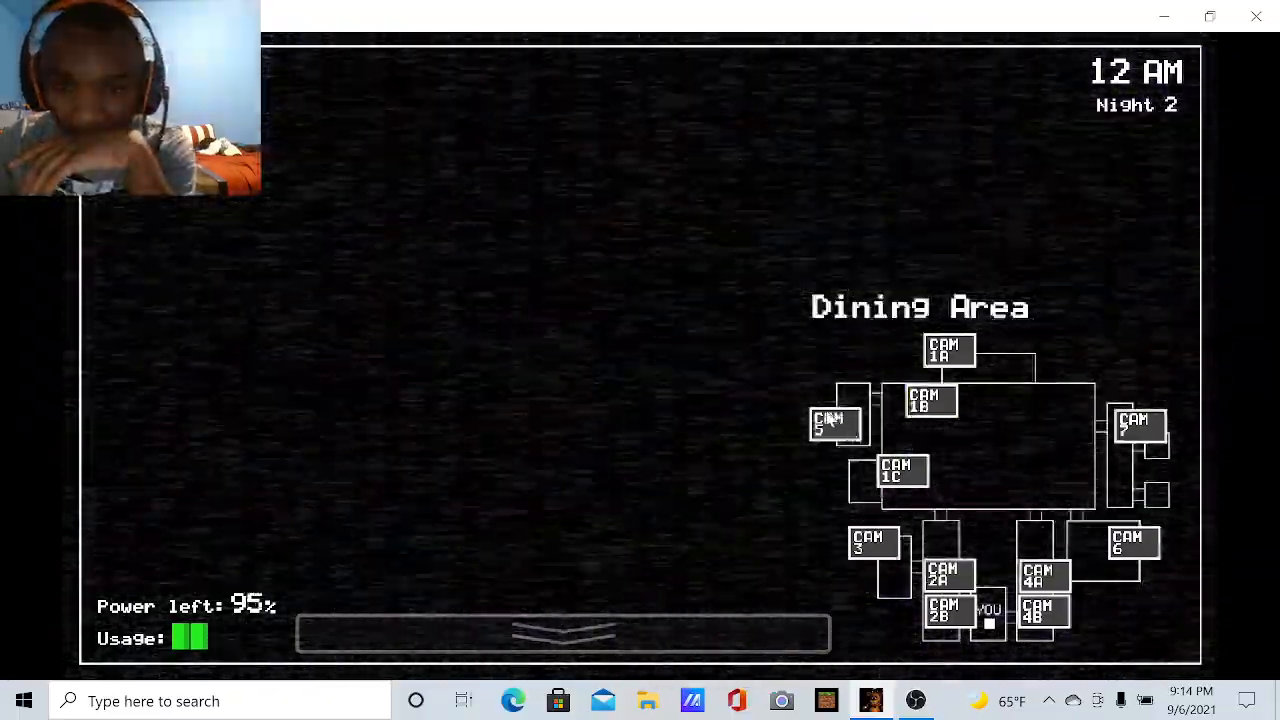
pyautogui.click(901, 470)
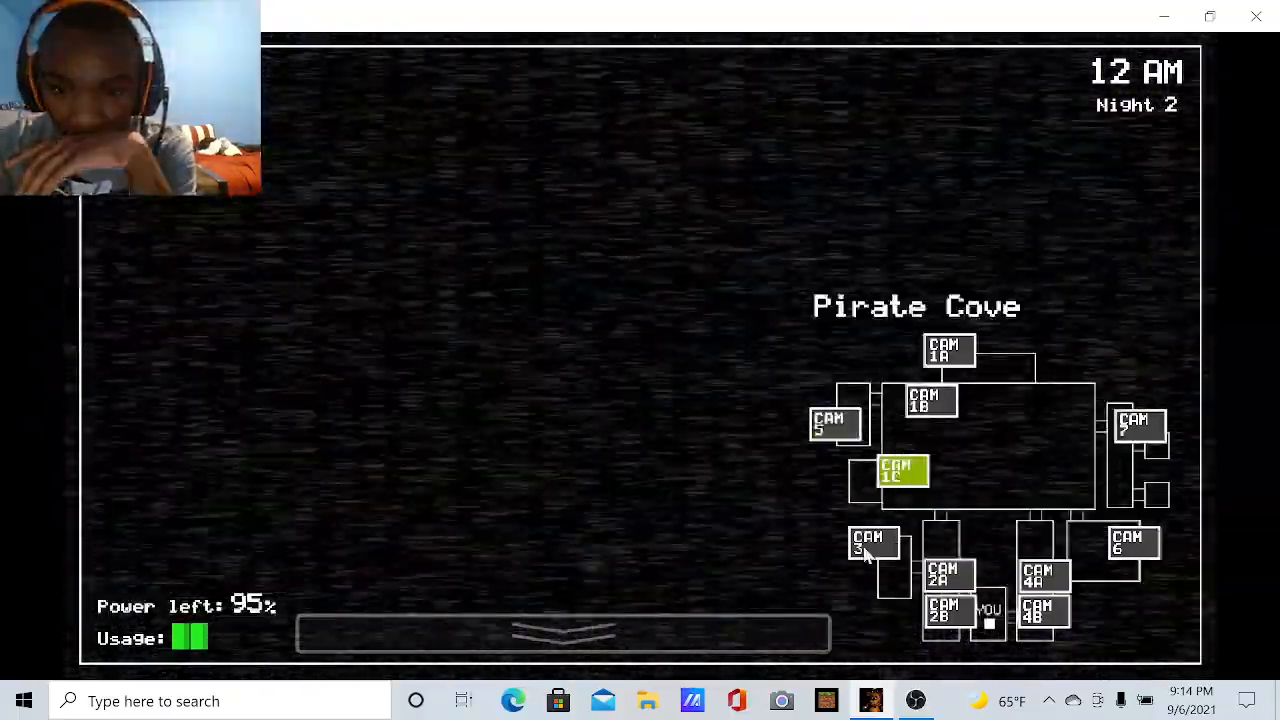
pyautogui.click(943, 610)
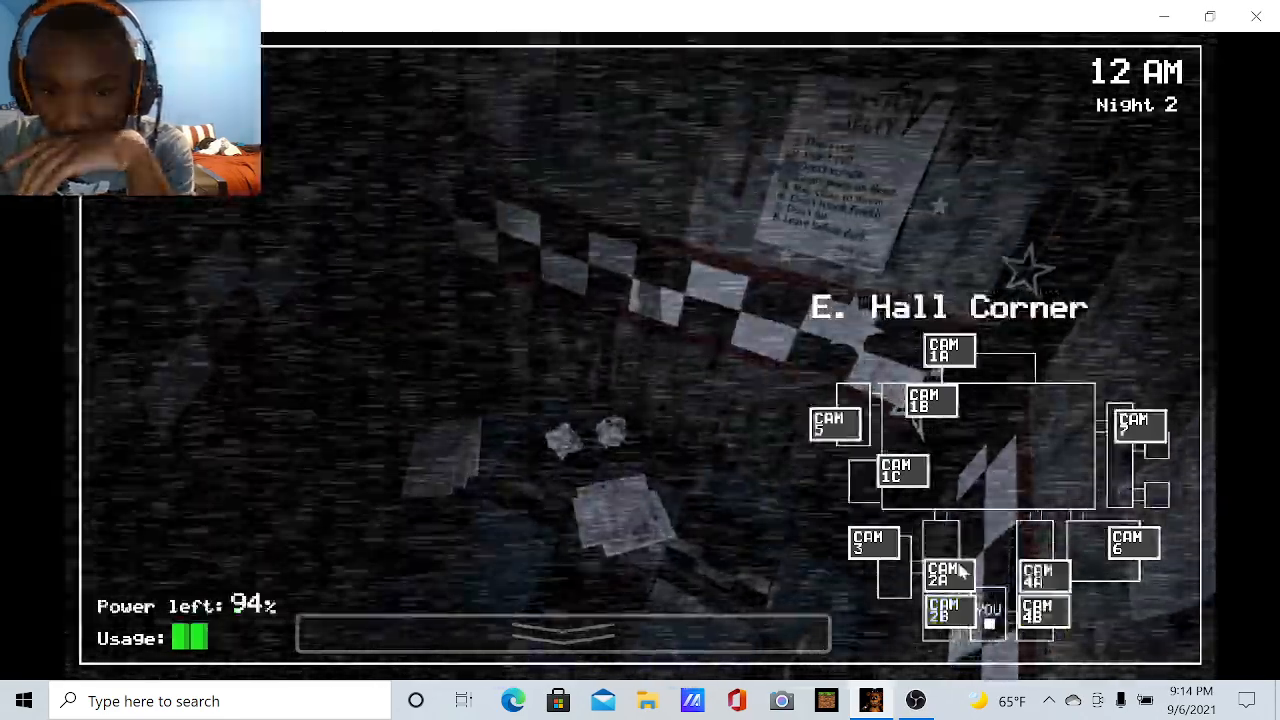
pyautogui.click(1043, 575)
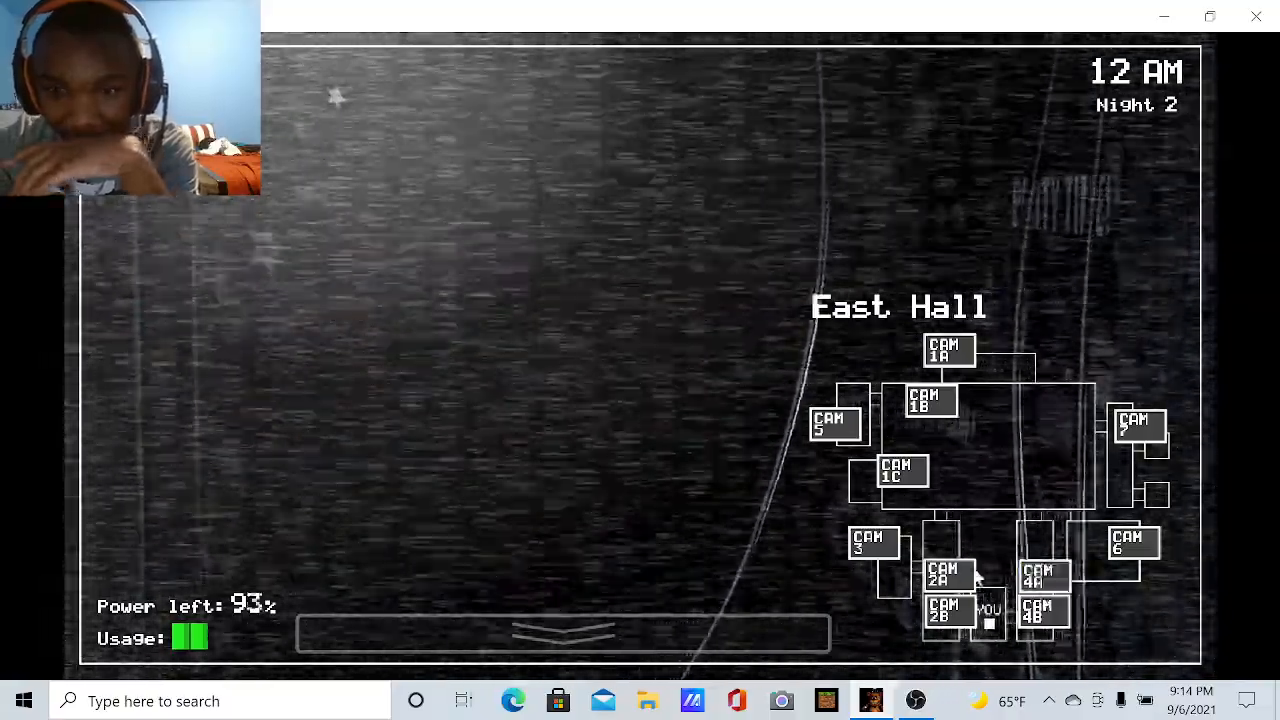
pyautogui.click(943, 573)
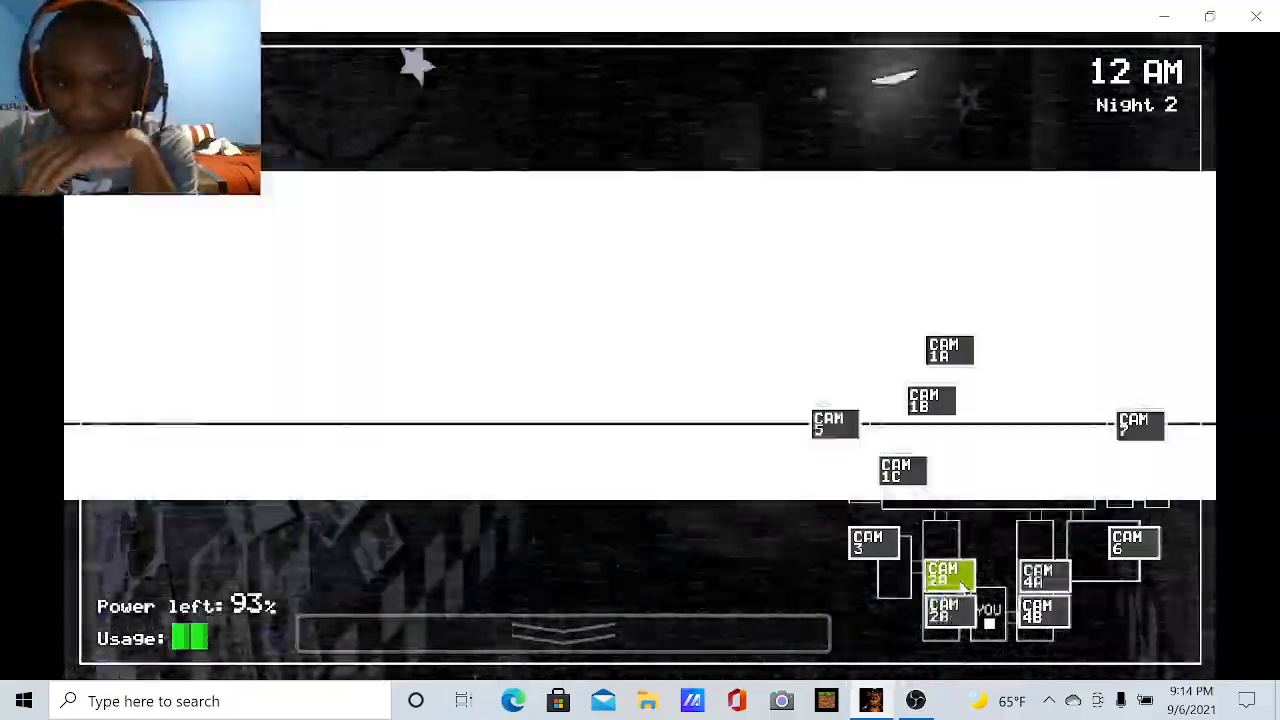
pyautogui.click(948, 575)
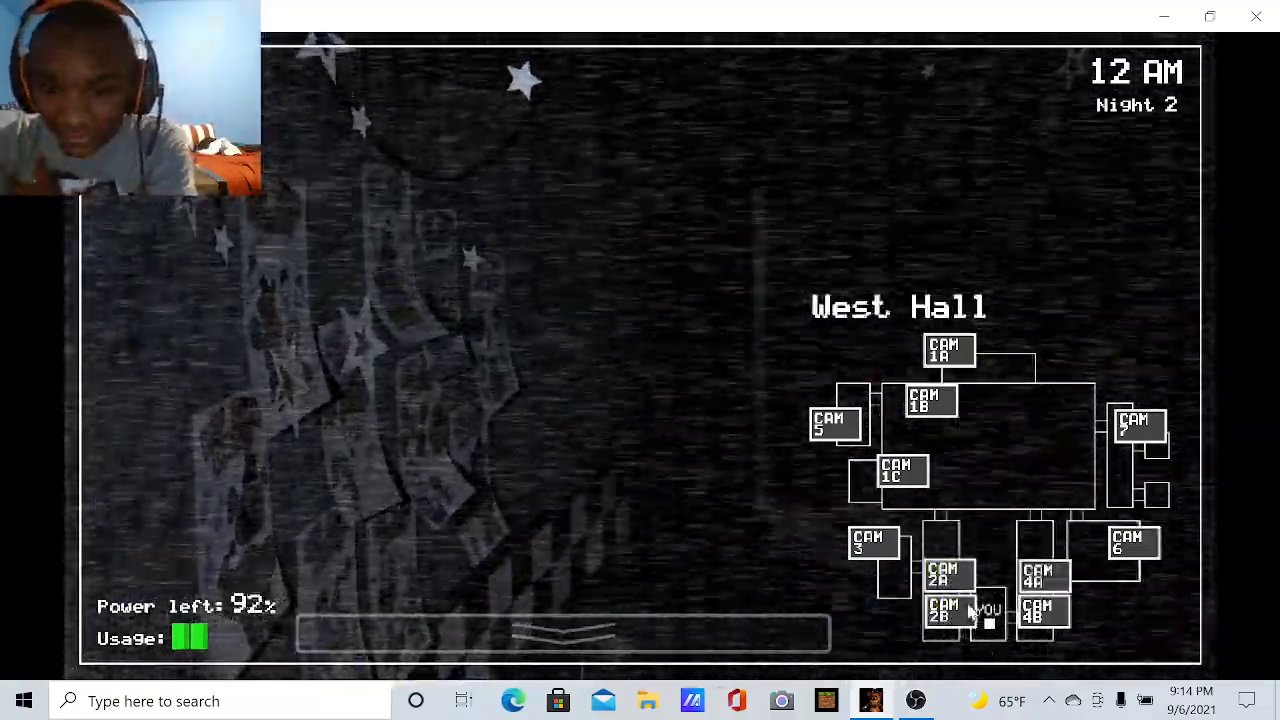
pyautogui.click(1043, 610)
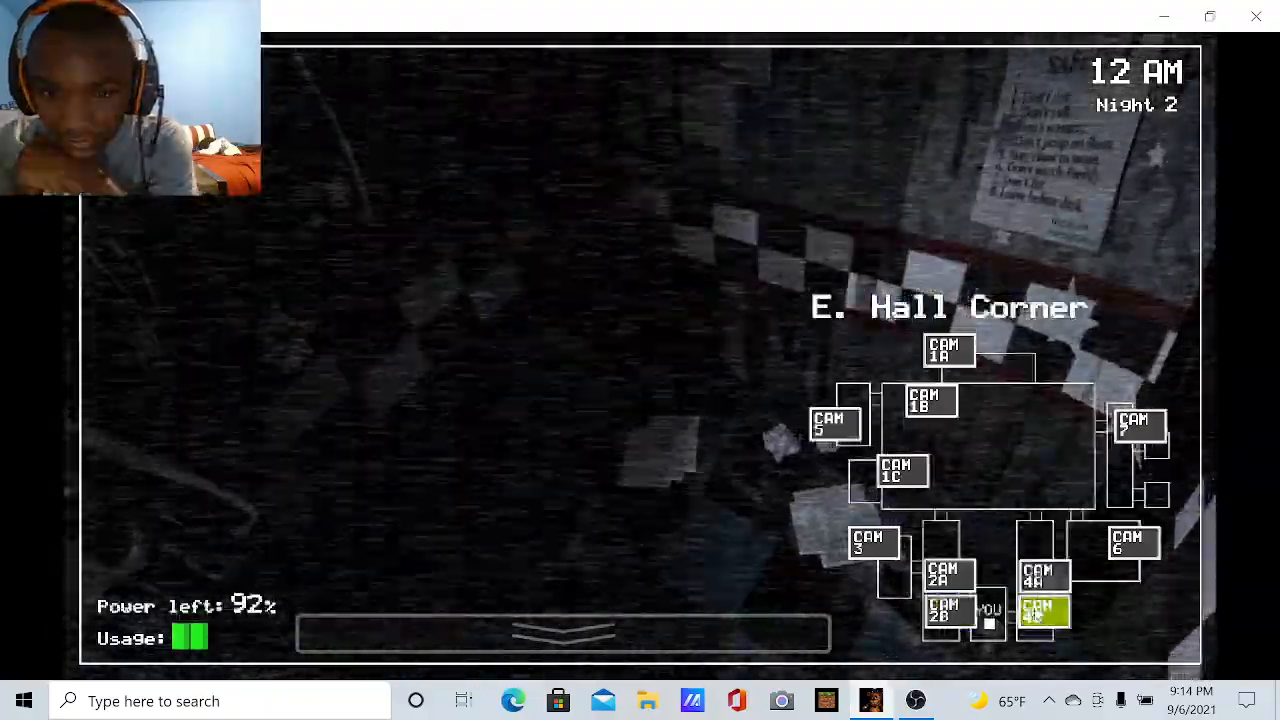
pyautogui.click(947, 612)
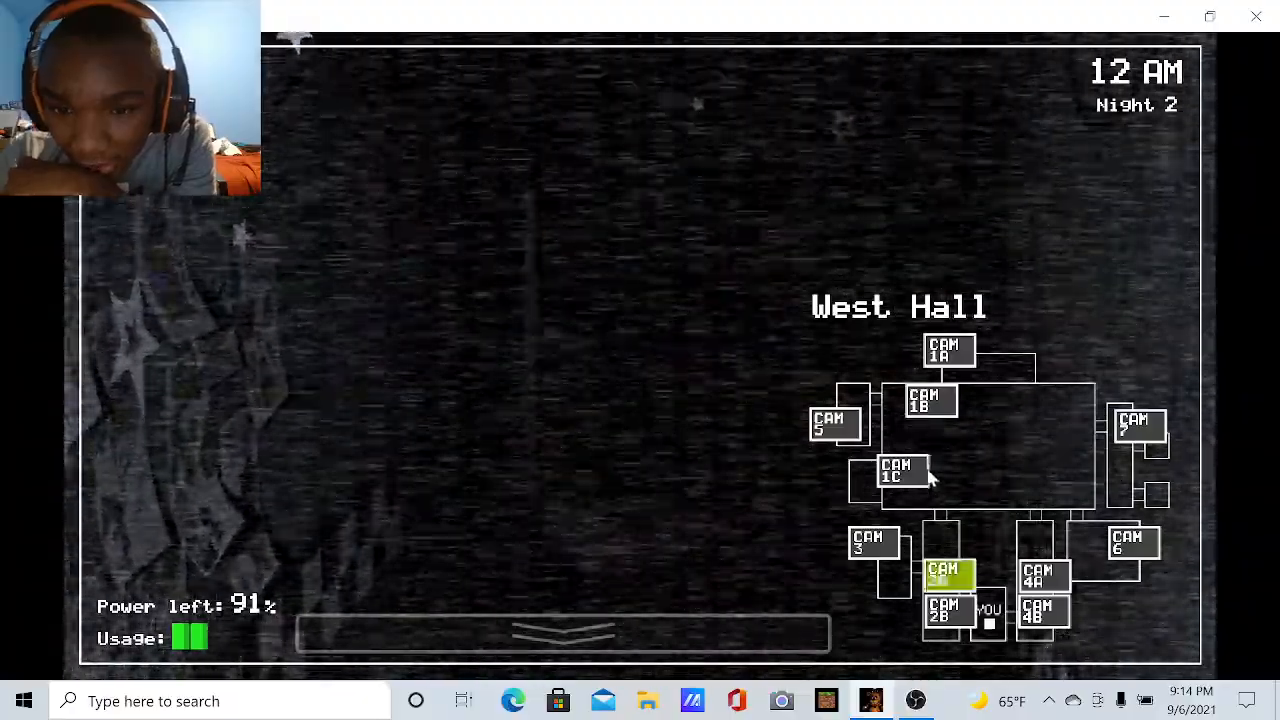
# Check the Backstage and Show Stage cameras and both hall corner feeds
pyautogui.click(835, 422)
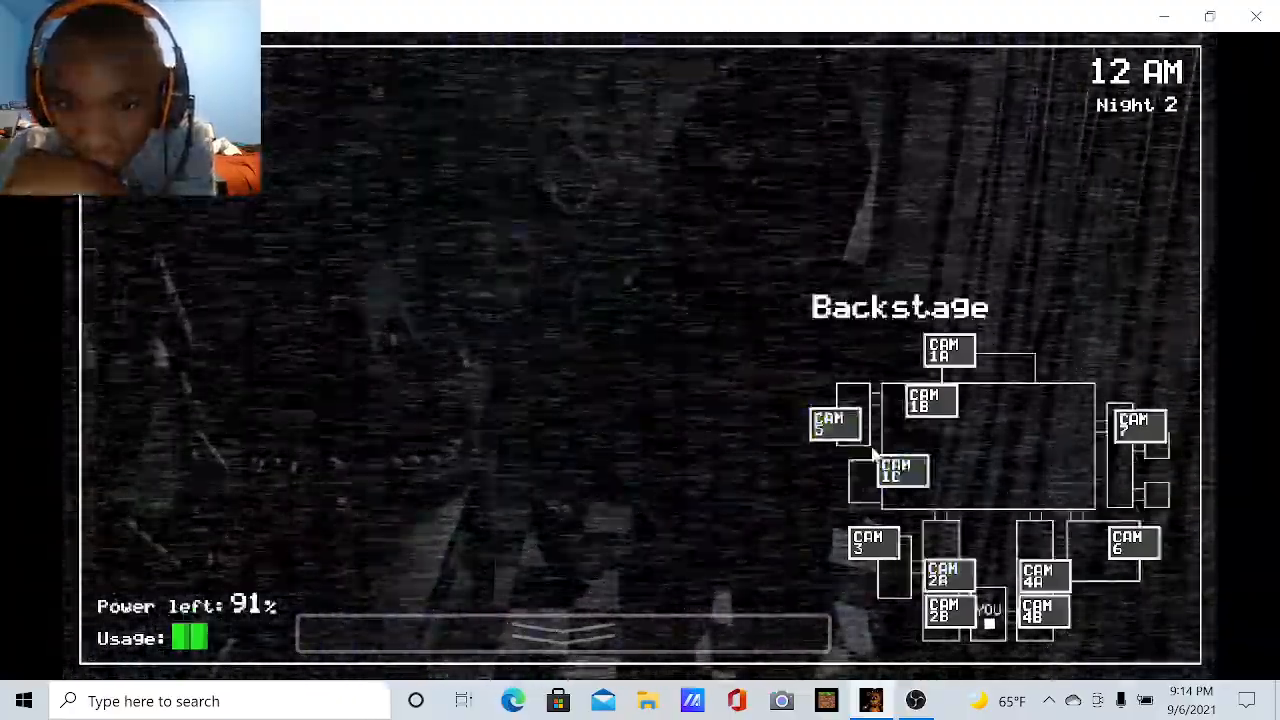
pyautogui.click(835, 423)
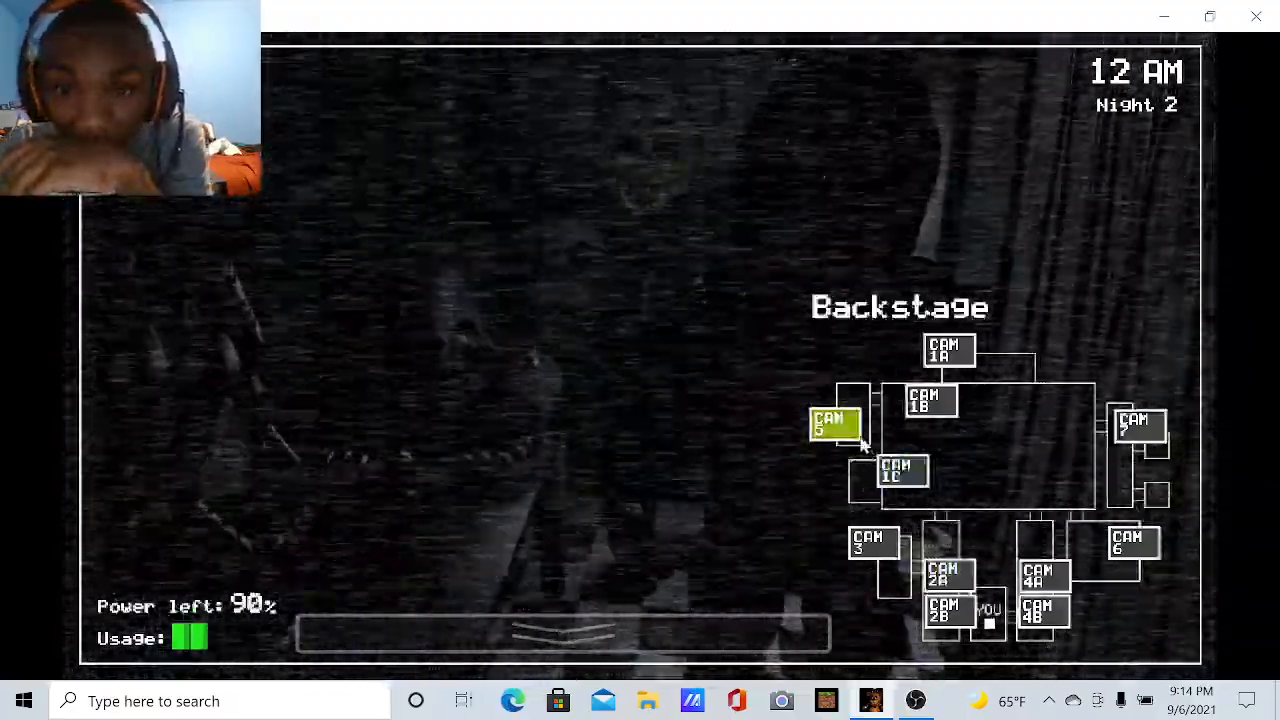
pyautogui.click(948, 350)
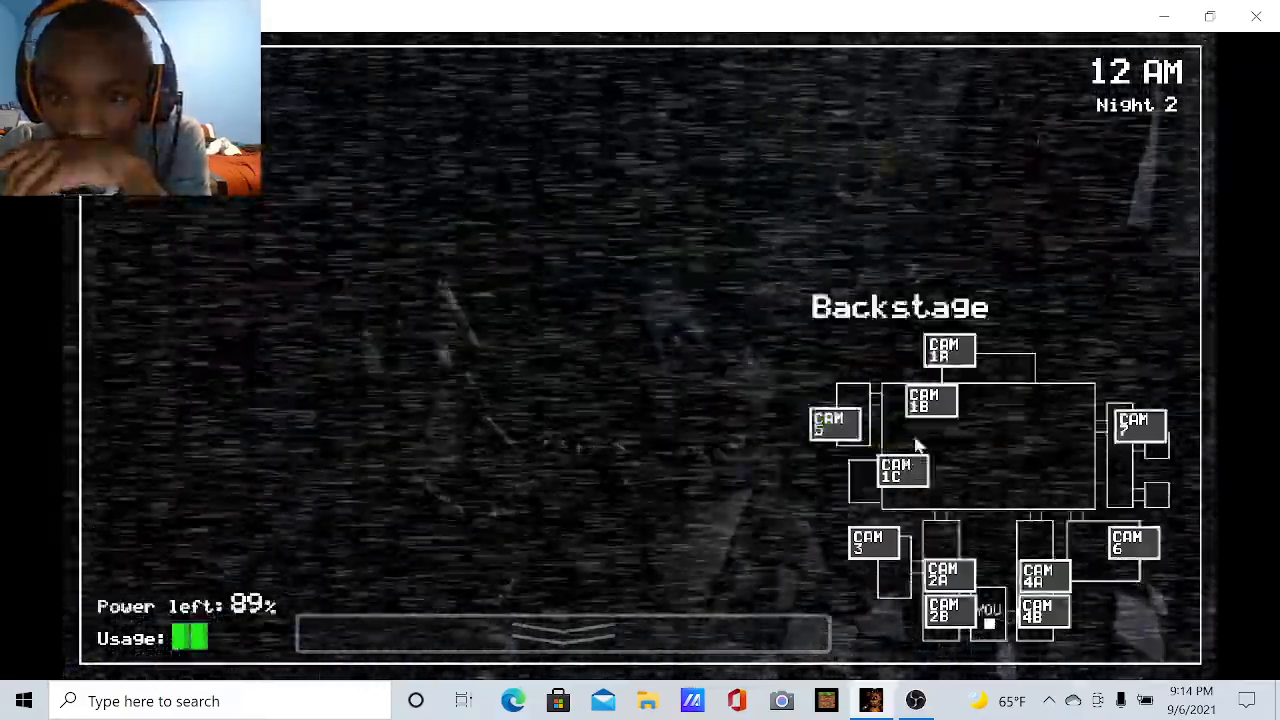
pyautogui.click(836, 422)
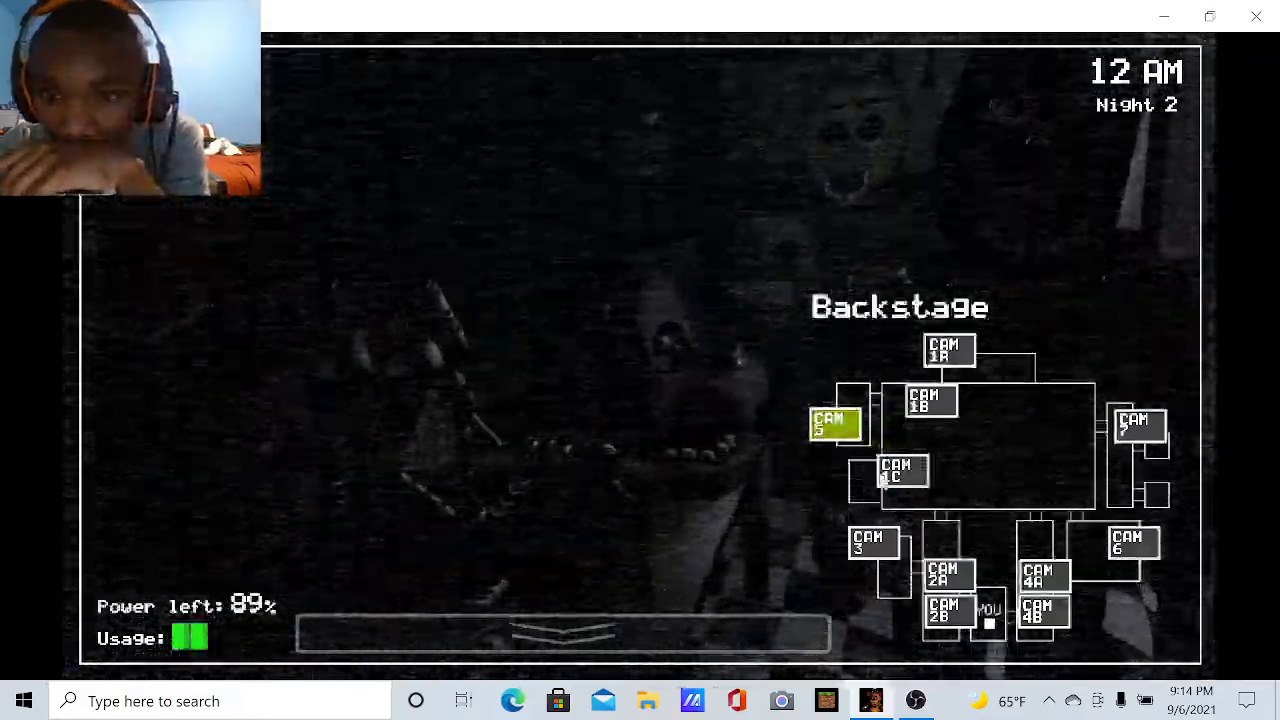
pyautogui.click(872, 543)
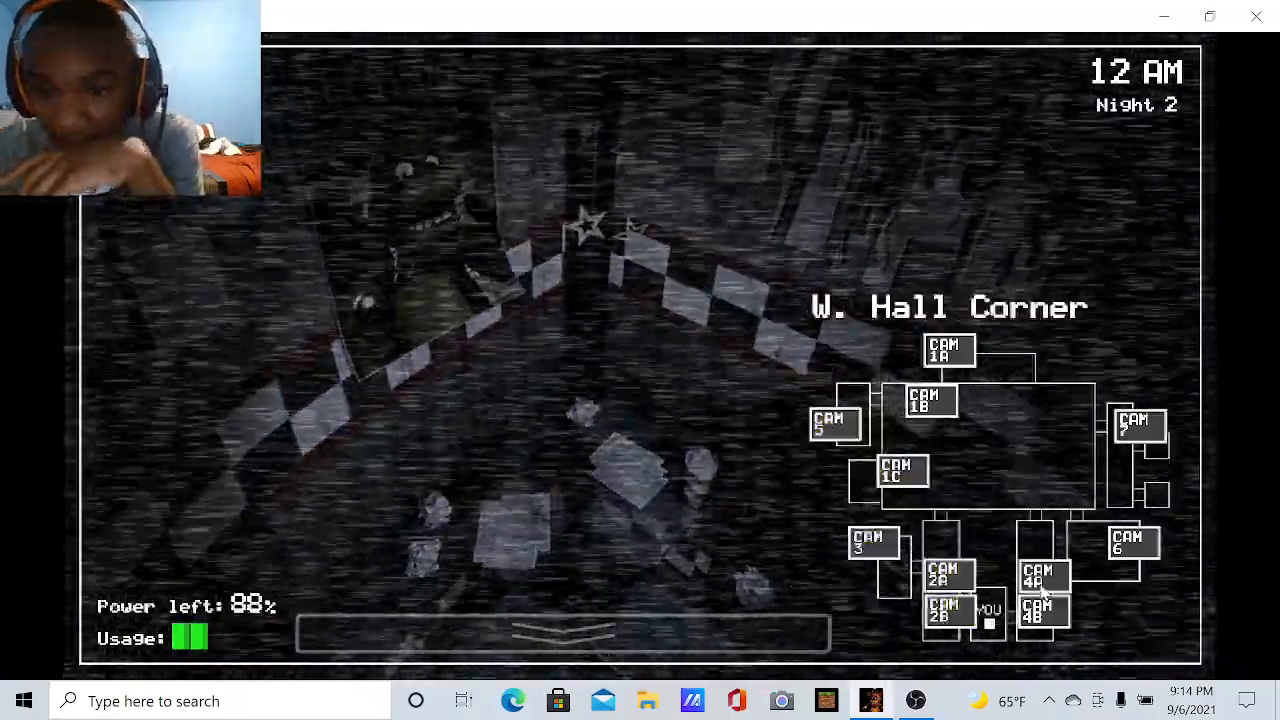
pyautogui.click(1043, 611)
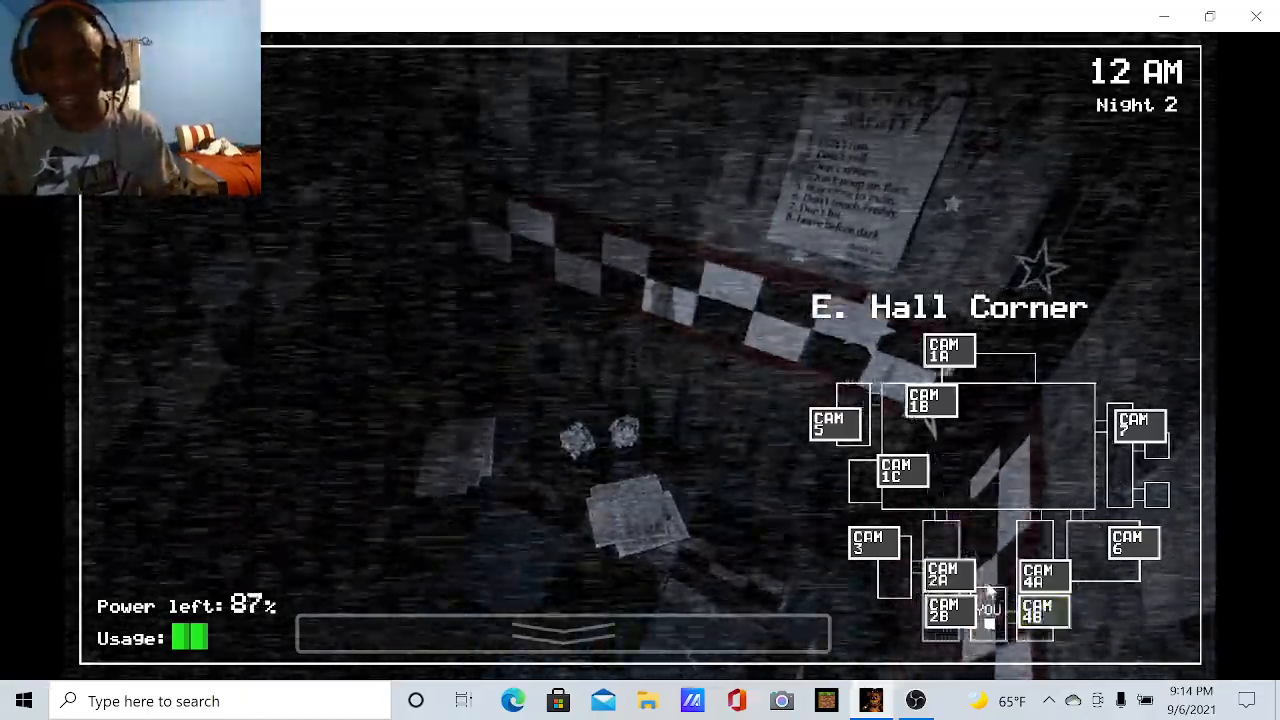
pyautogui.click(948, 610)
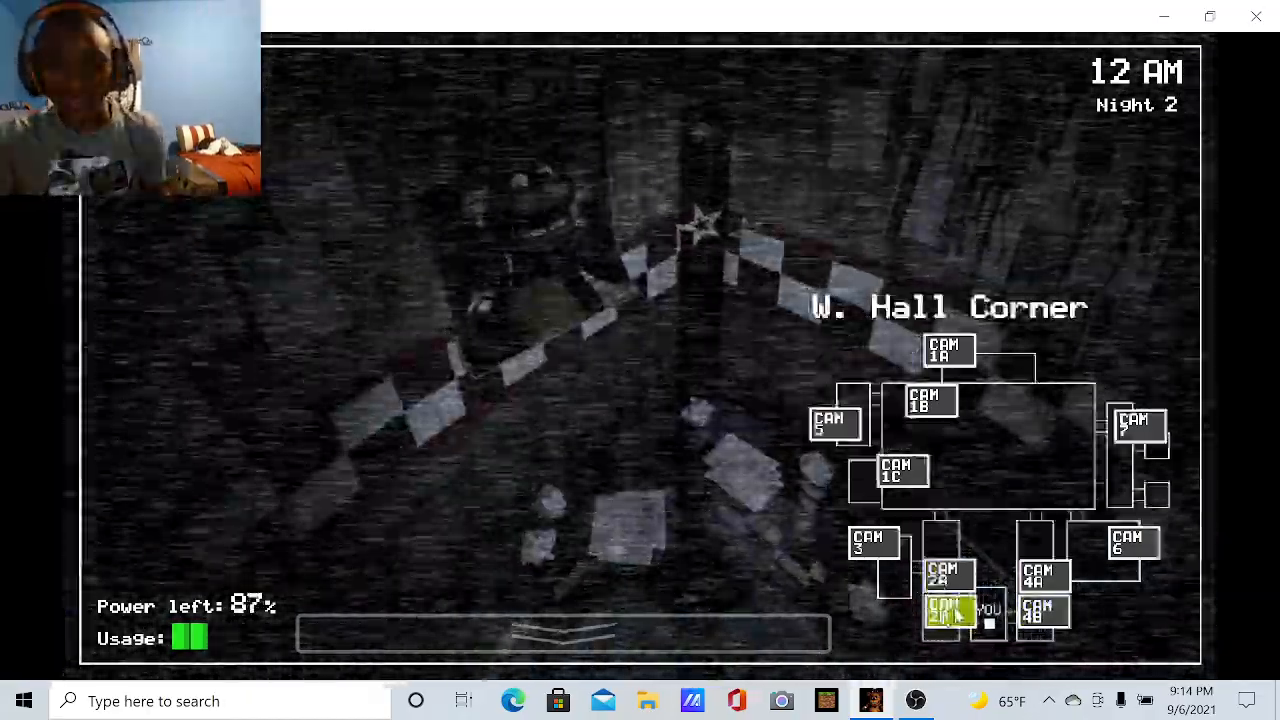
# Check Supply Closet, Pirate Cove, Backstage and East Hall, then listen to the Kitchen audio
pyautogui.click(873, 542)
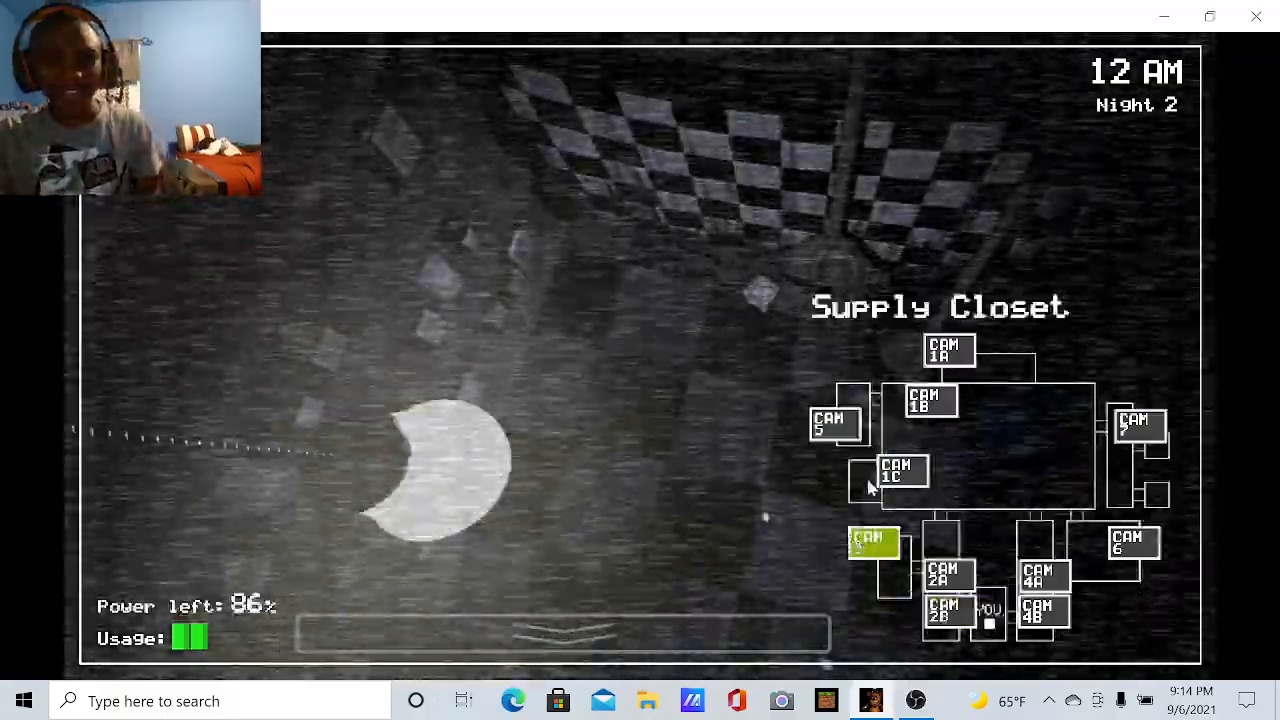
pyautogui.click(901, 470)
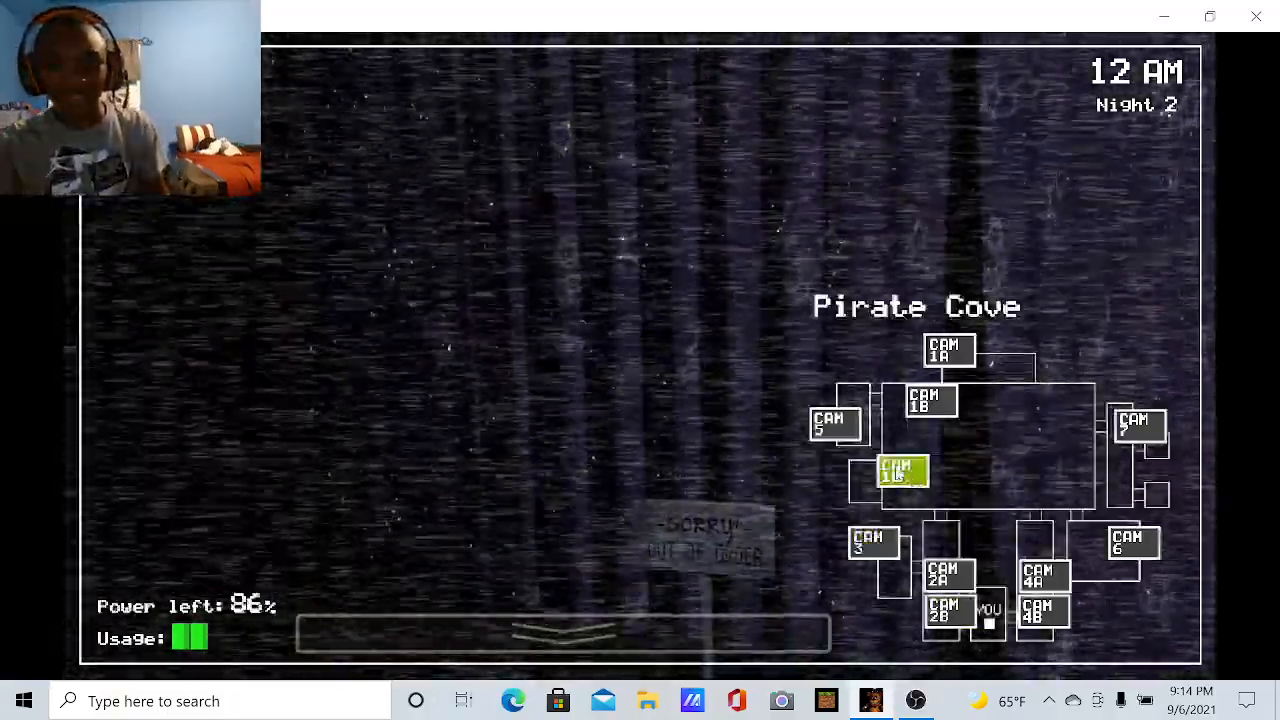
pyautogui.click(834, 422)
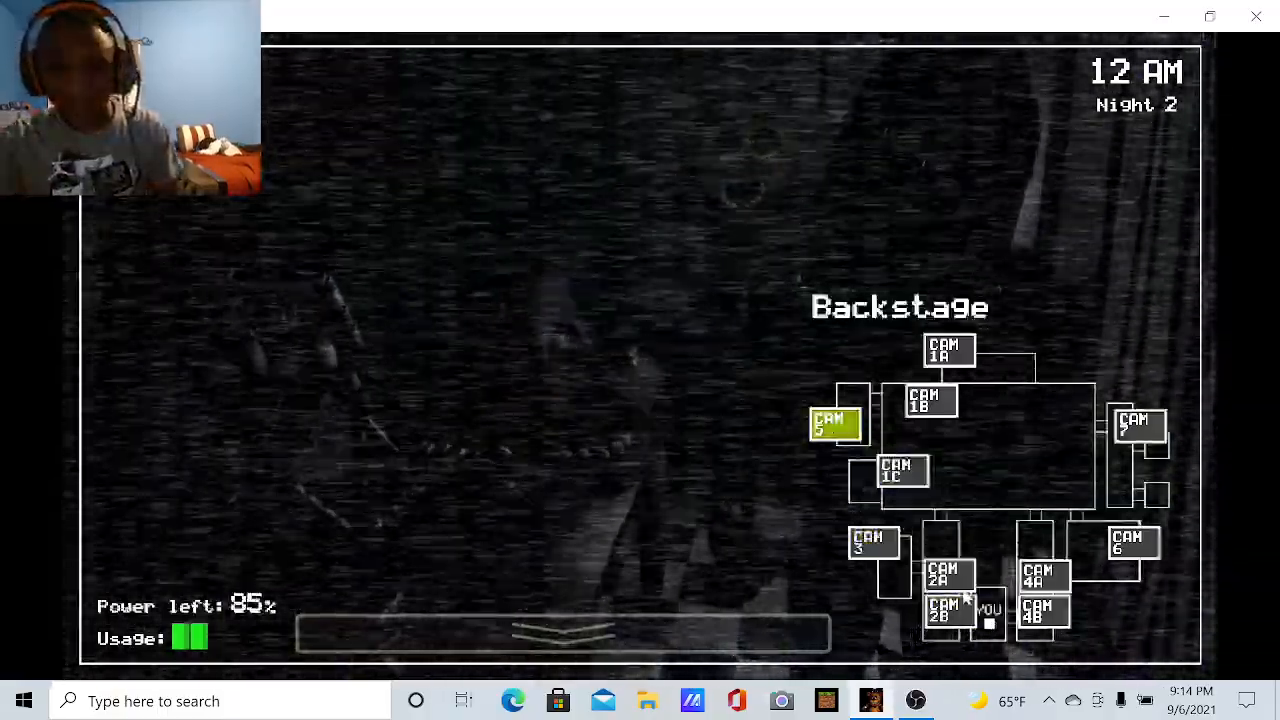
pyautogui.click(1043, 577)
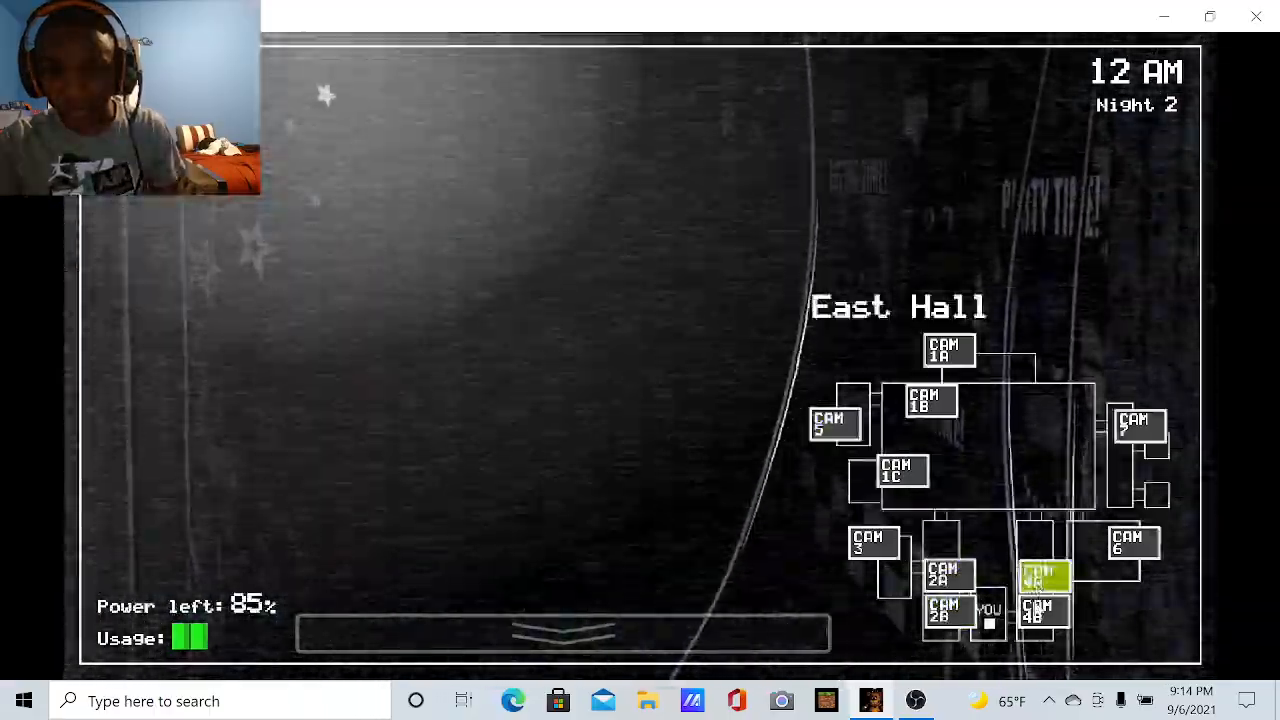
pyautogui.click(1135, 543)
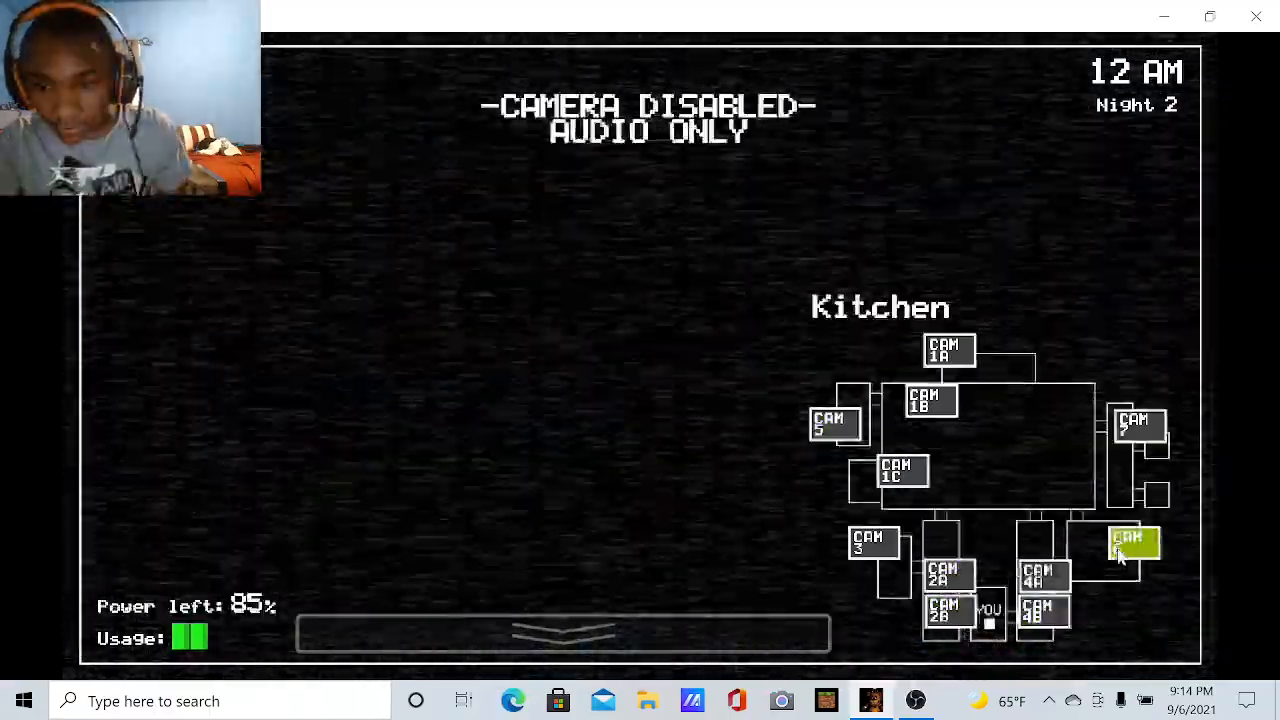
# Check West Hall, East Hall, both hall corners and CAM 1C, then lower the monitor
pyautogui.click(1139, 427)
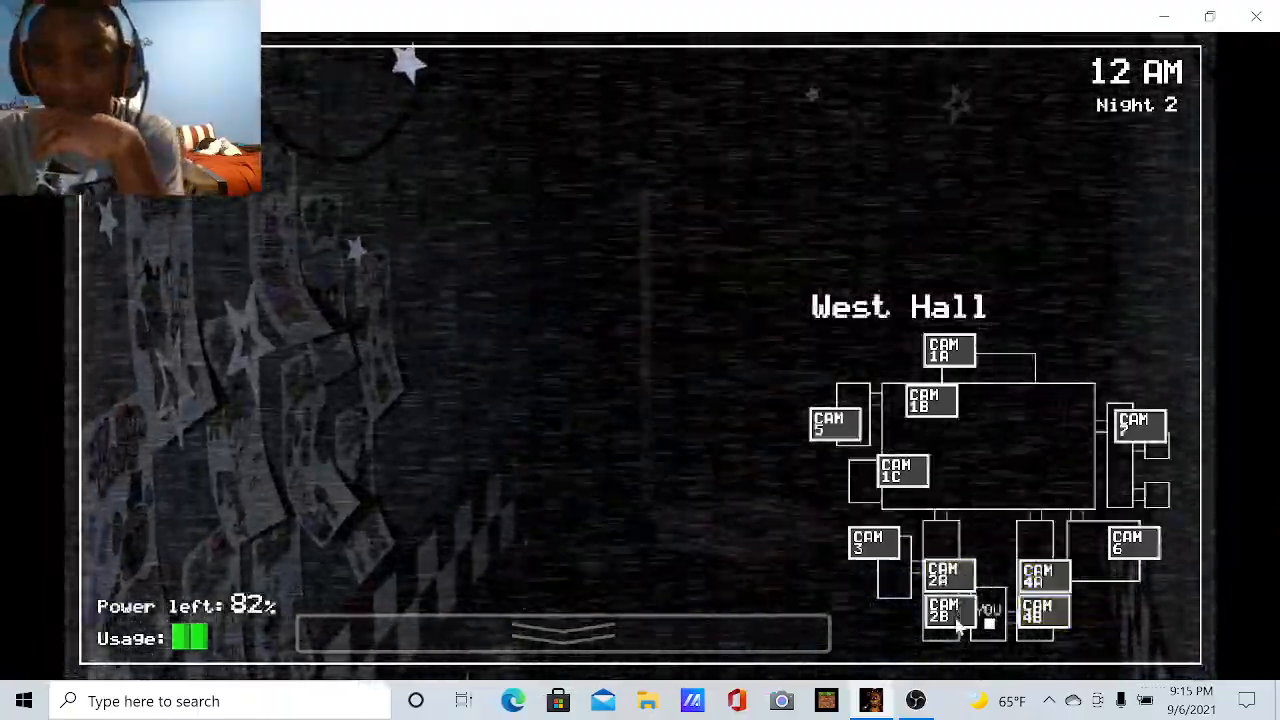
pyautogui.click(1043, 575)
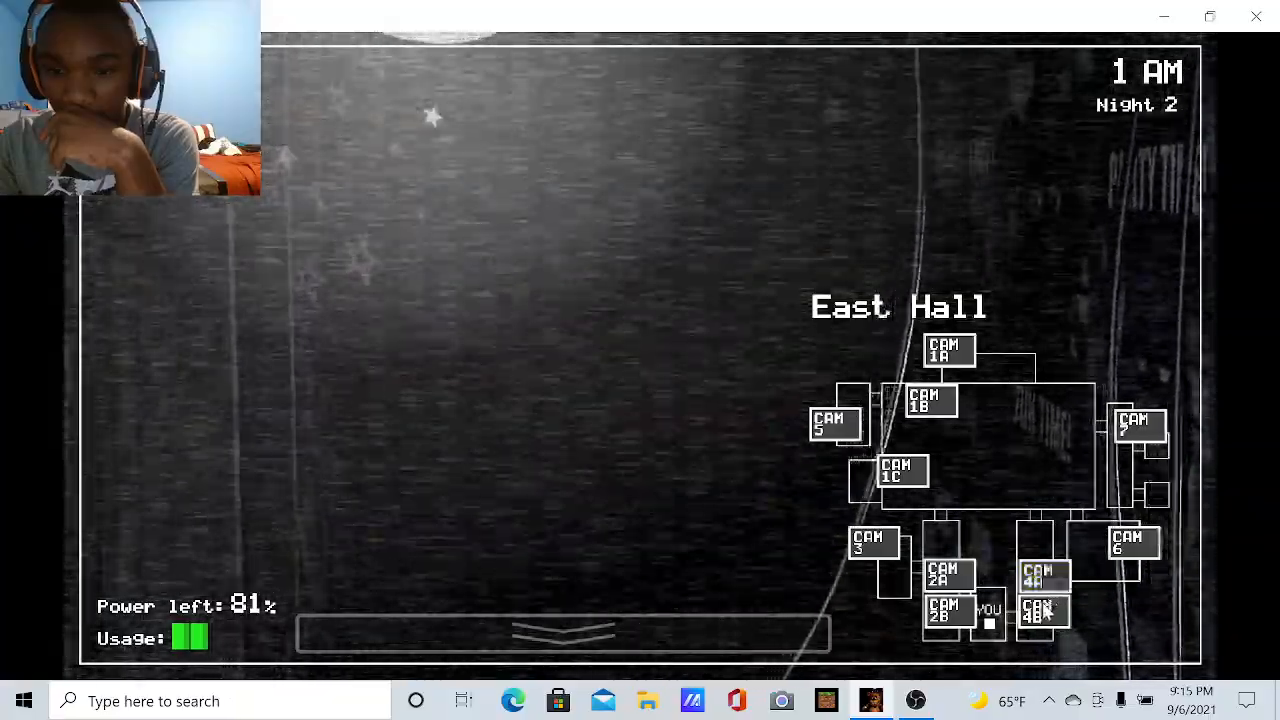
pyautogui.click(1043, 610)
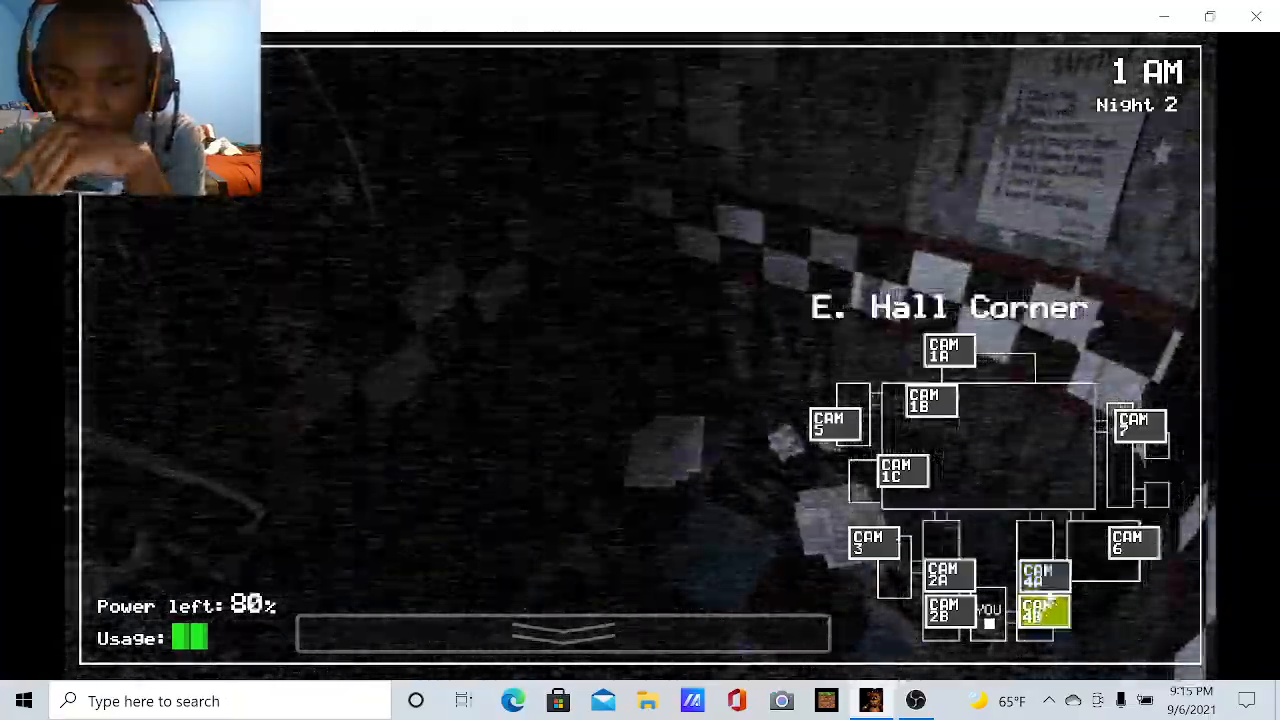
pyautogui.click(1043, 575)
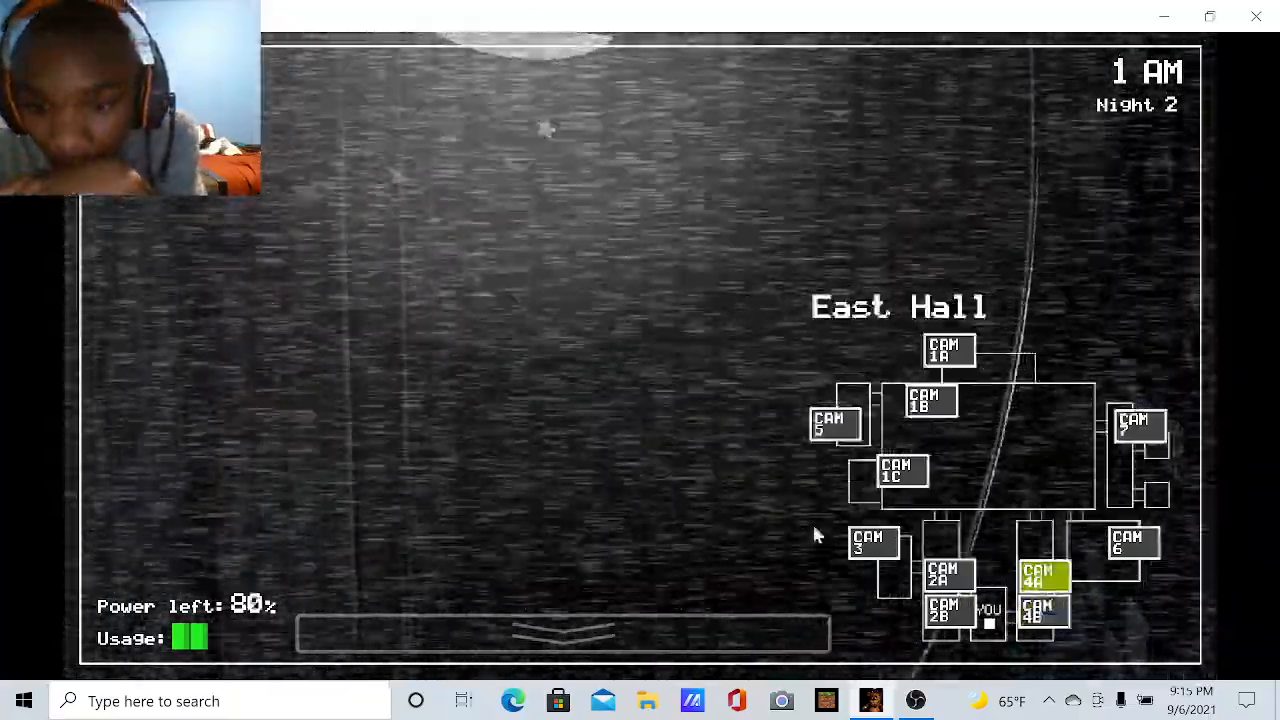
pyautogui.click(945, 610)
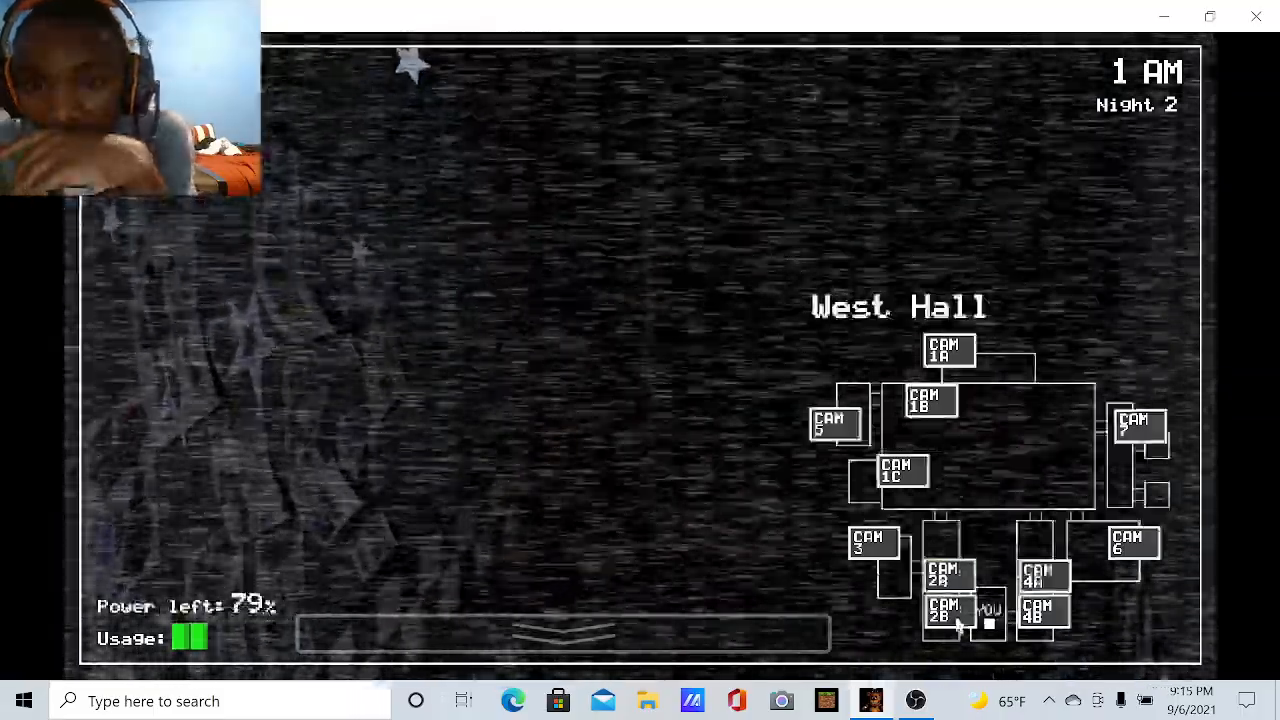
pyautogui.click(901, 469)
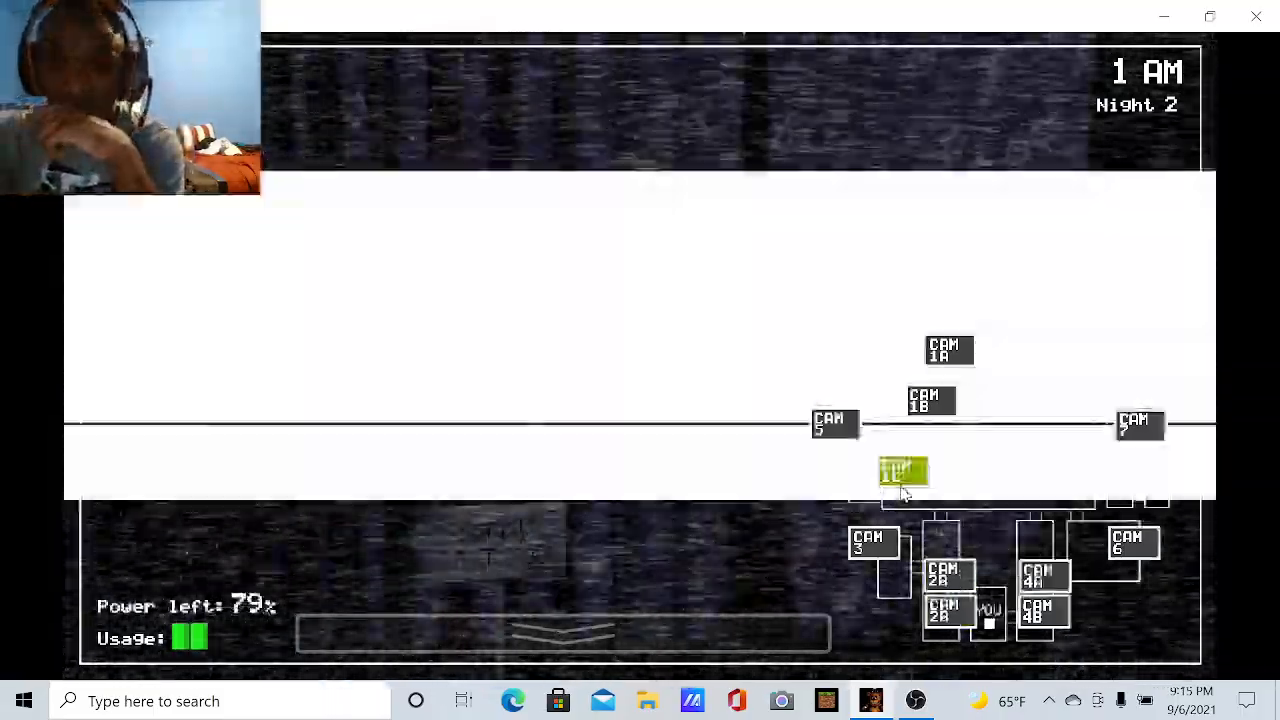
pyautogui.click(902, 471)
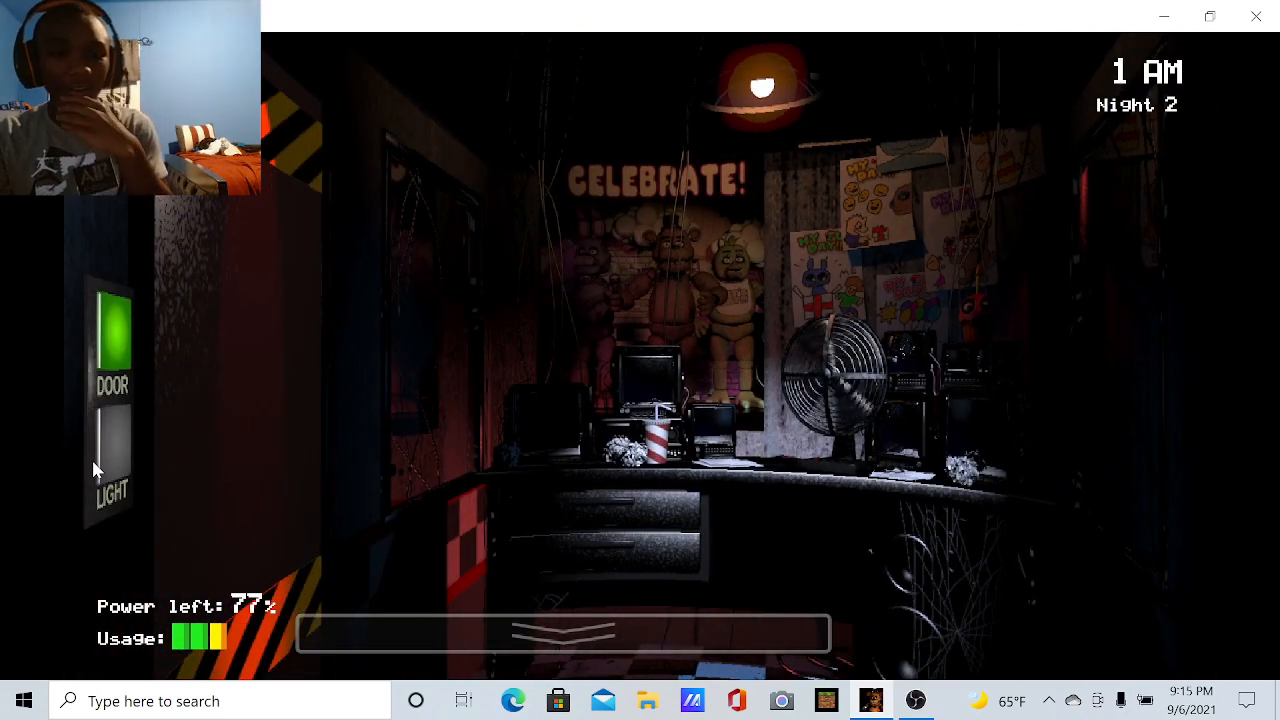
# Check CAM 4B and CAM 2A, lower the monitor, and face the right-hand door
pyautogui.click(110, 450)
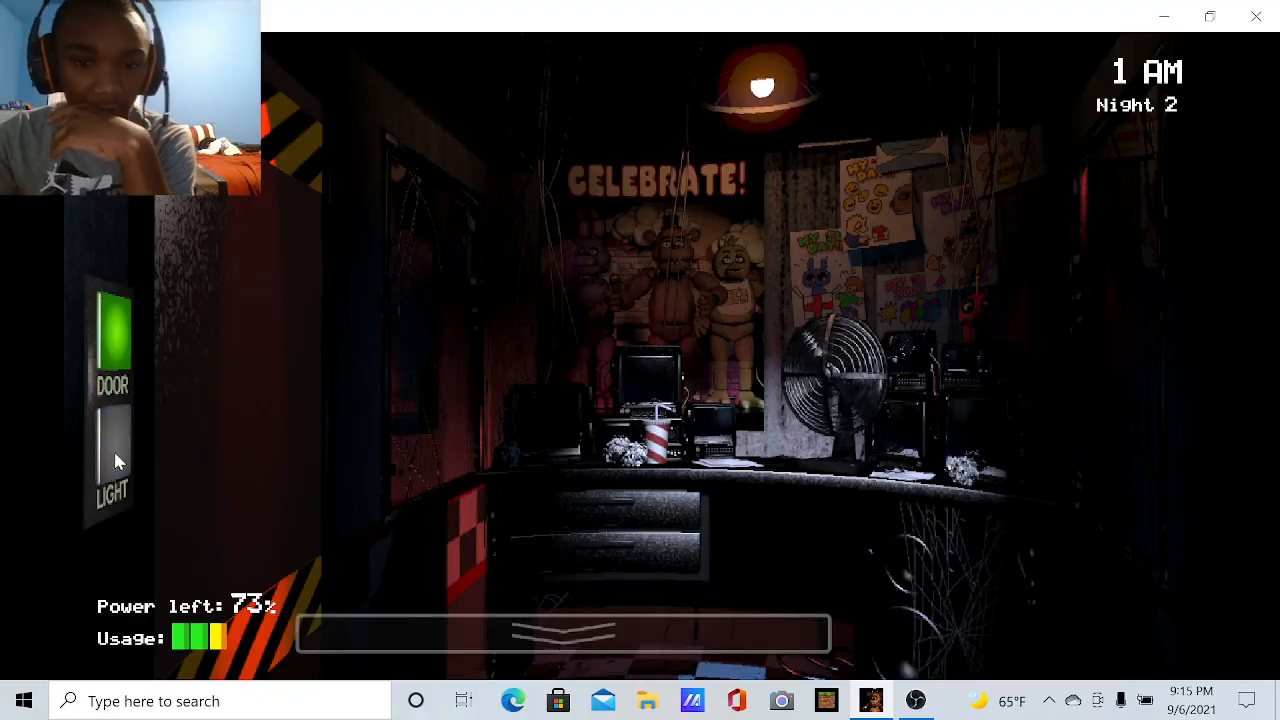
pyautogui.click(565, 632)
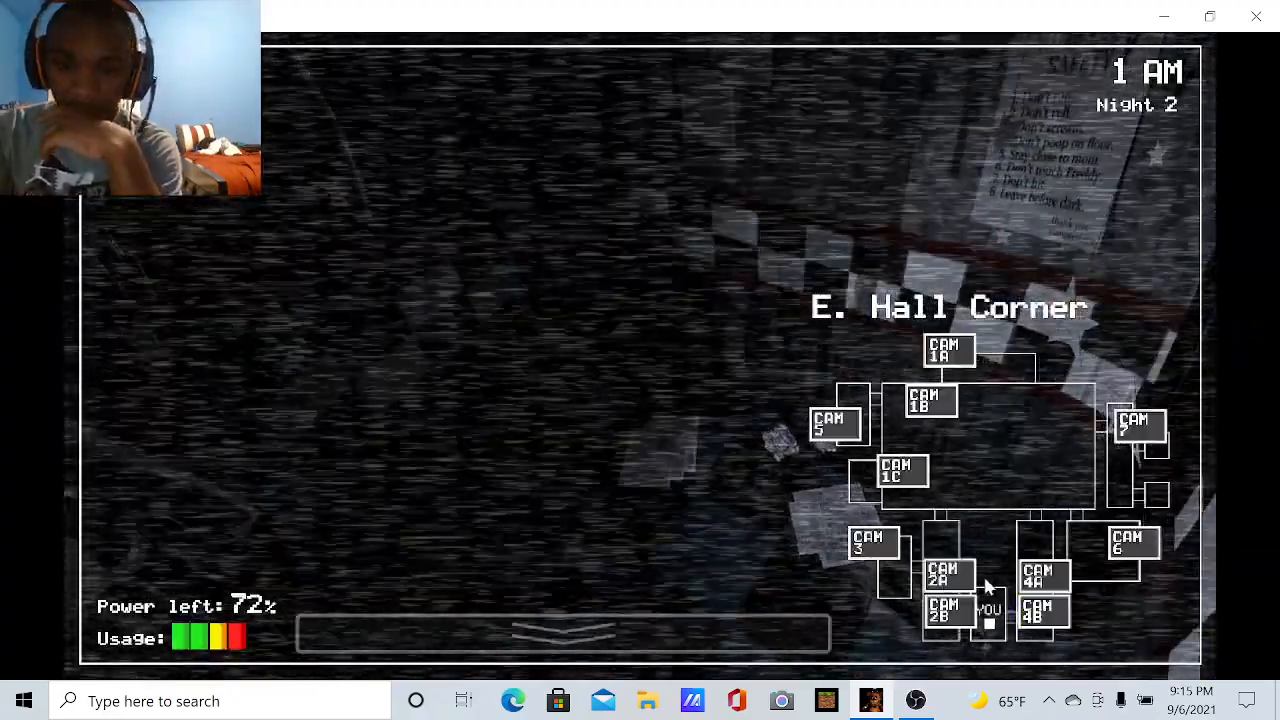
pyautogui.click(947, 575)
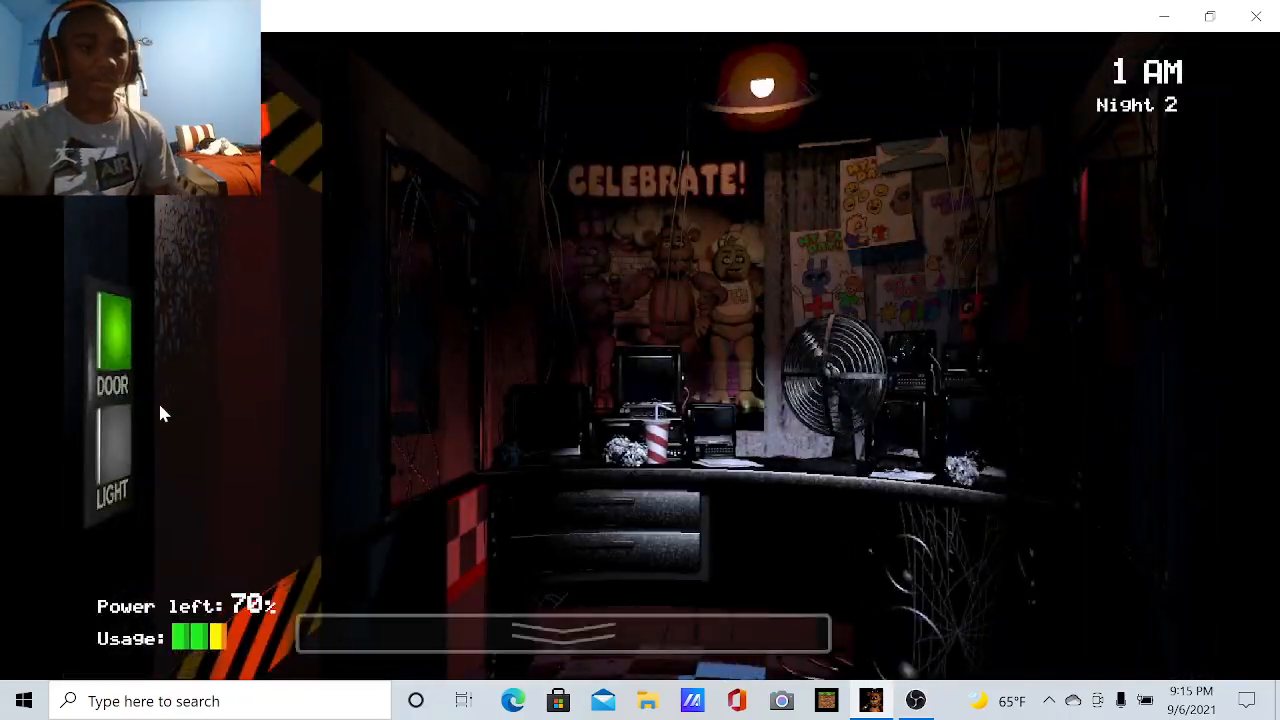
pyautogui.click(112, 460)
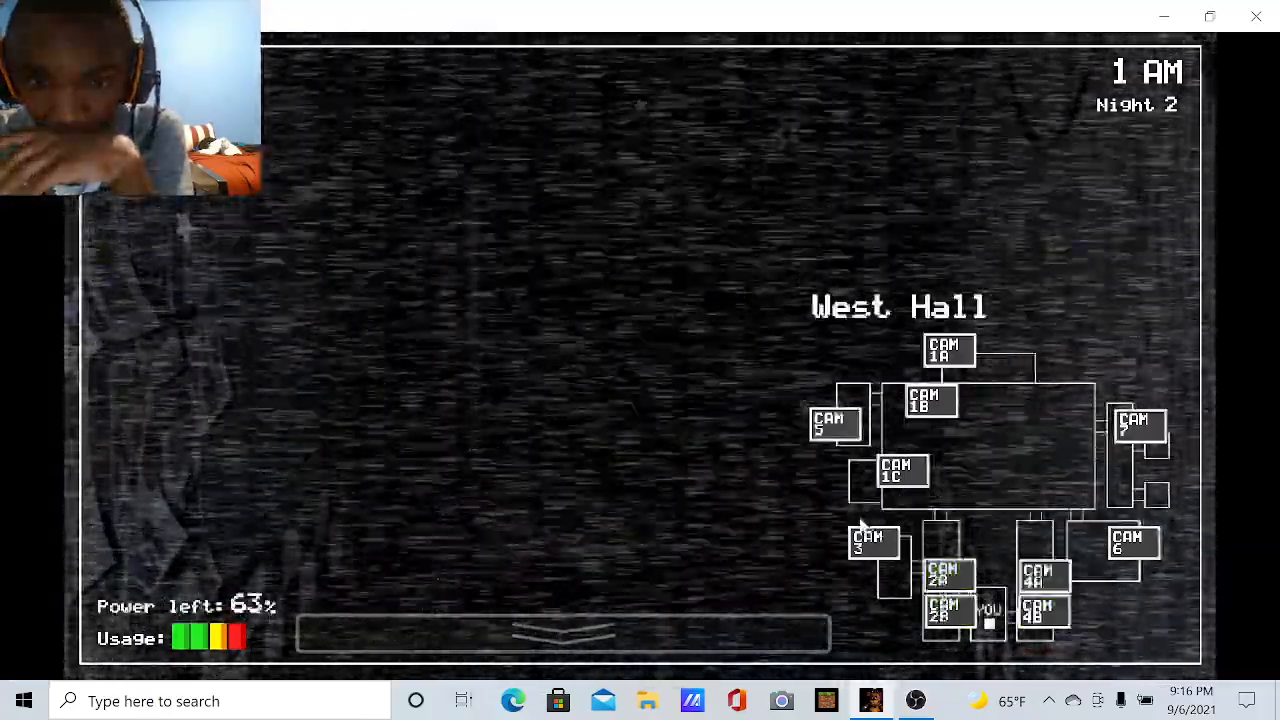
pyautogui.click(563, 633)
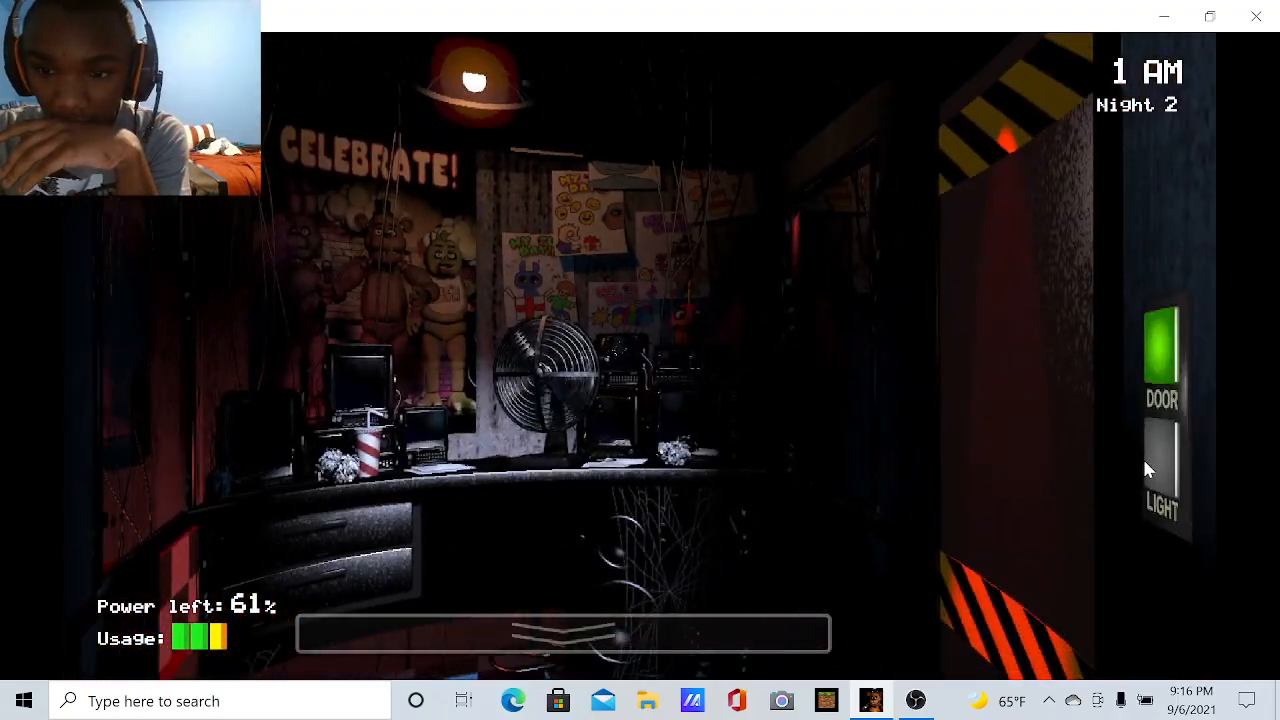
# Sweep CAM 2A, 2B, 4B, 1B, 5, 4A and 3, finishing on West Hall at 46% power
pyautogui.click(560, 633)
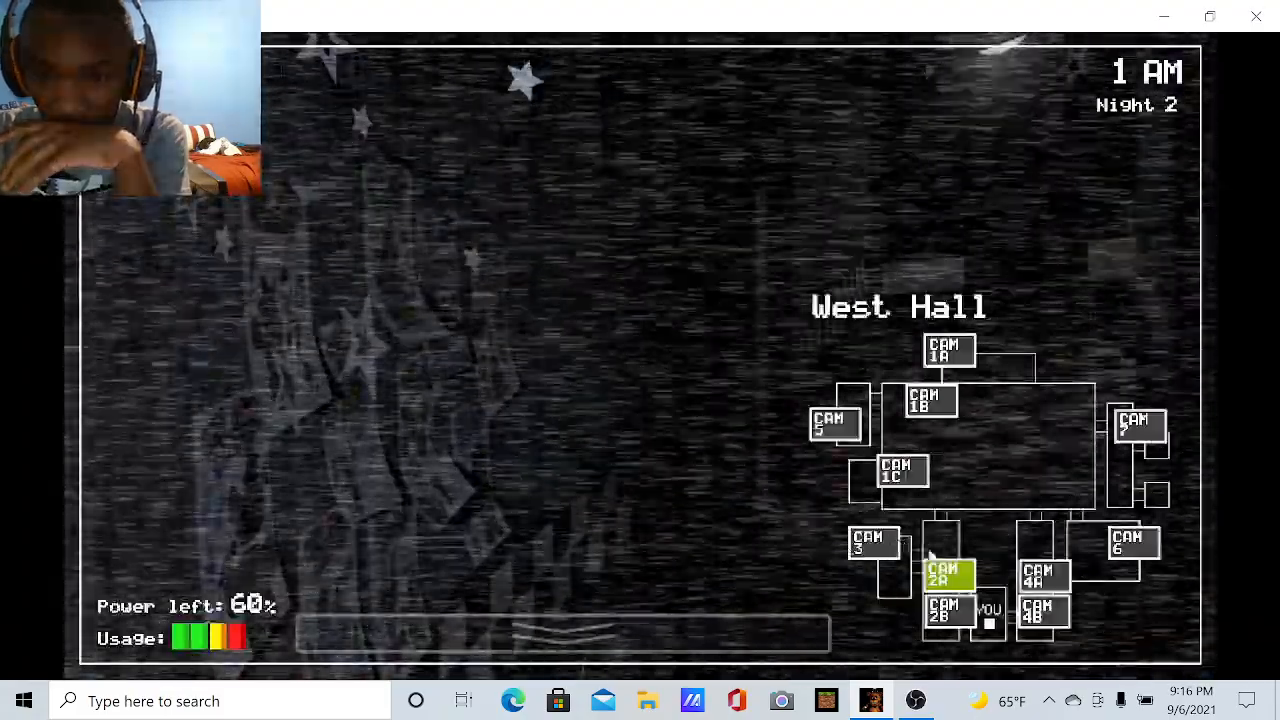
pyautogui.click(1043, 575)
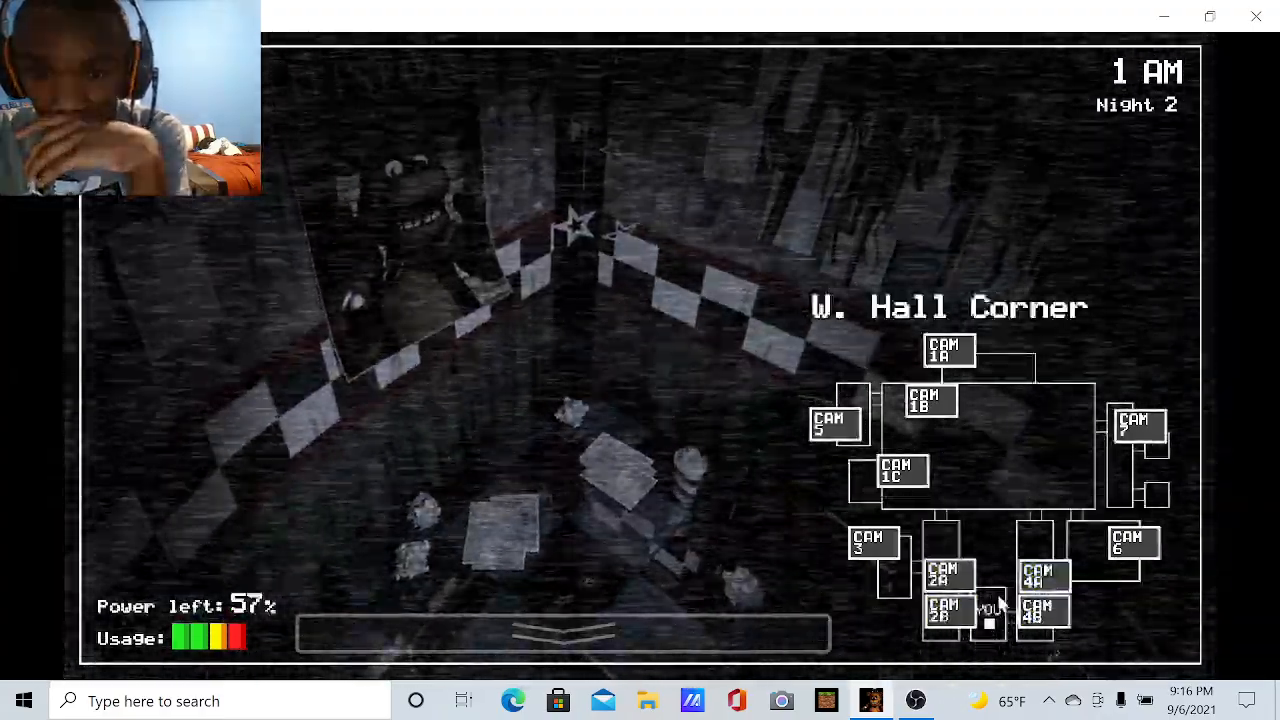
pyautogui.click(1043, 611)
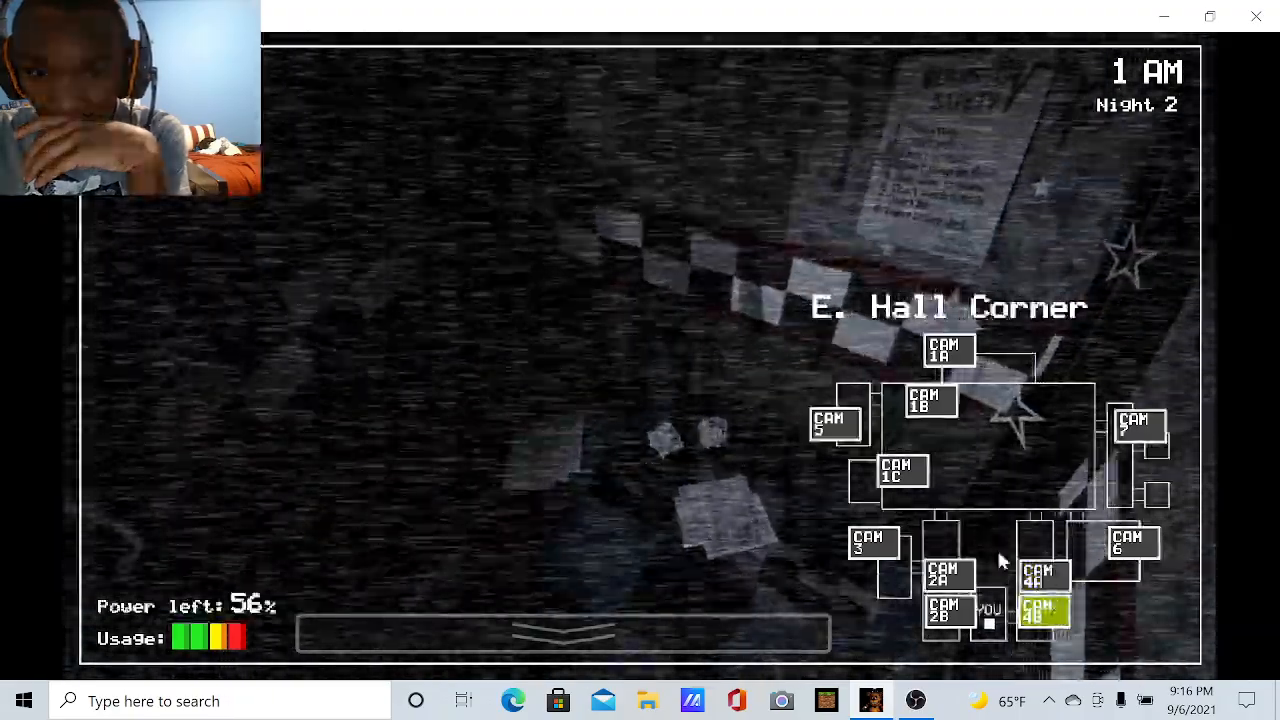
pyautogui.click(930, 400)
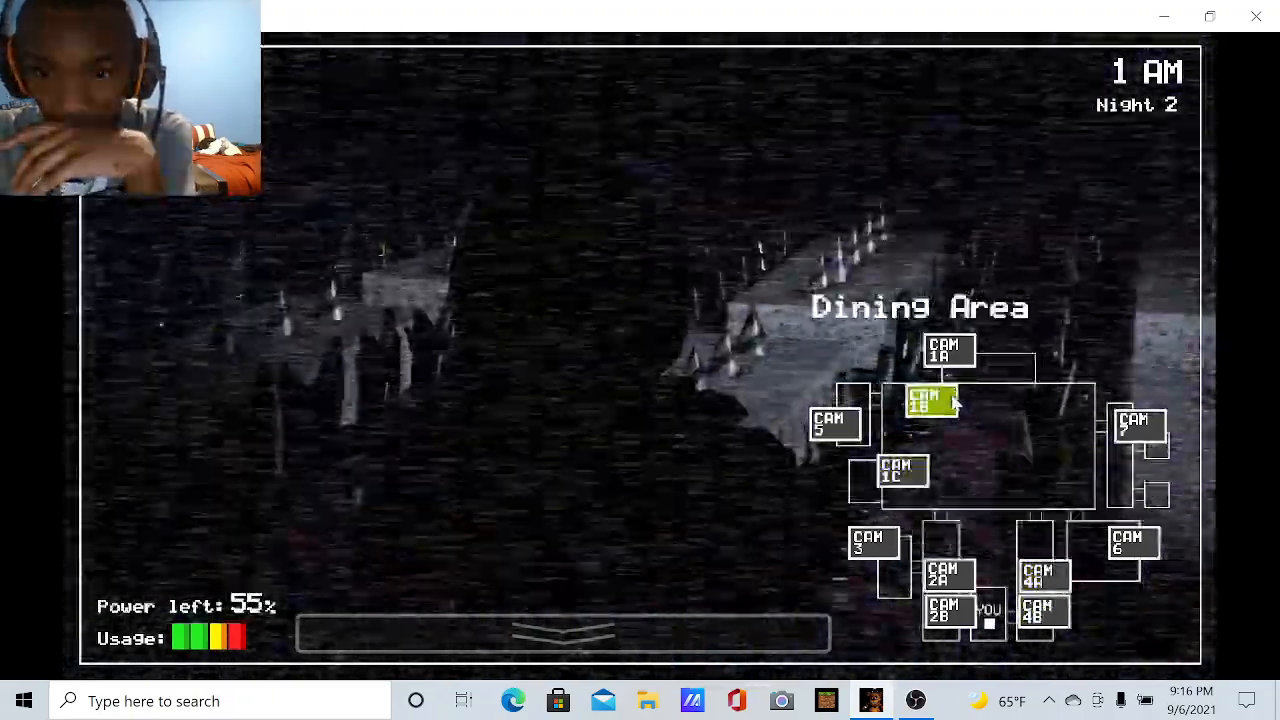
pyautogui.click(833, 420)
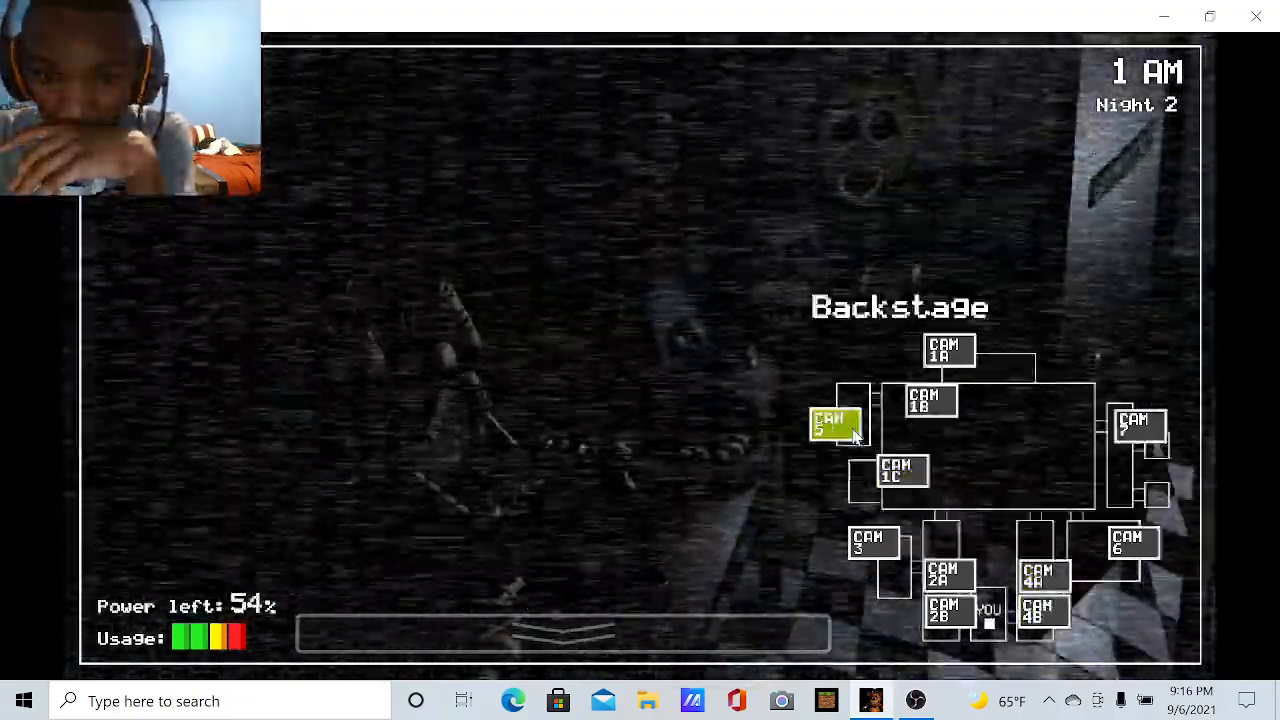
pyautogui.click(946, 574)
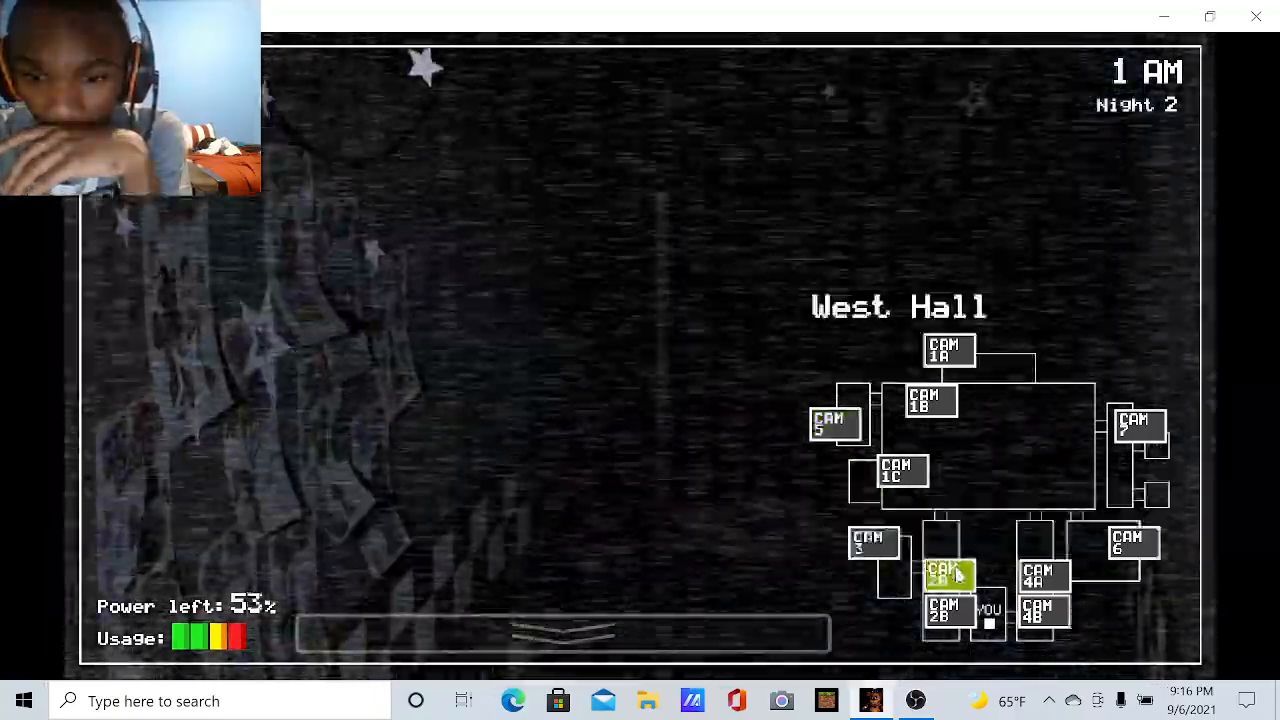
pyautogui.click(1044, 573)
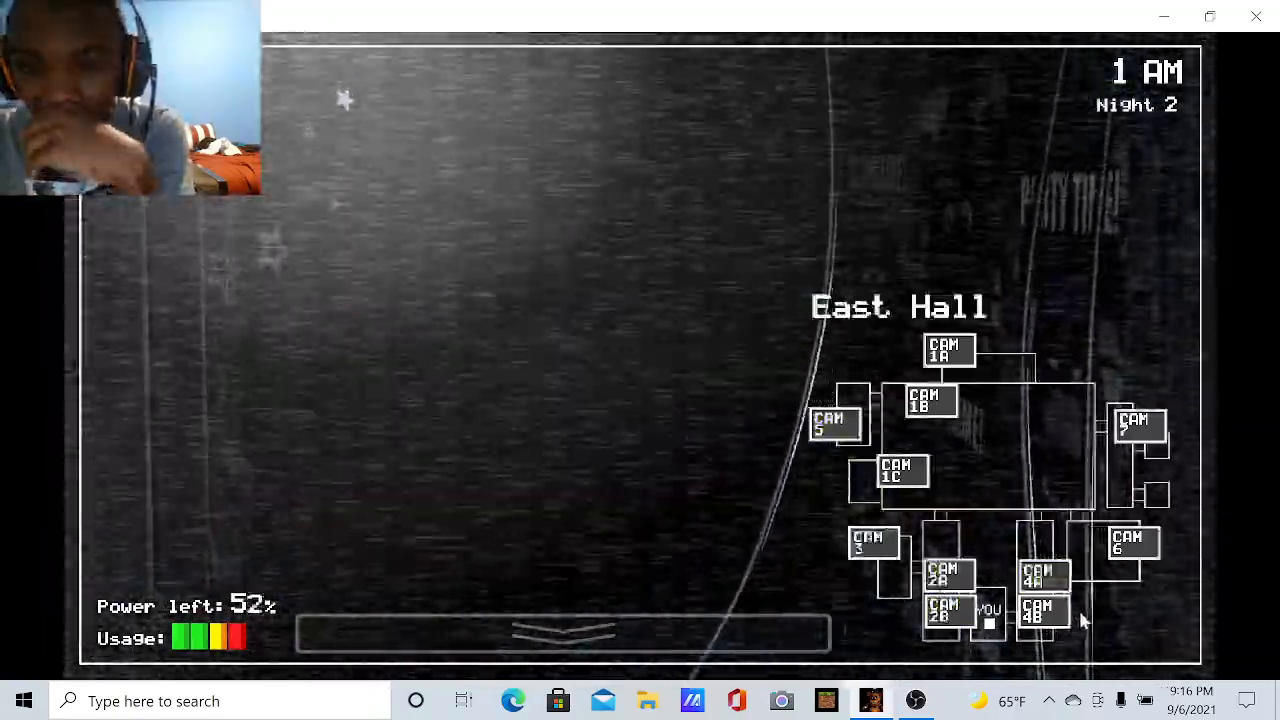
pyautogui.click(947, 575)
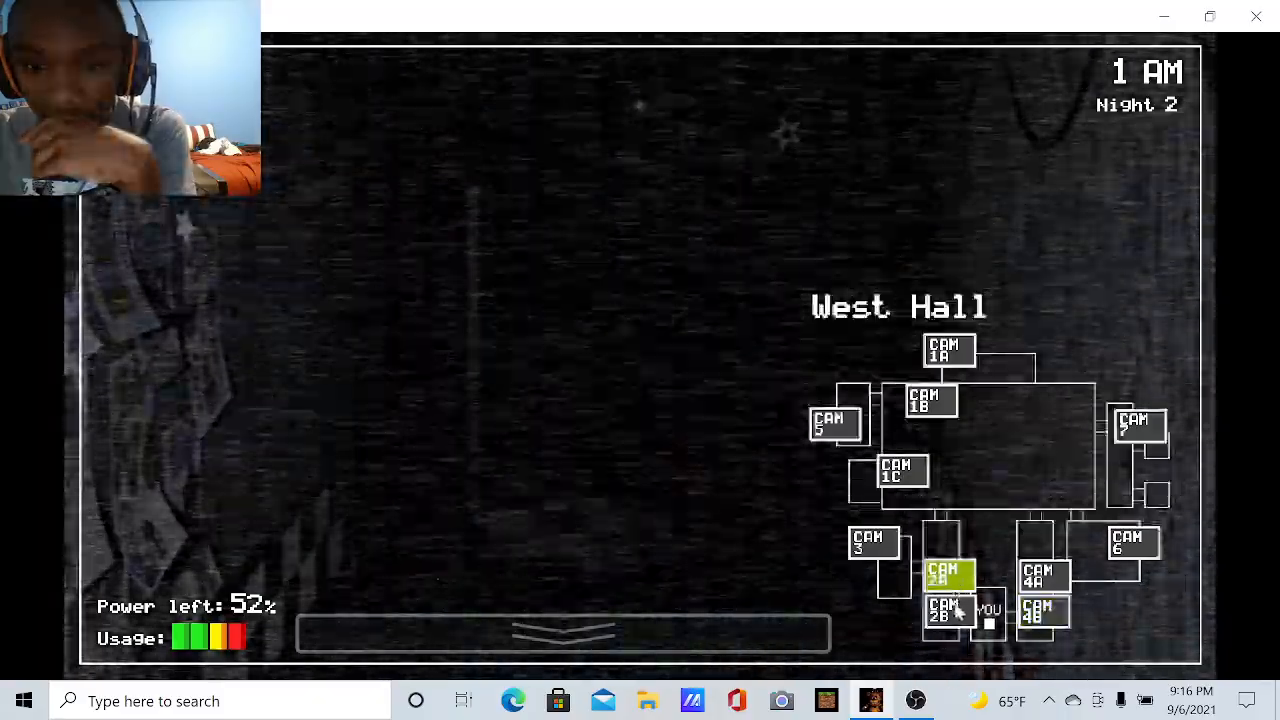
pyautogui.click(872, 542)
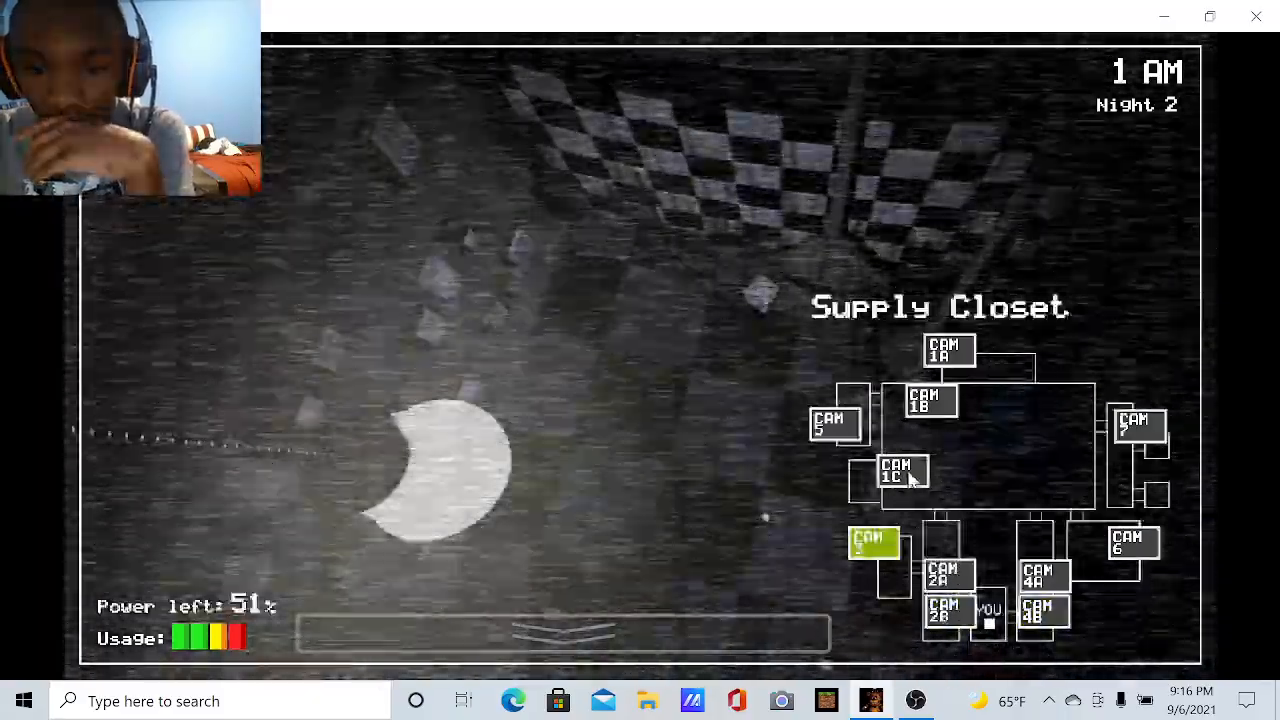
pyautogui.click(940, 575)
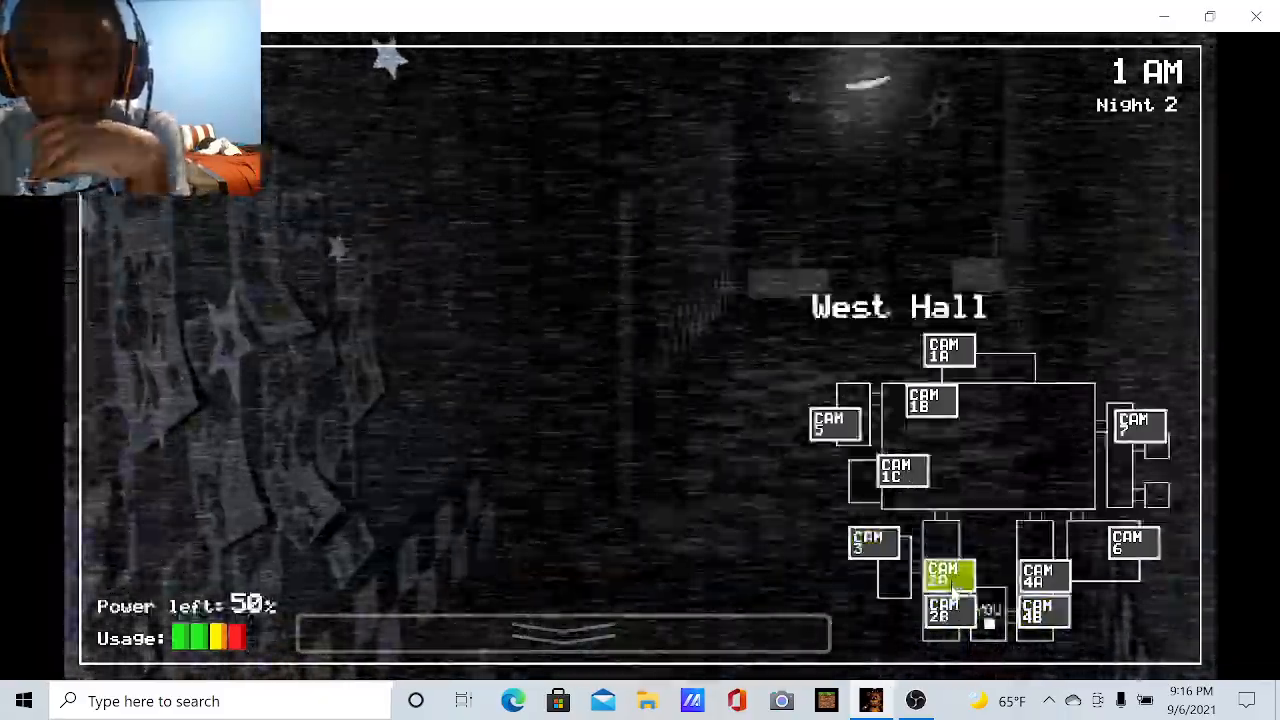
pyautogui.click(835, 422)
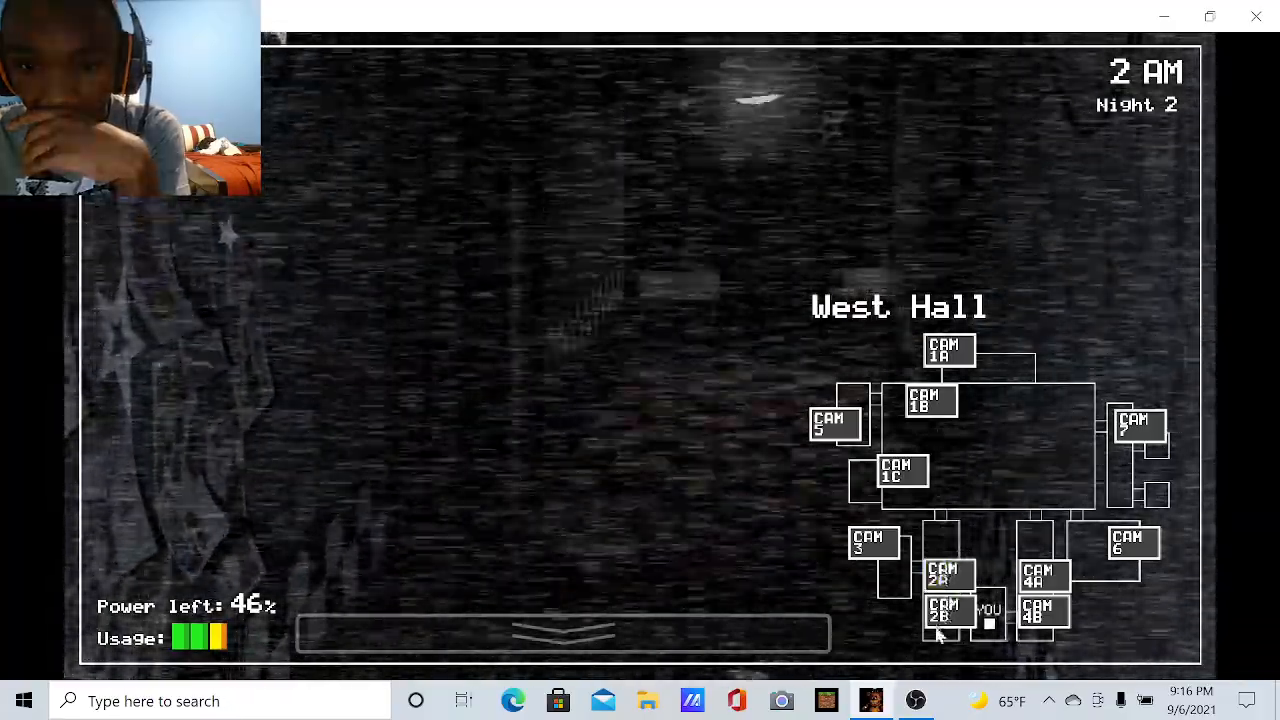
# Check the West Hall feeds, Backstage and Show Stage, ending on East Hall Corner at 33% power
pyautogui.click(948, 612)
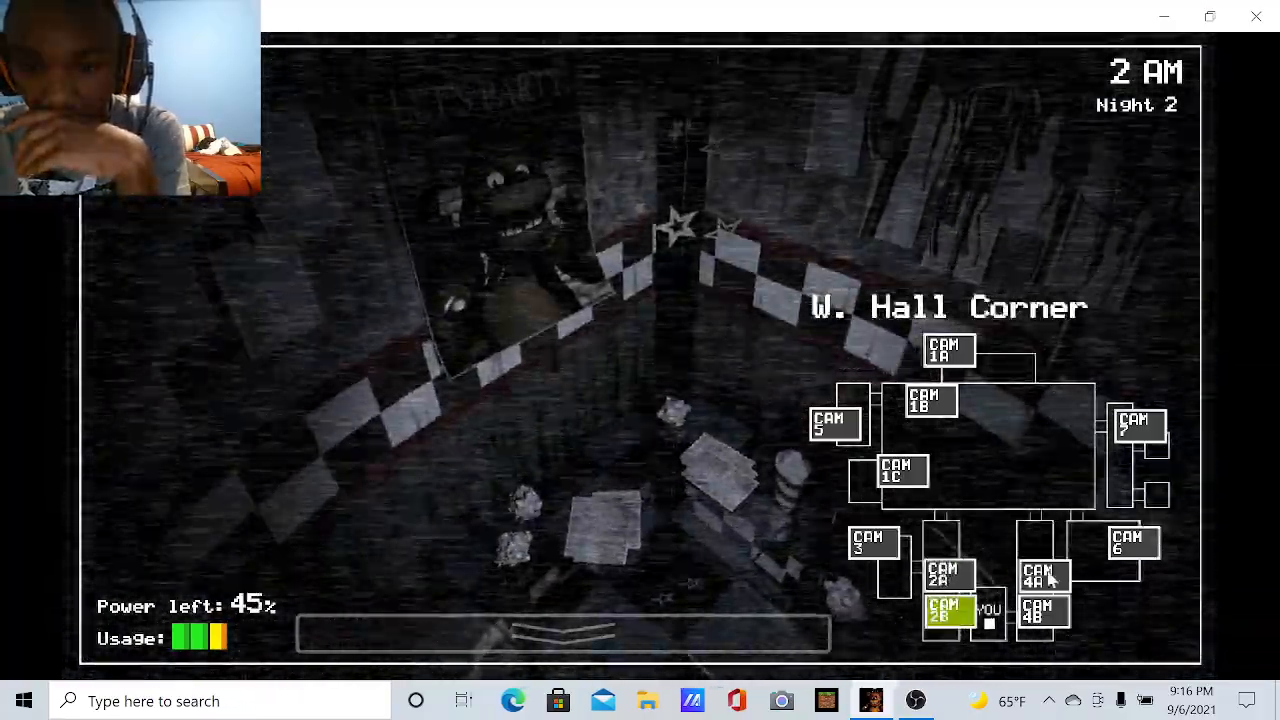
pyautogui.click(948, 575)
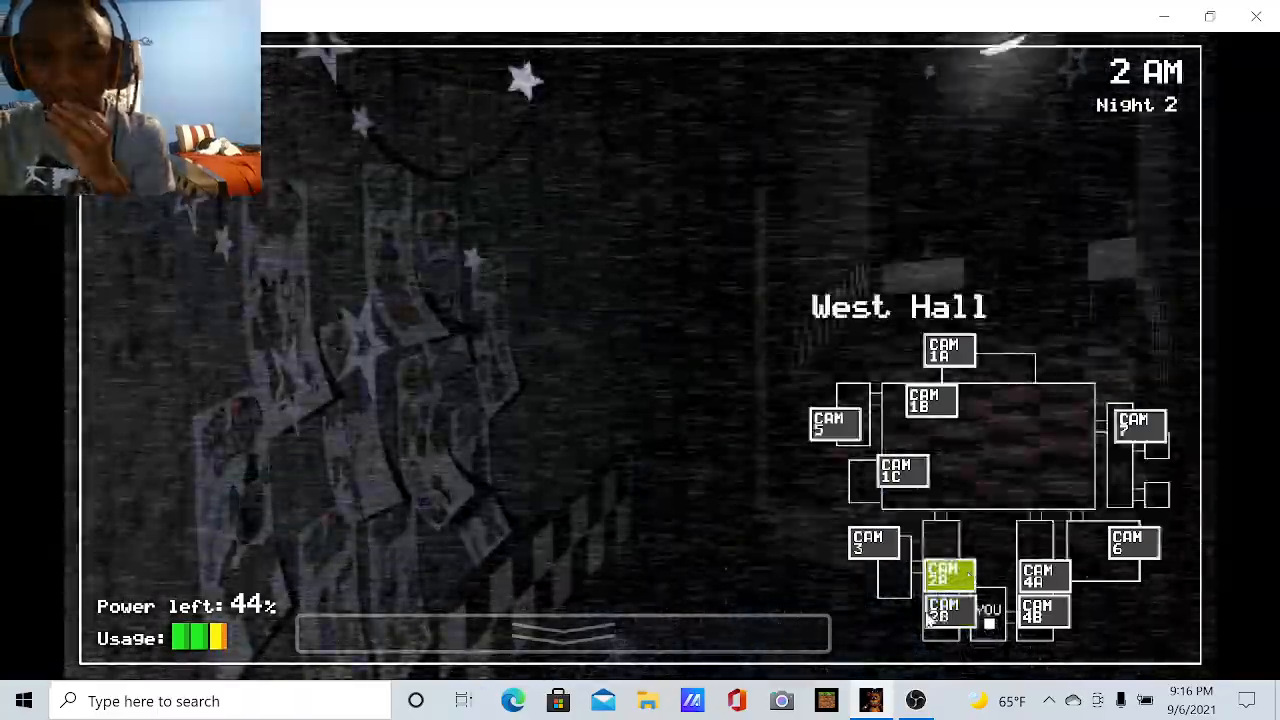
pyautogui.click(946, 610)
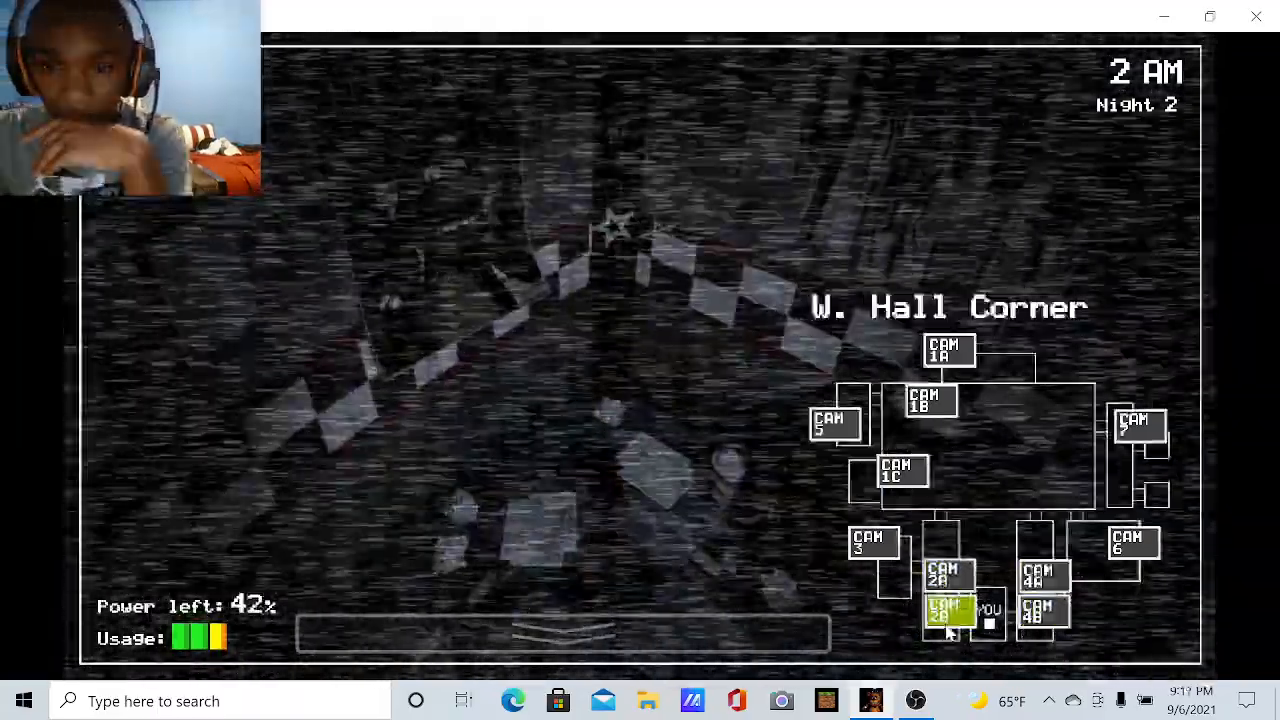
pyautogui.click(868, 542)
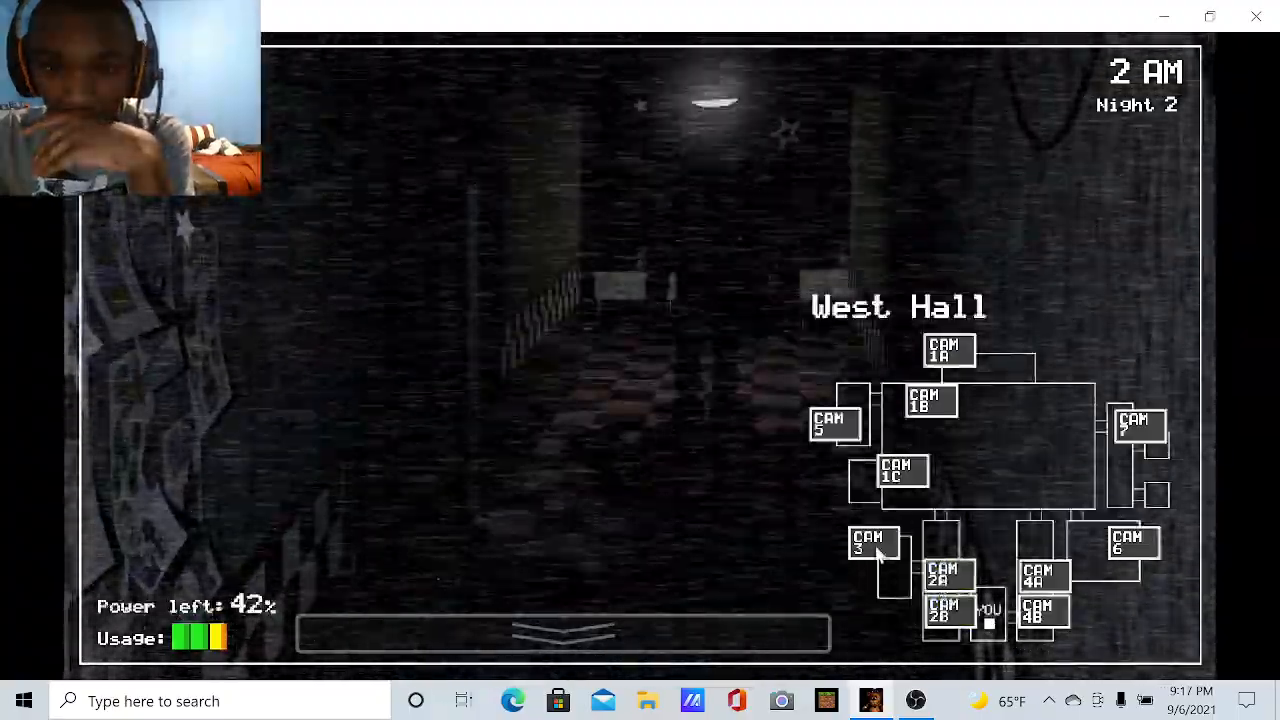
pyautogui.click(835, 422)
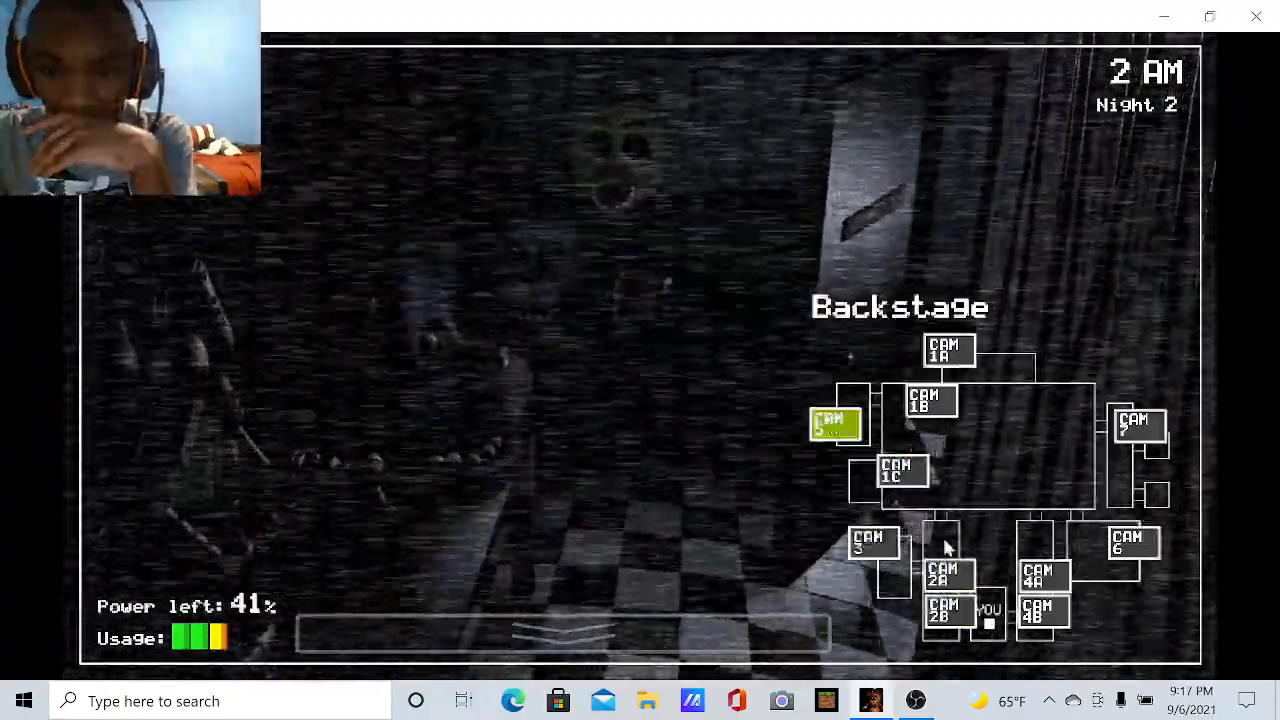
pyautogui.click(945, 575)
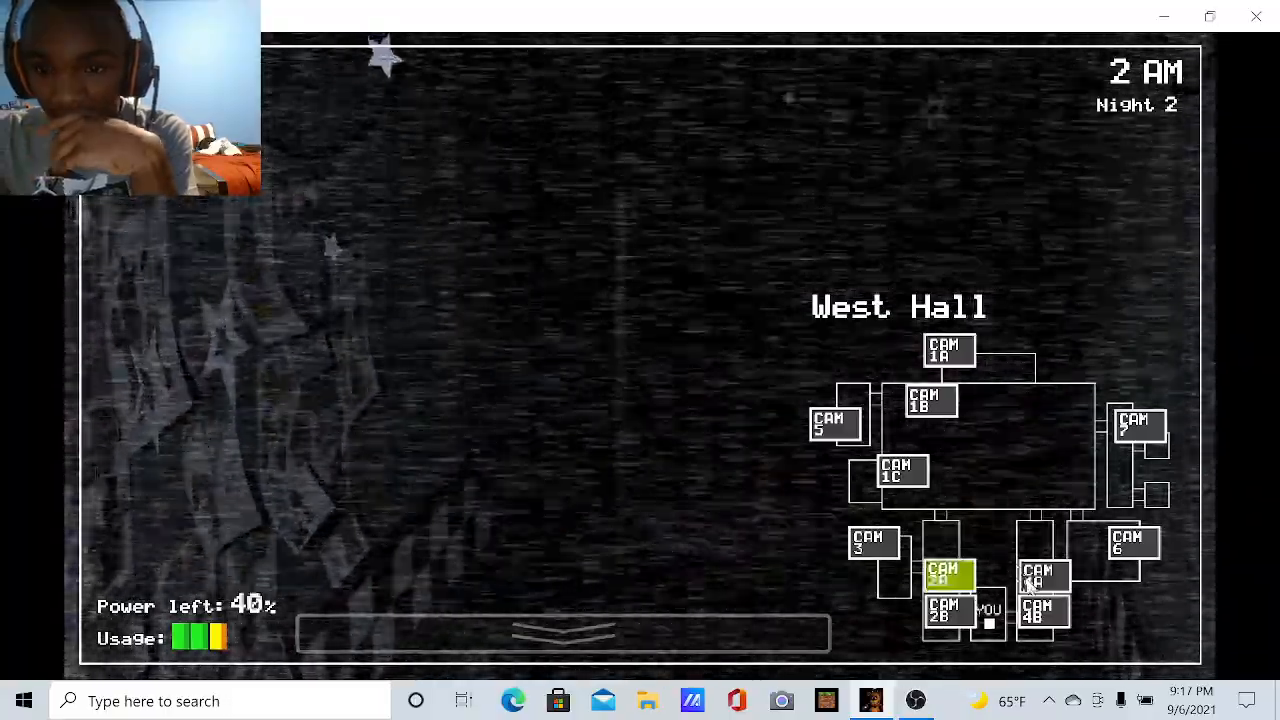
pyautogui.click(948, 350)
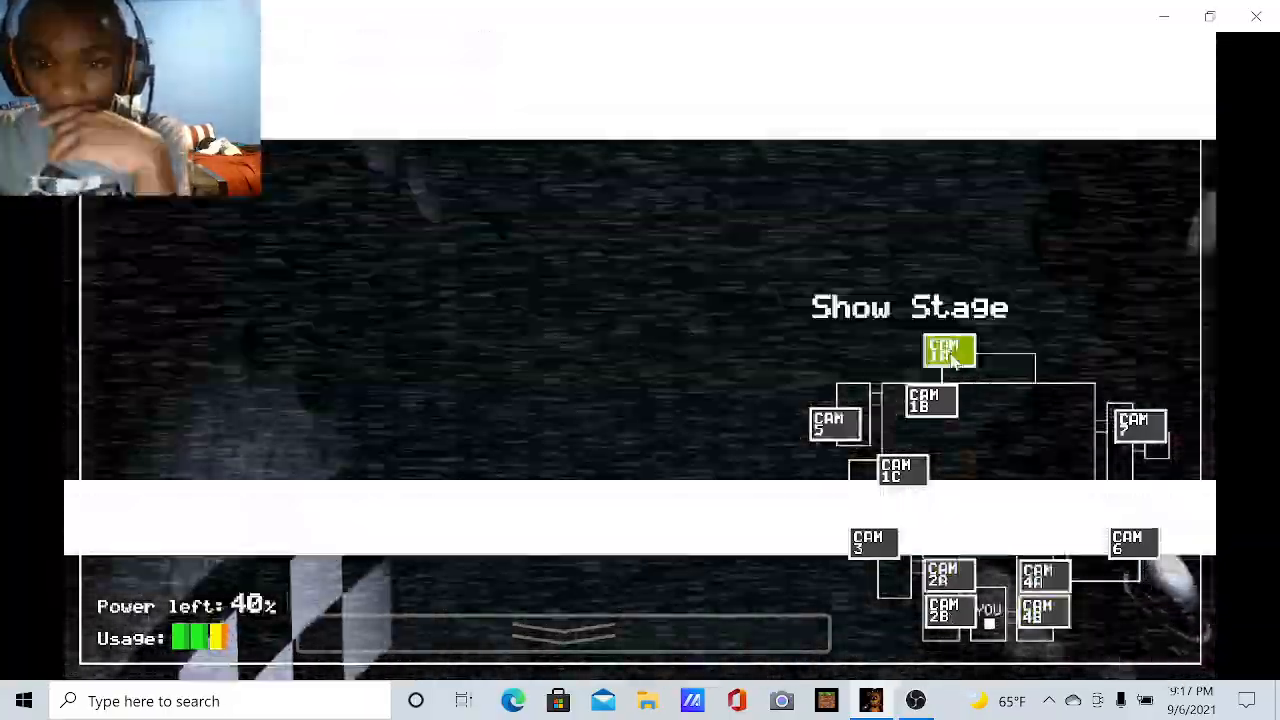
pyautogui.click(948, 613)
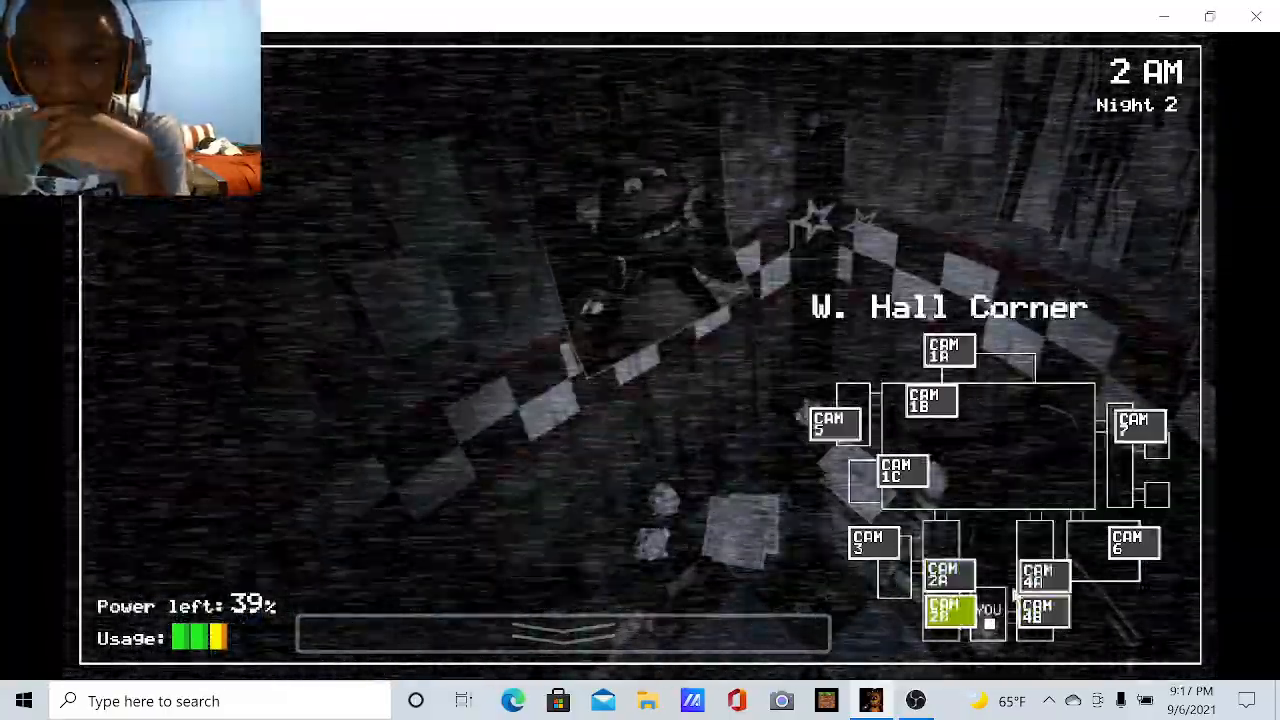
pyautogui.click(1044, 576)
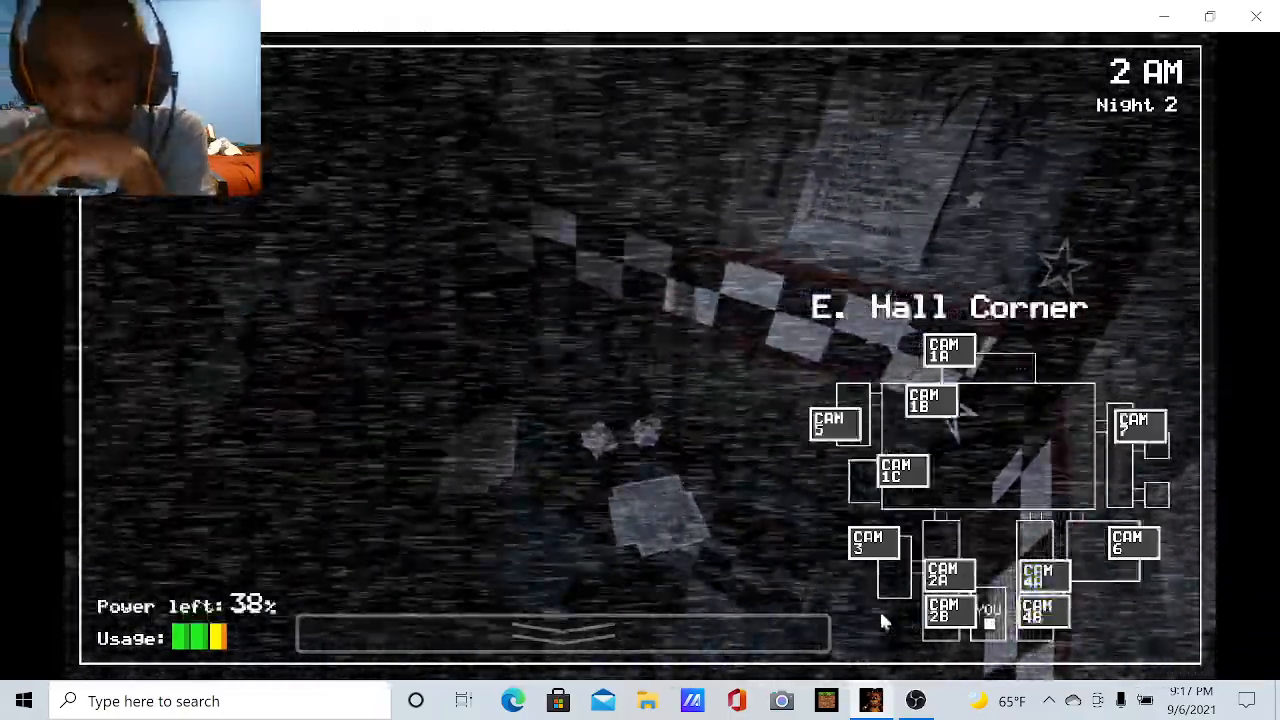
pyautogui.click(943, 612)
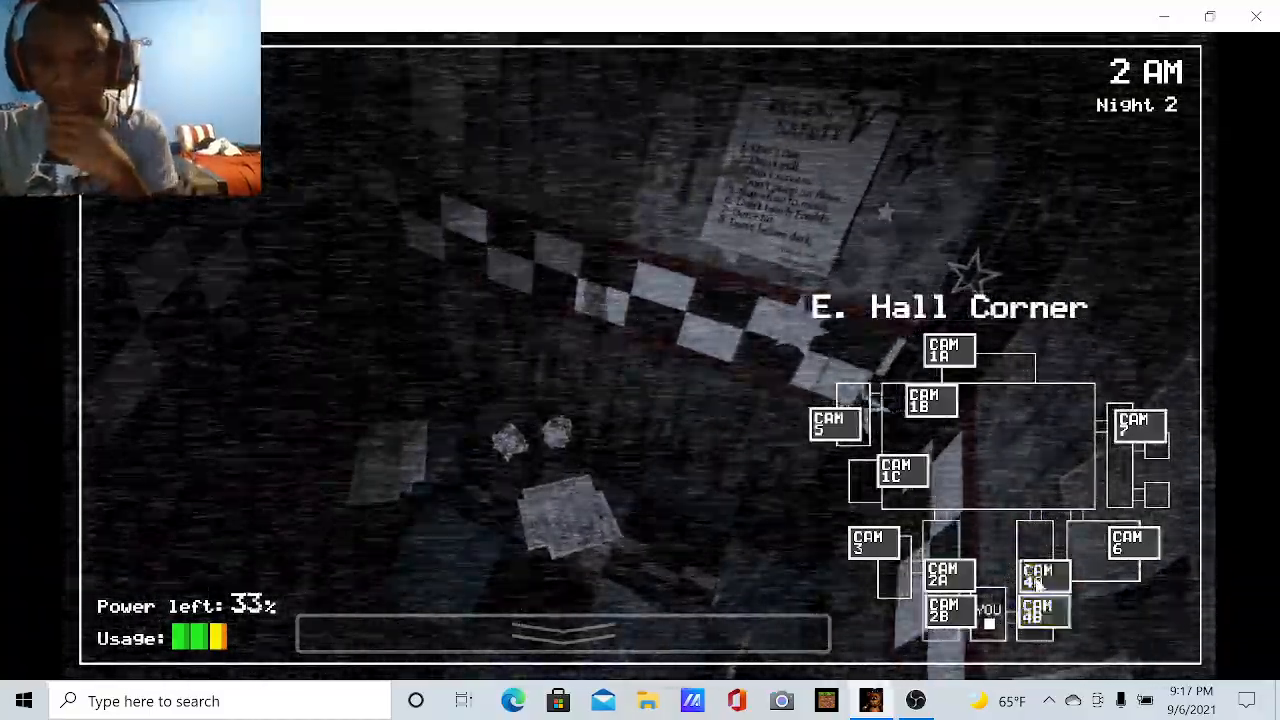
# Alternate CAM 2A, 2B, 4A and 4B, ending on the CAM 6 Kitchen audio at 22% power
pyautogui.click(1043, 612)
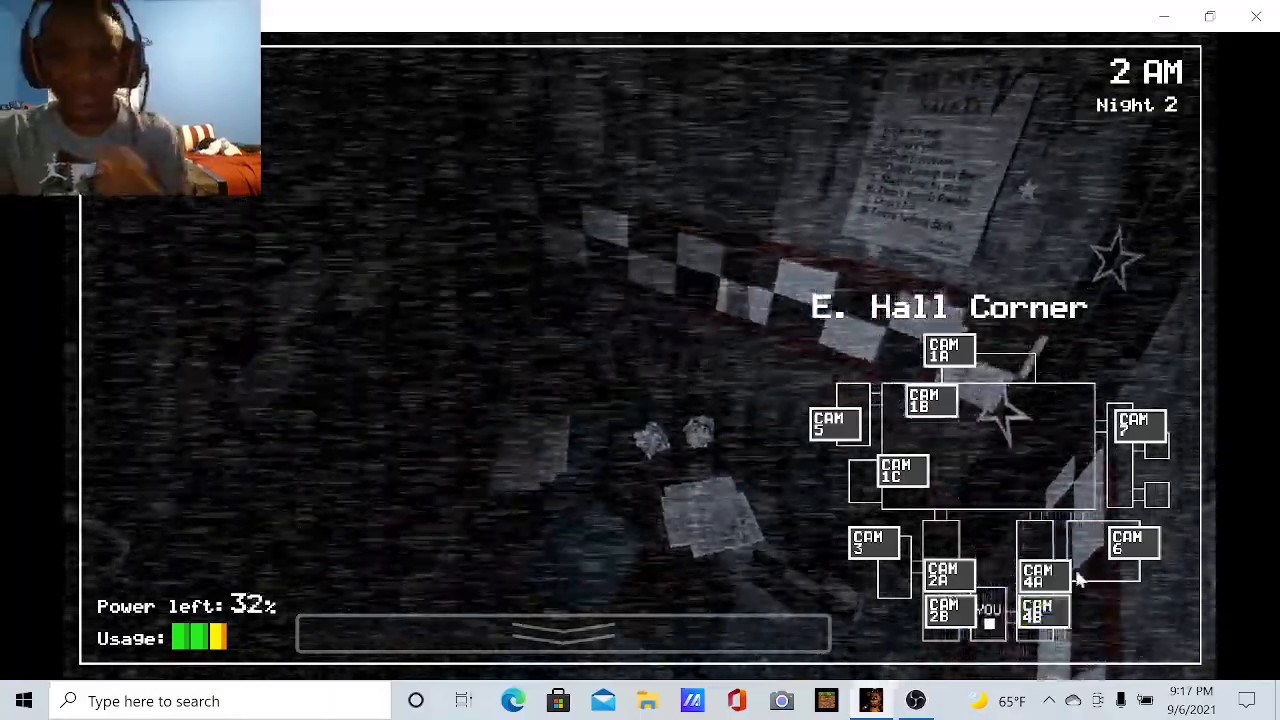
pyautogui.click(1043, 612)
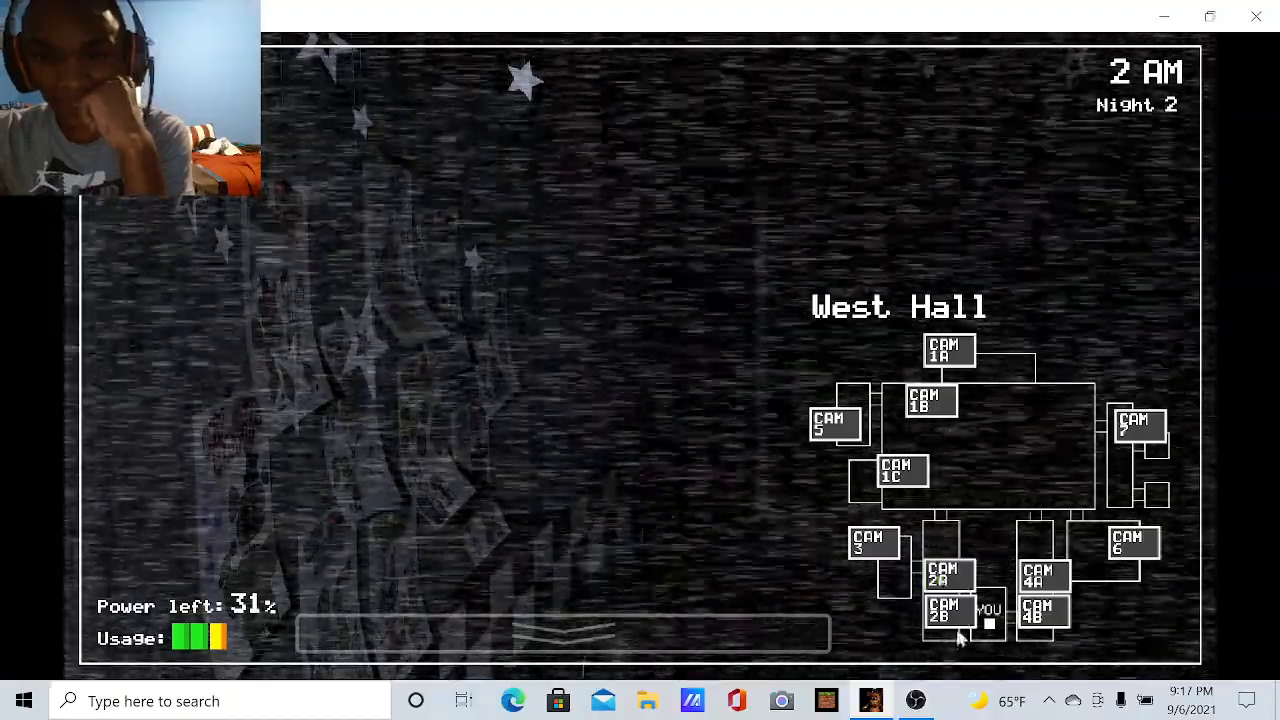
pyautogui.click(1043, 611)
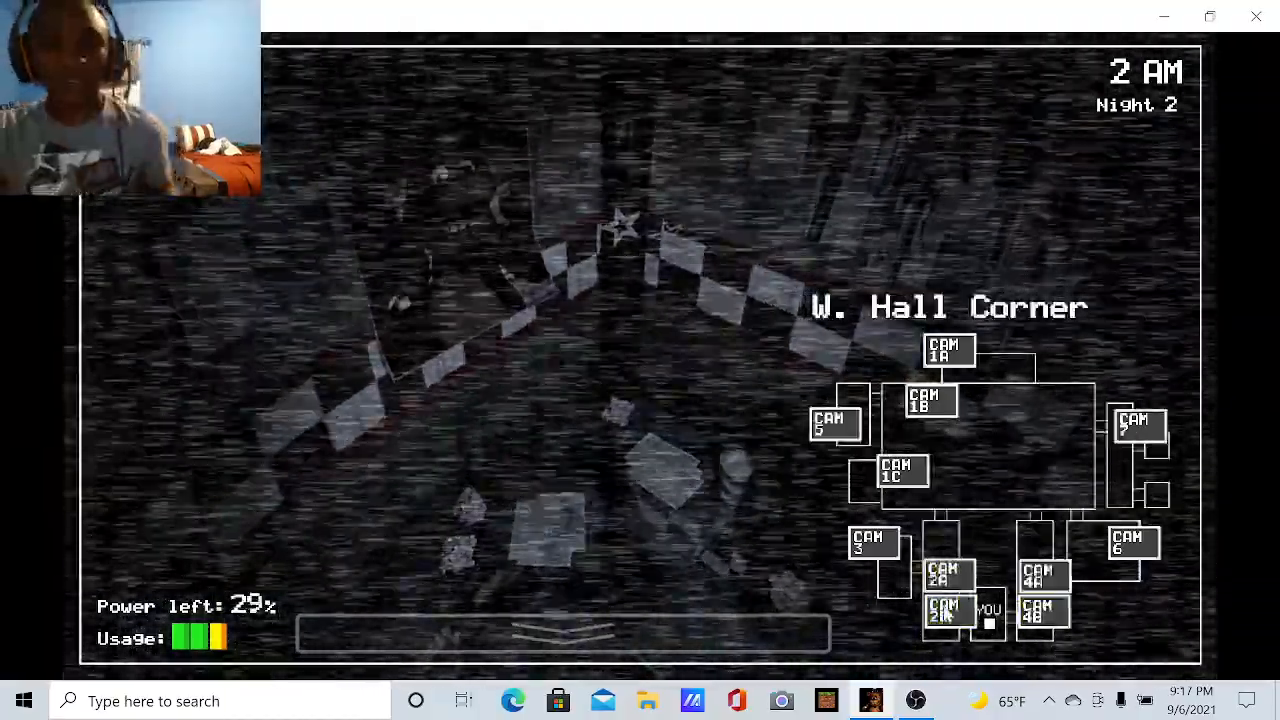
pyautogui.click(948, 611)
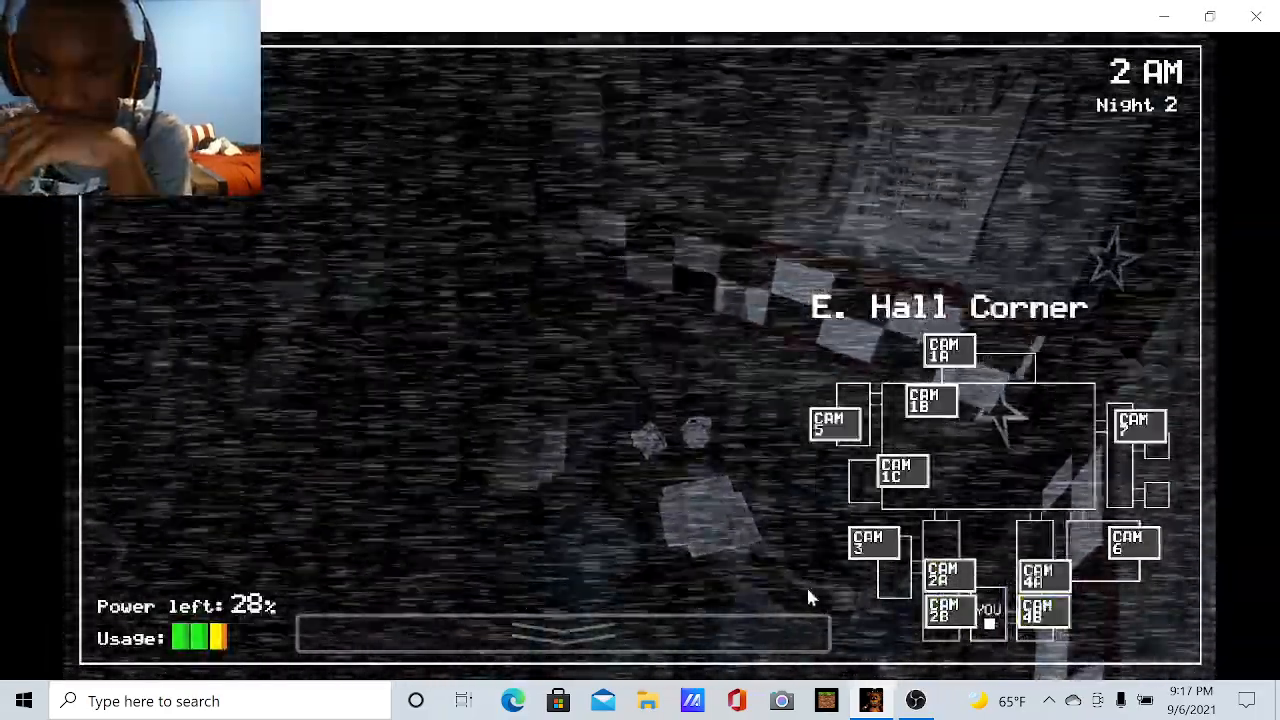
pyautogui.click(1044, 610)
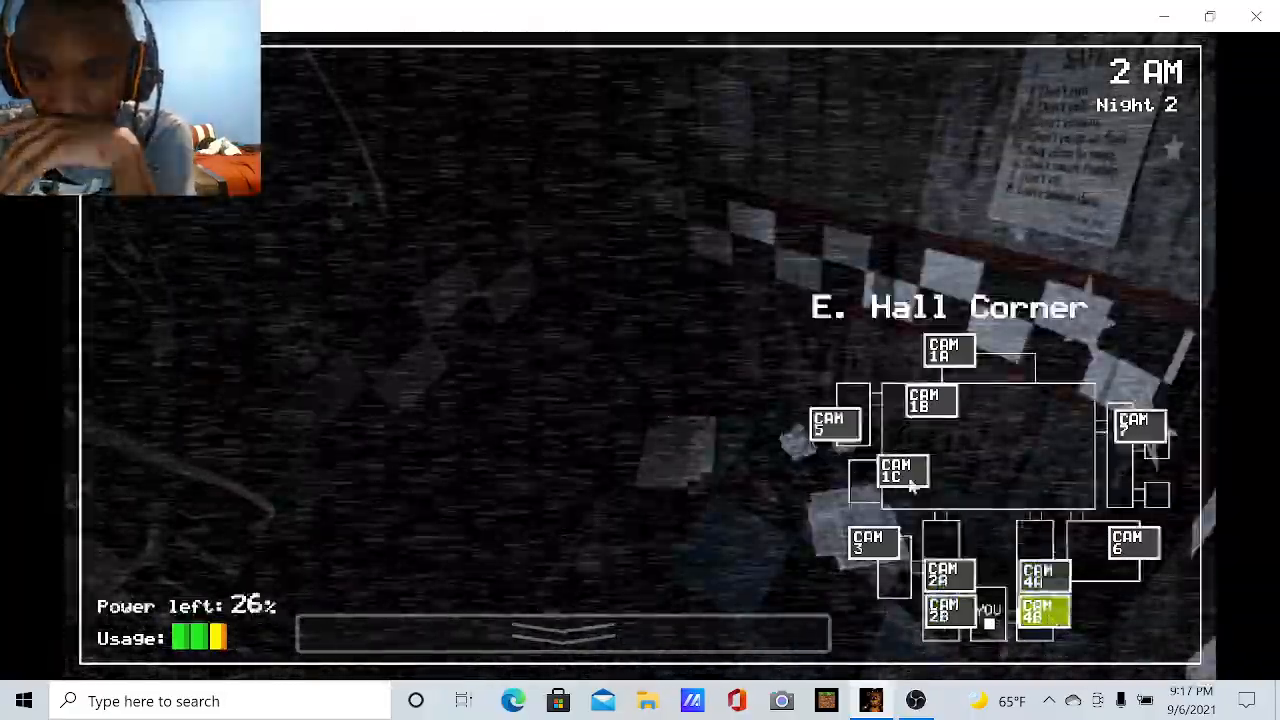
pyautogui.click(1043, 575)
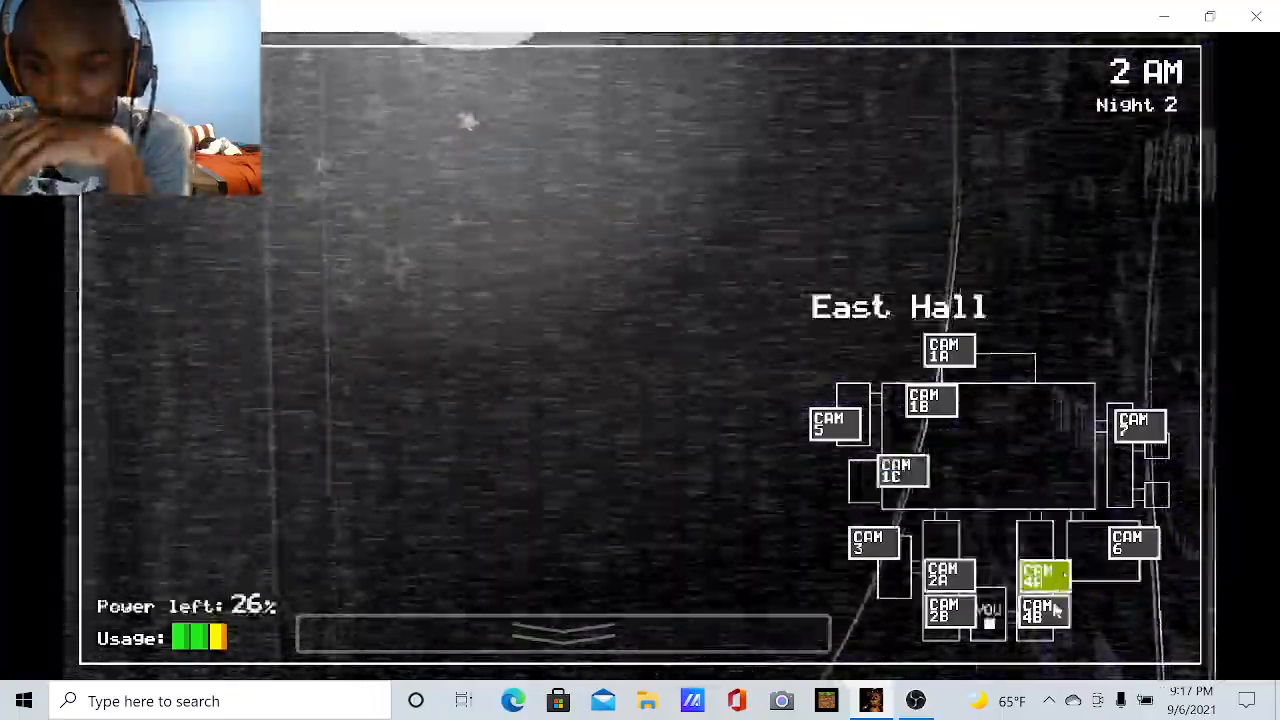
pyautogui.click(947, 610)
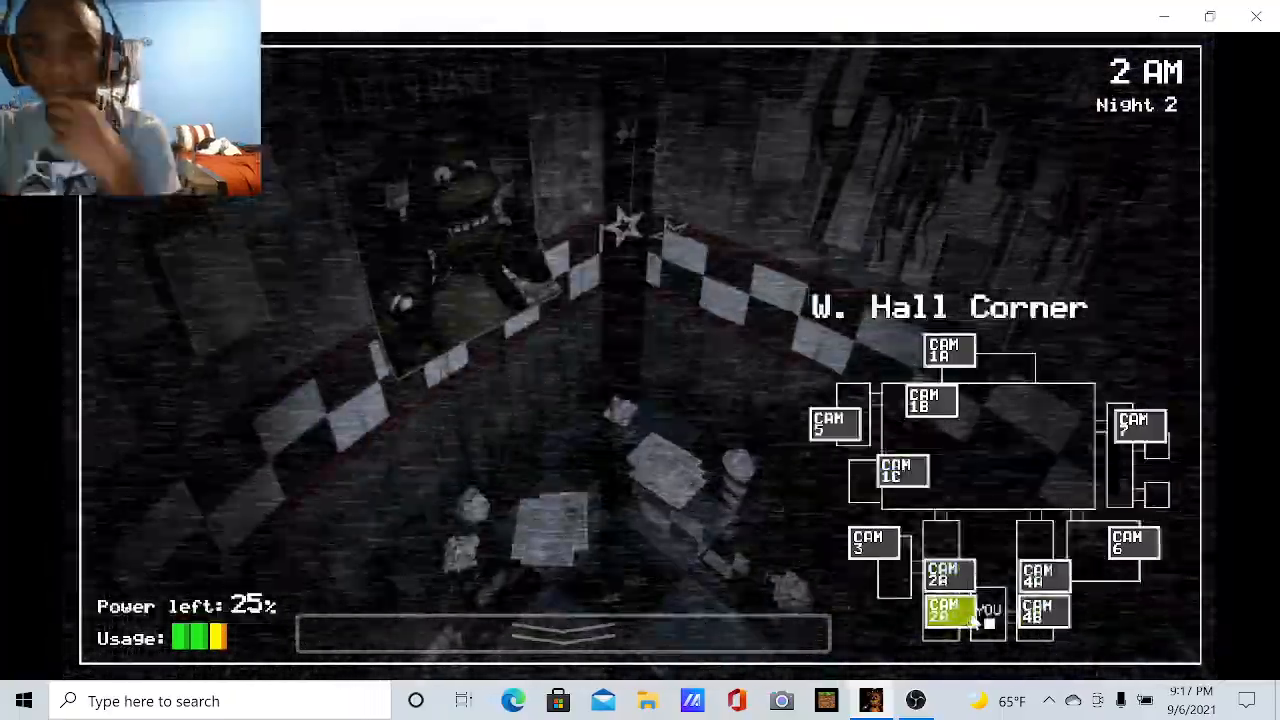
pyautogui.click(945, 348)
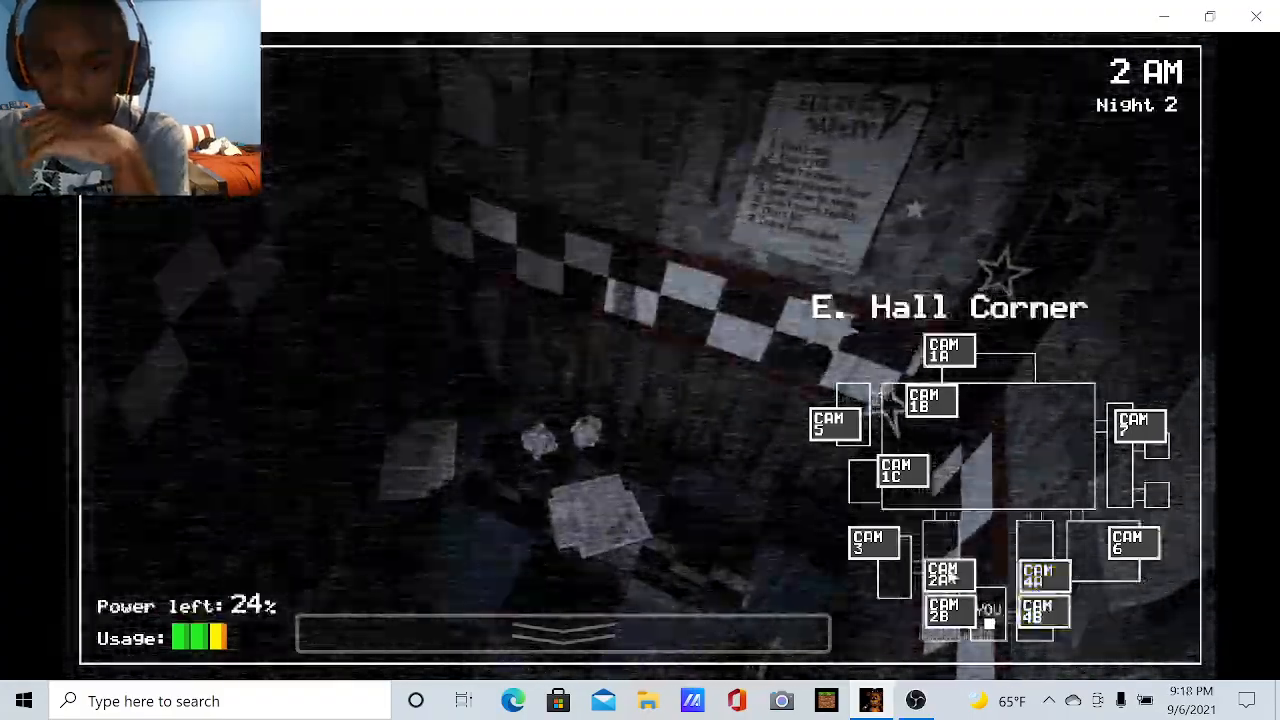
pyautogui.click(948, 612)
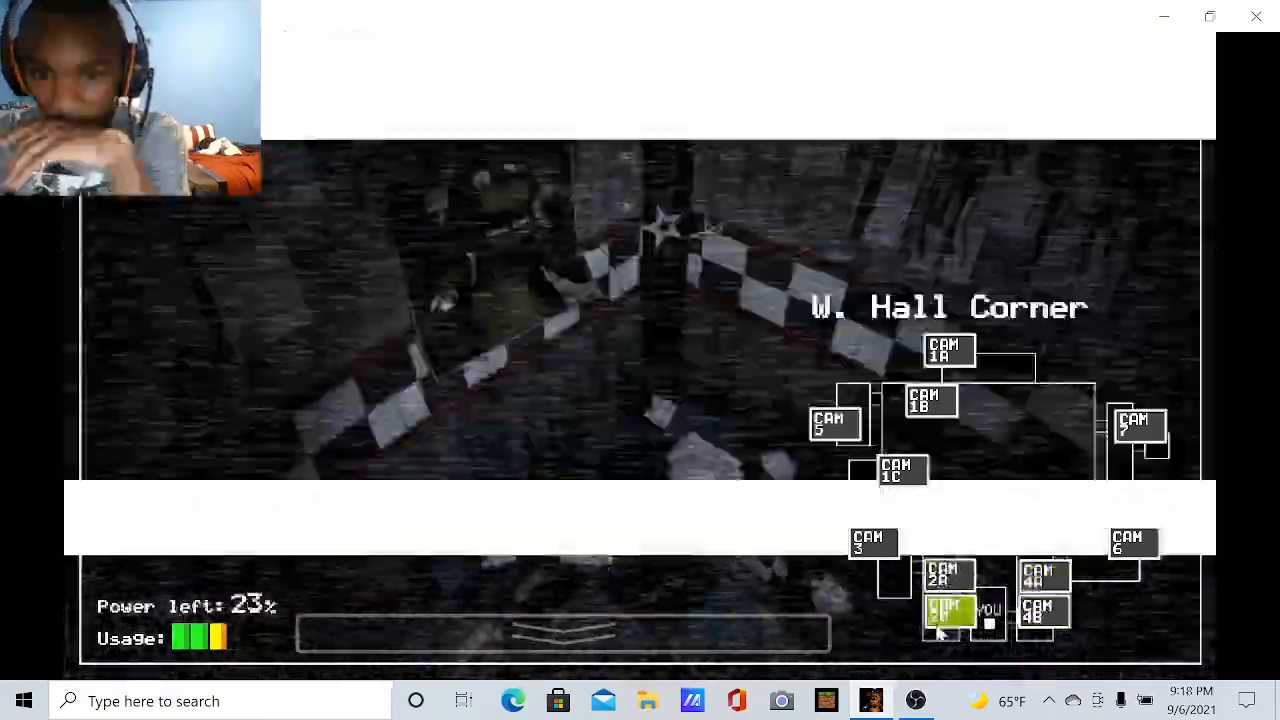
pyautogui.click(945, 575)
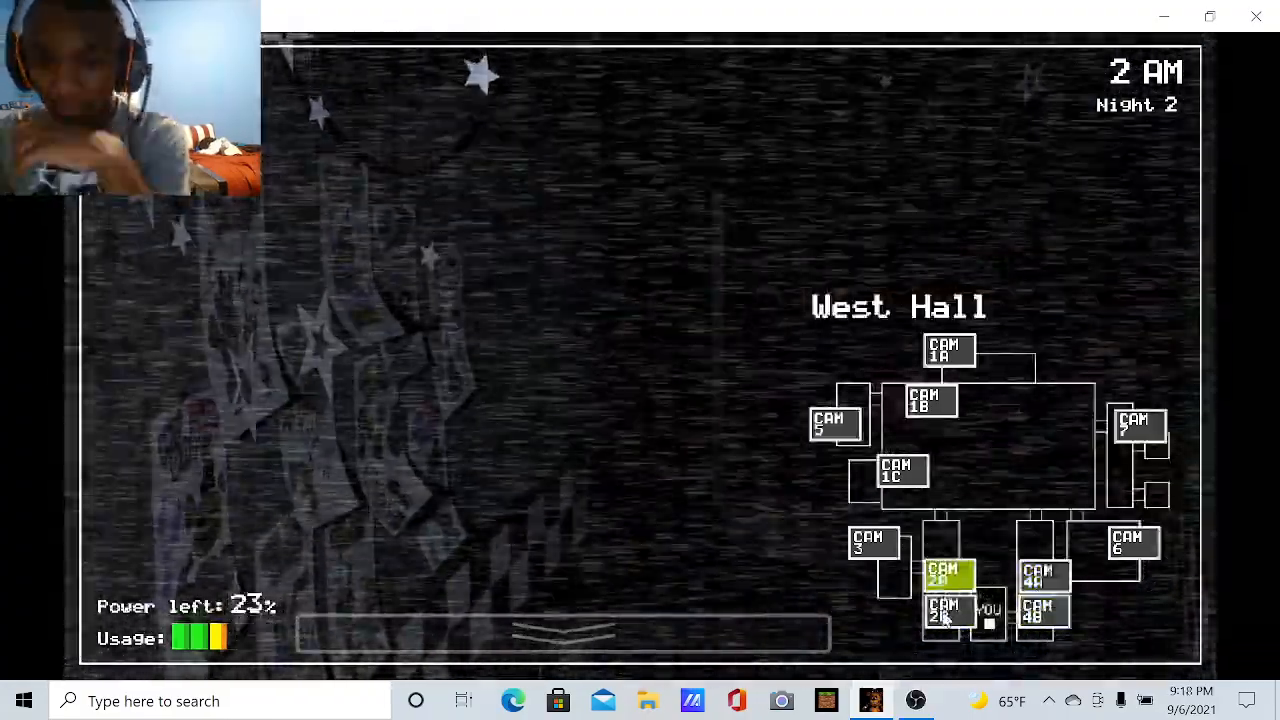
pyautogui.click(1133, 543)
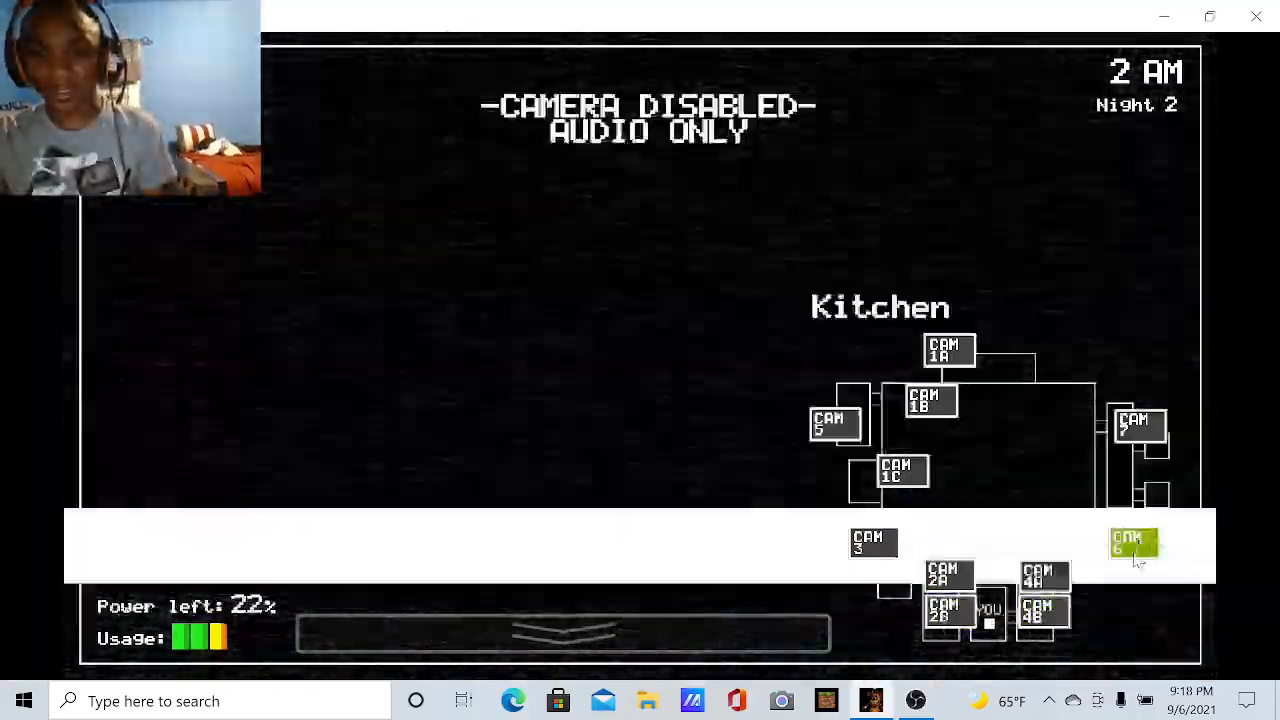
# Alternate CAM 2A and CAM 4B twice, ending on East Hall Corner at 3 AM
pyautogui.click(948, 611)
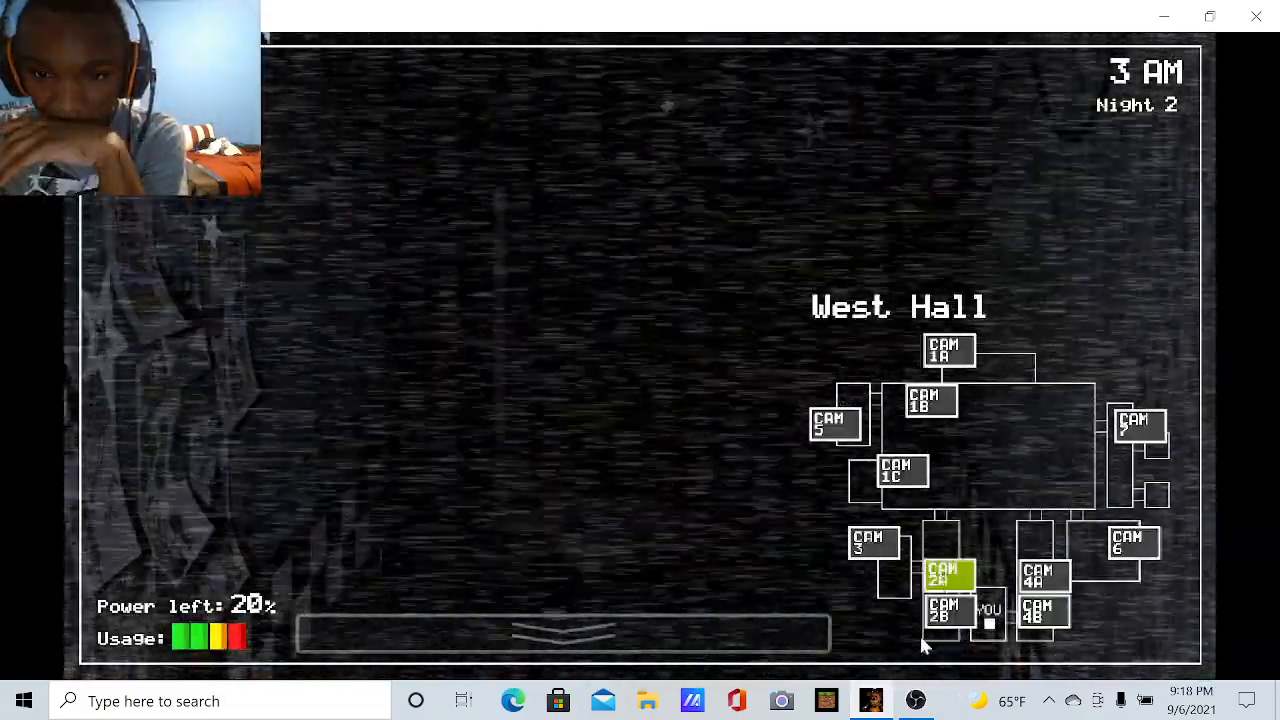
pyautogui.click(1043, 575)
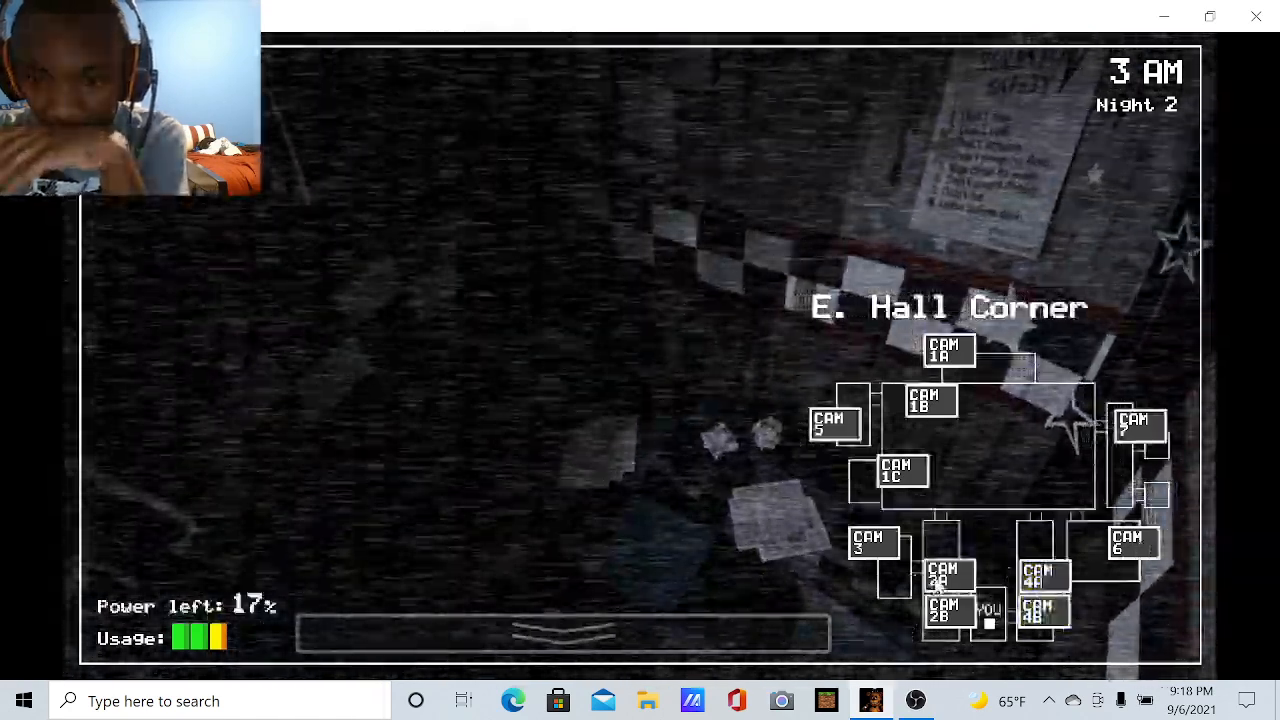
pyautogui.click(948, 575)
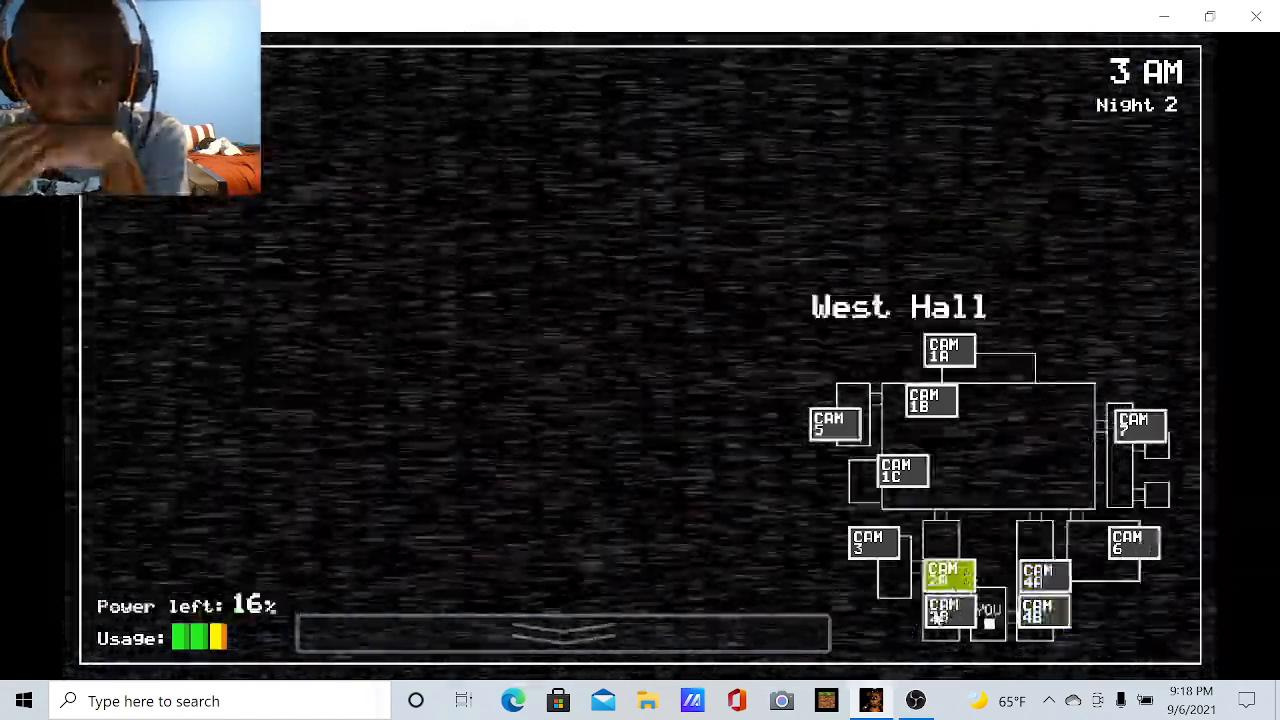
pyautogui.click(1044, 612)
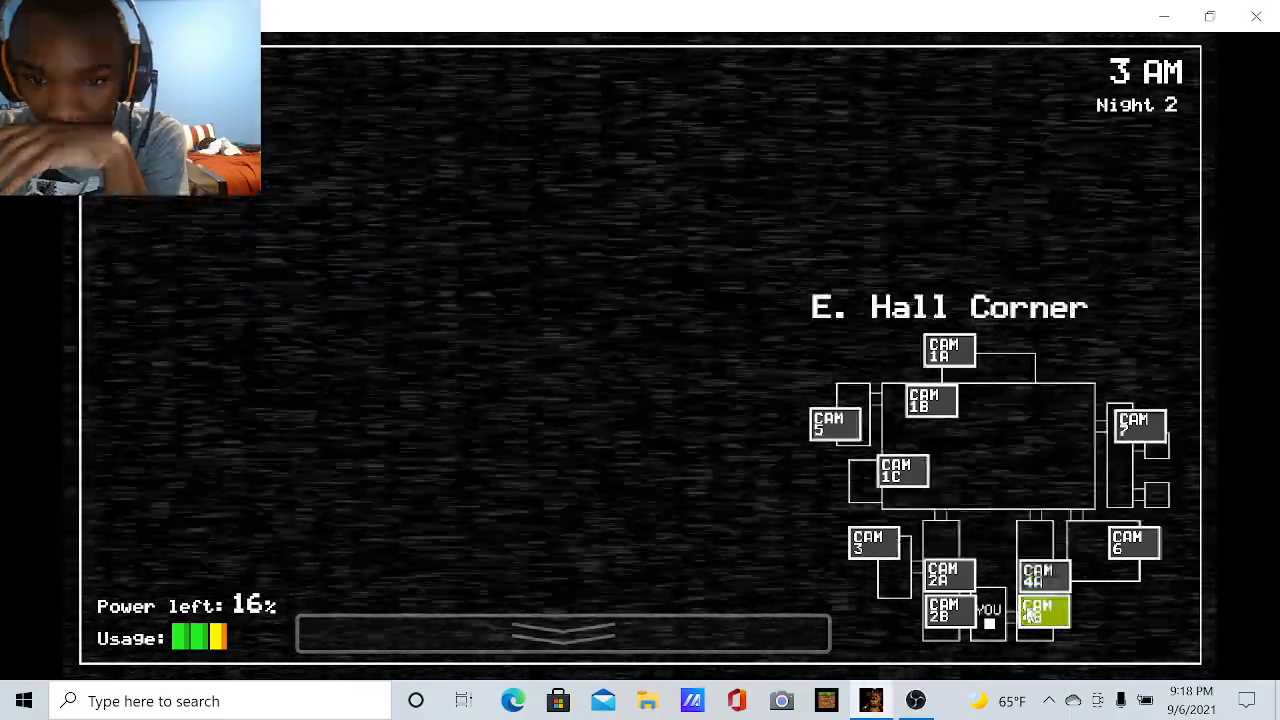
# Lower and raise the monitor, then cycle CAM 2B, 4B, 2A, 4A and 4B
pyautogui.click(562, 633)
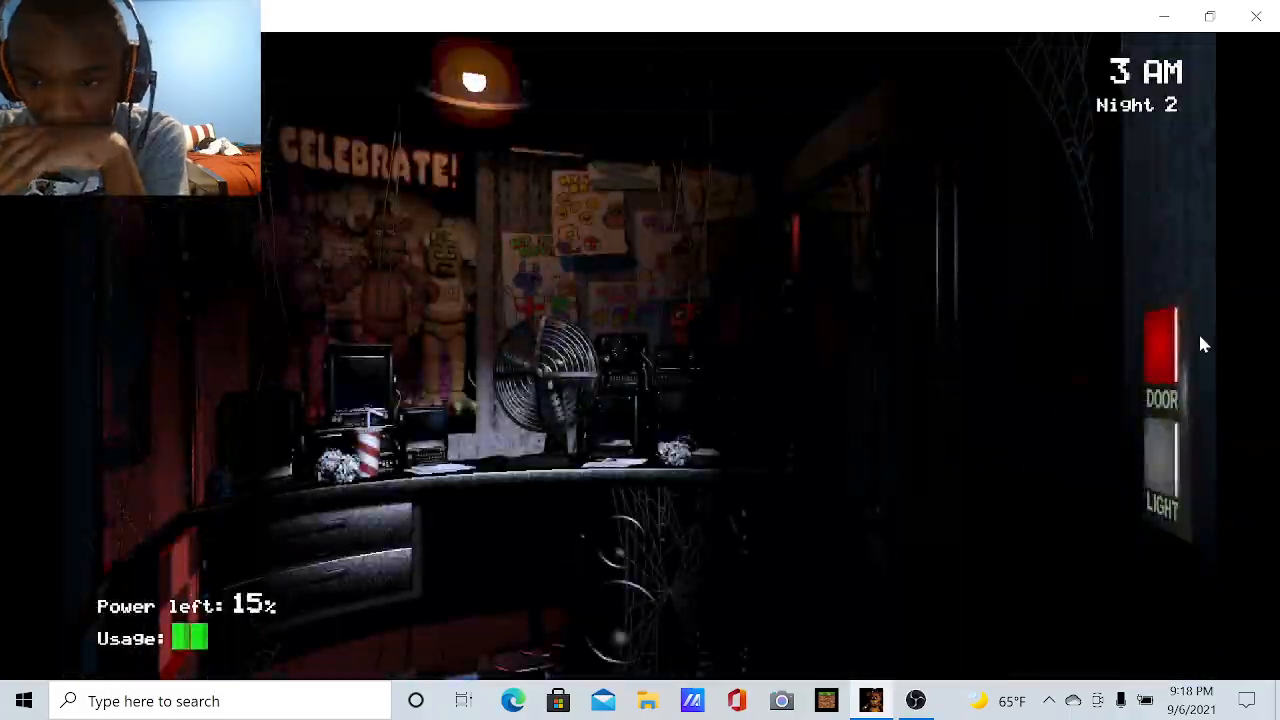
pyautogui.click(560, 635)
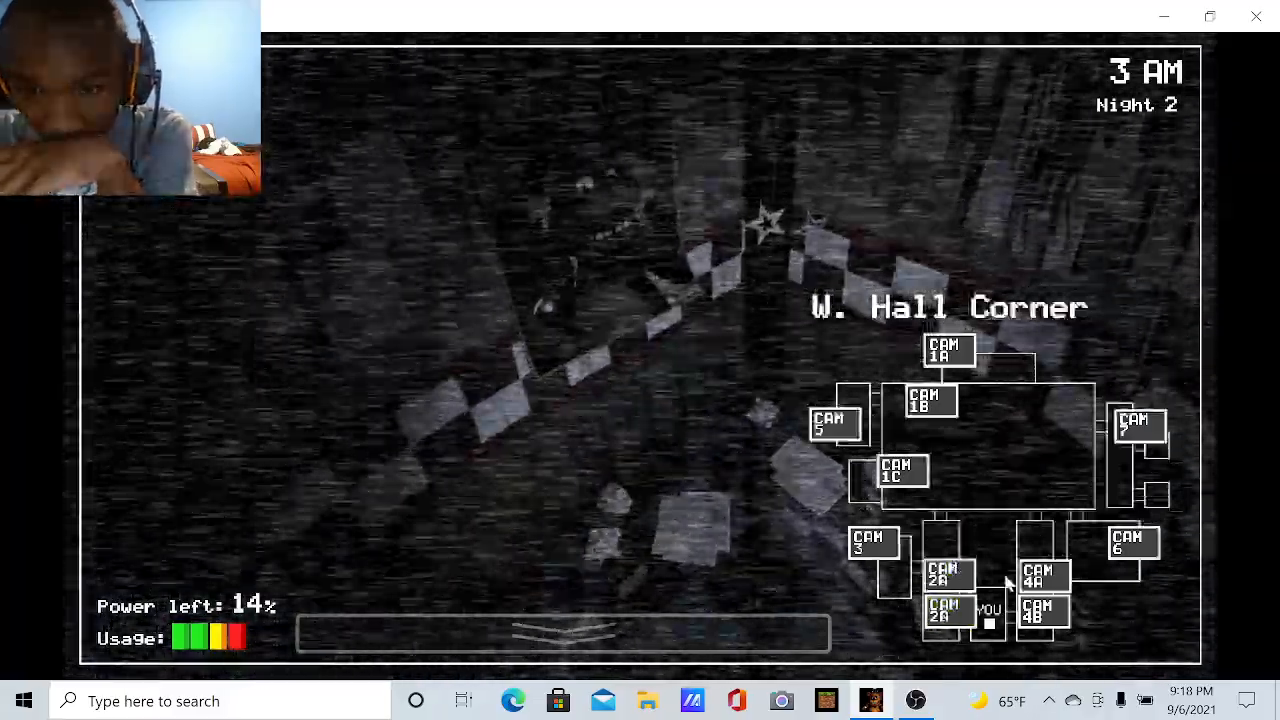
pyautogui.click(1043, 610)
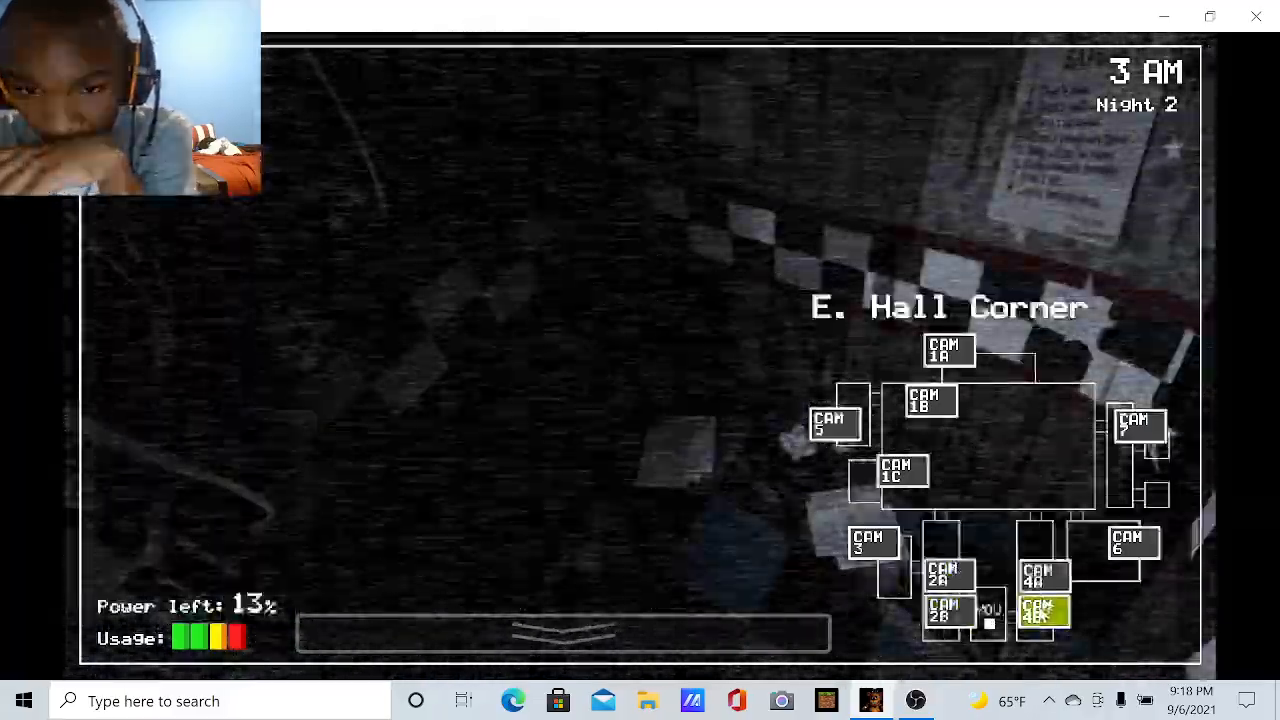
pyautogui.click(945, 575)
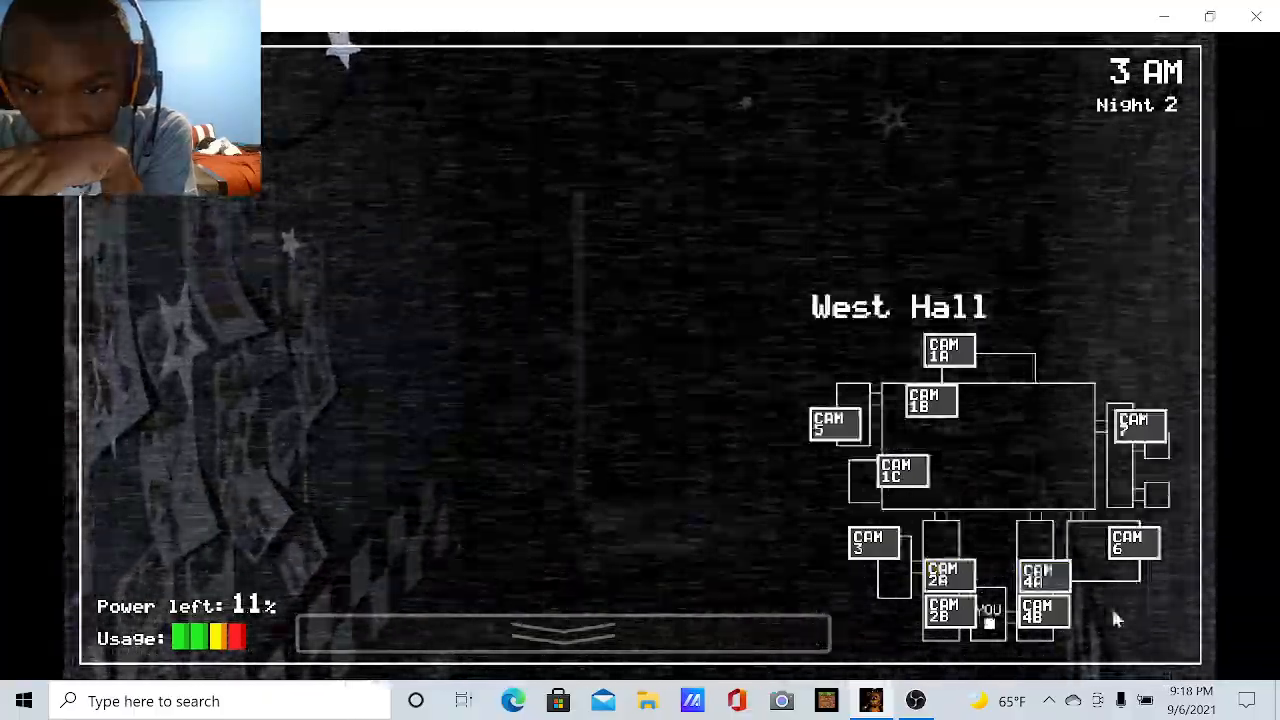
pyautogui.click(1044, 575)
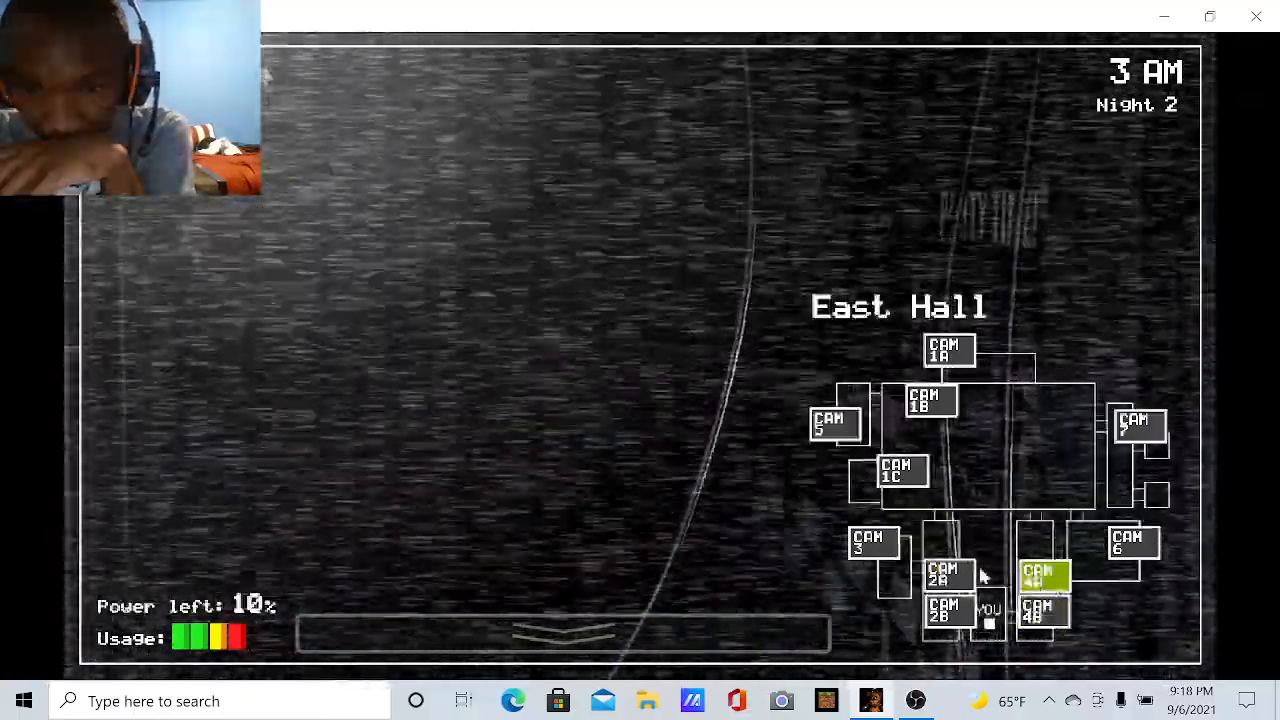
pyautogui.click(1044, 612)
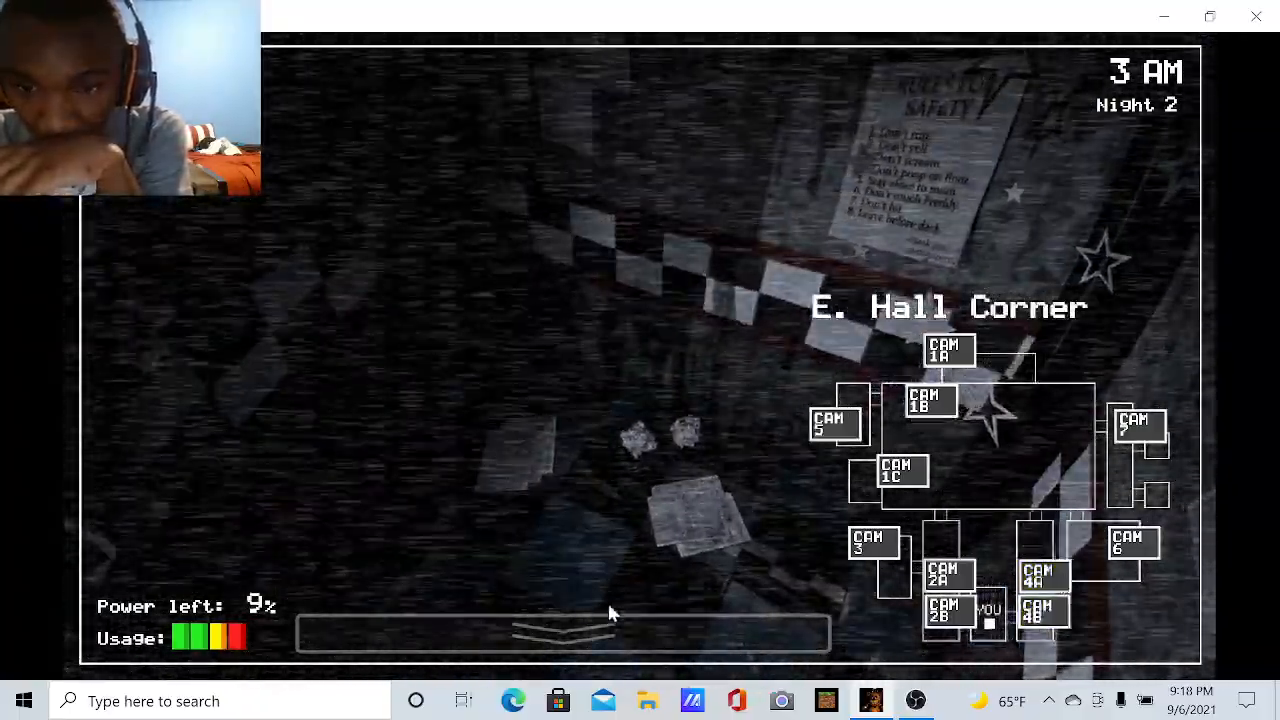
pyautogui.click(1044, 611)
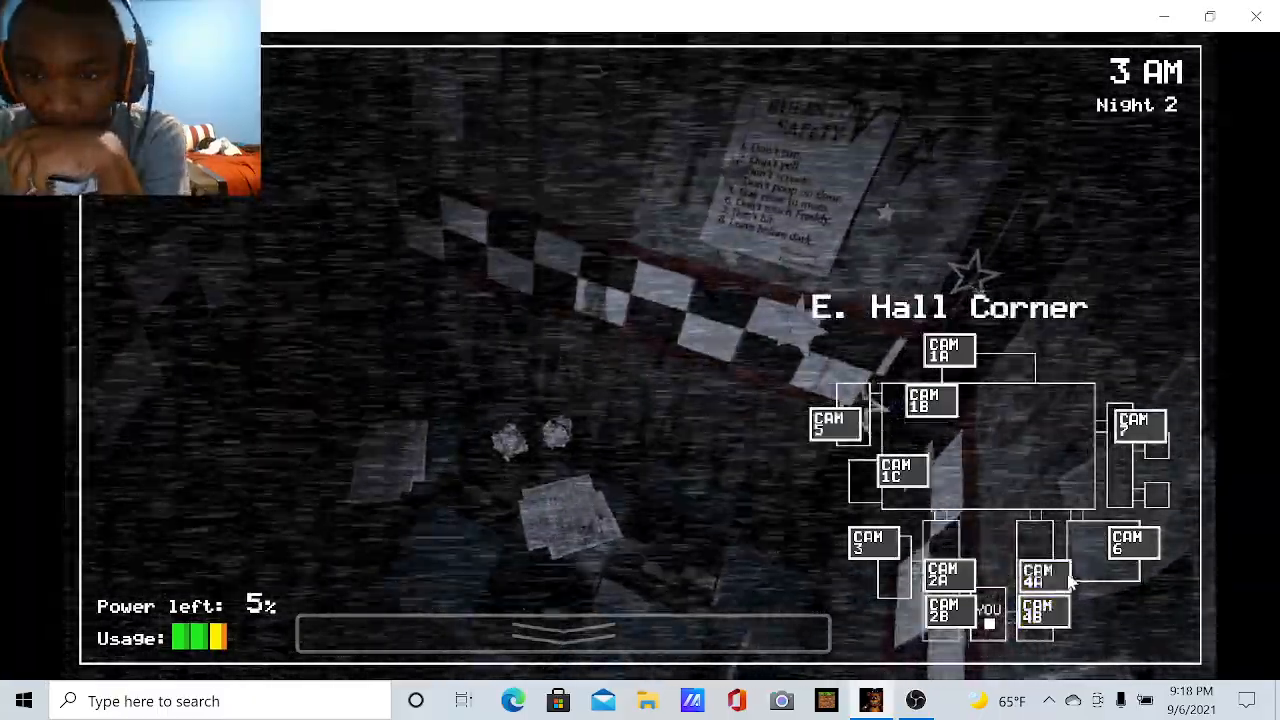
# Check the East Hall feeds until power runs out and the Game Over screen appears
pyautogui.click(1043, 611)
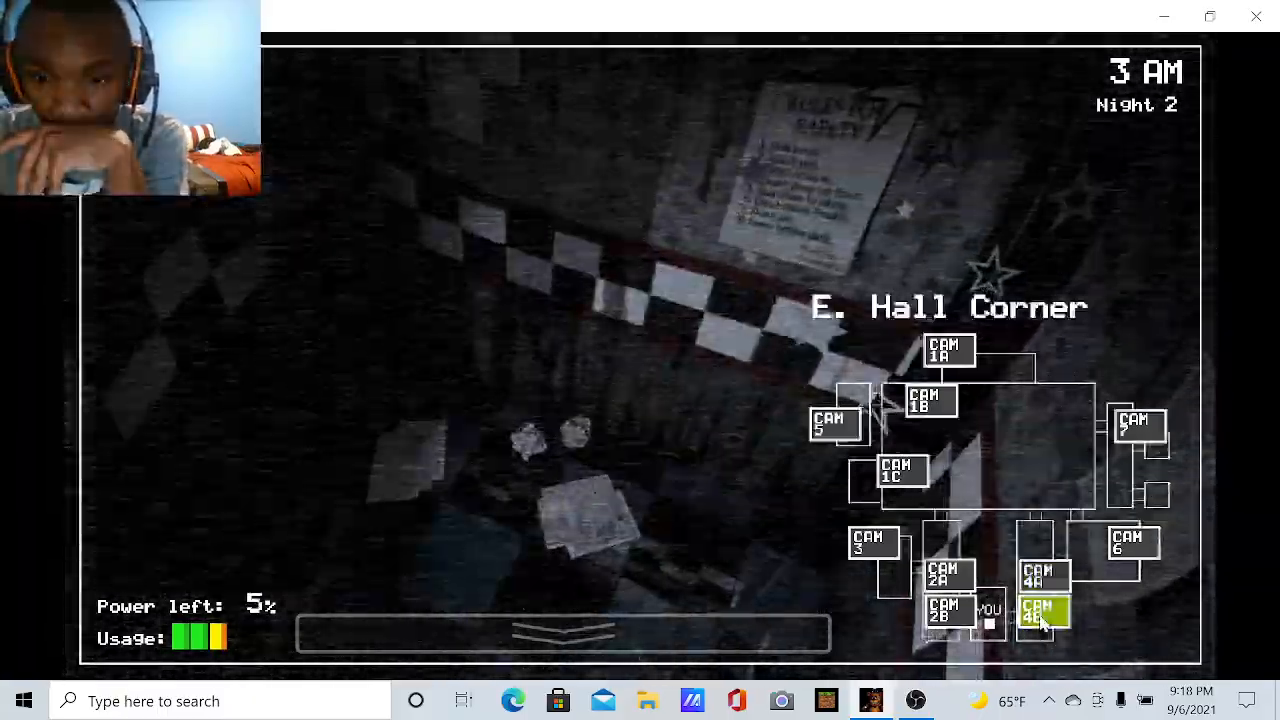
pyautogui.click(1044, 575)
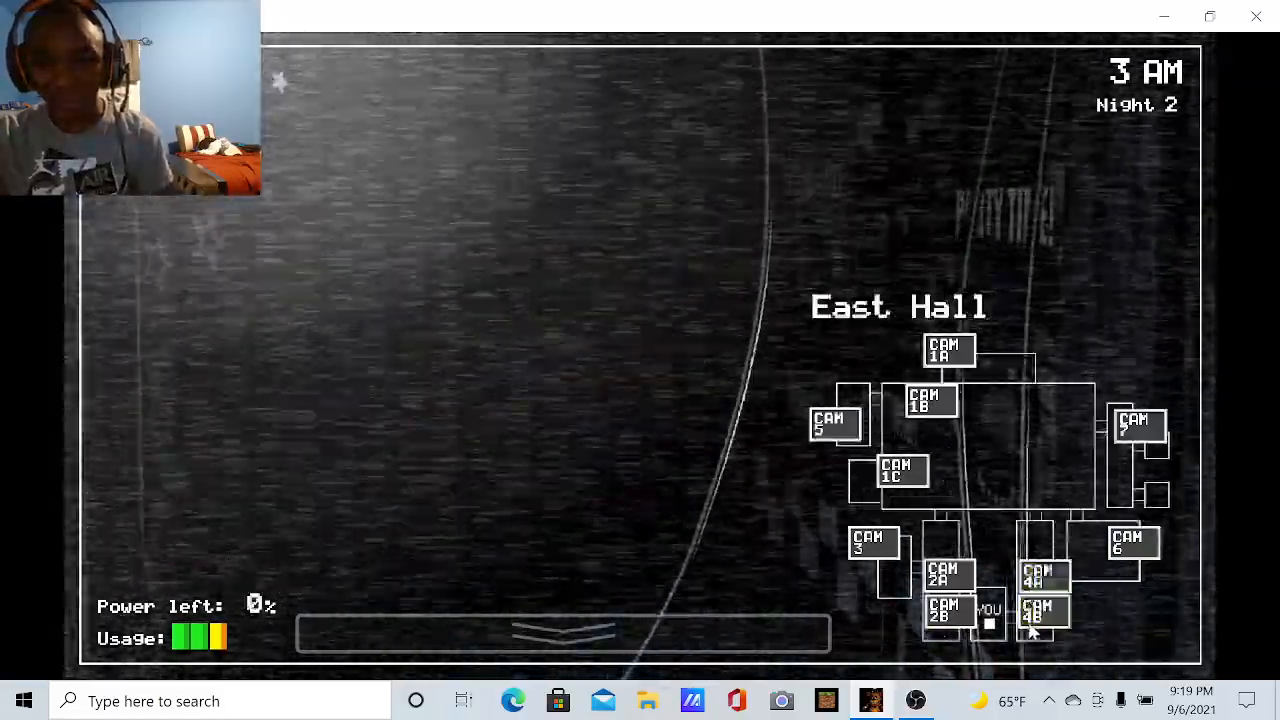
pyautogui.click(1044, 610)
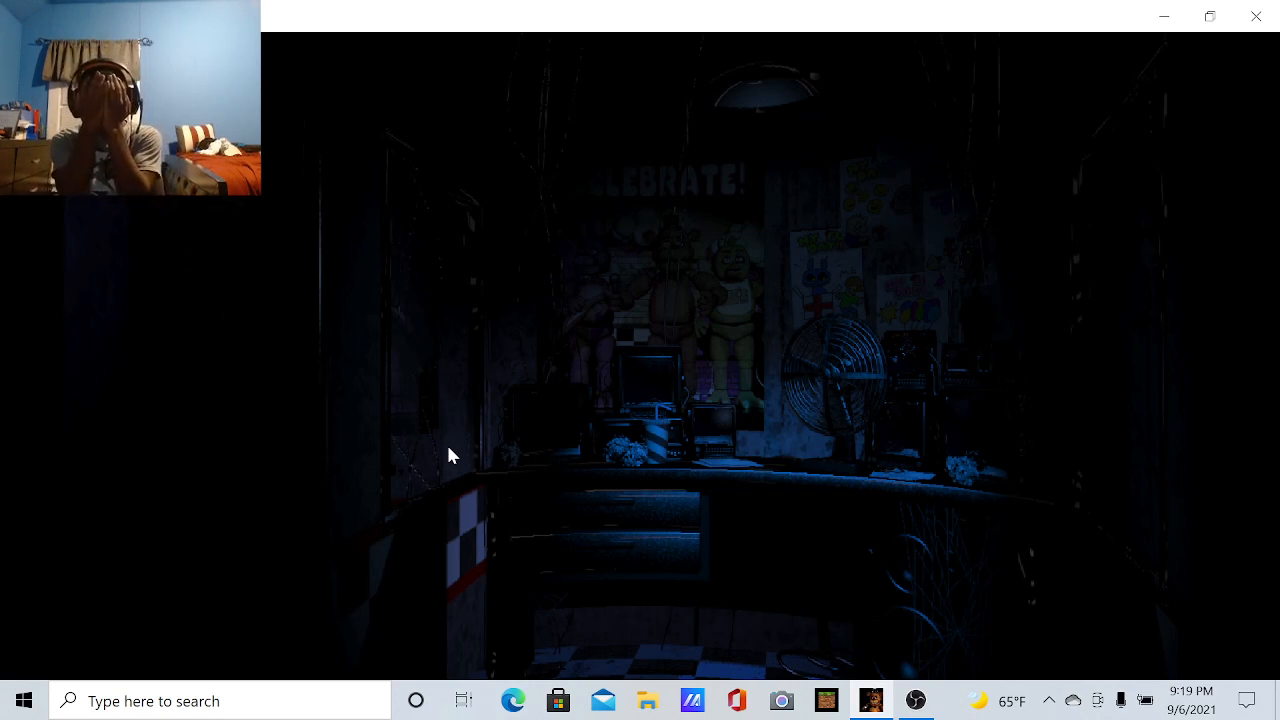
pyautogui.click(914, 700)
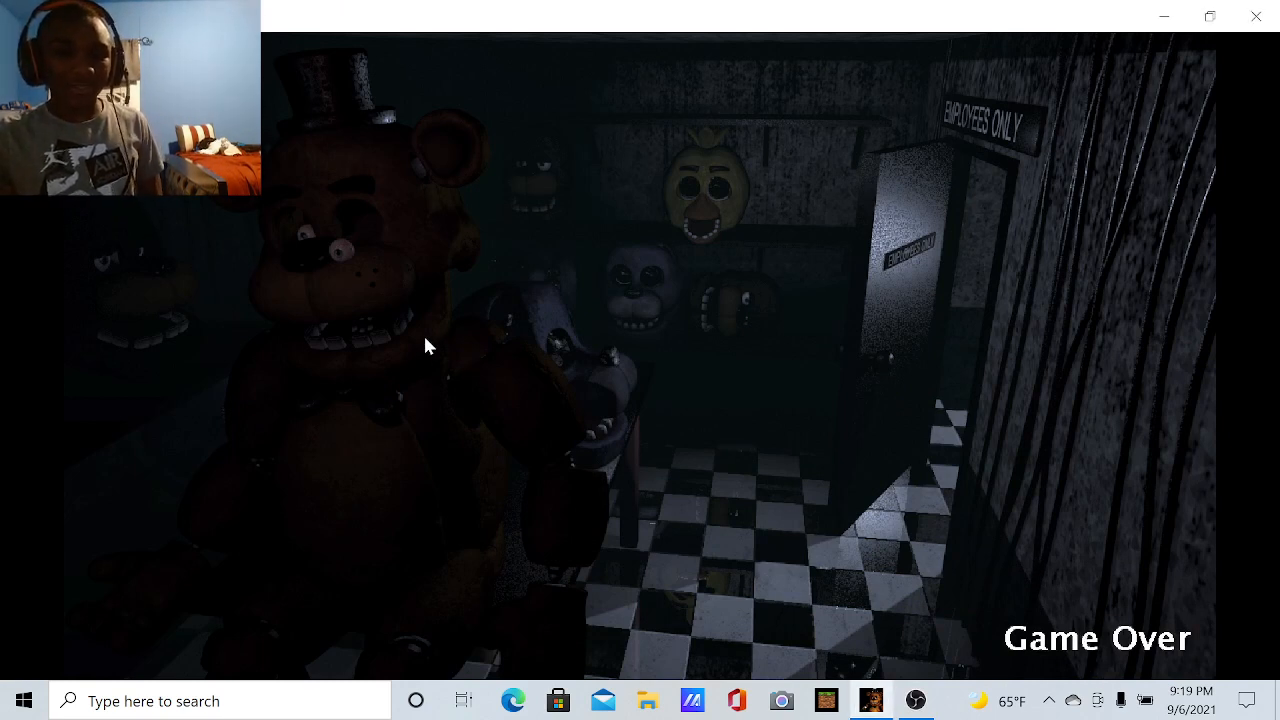
pyautogui.moveTo(398, 314)
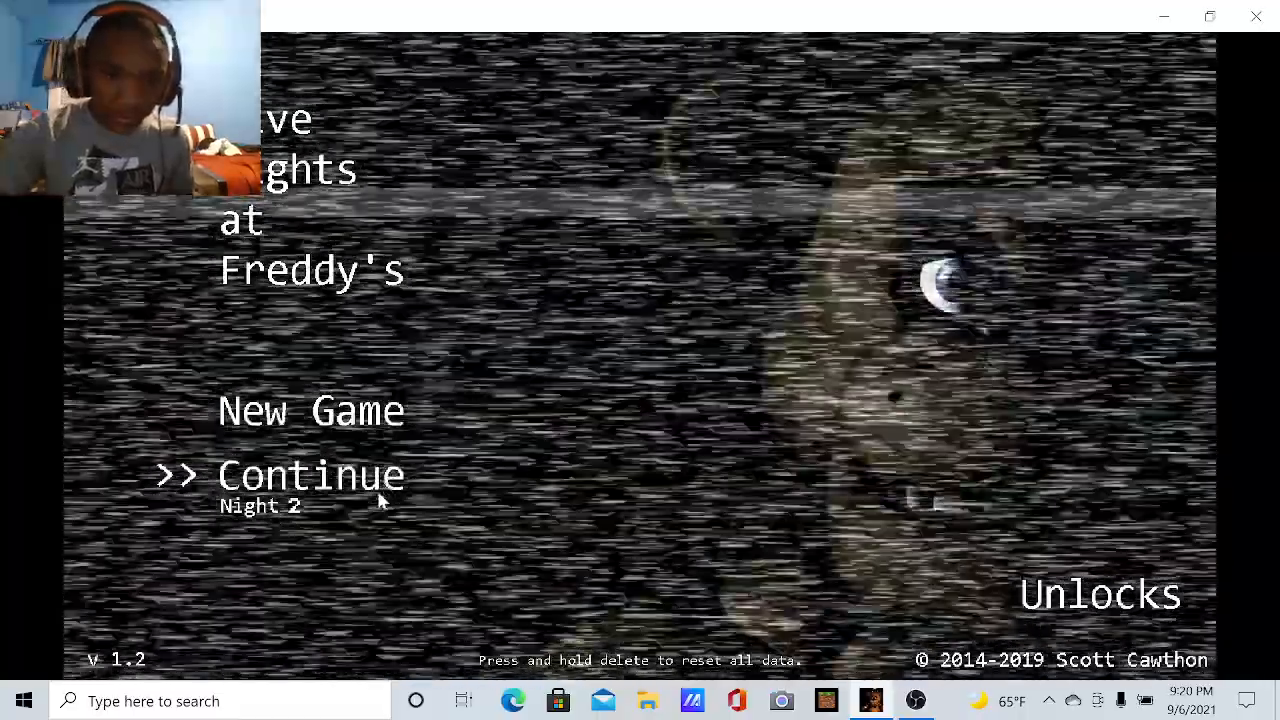
# Continue the saved game to restart Night 2 in the office at 12 AM
pyautogui.click(311, 474)
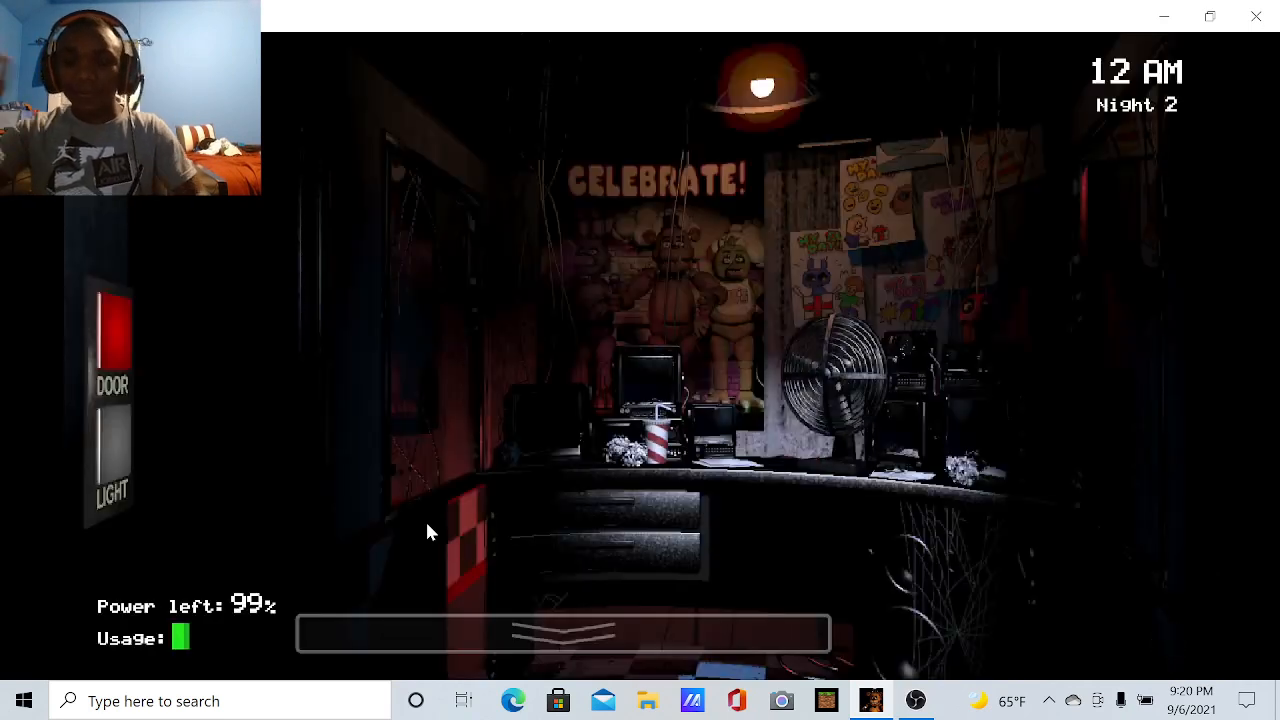
pyautogui.moveTo(665, 530)
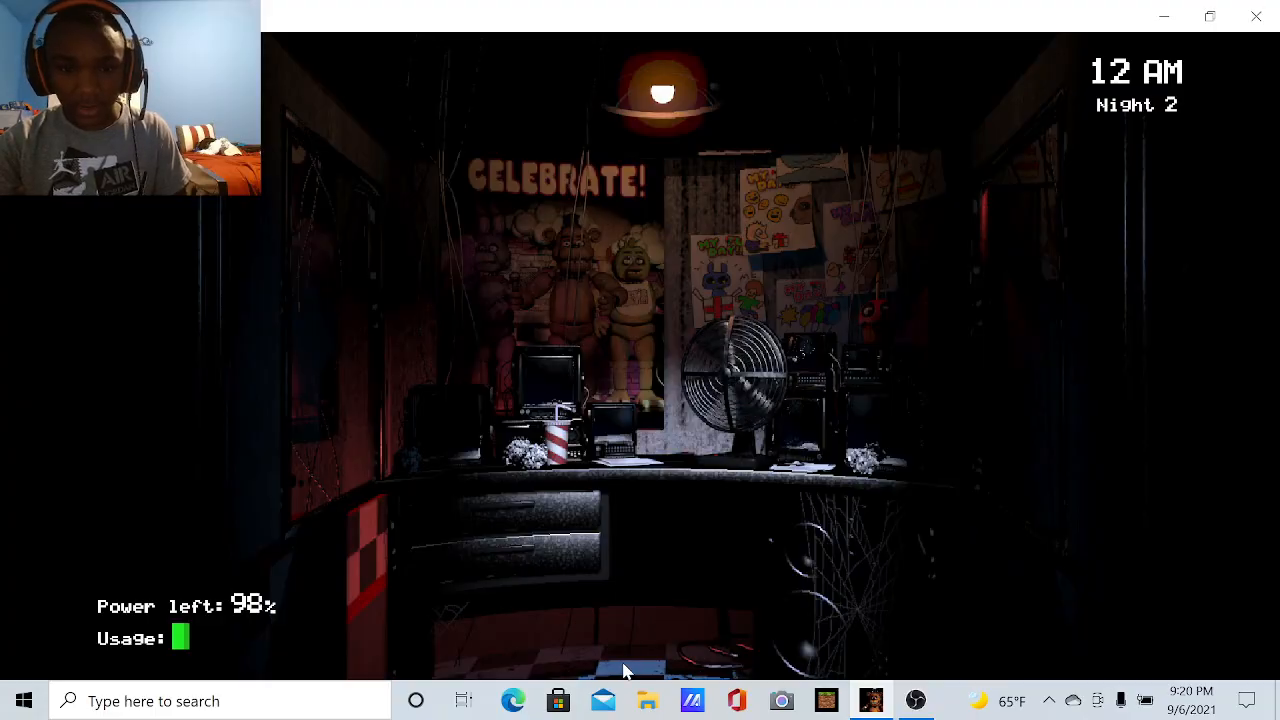
# Check the Show Stage, west hall corner, Backstage and east hall corner cameras, then lower the monitor
pyautogui.click(625, 665)
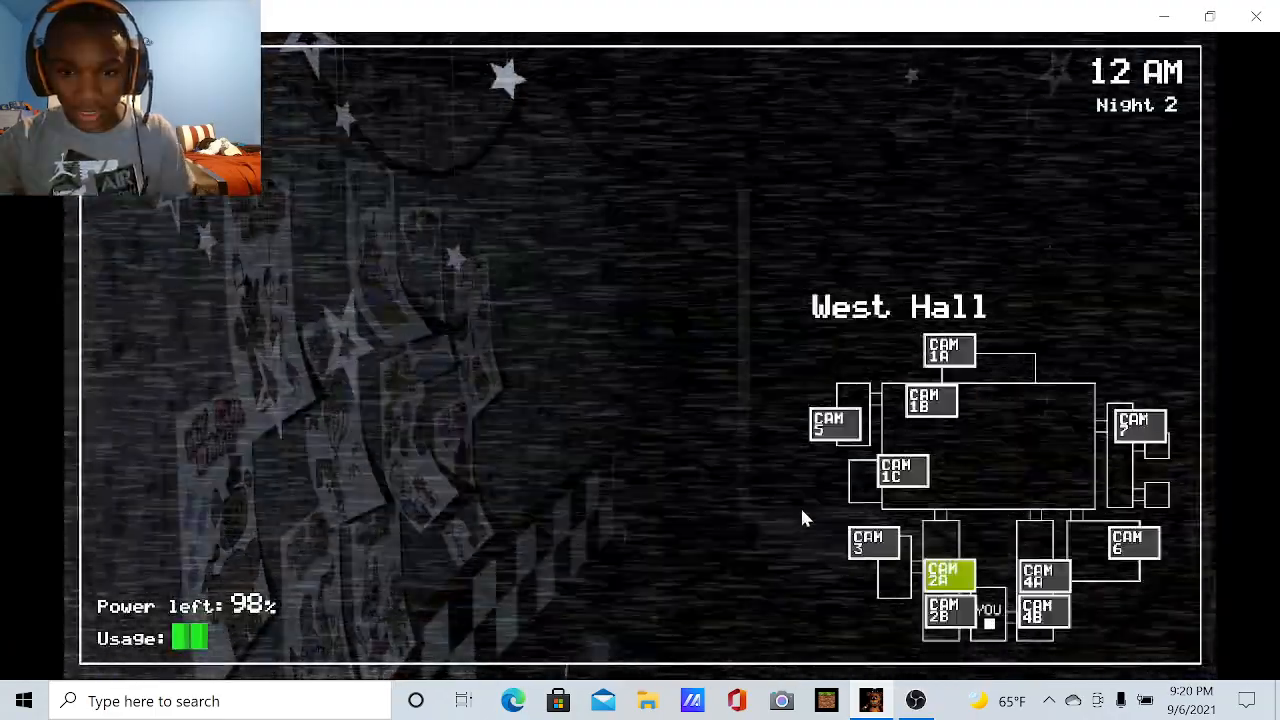
pyautogui.click(947, 350)
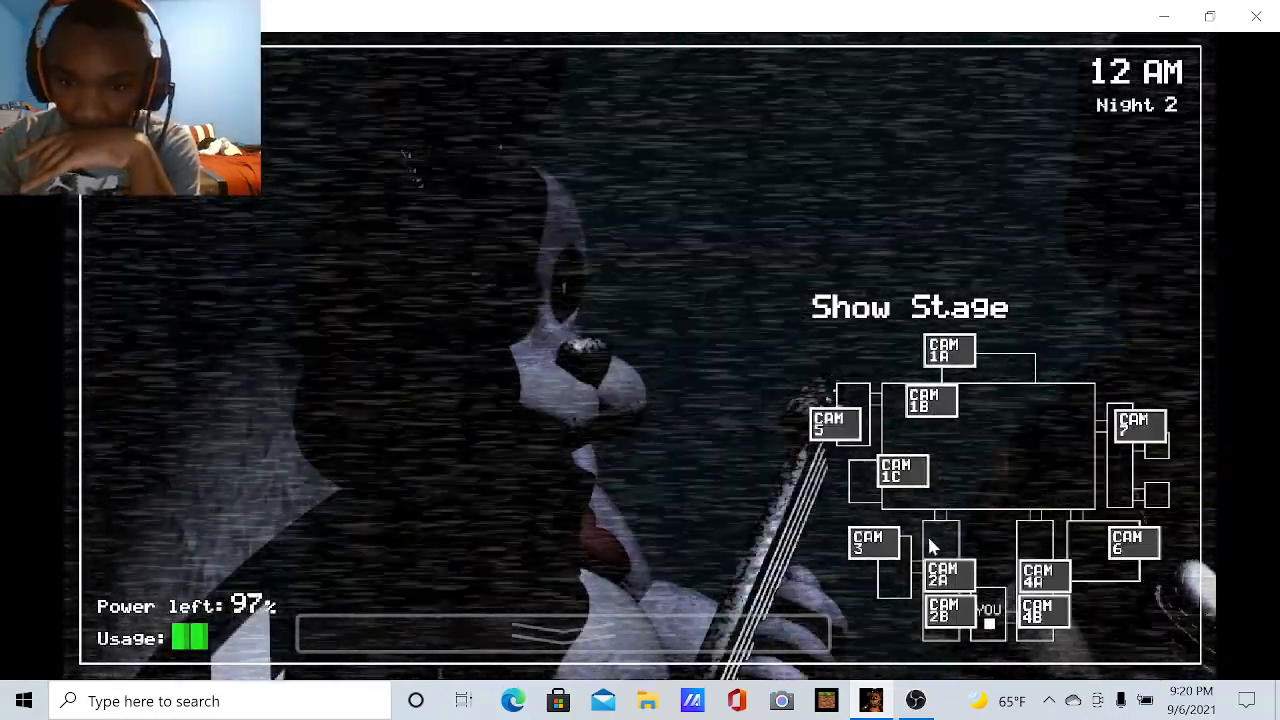
pyautogui.click(1131, 540)
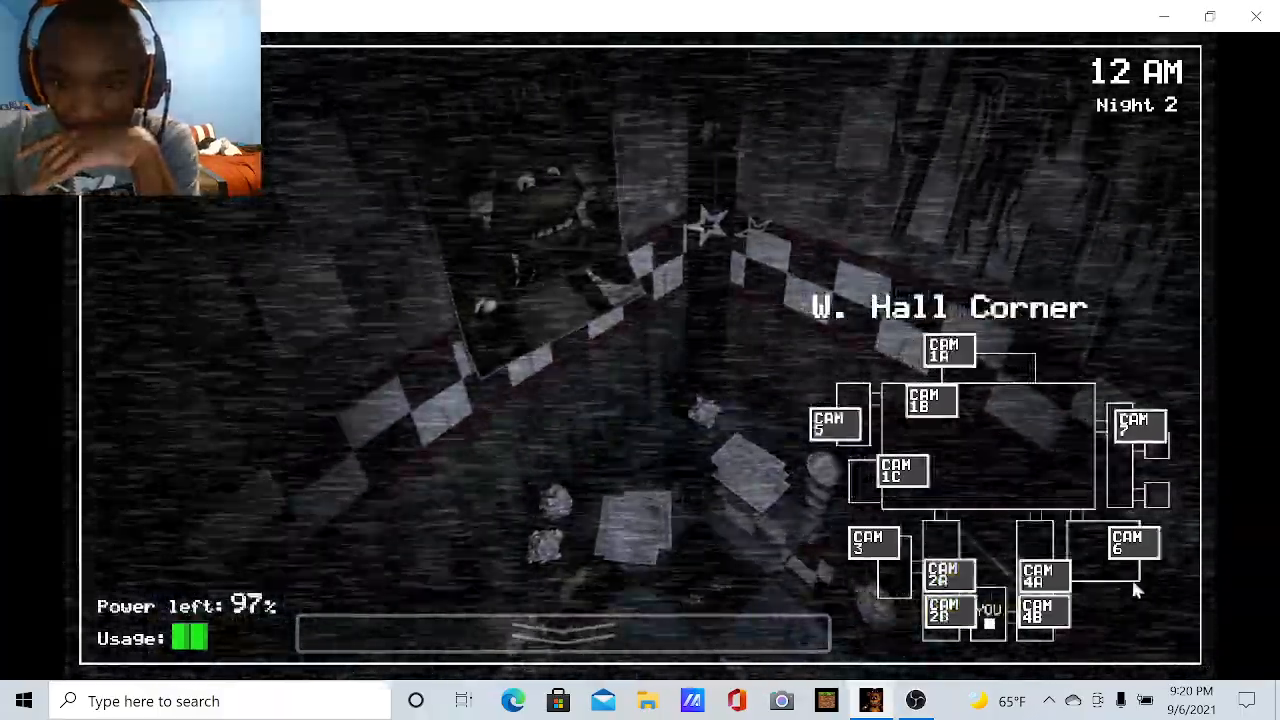
pyautogui.click(1043, 610)
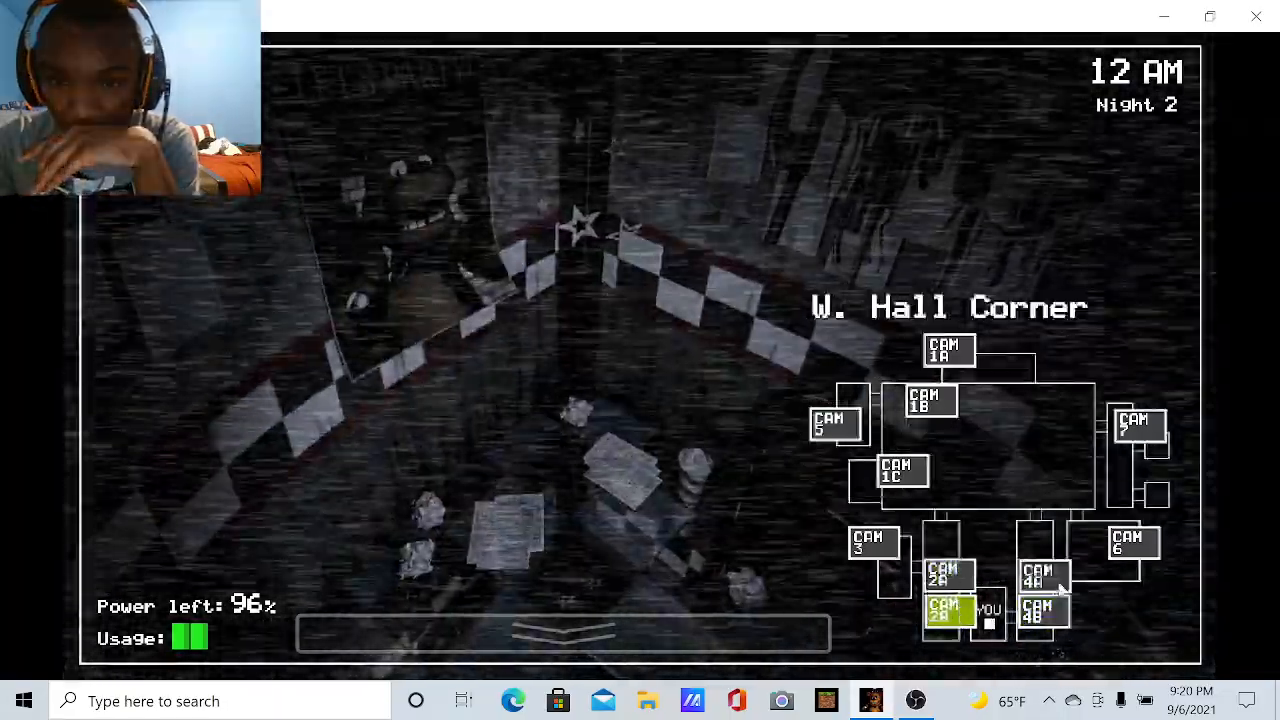
pyautogui.click(1043, 611)
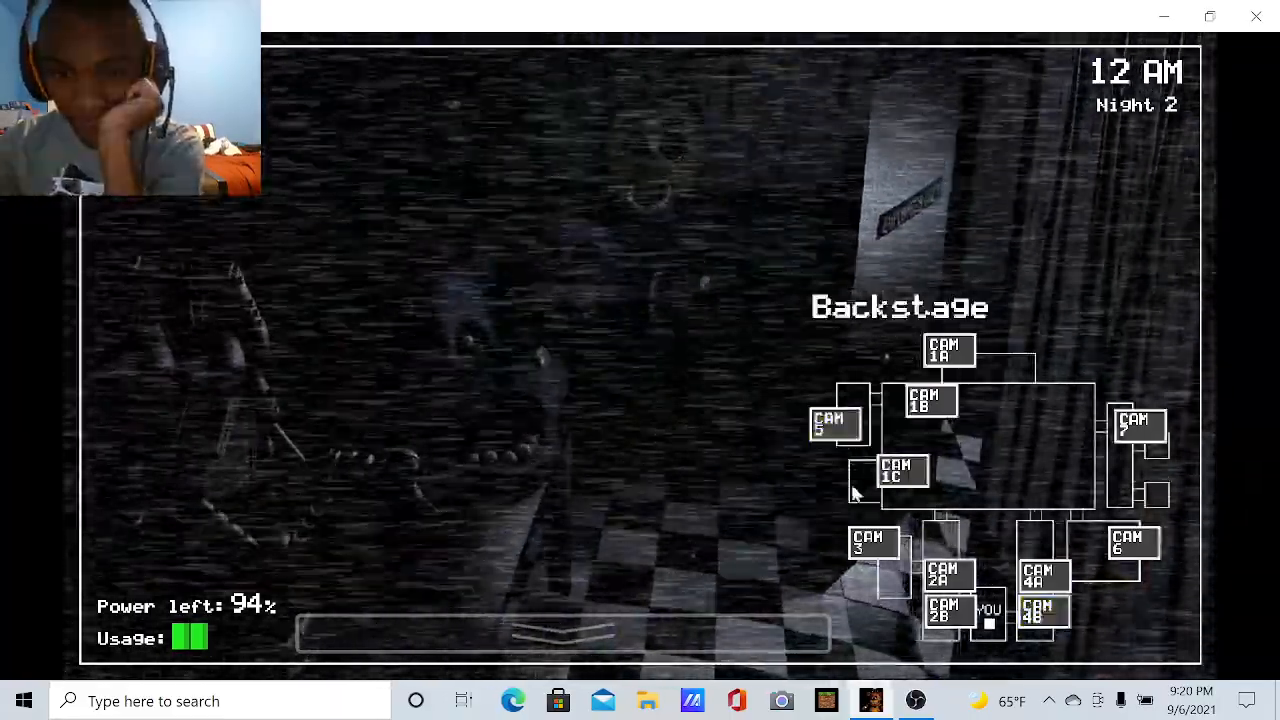
pyautogui.click(1131, 543)
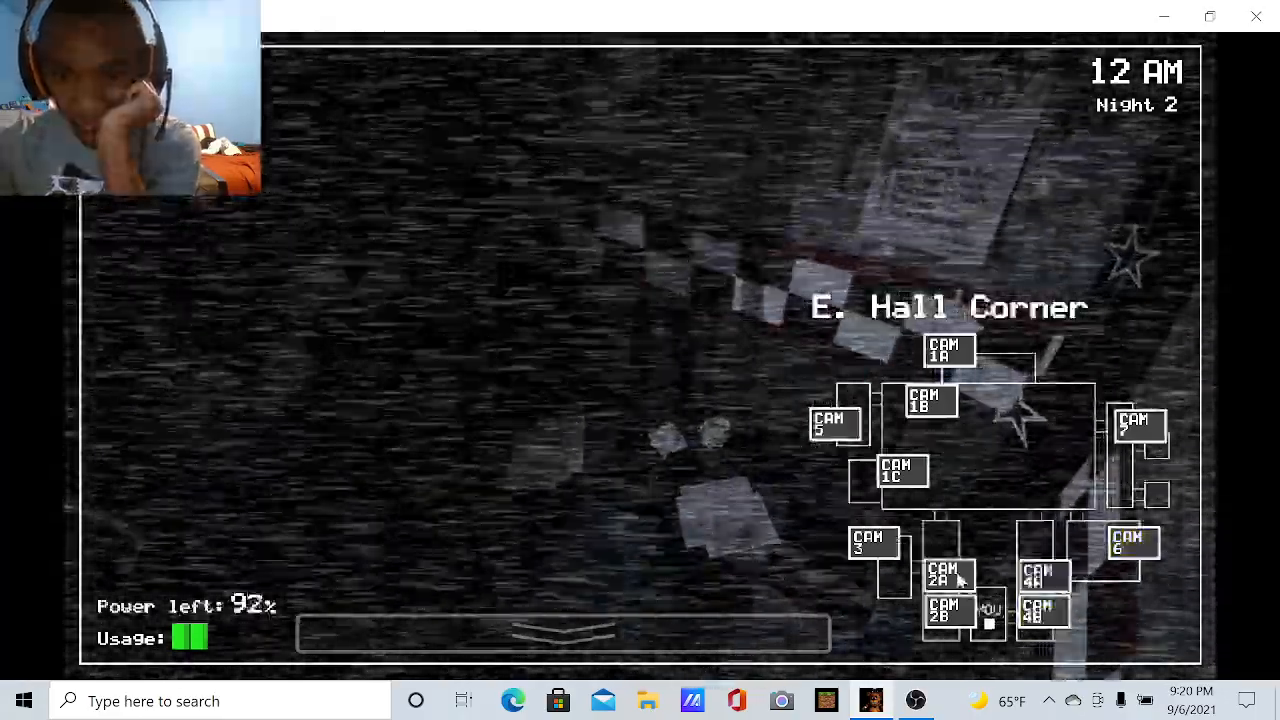
pyautogui.click(948, 350)
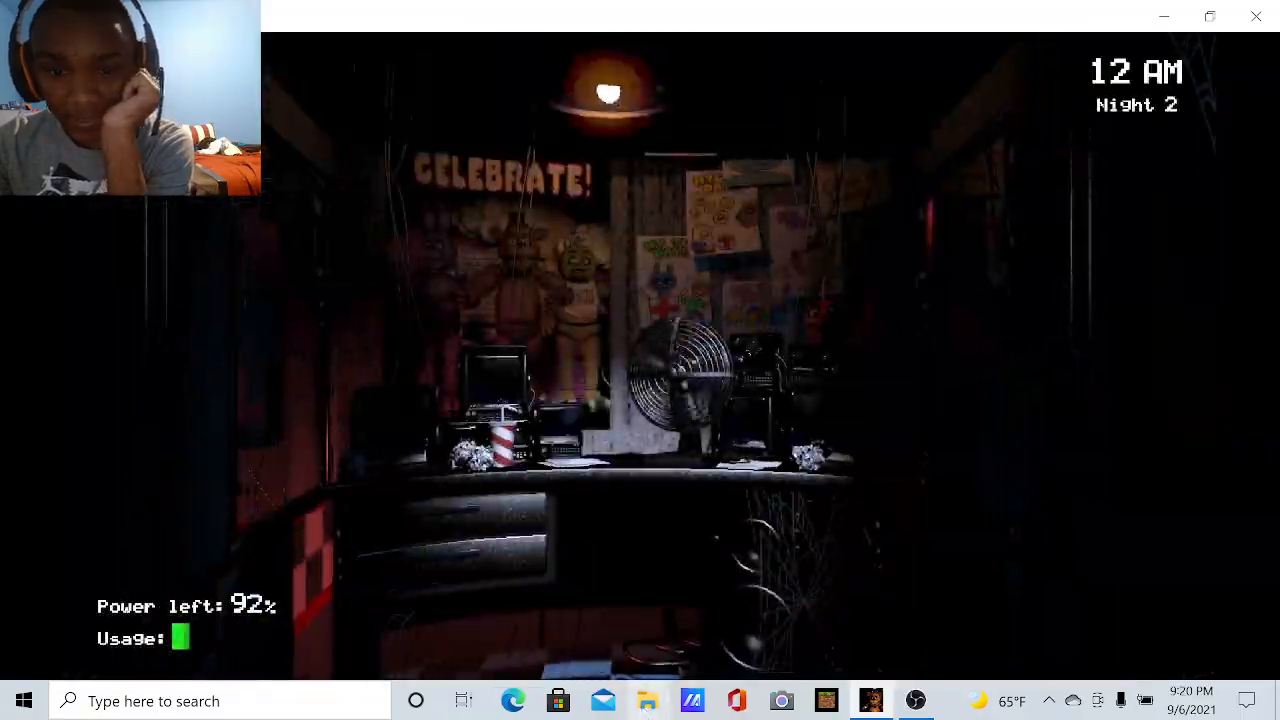
# Check the Supply Closet camera and return to the office view
pyautogui.click(560, 635)
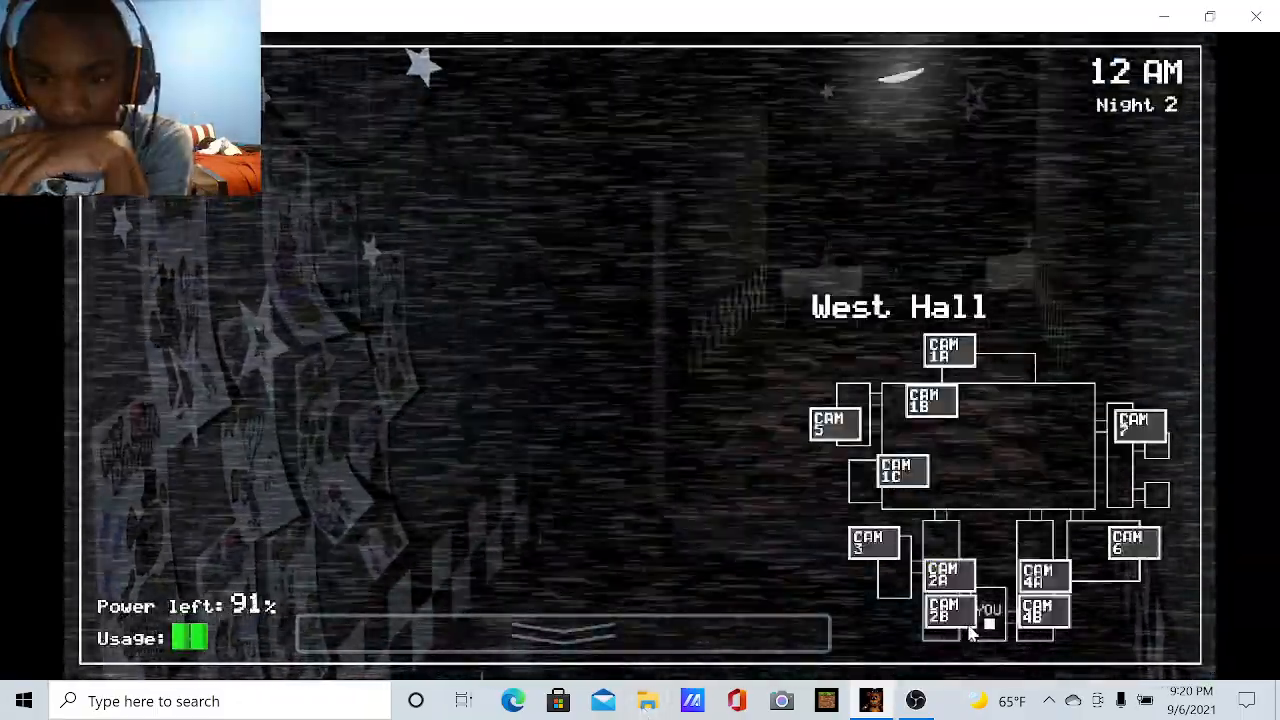
pyautogui.click(870, 543)
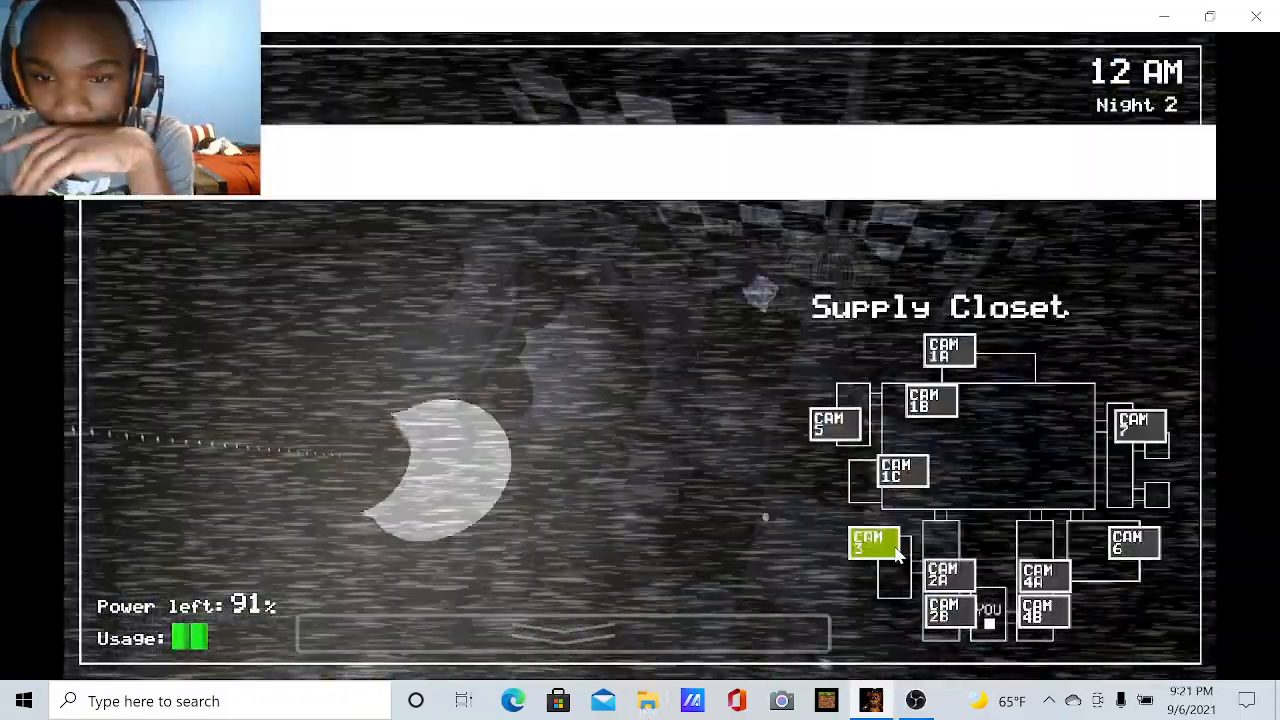
pyautogui.click(563, 633)
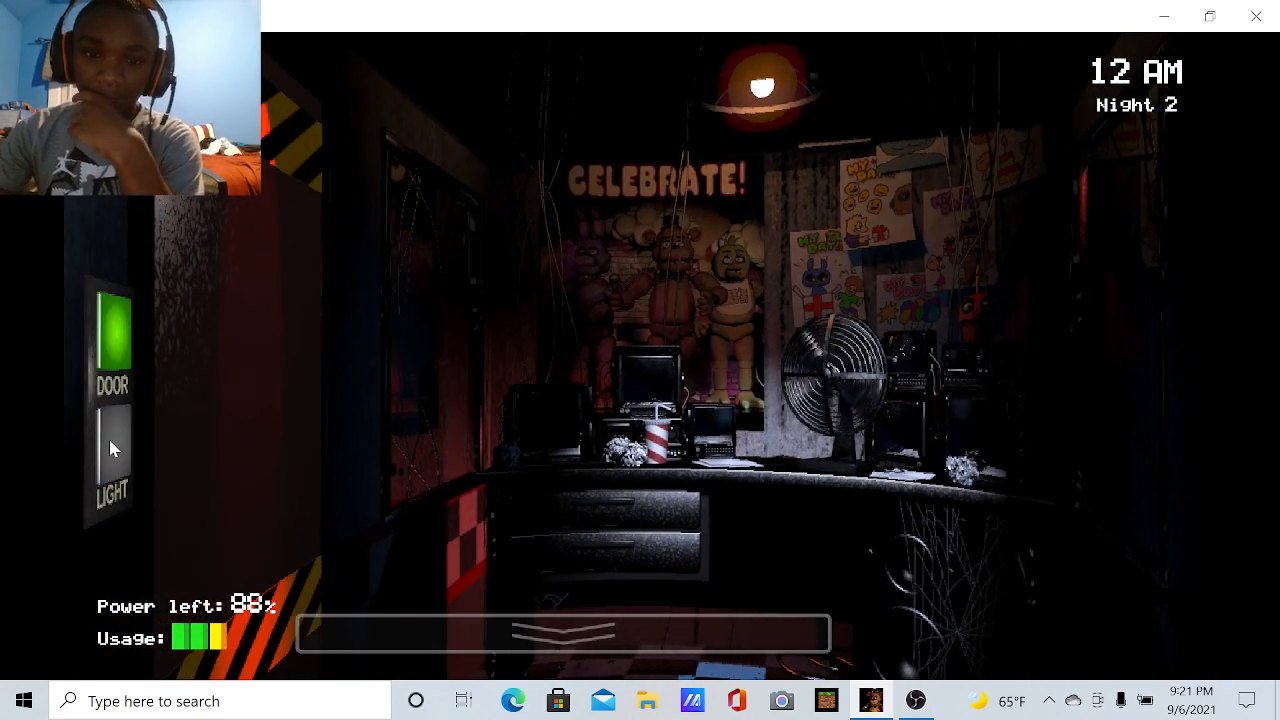
# Light the left hallway, then check the East Hall camera and lower the monitor
pyautogui.click(112, 450)
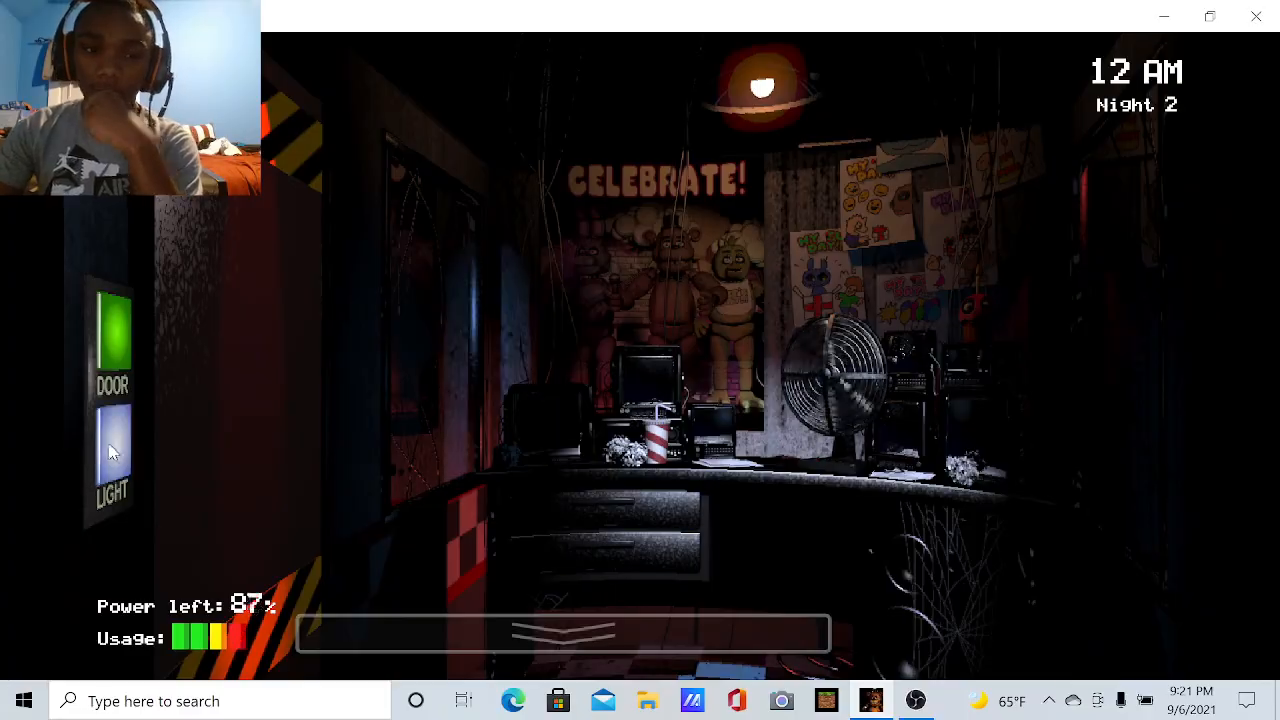
pyautogui.click(565, 633)
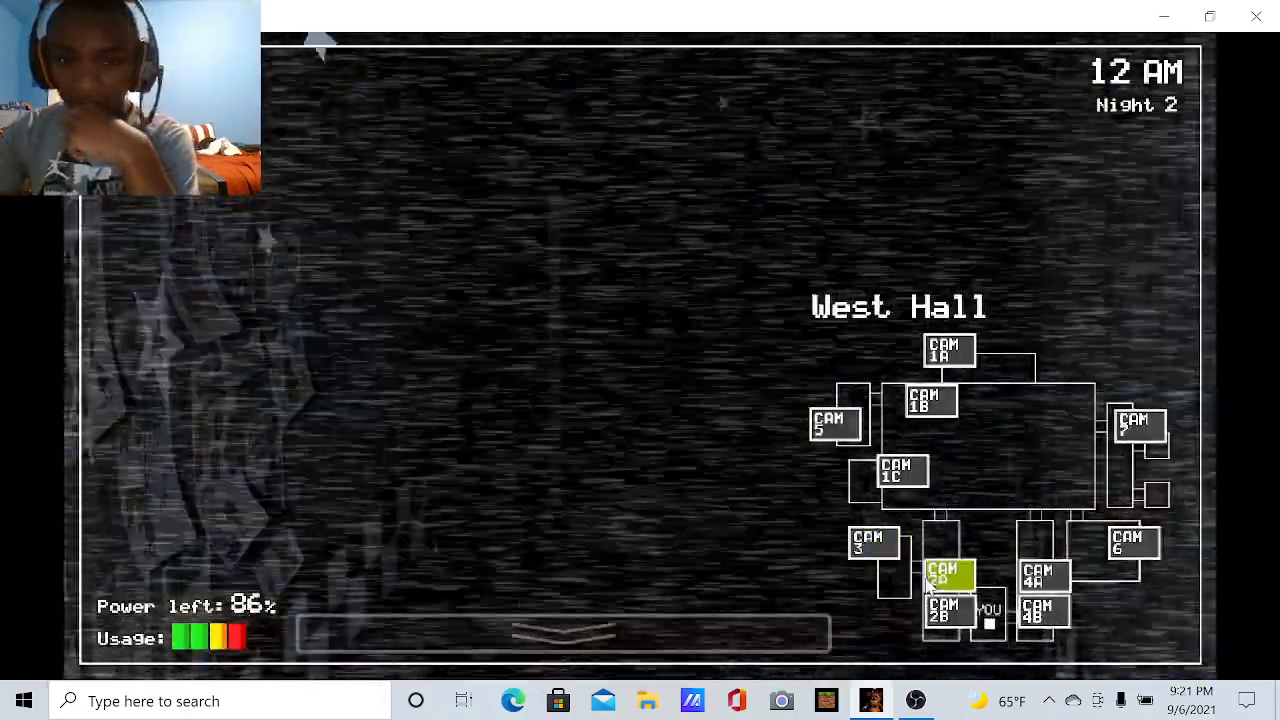
pyautogui.click(565, 630)
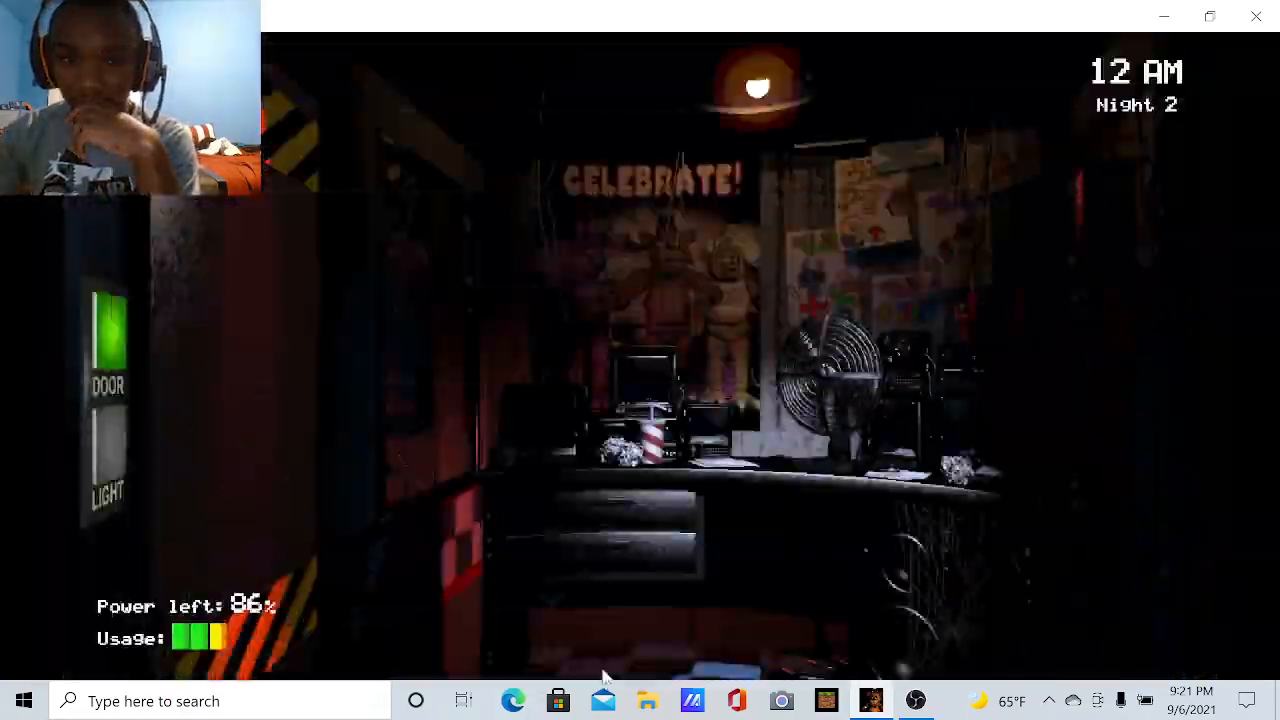
pyautogui.click(565, 635)
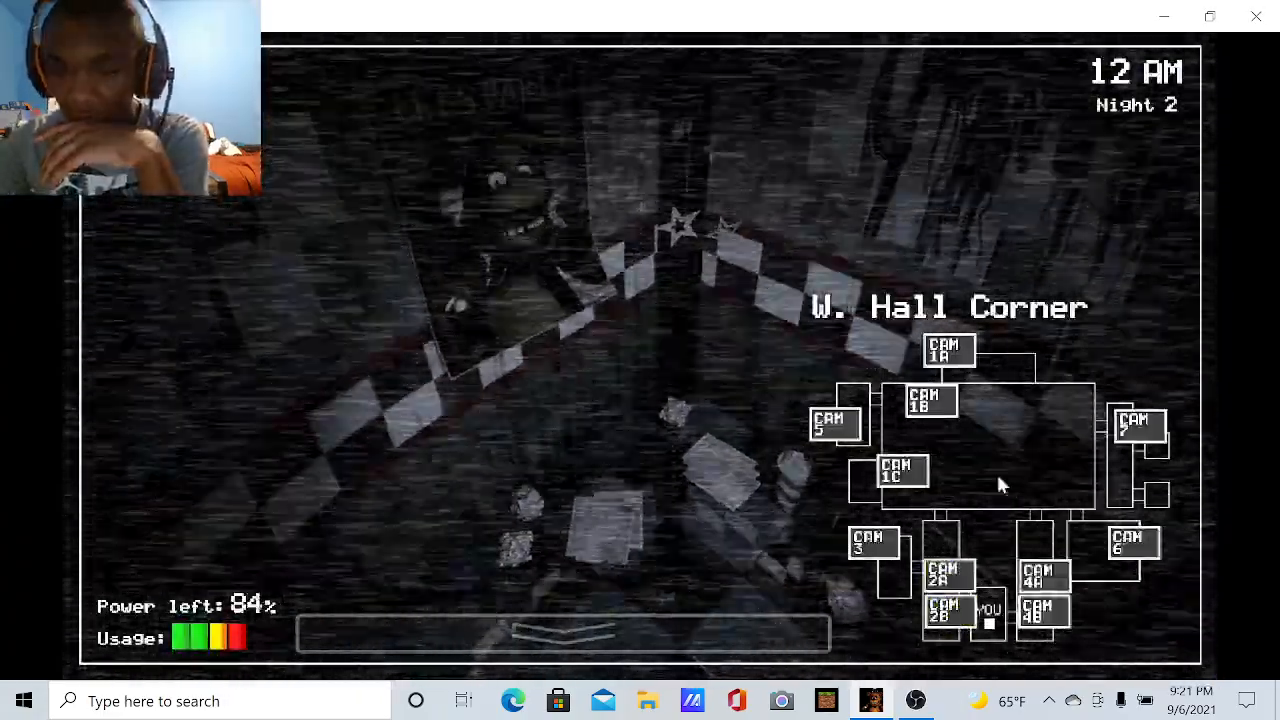
pyautogui.click(1043, 575)
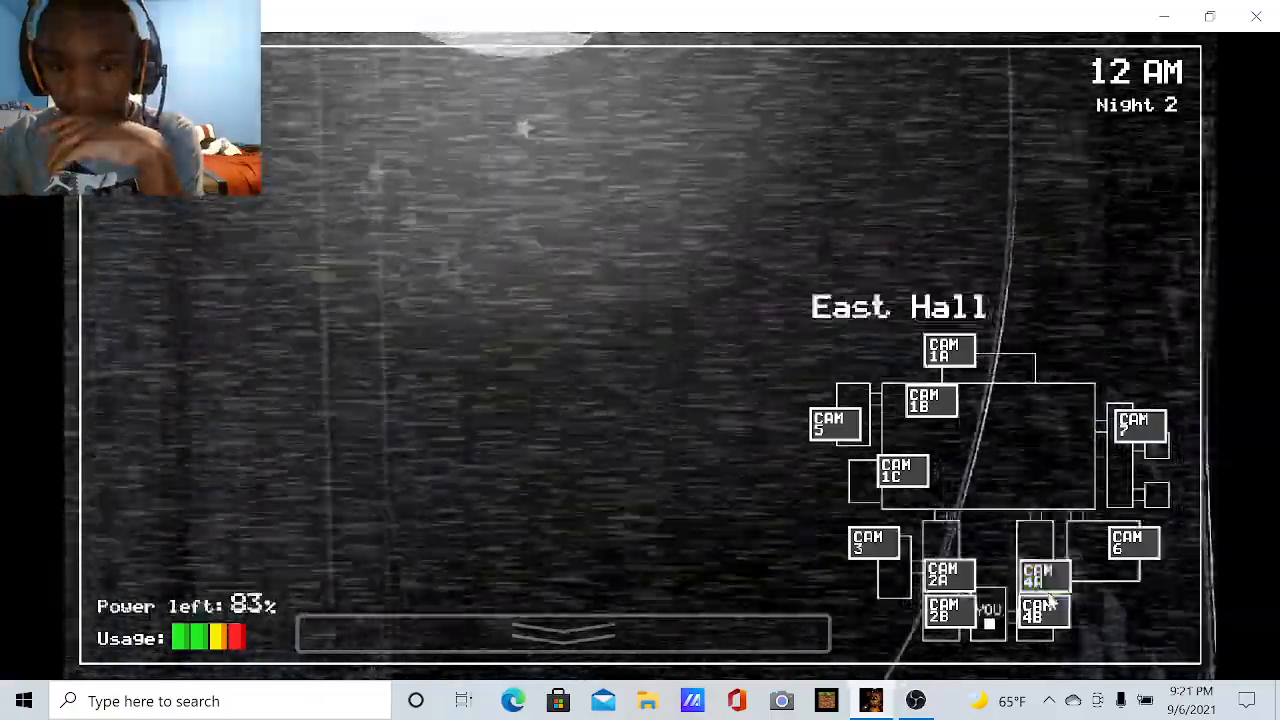
pyautogui.click(1044, 575)
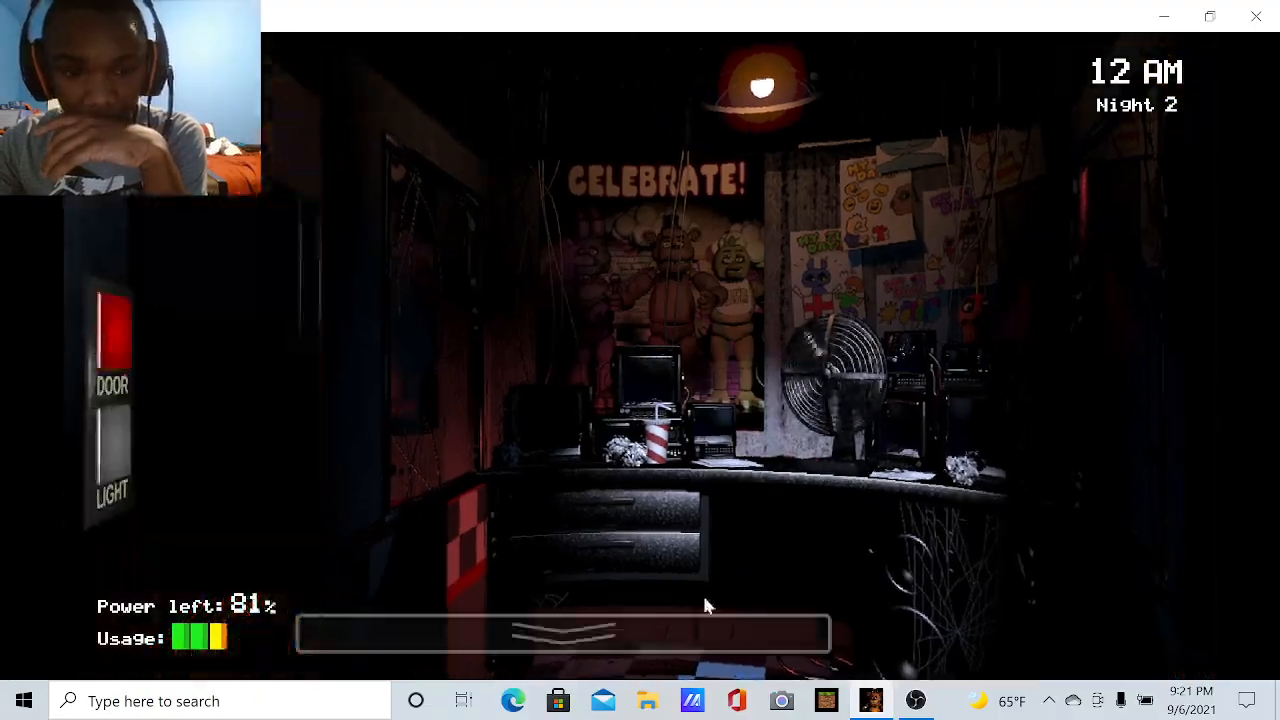
# Cycle the West Hall, East Hall and both hall corner feeds as 1 AM arrives
pyautogui.click(560, 633)
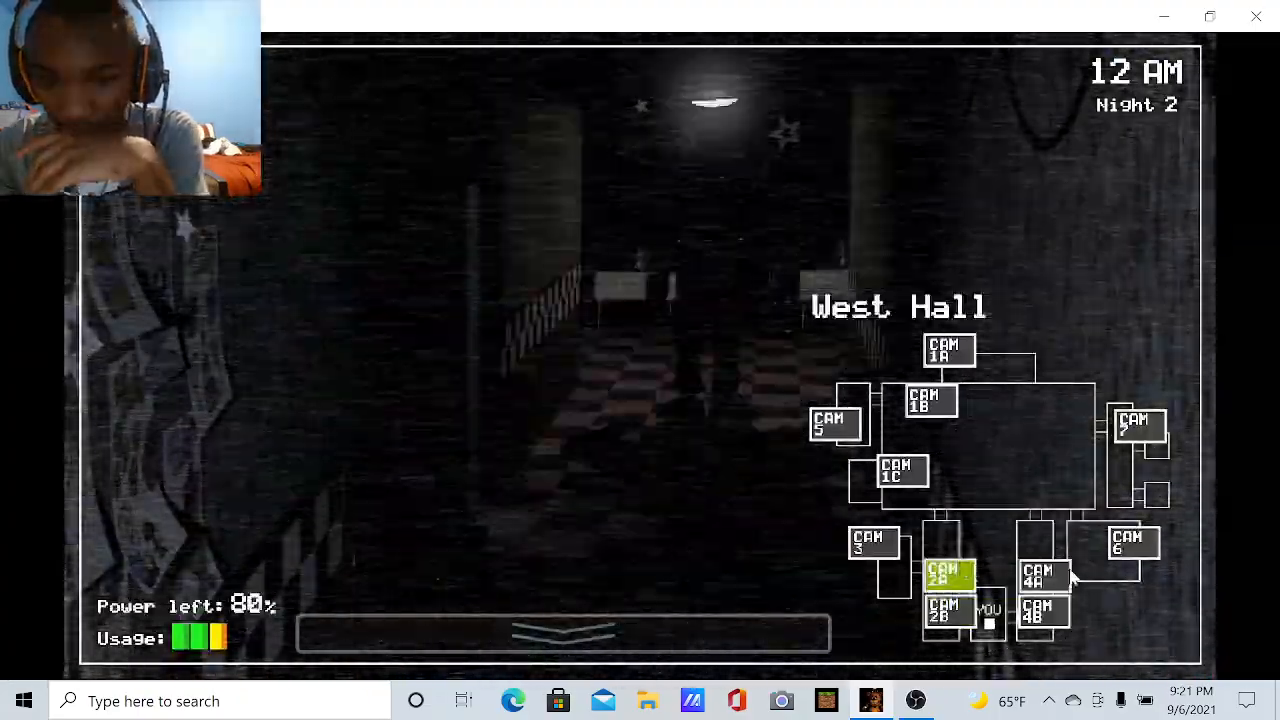
pyautogui.click(1044, 612)
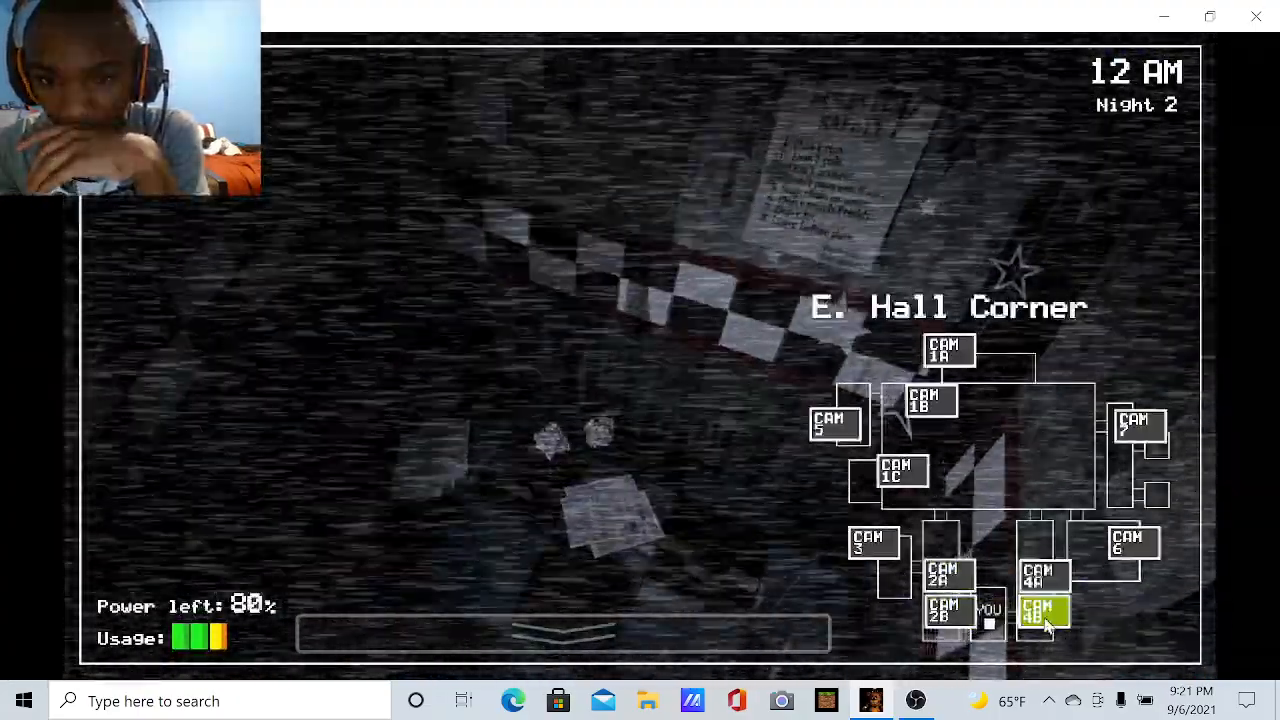
pyautogui.click(948, 611)
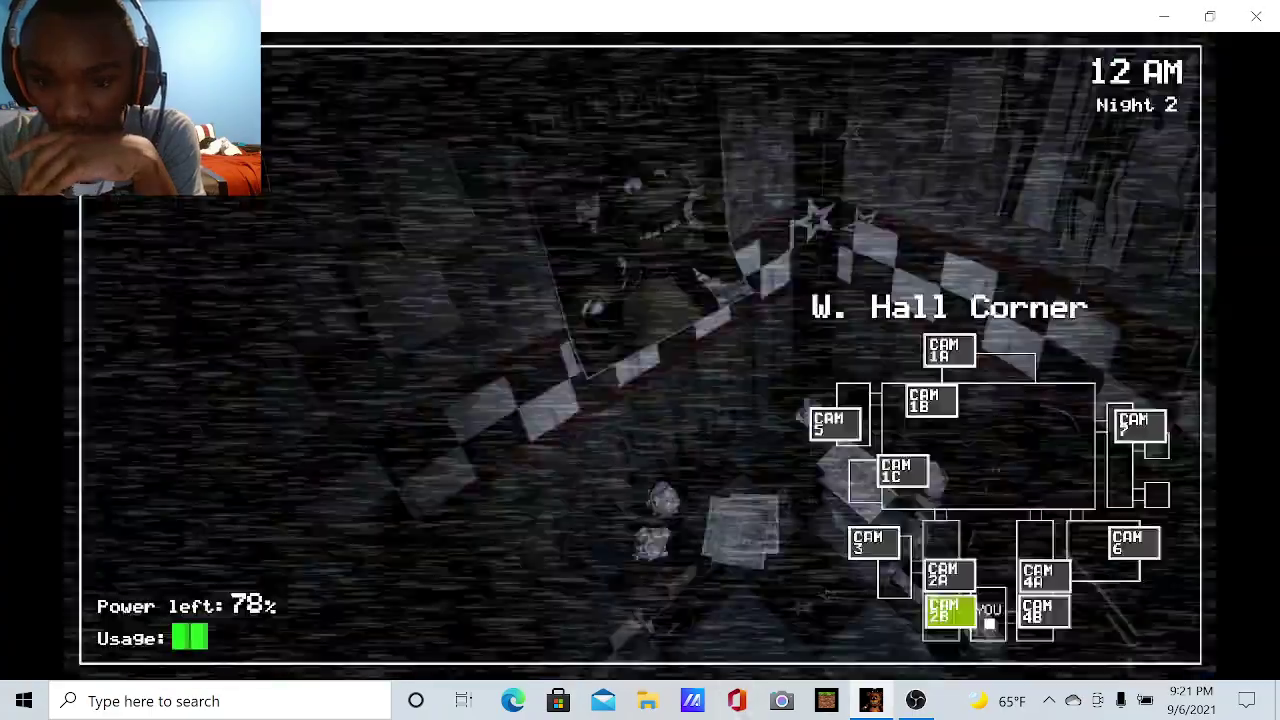
pyautogui.click(1043, 611)
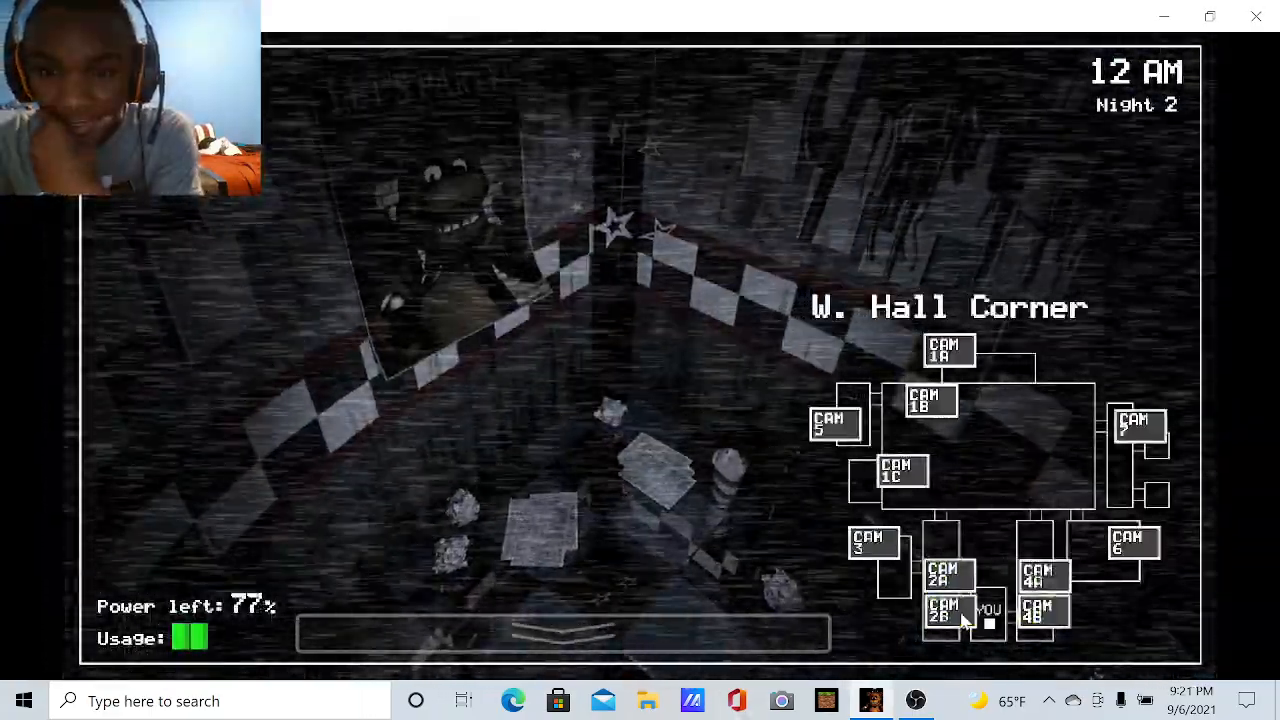
pyautogui.click(946, 573)
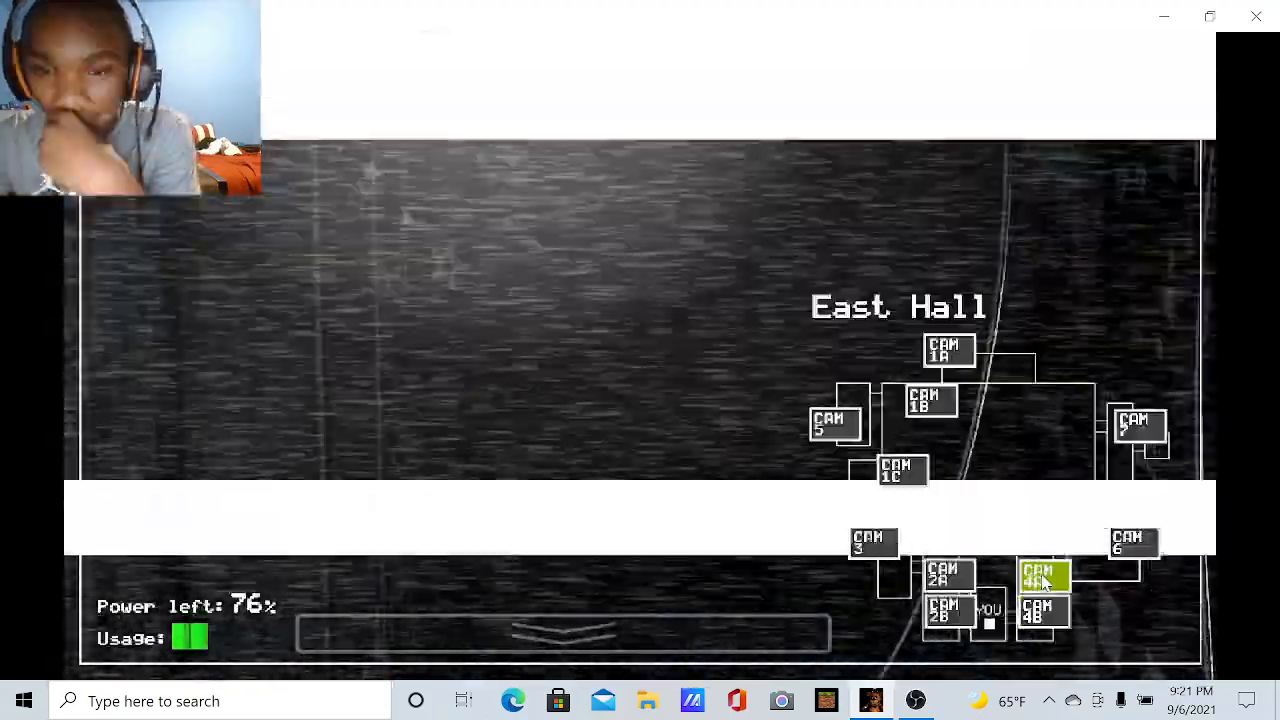
pyautogui.click(947, 613)
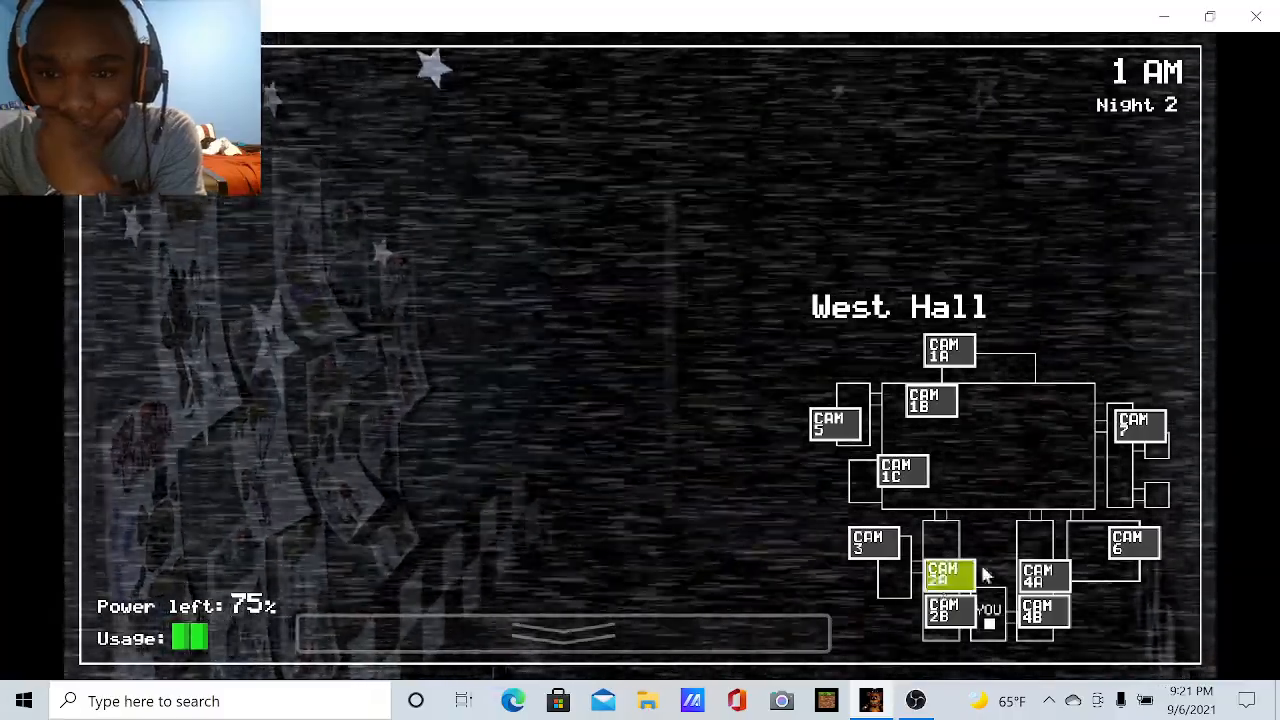
# Flip between the East Hall and west hall corner feeds, then put the cameras away
pyautogui.click(1043, 575)
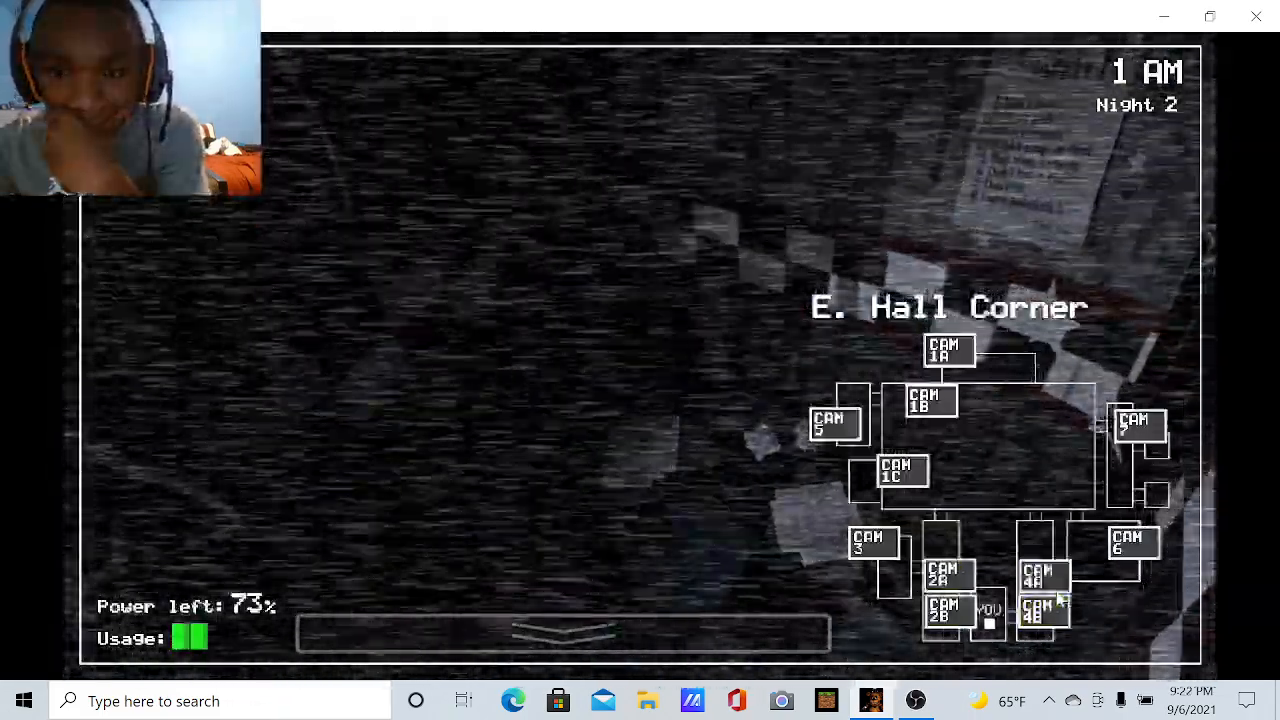
pyautogui.click(1043, 575)
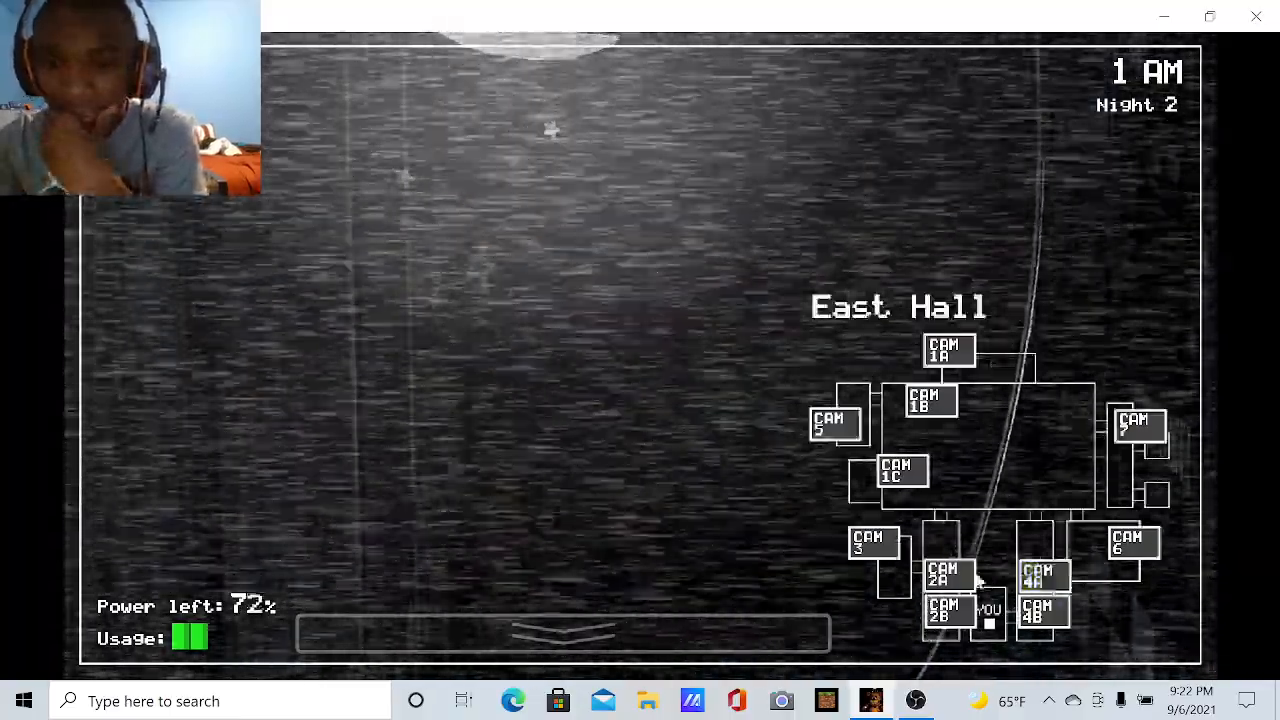
pyautogui.click(1044, 612)
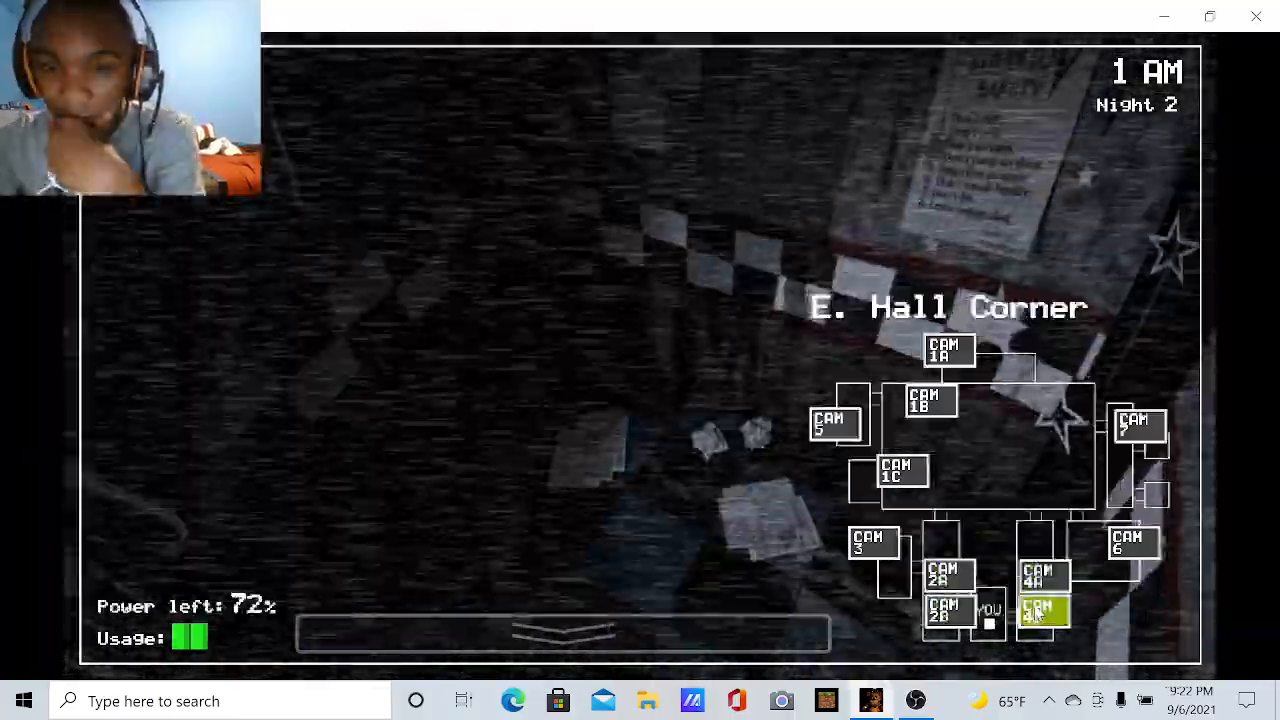
pyautogui.click(943, 610)
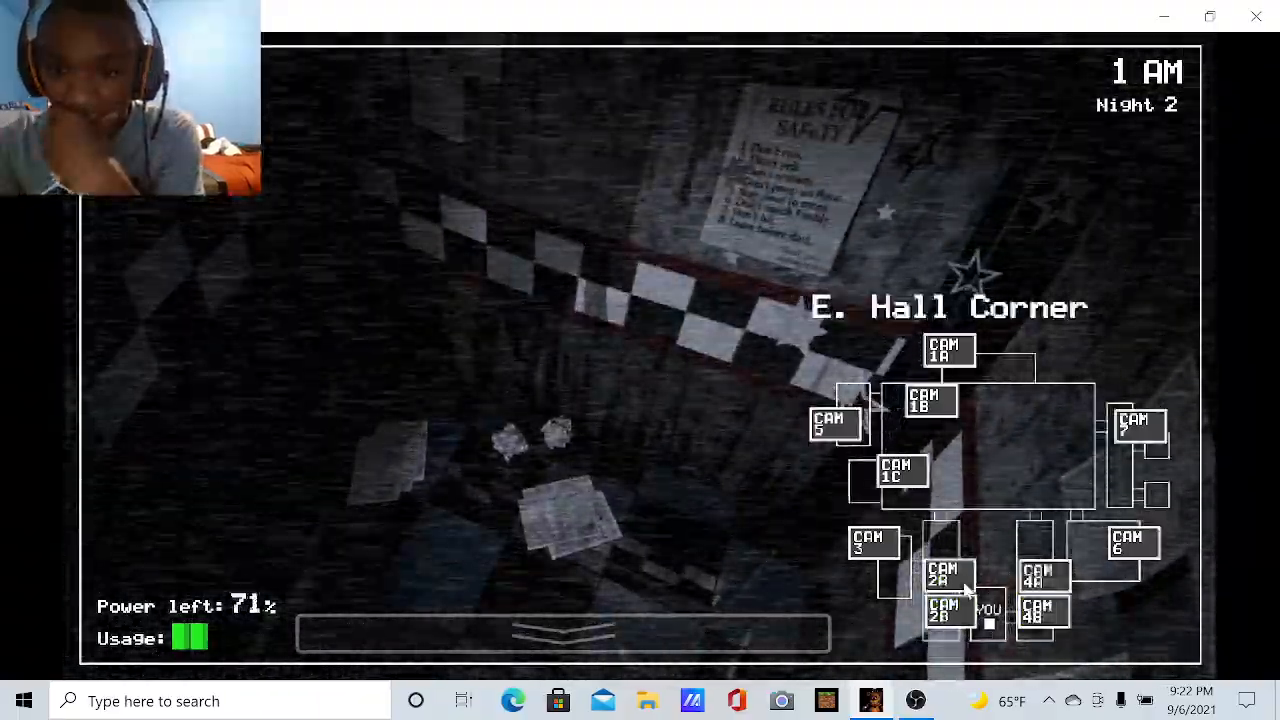
pyautogui.click(943, 573)
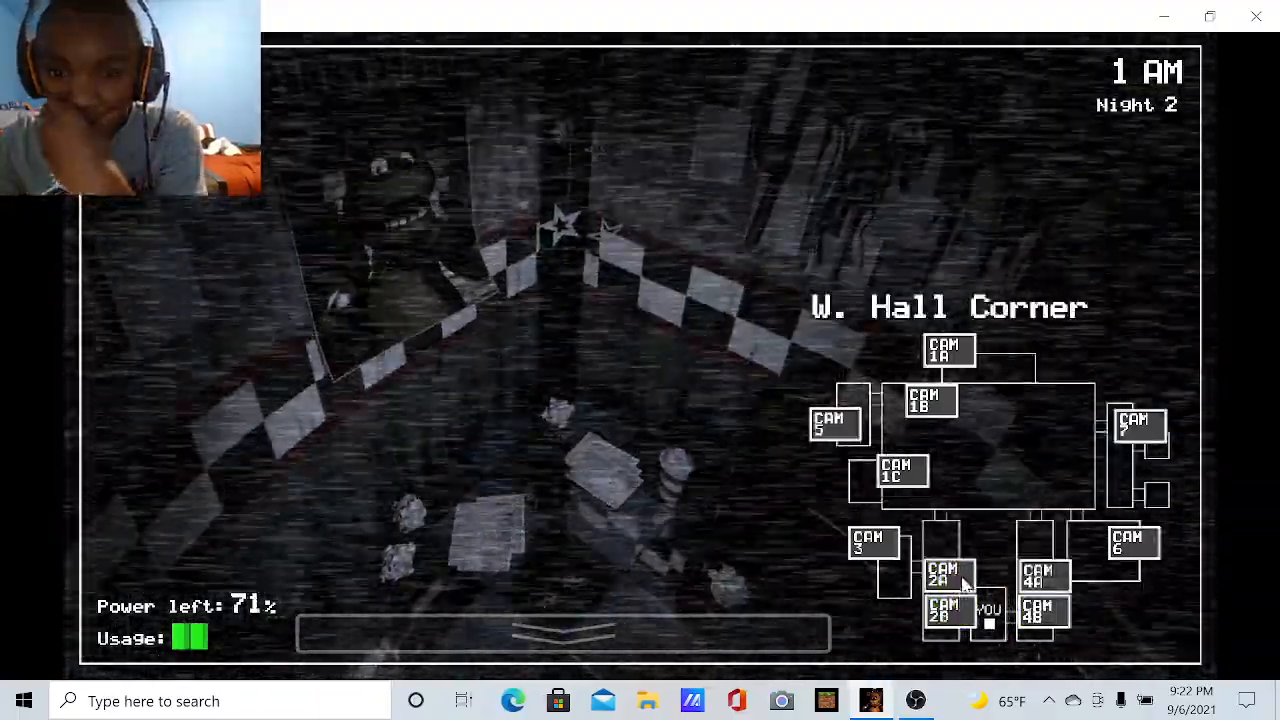
pyautogui.click(946, 610)
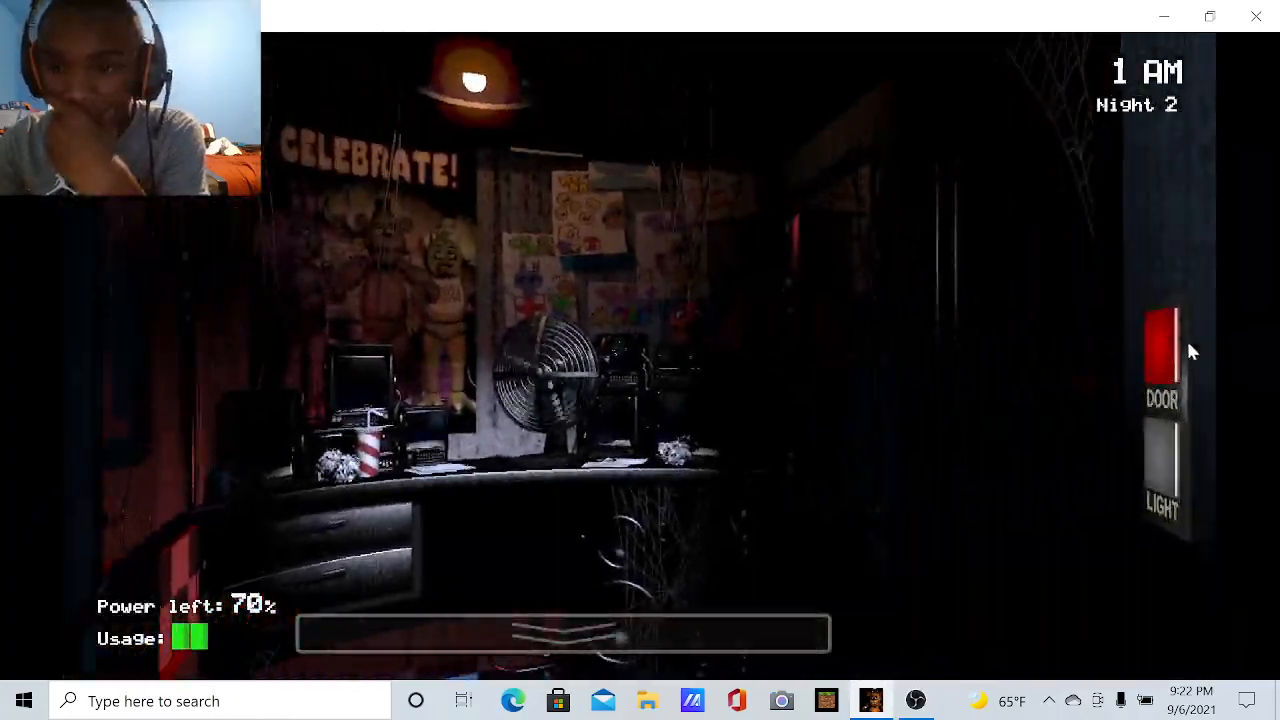
# Cycle the West Hall, East Hall and both hall corner feeds repeatedly
pyautogui.click(560, 635)
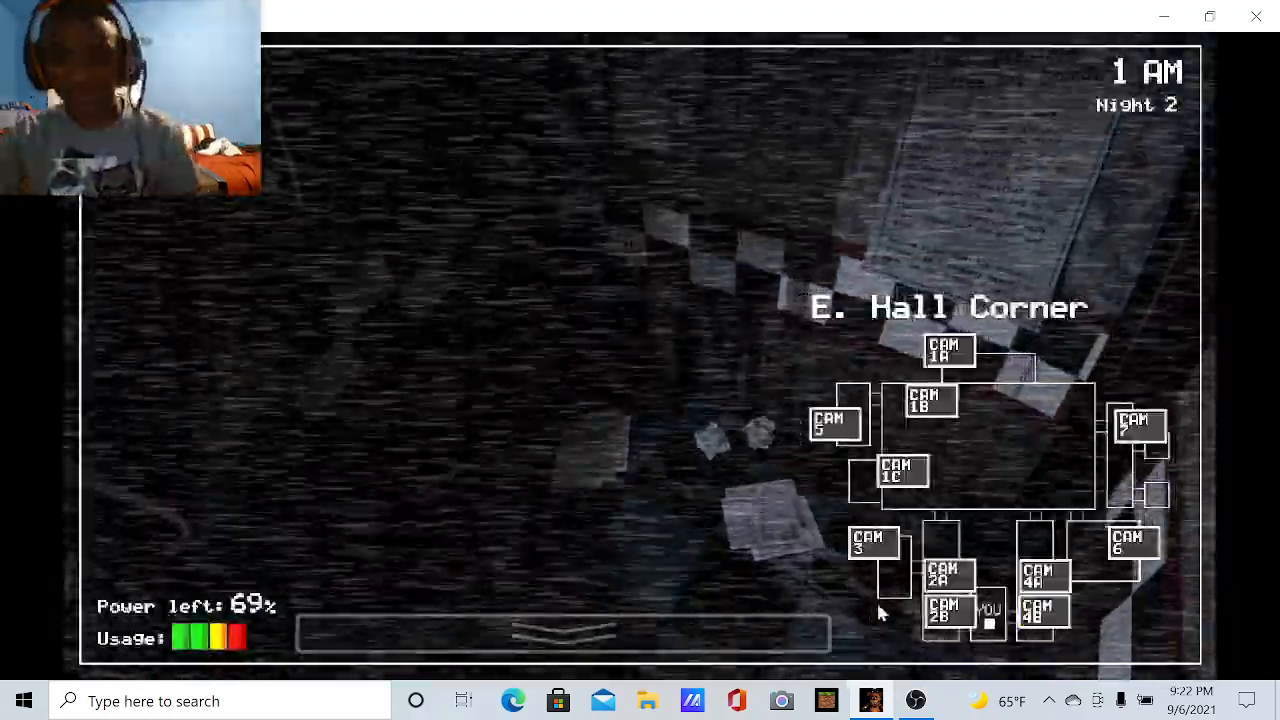
pyautogui.click(1043, 612)
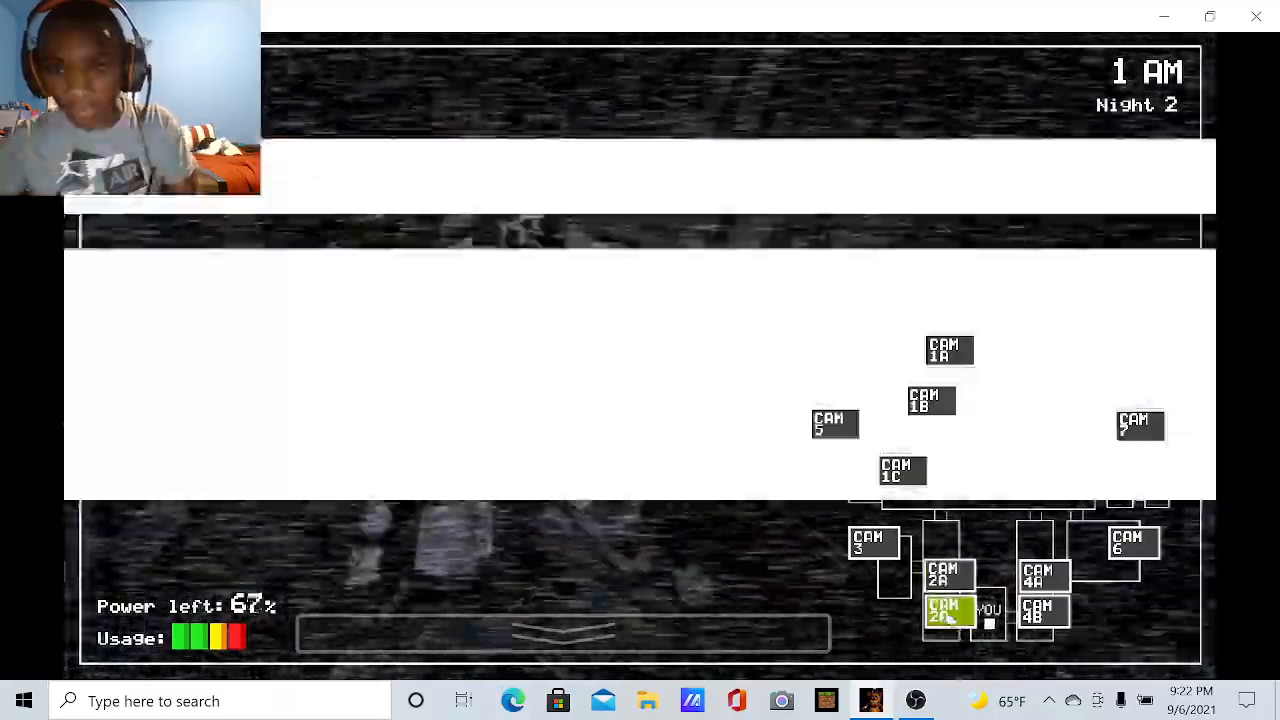
pyautogui.click(1043, 610)
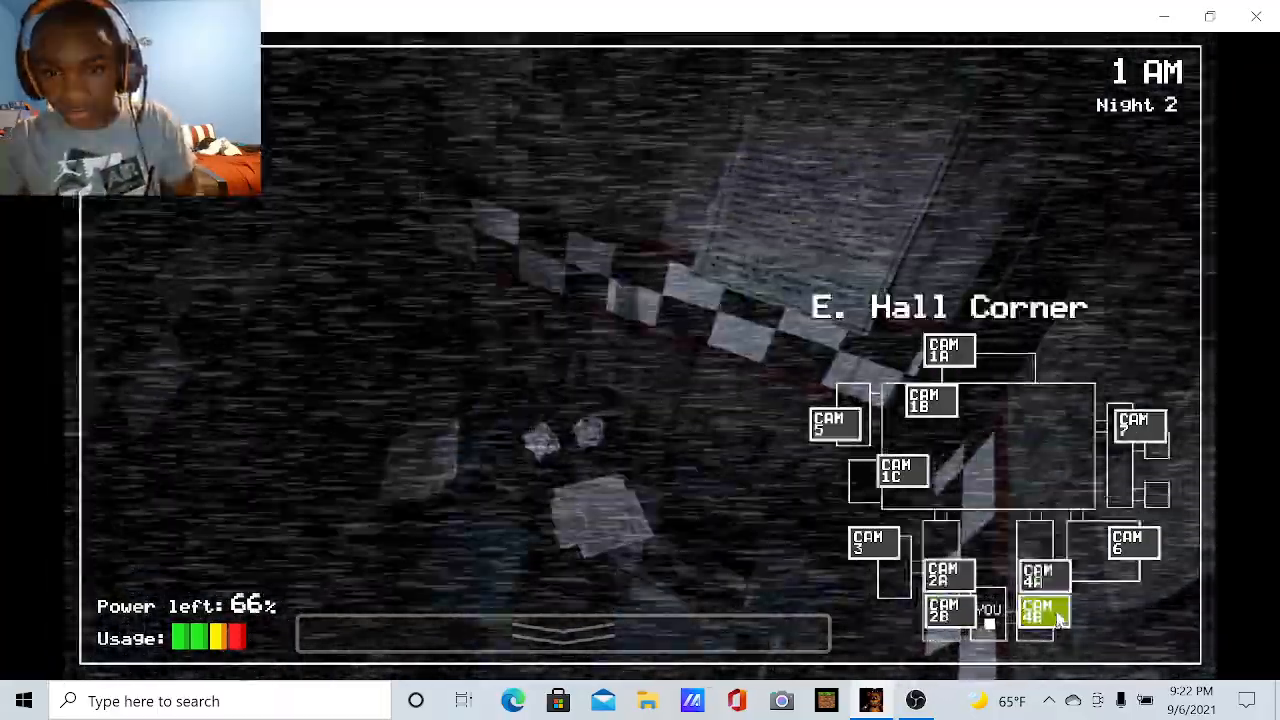
pyautogui.click(947, 573)
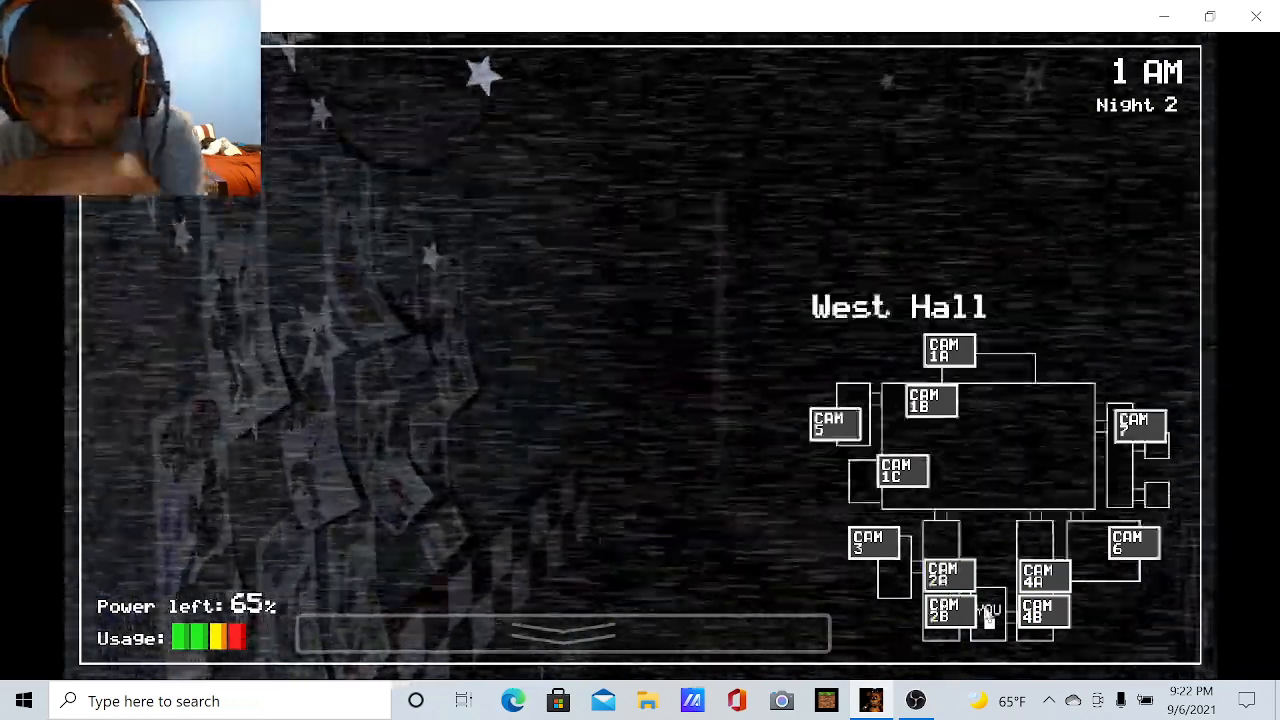
pyautogui.click(1043, 611)
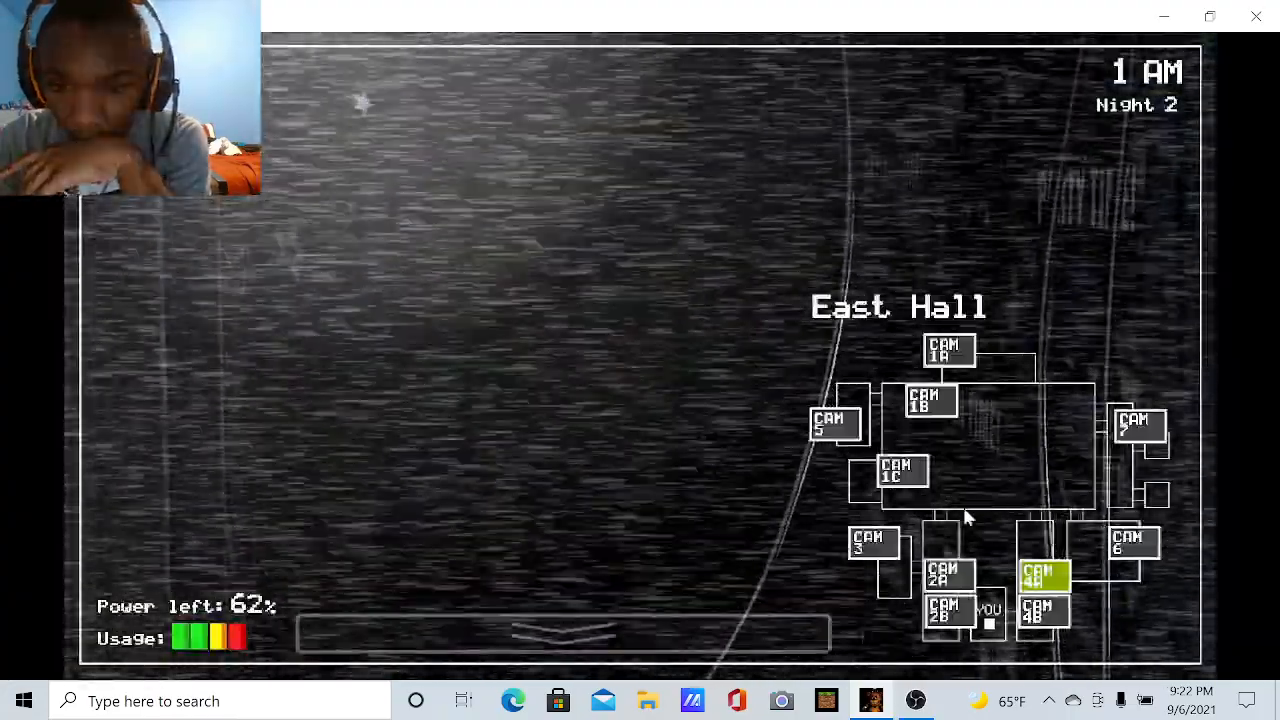
pyautogui.click(948, 613)
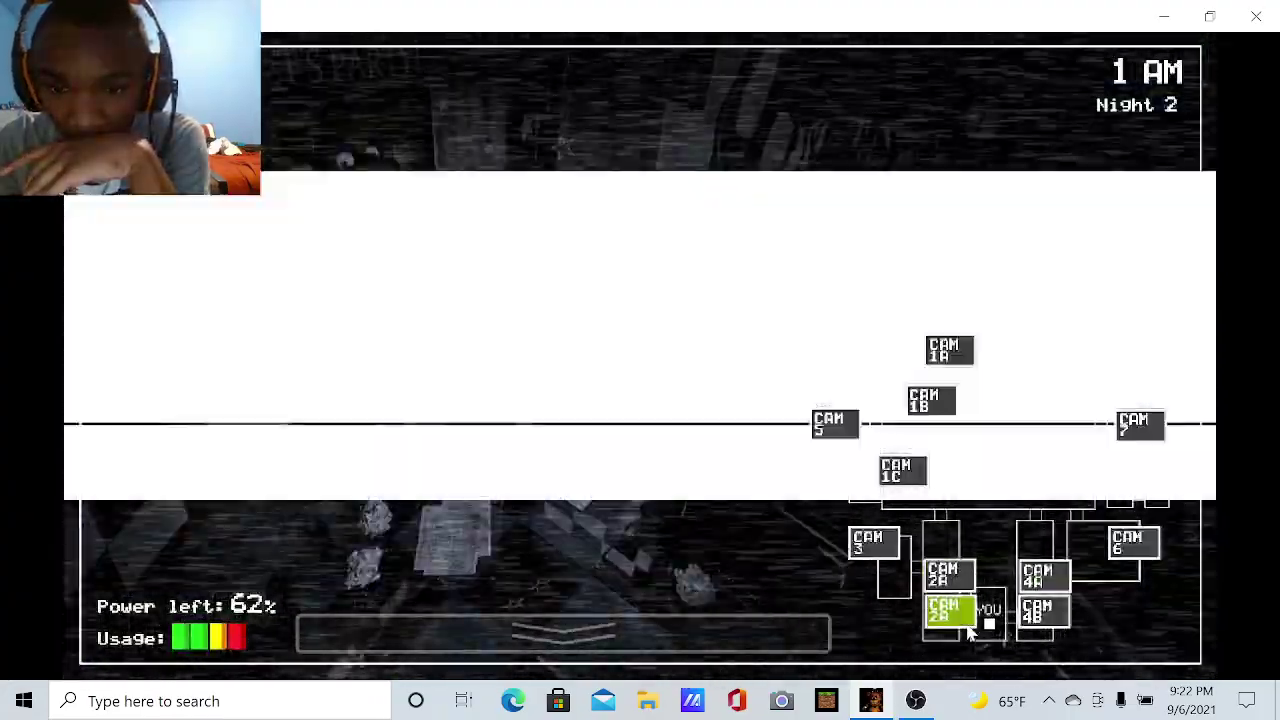
pyautogui.click(1043, 575)
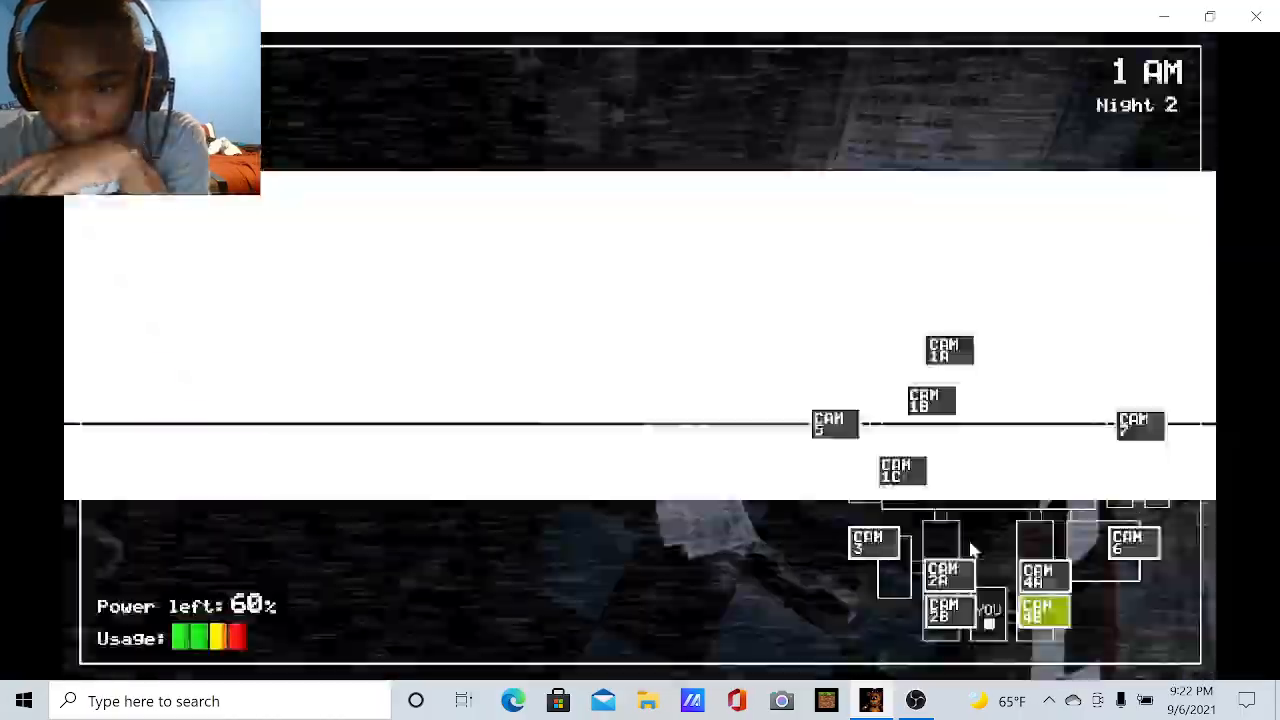
pyautogui.click(945, 612)
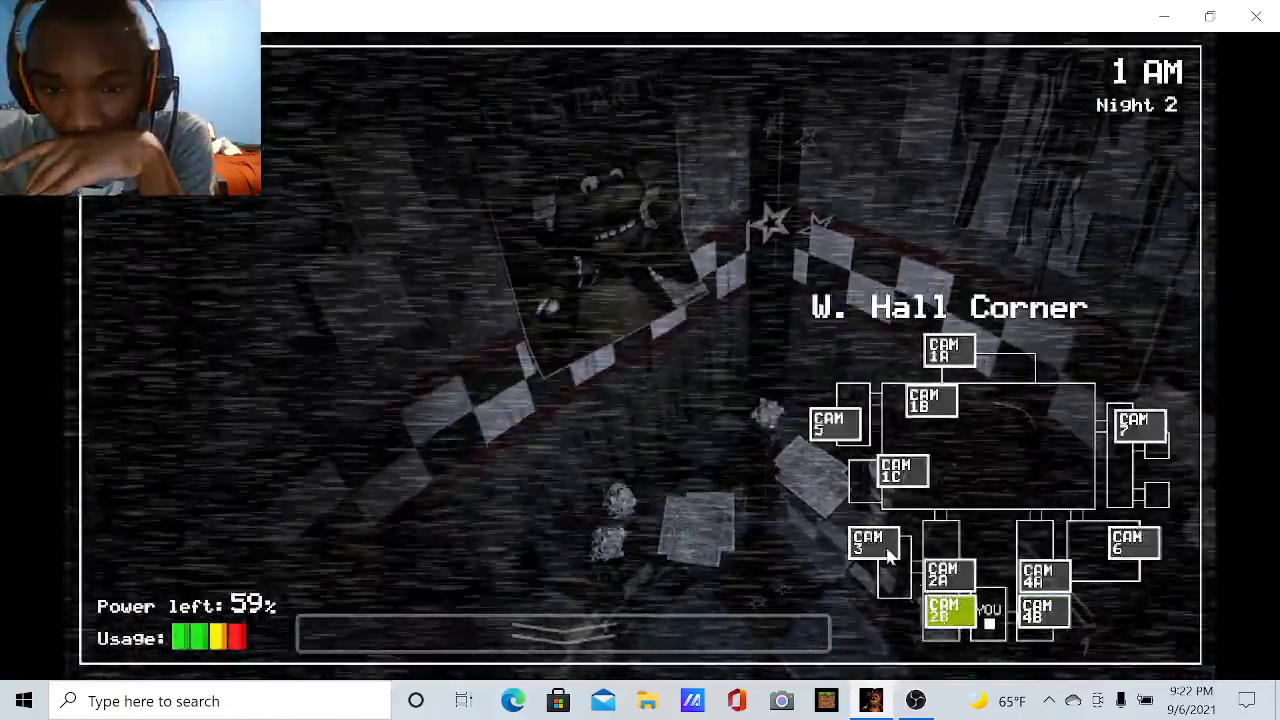
# Check the Supply Closet, Kitchen, hall feeds, Dining Area and Restrooms as power nears 46%
pyautogui.click(871, 543)
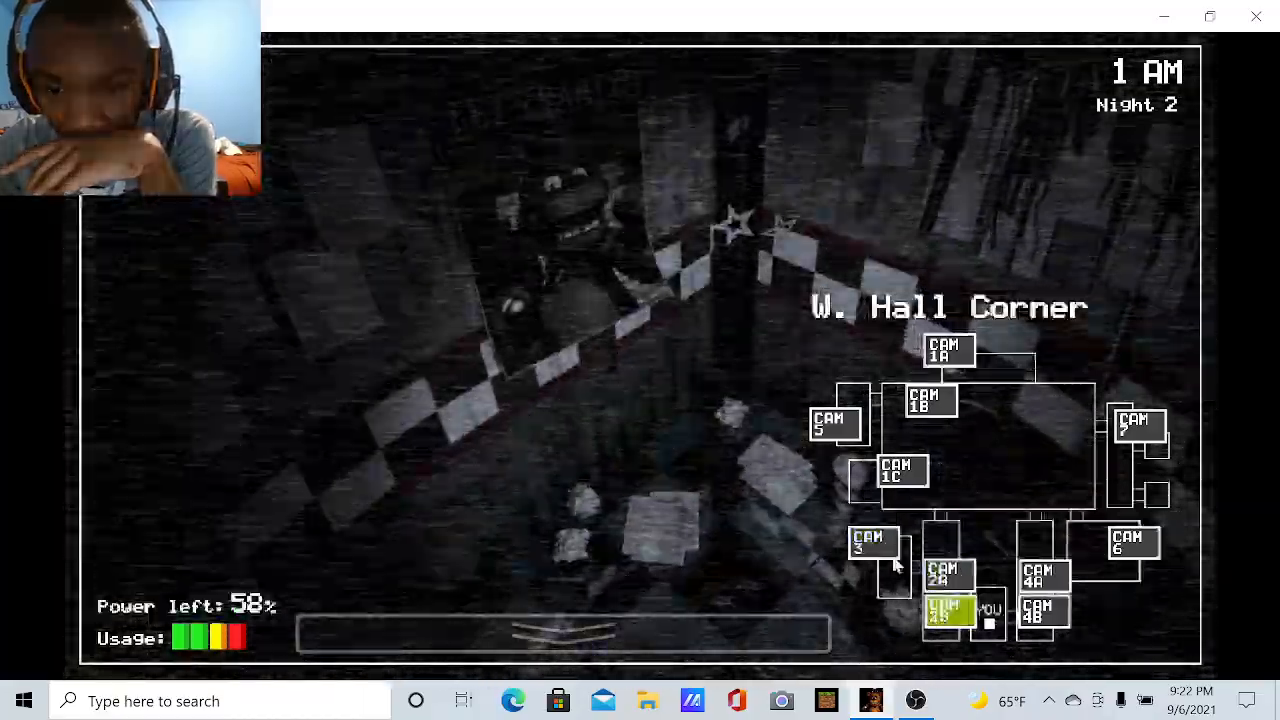
pyautogui.click(872, 542)
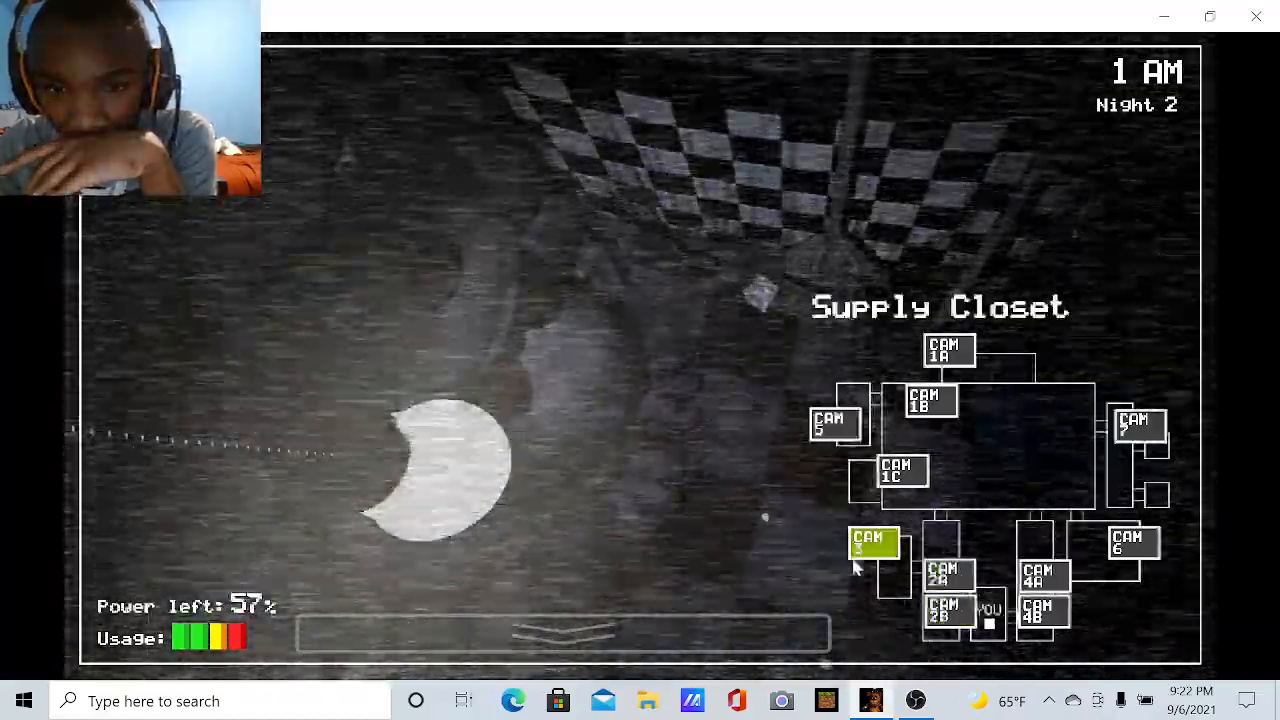
pyautogui.click(873, 543)
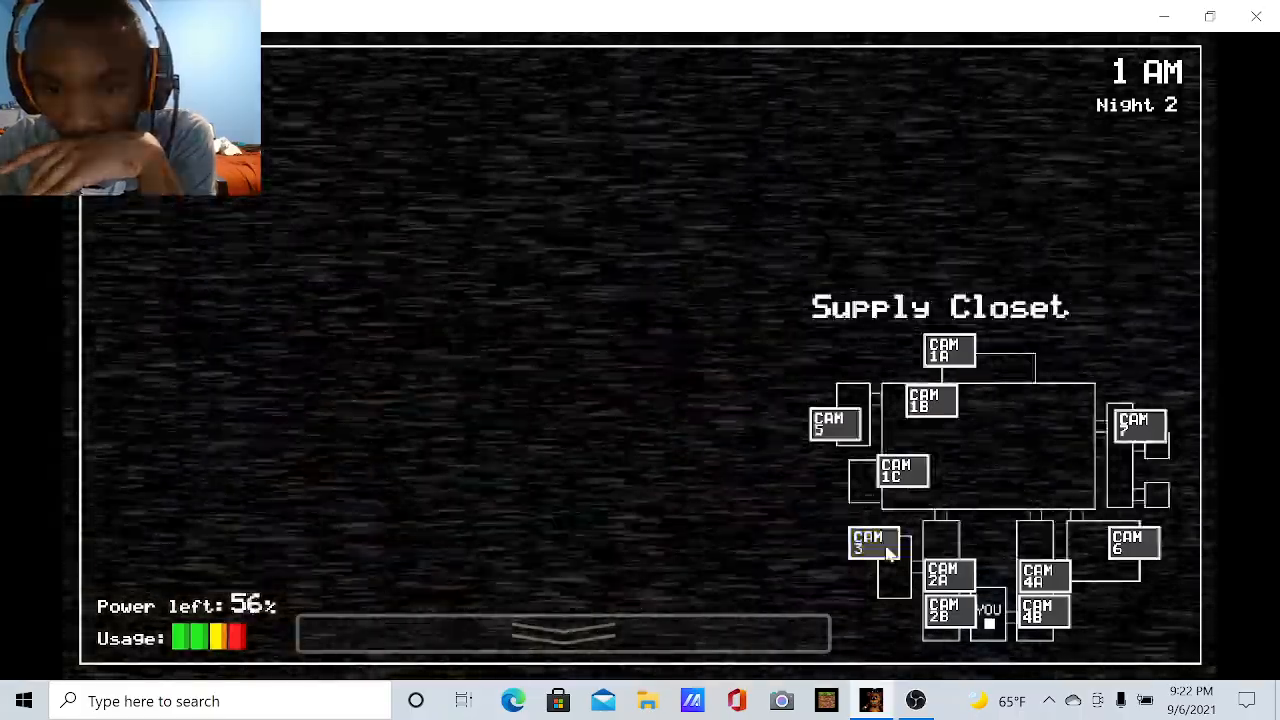
pyautogui.click(1133, 543)
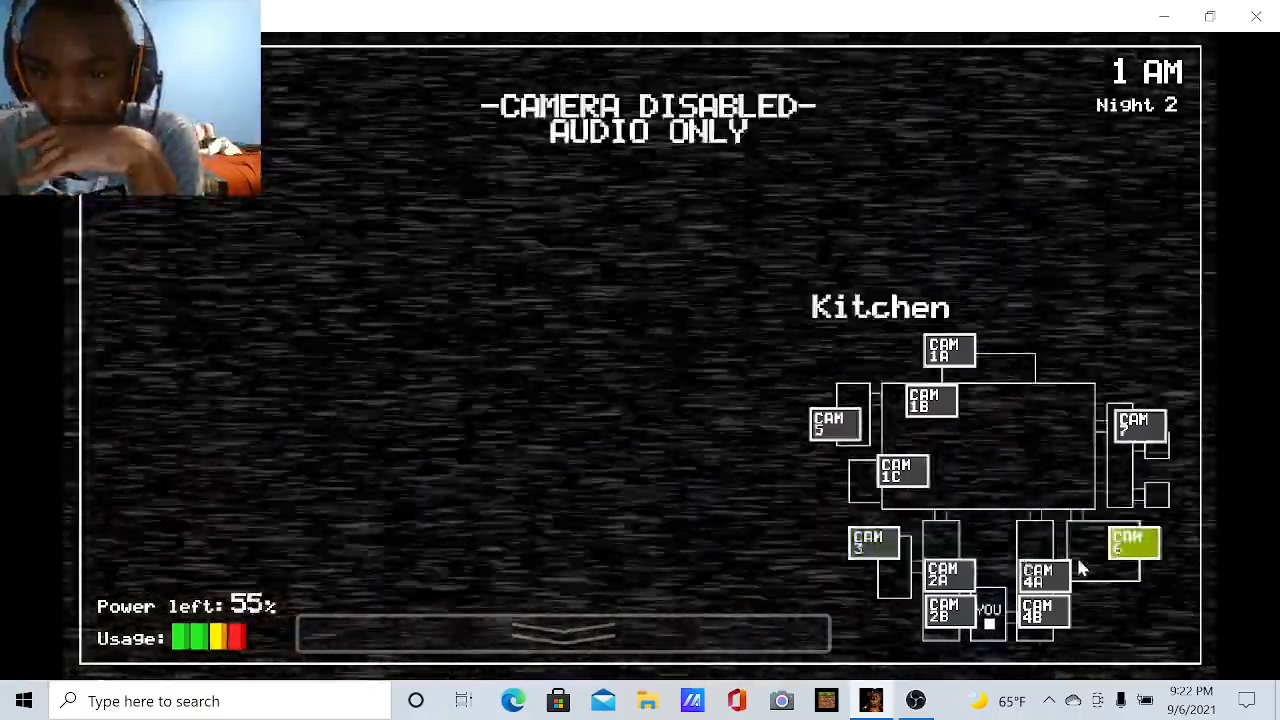
pyautogui.click(1043, 611)
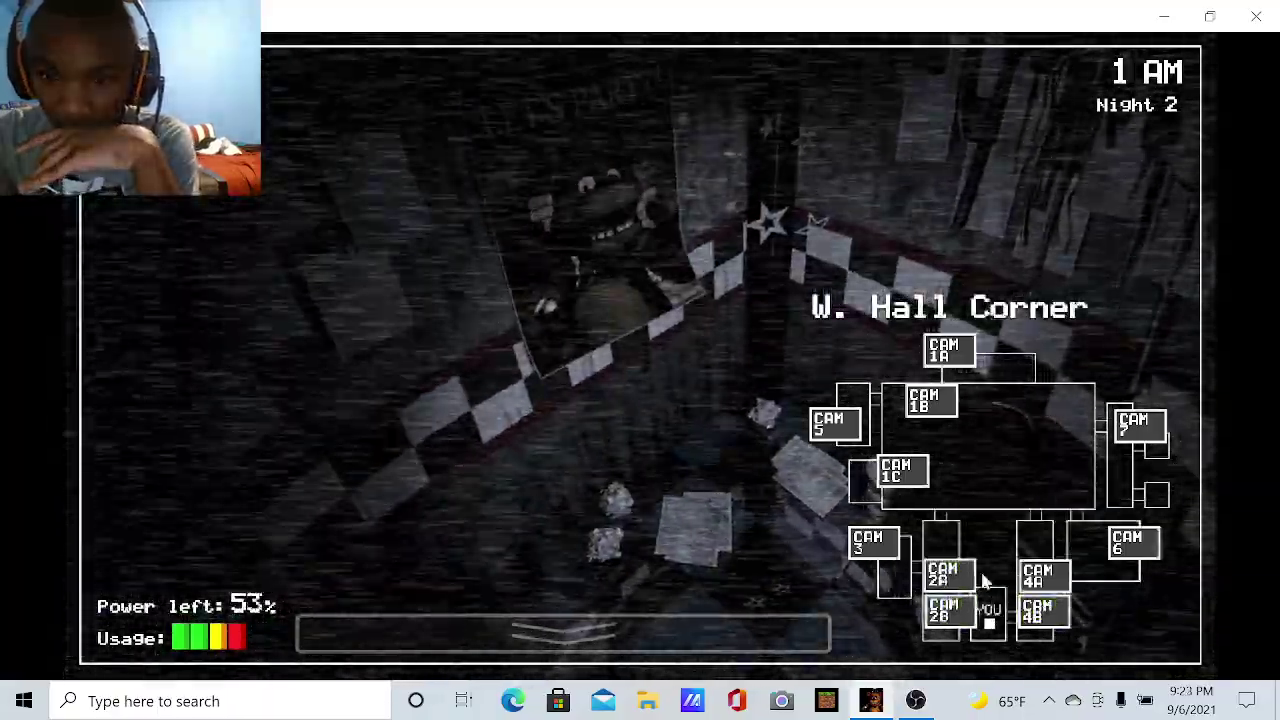
pyautogui.click(944, 573)
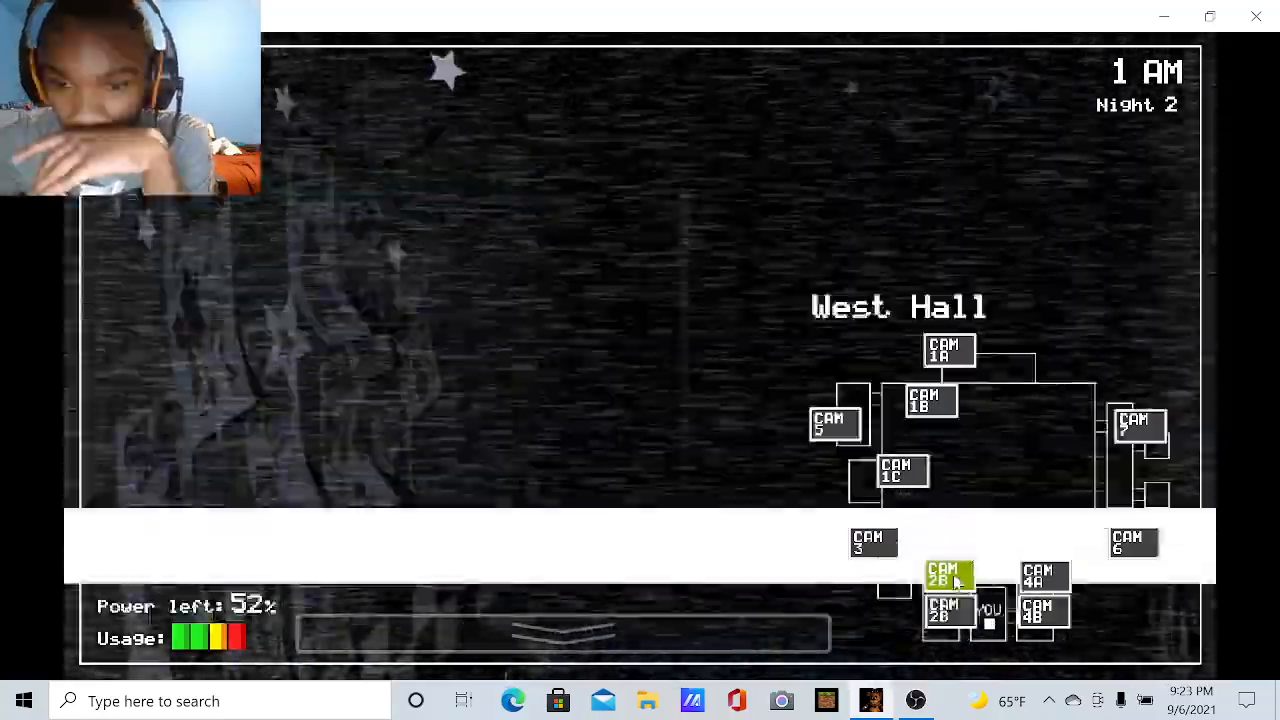
pyautogui.click(1044, 610)
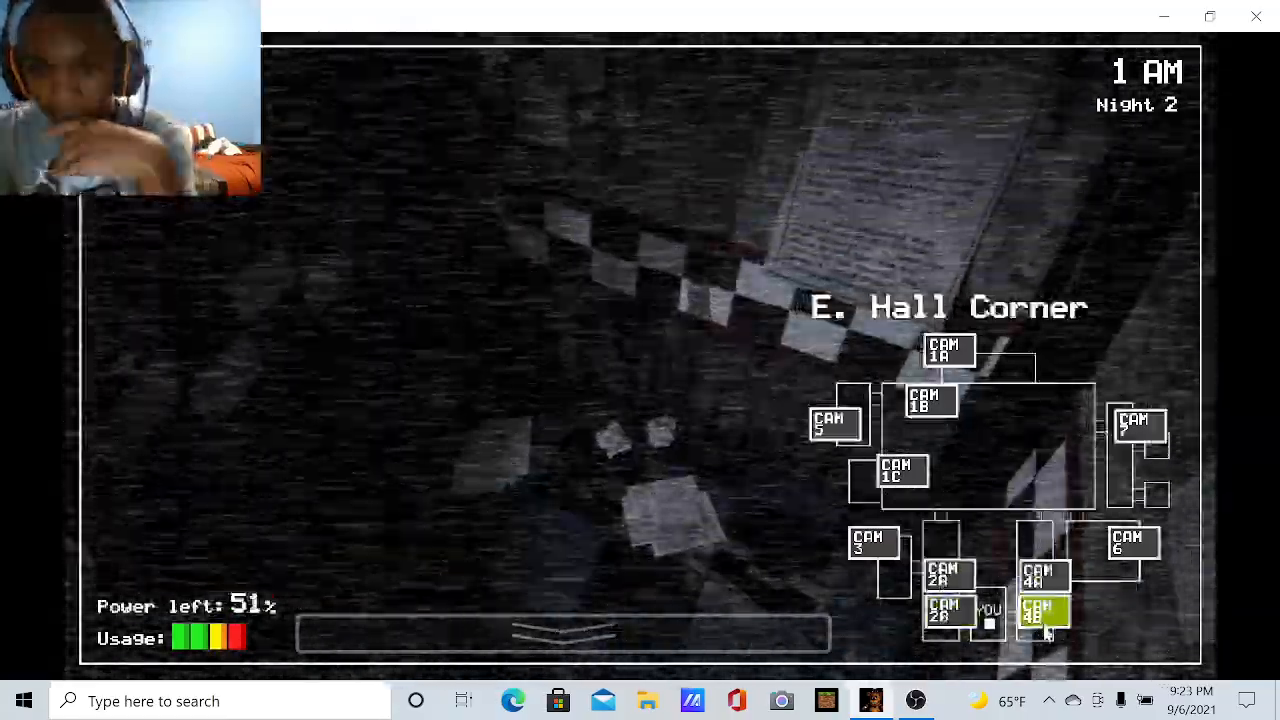
pyautogui.click(930, 400)
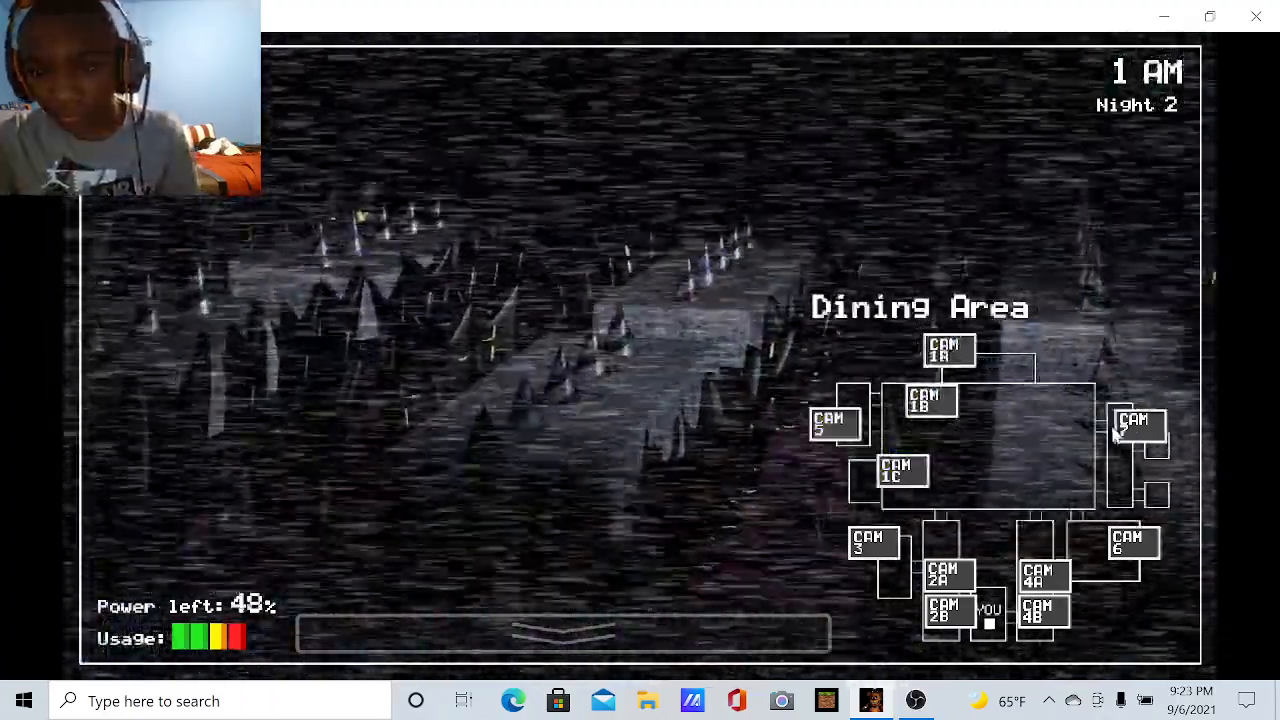
pyautogui.click(1138, 427)
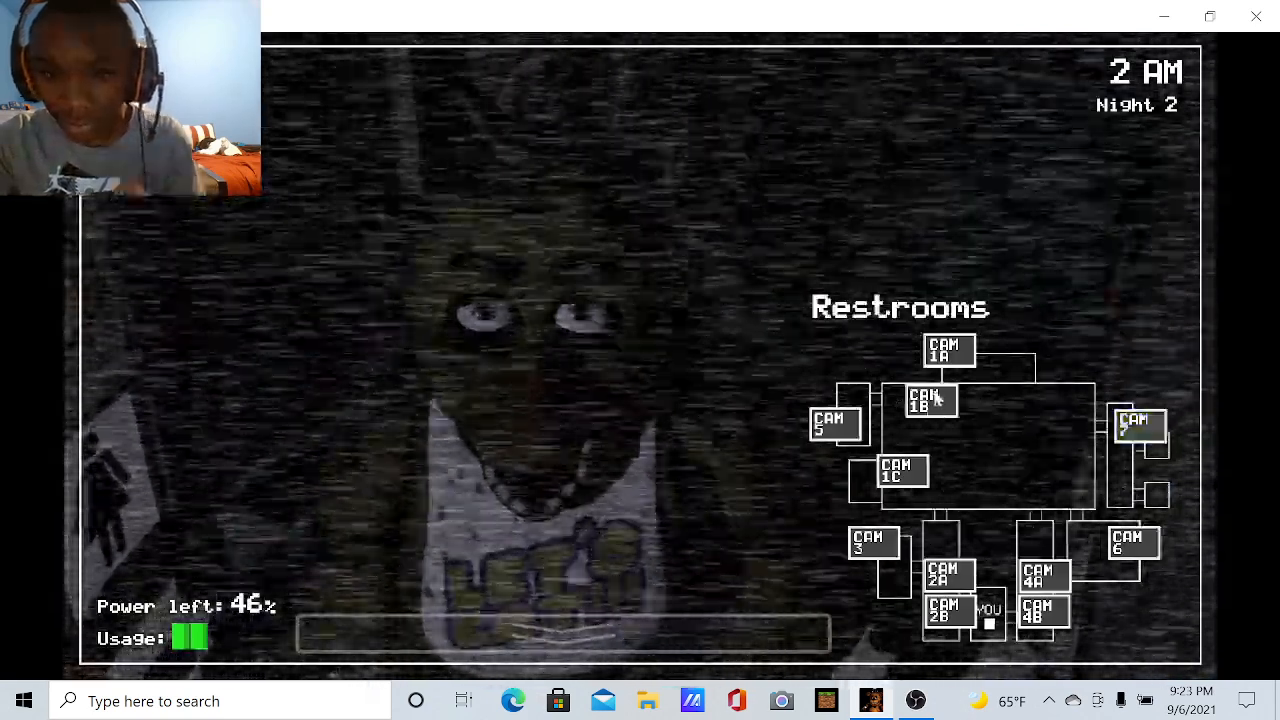
# Cycle the West Hall, Restrooms, Pirate Cove, Supply Closet and hall corner feeds, ending on Restrooms
pyautogui.click(835, 423)
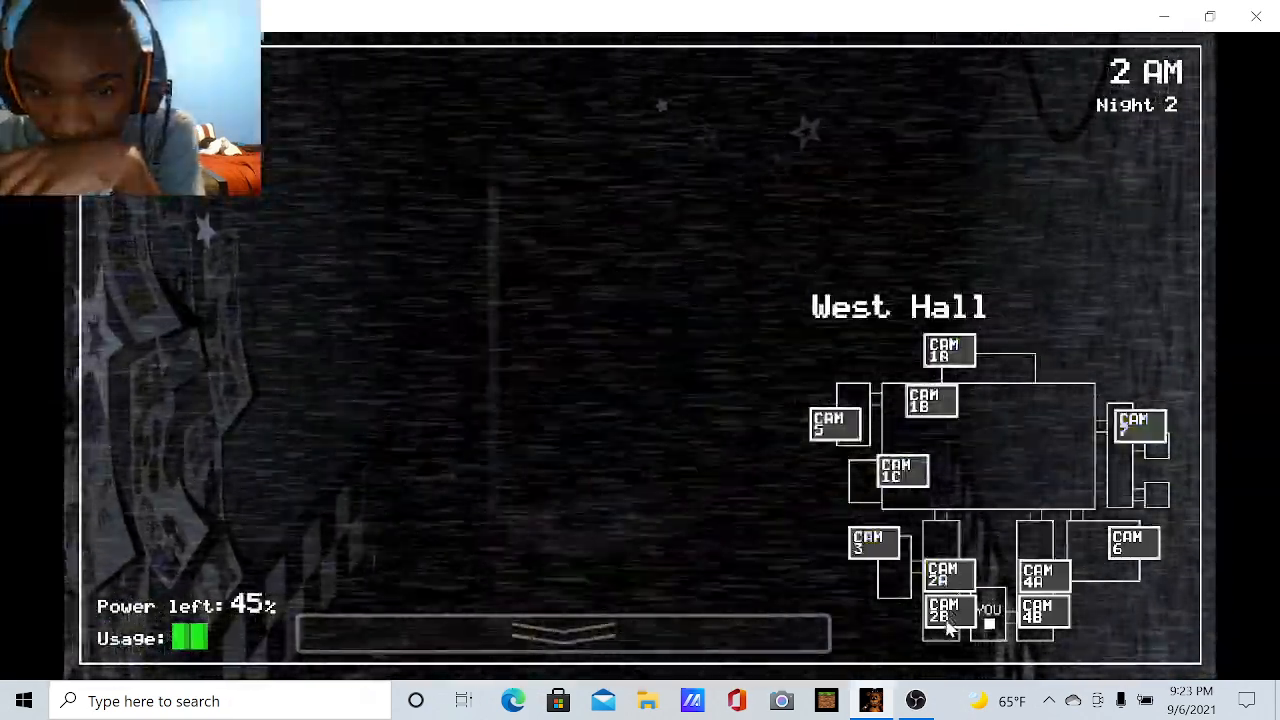
pyautogui.click(1044, 610)
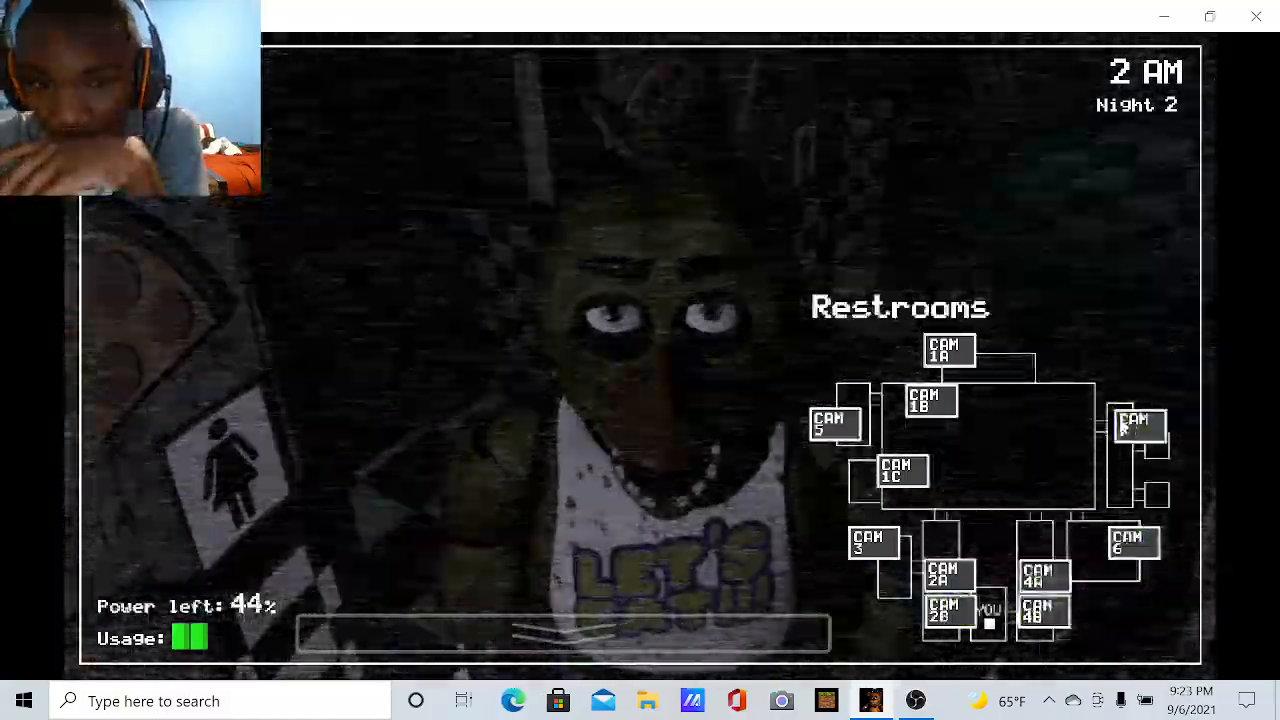
pyautogui.click(1140, 425)
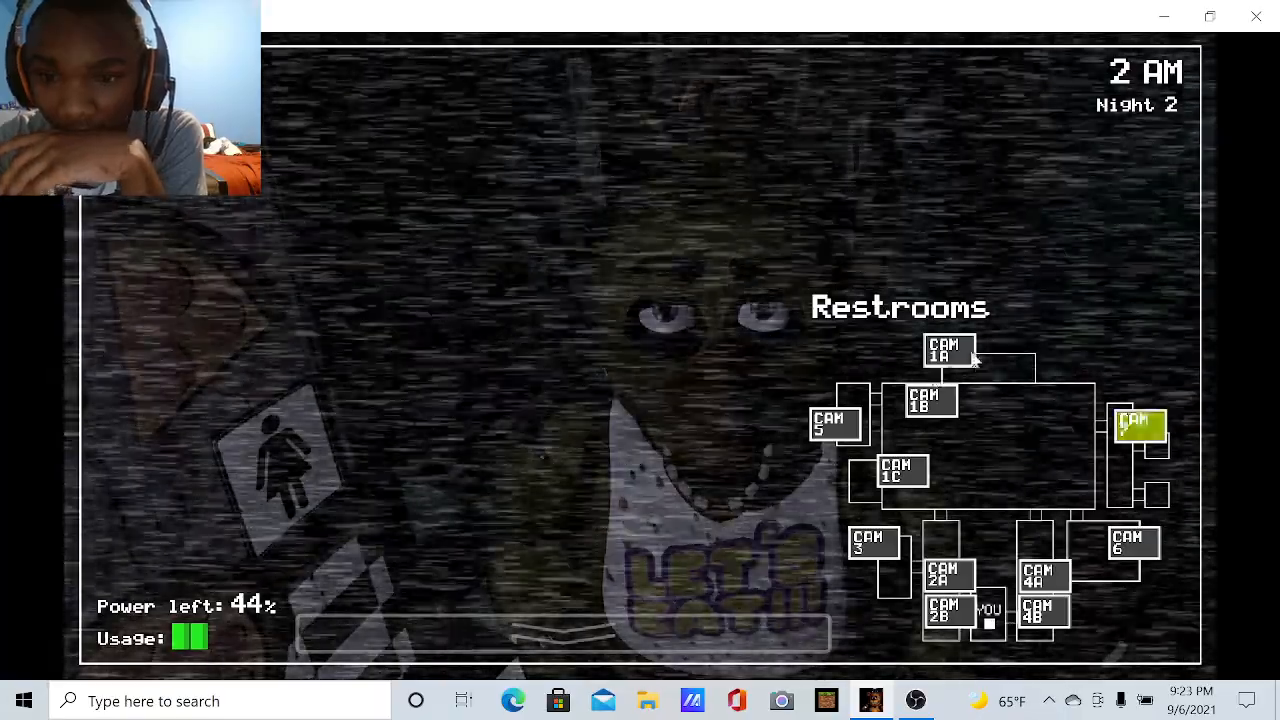
pyautogui.click(901, 470)
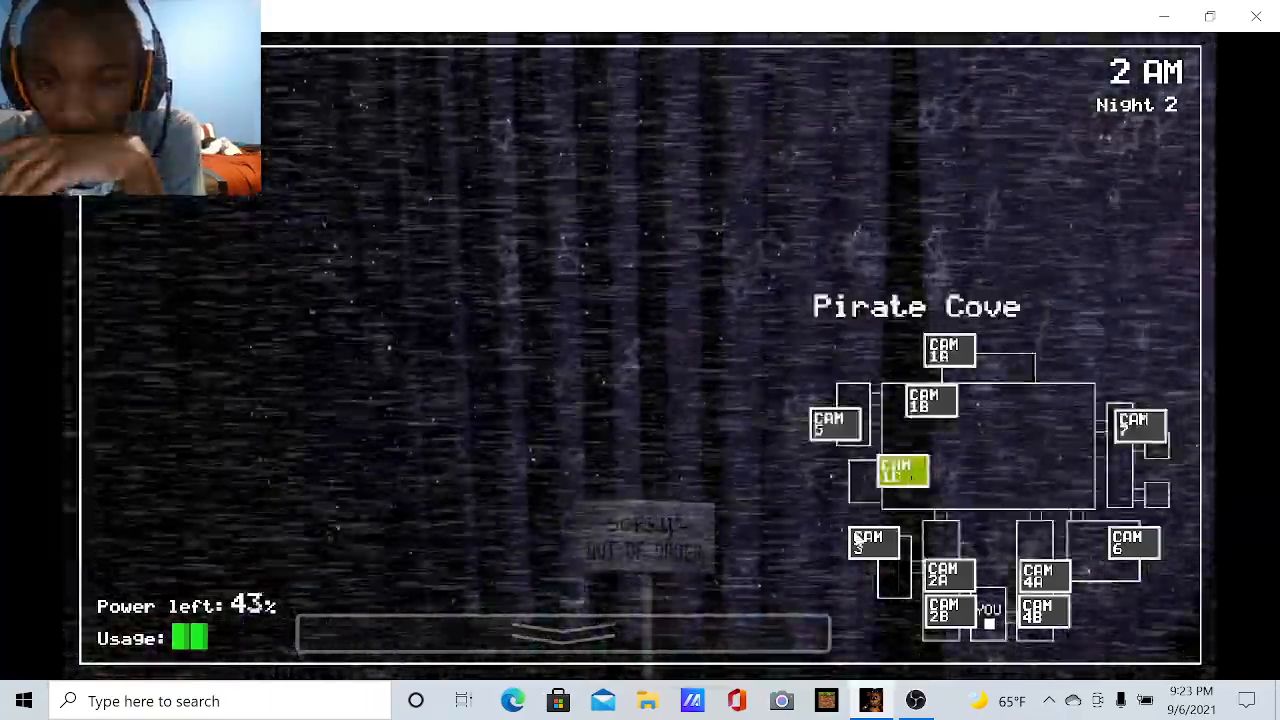
pyautogui.click(948, 610)
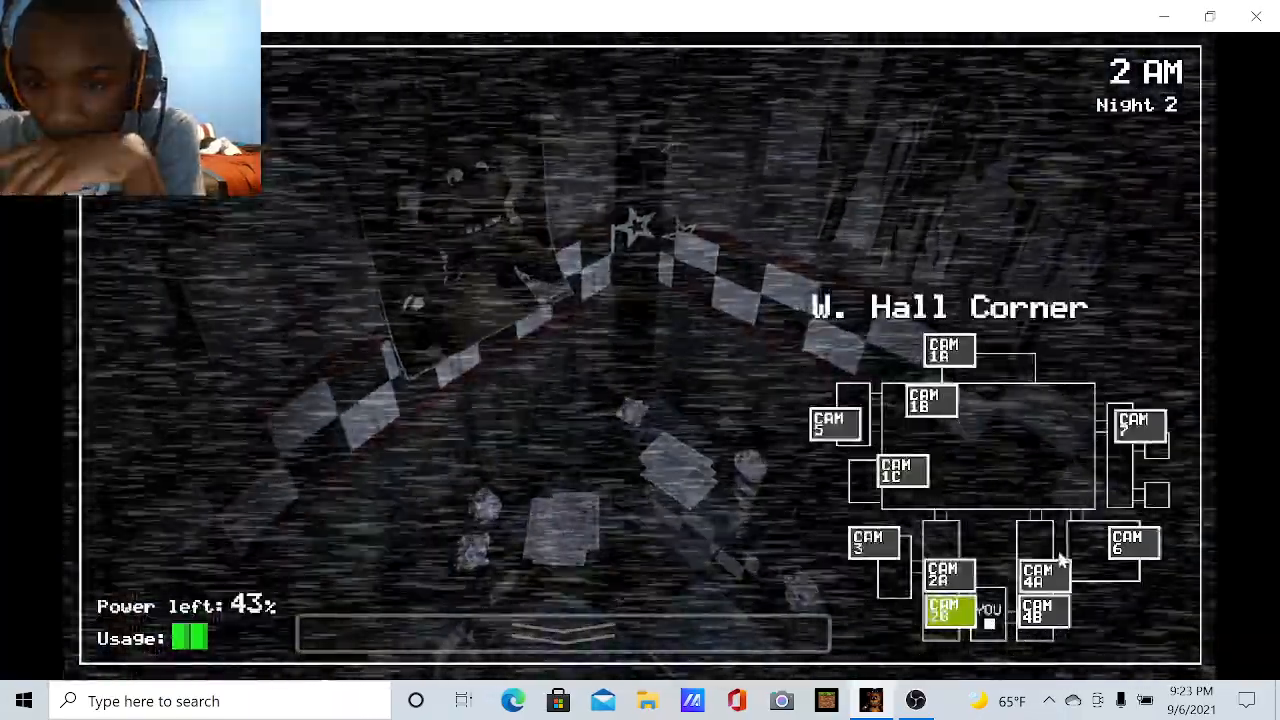
pyautogui.click(1044, 611)
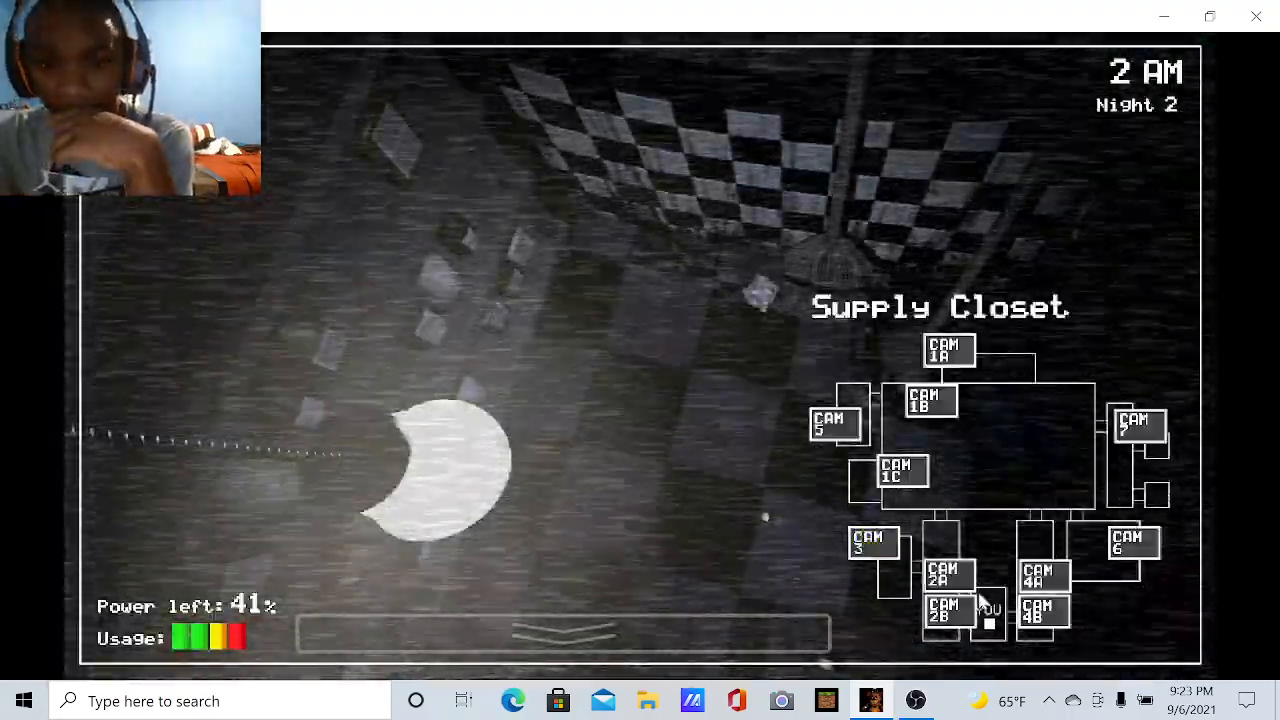
pyautogui.click(947, 575)
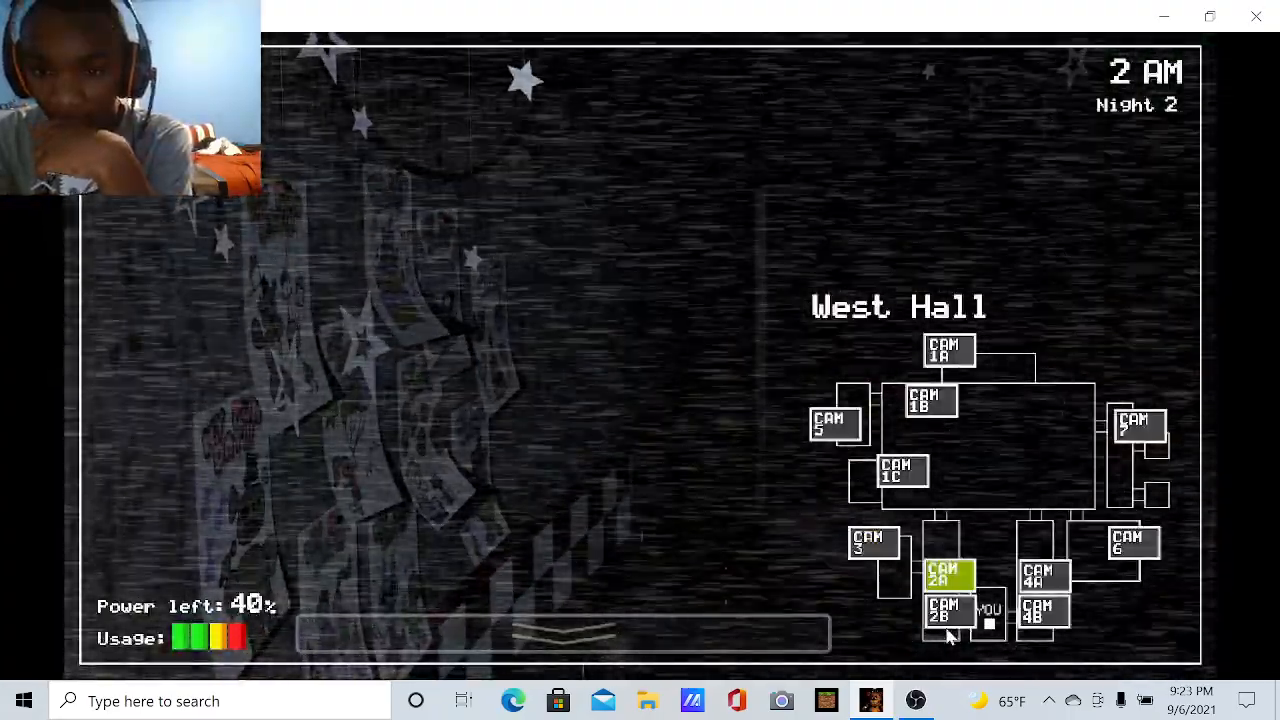
pyautogui.click(1043, 611)
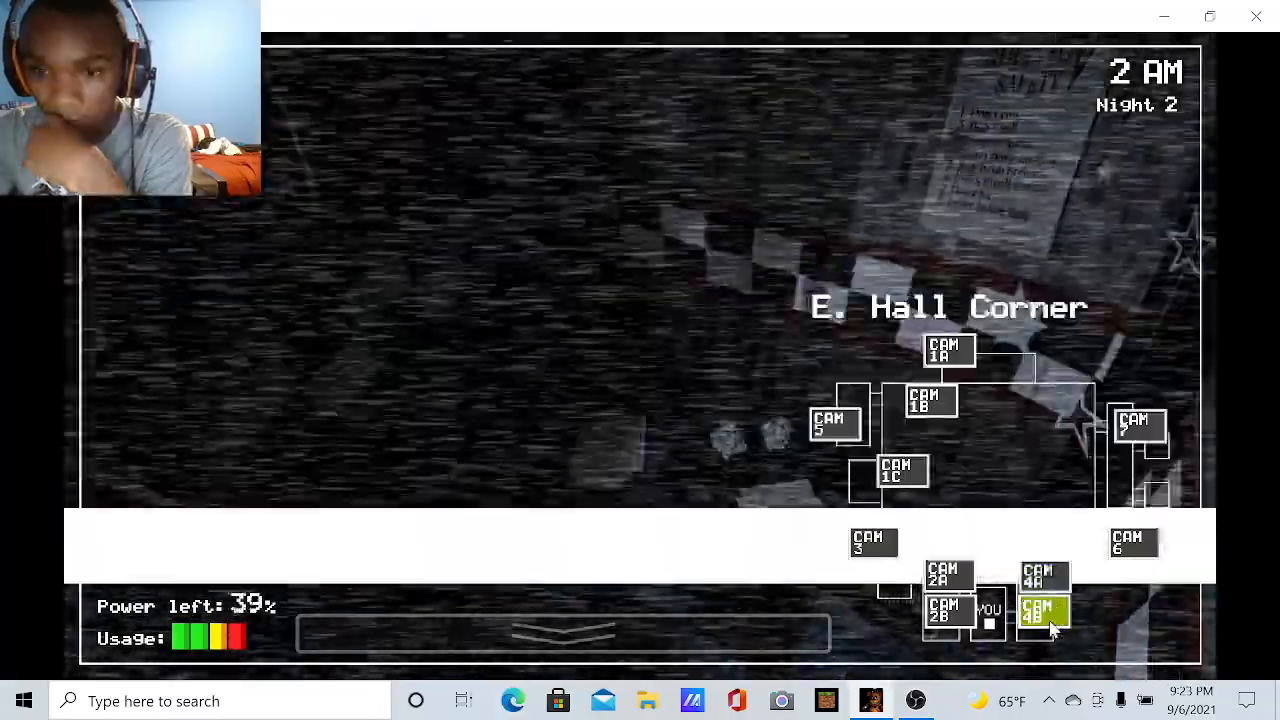
pyautogui.click(1138, 427)
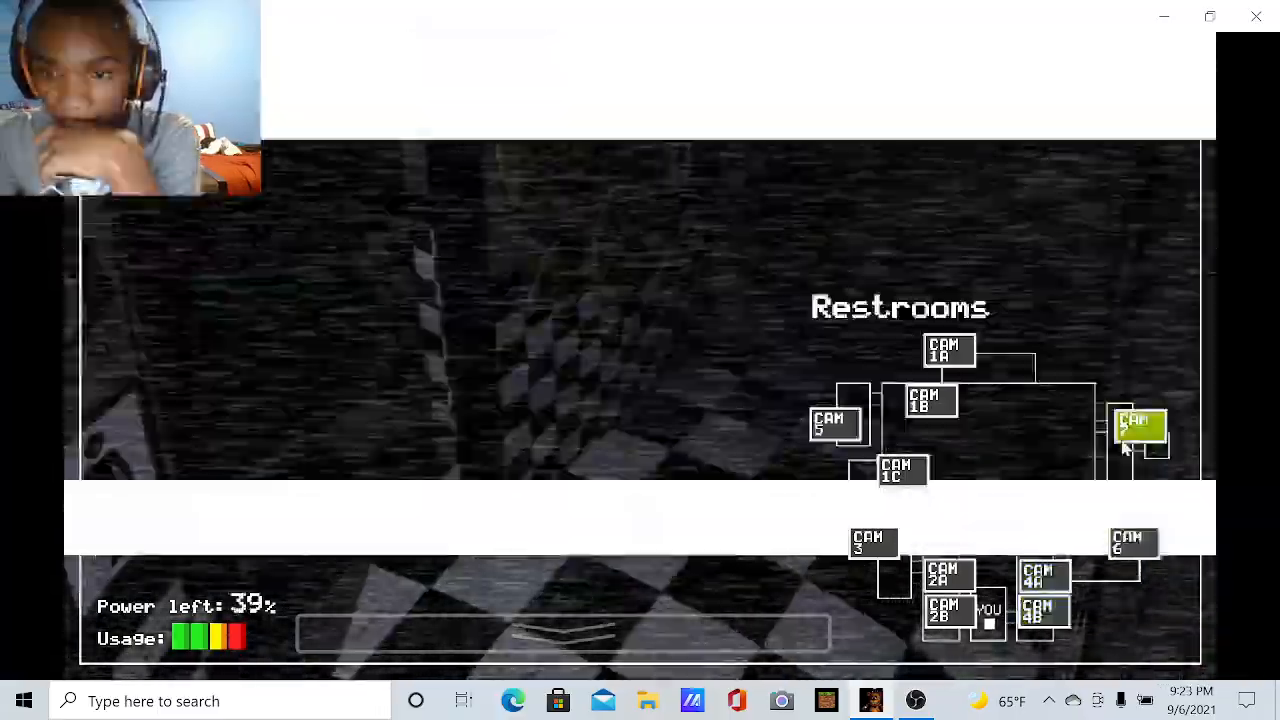
# Cycle Show Stage, Supply Closet, West Hall, Pirate Cove, East Hall and W. Hall Corner, ending on Supply Closet
pyautogui.click(947, 350)
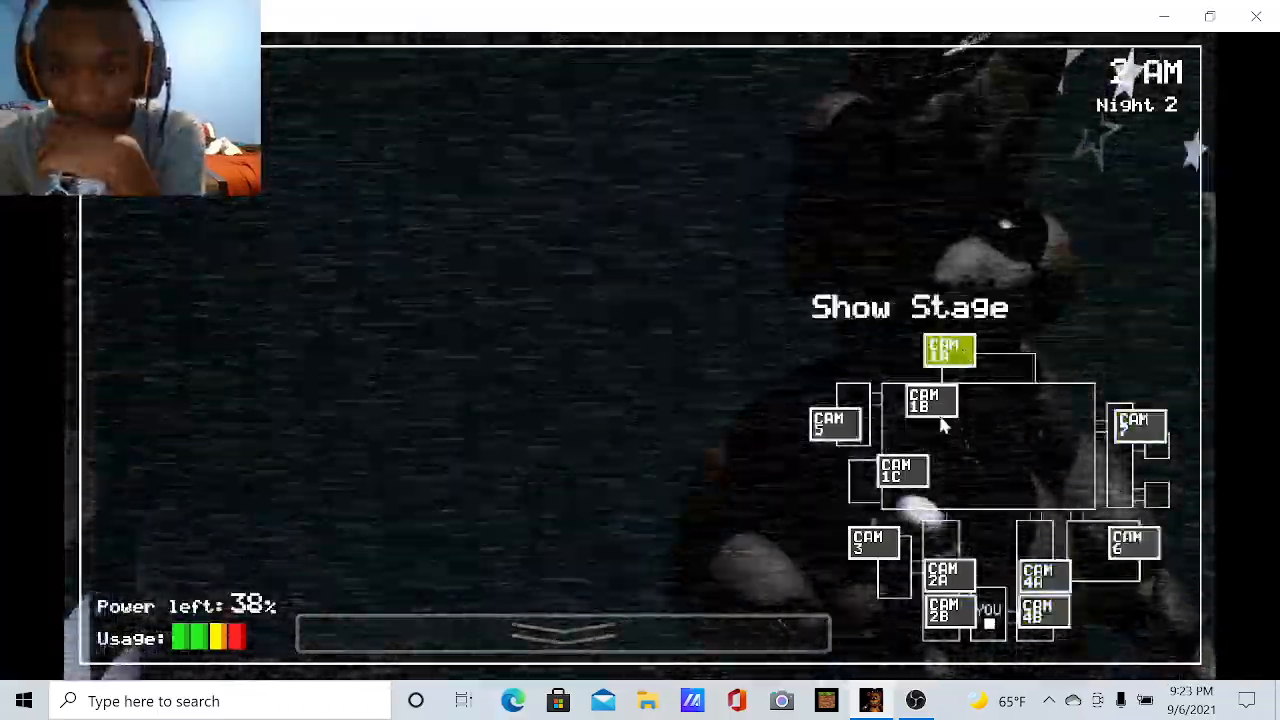
pyautogui.click(873, 543)
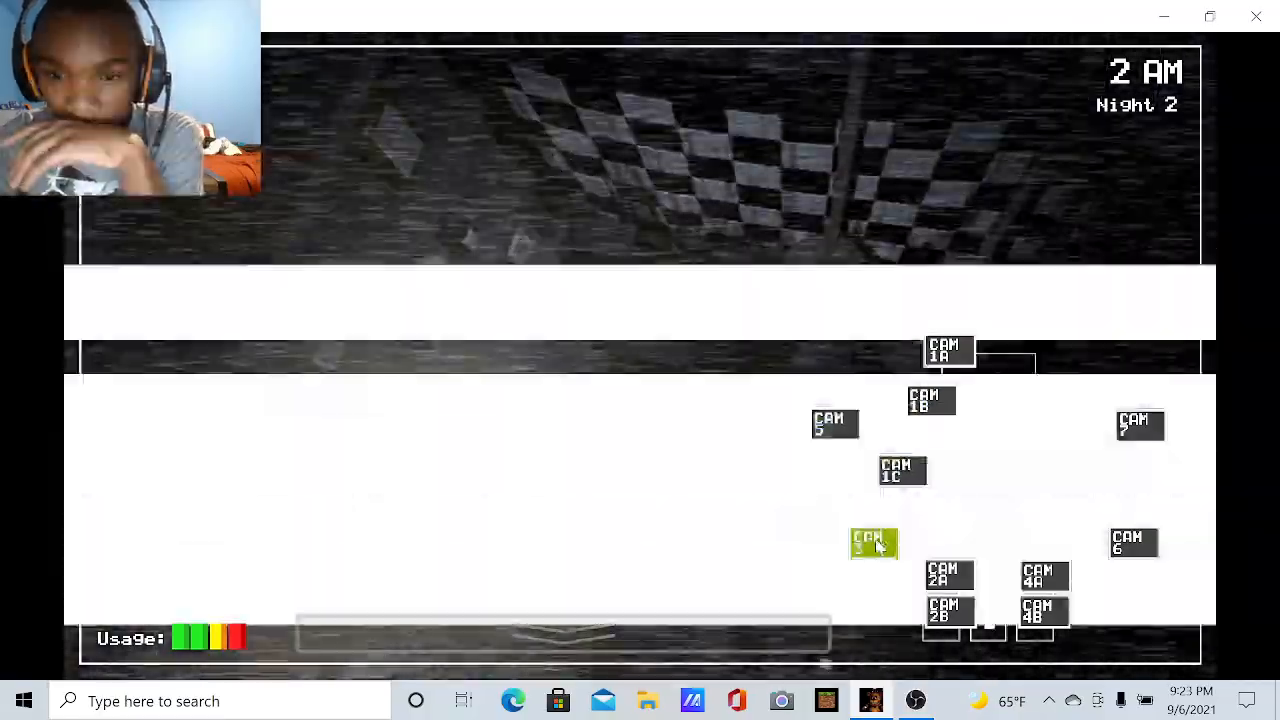
pyautogui.click(948, 611)
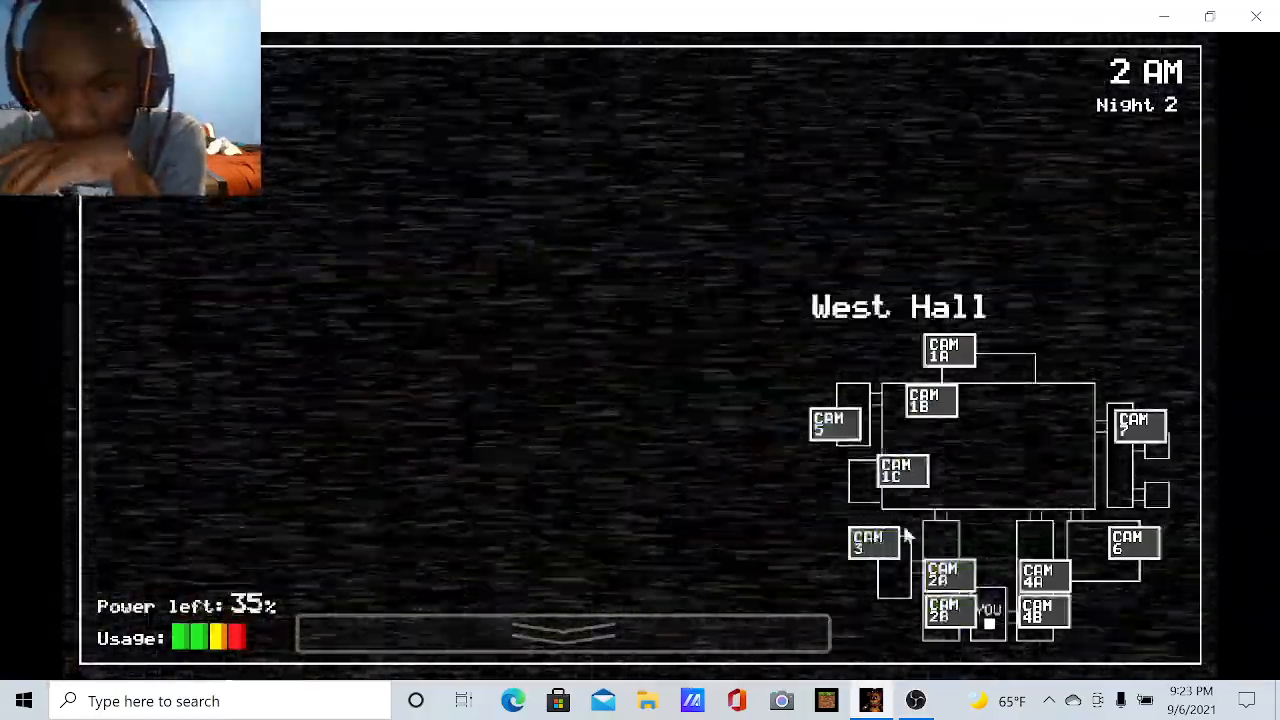
pyautogui.click(901, 470)
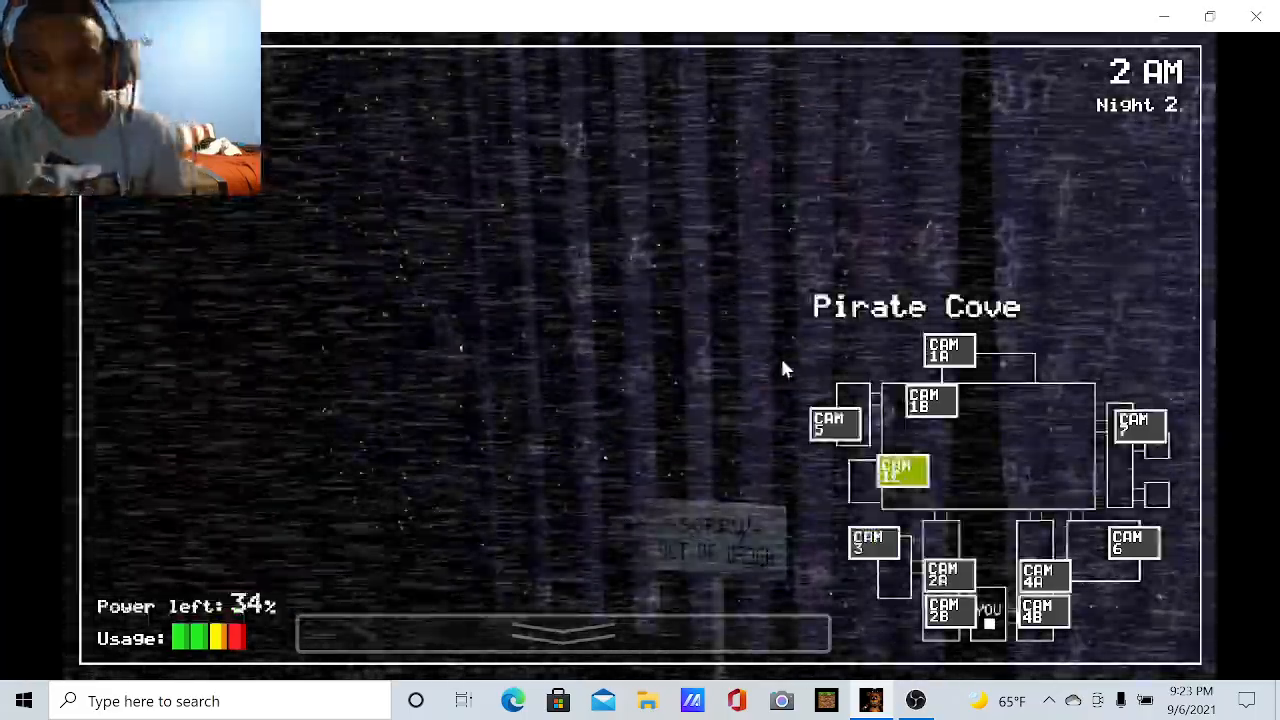
pyautogui.click(872, 542)
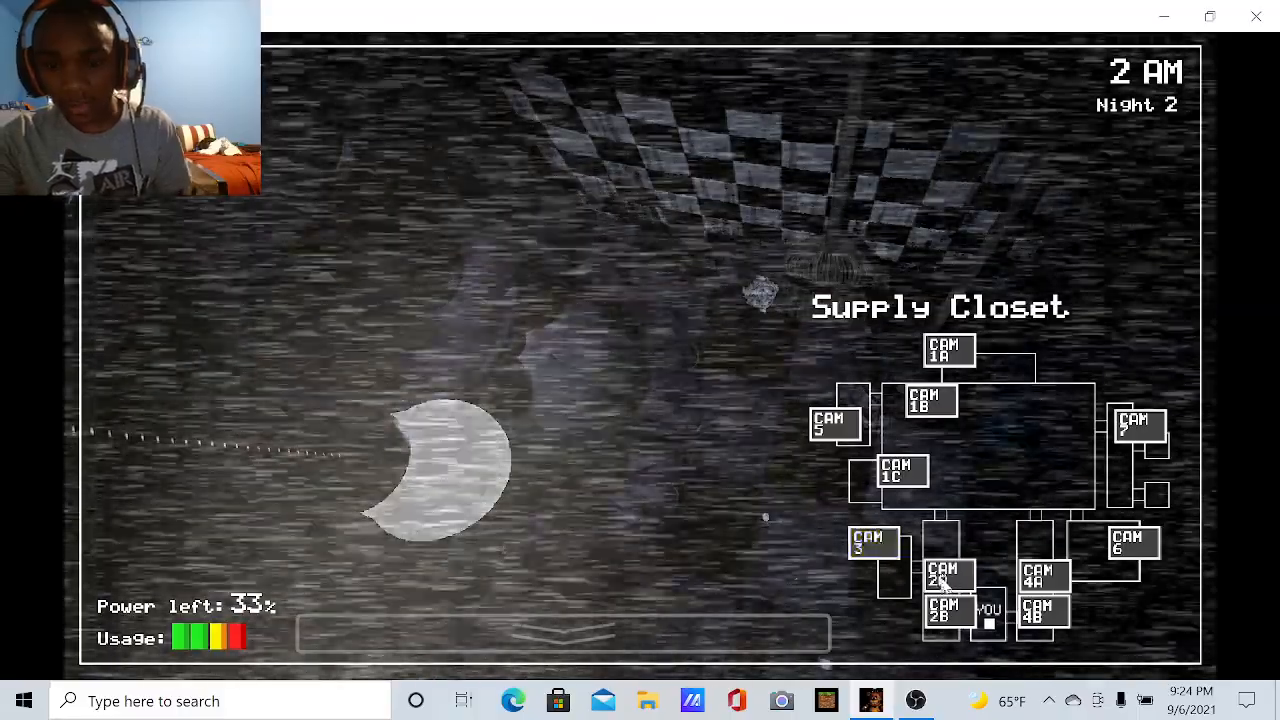
pyautogui.click(1043, 575)
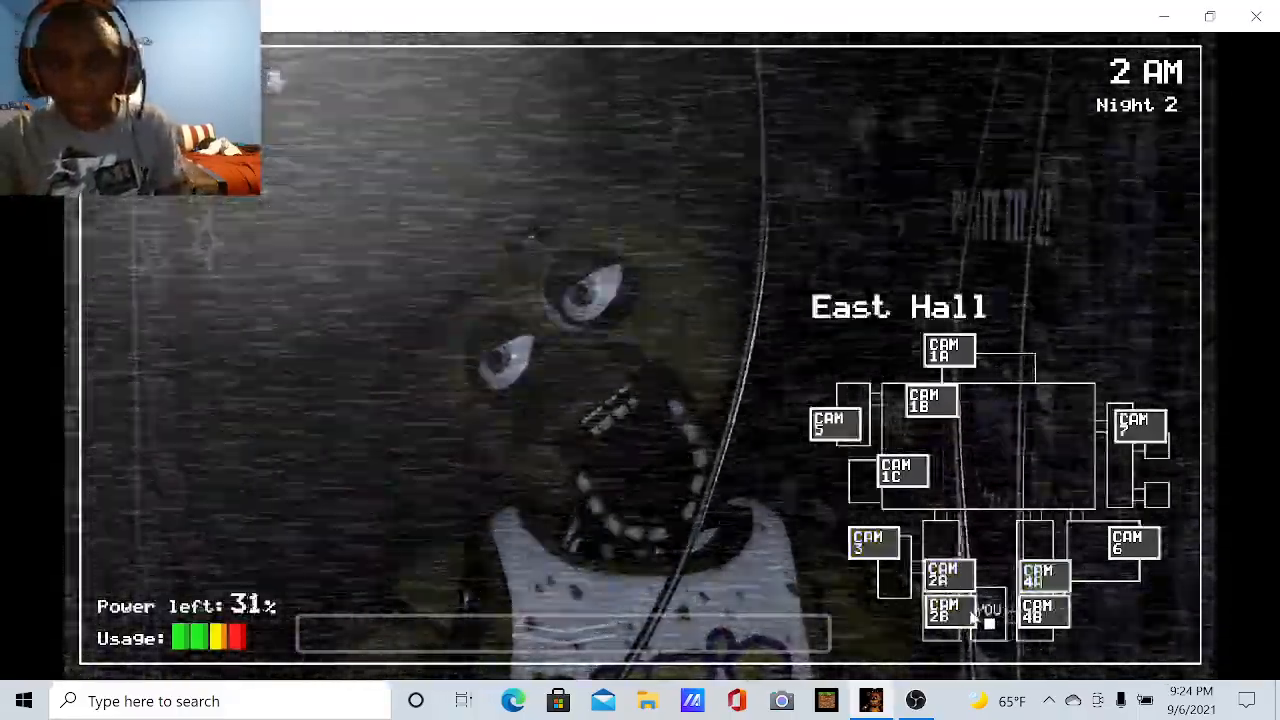
pyautogui.click(1044, 577)
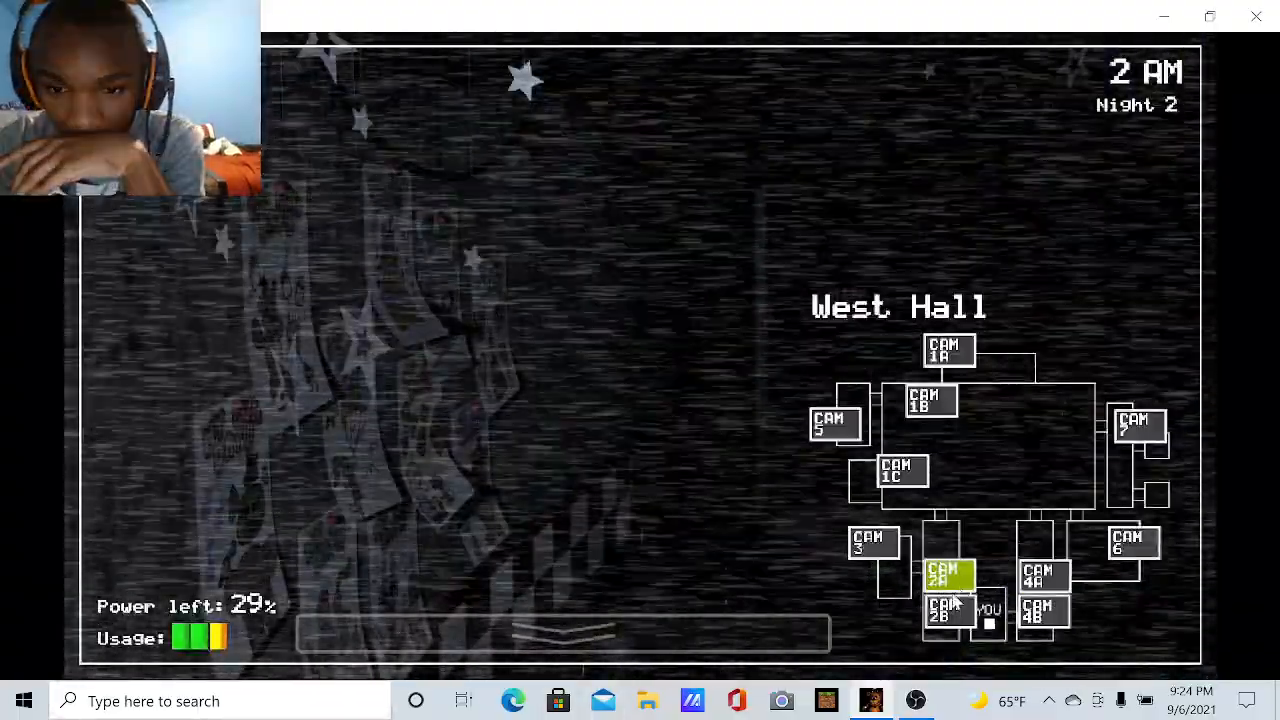
pyautogui.click(872, 543)
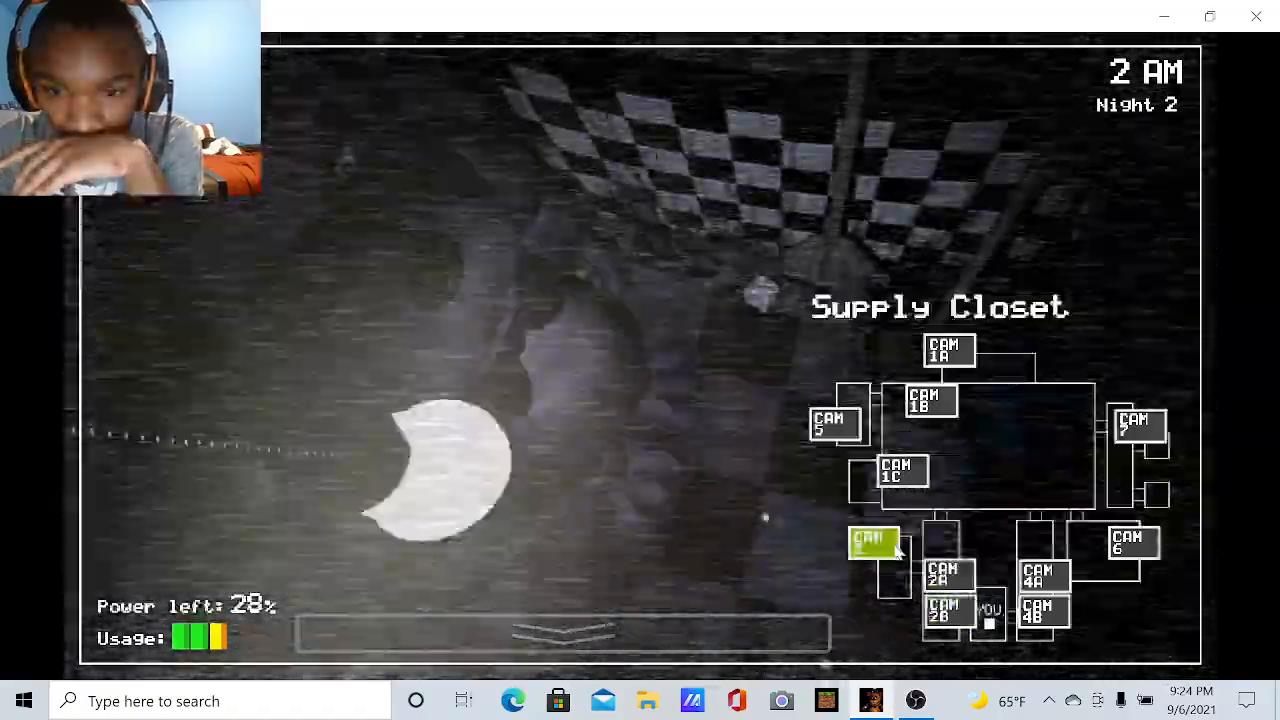
pyautogui.click(947, 610)
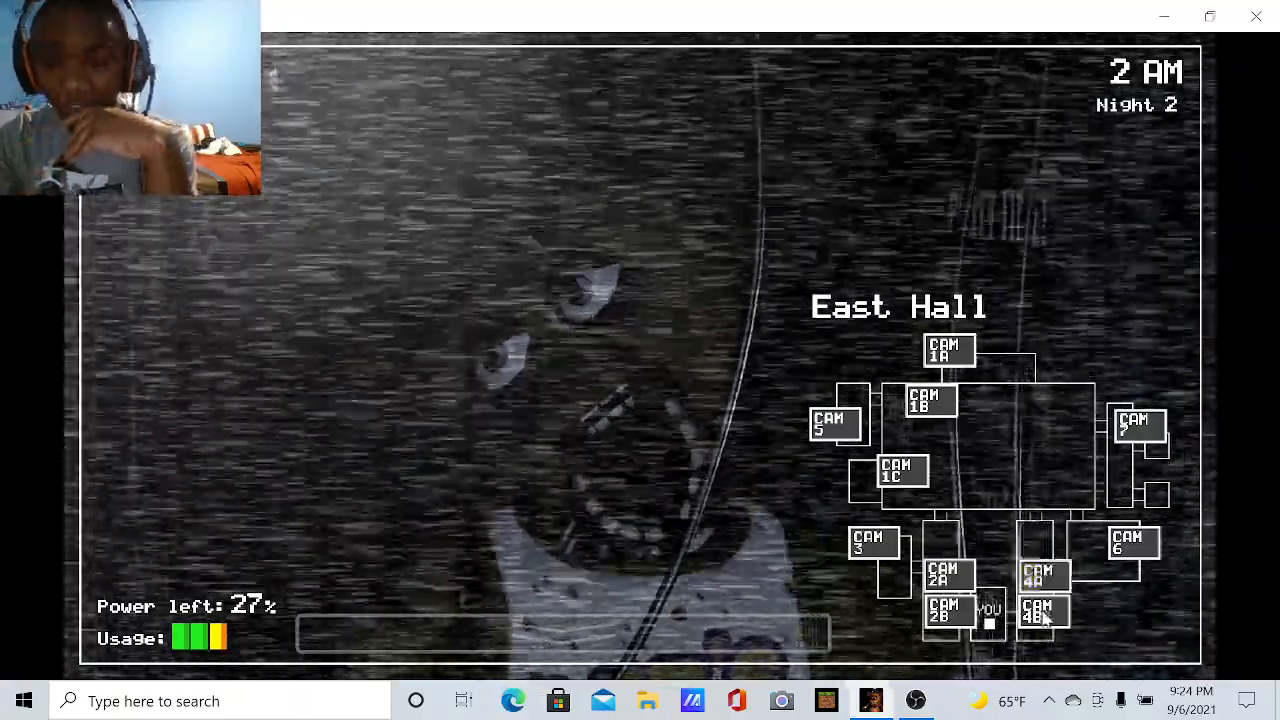
pyautogui.click(948, 611)
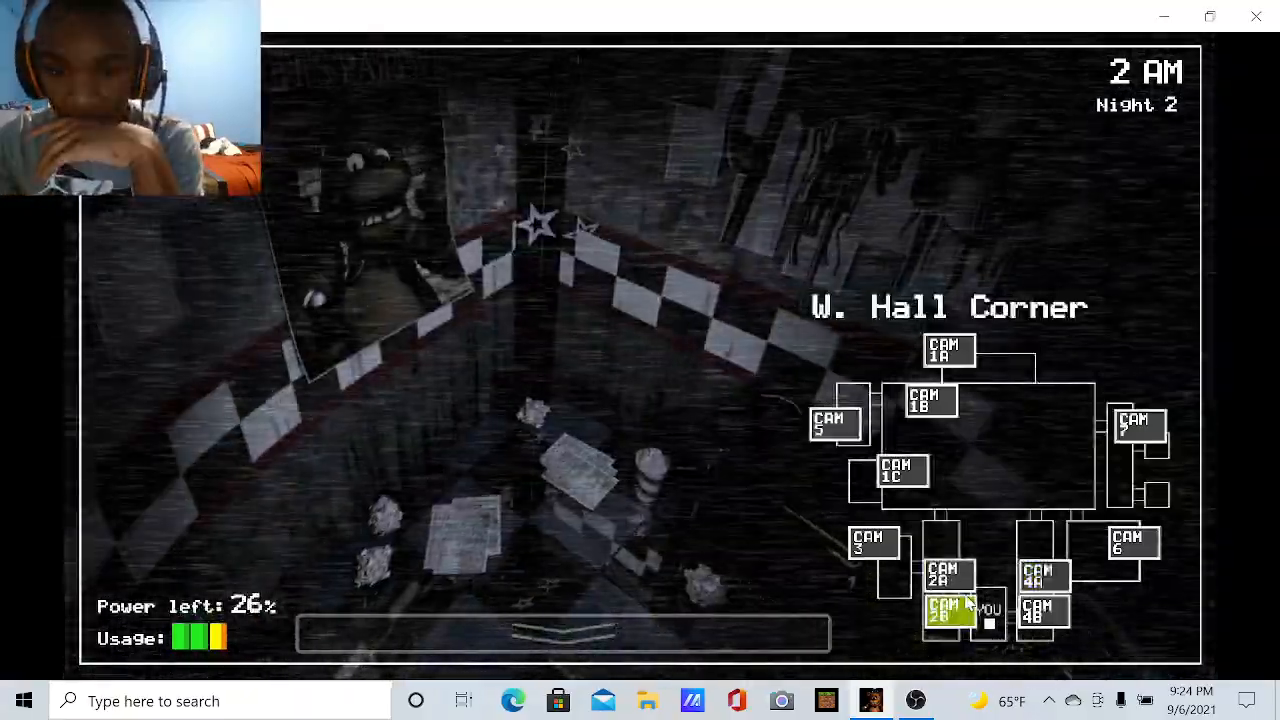
pyautogui.click(945, 575)
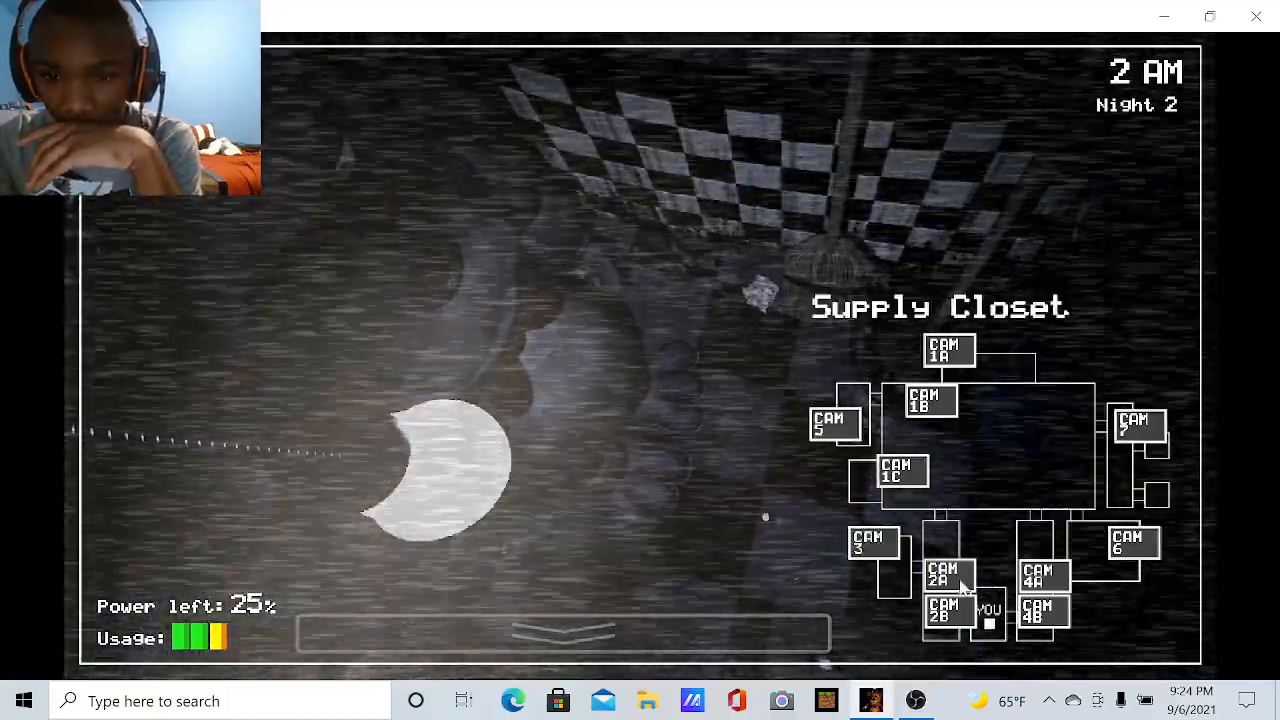
# Shut the left door, then check the West Hall, East Hall and E. Hall Corner feeds
pyautogui.click(563, 633)
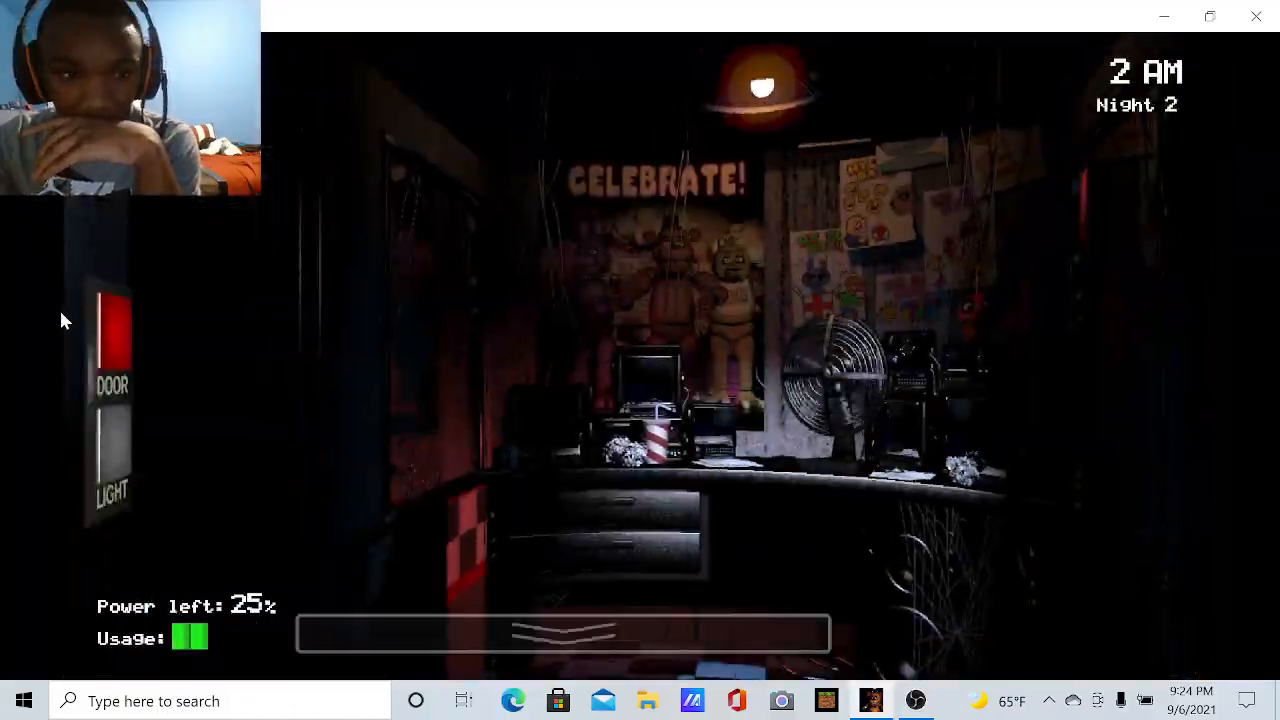
pyautogui.click(563, 632)
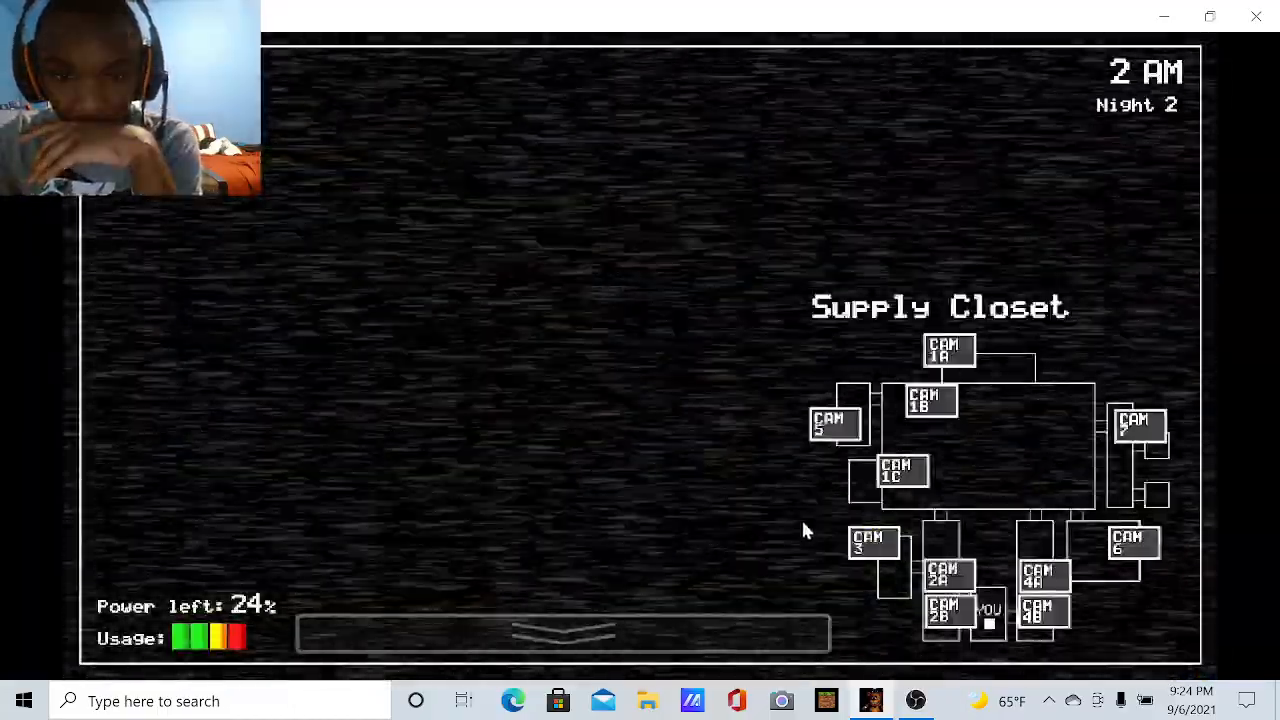
pyautogui.click(873, 542)
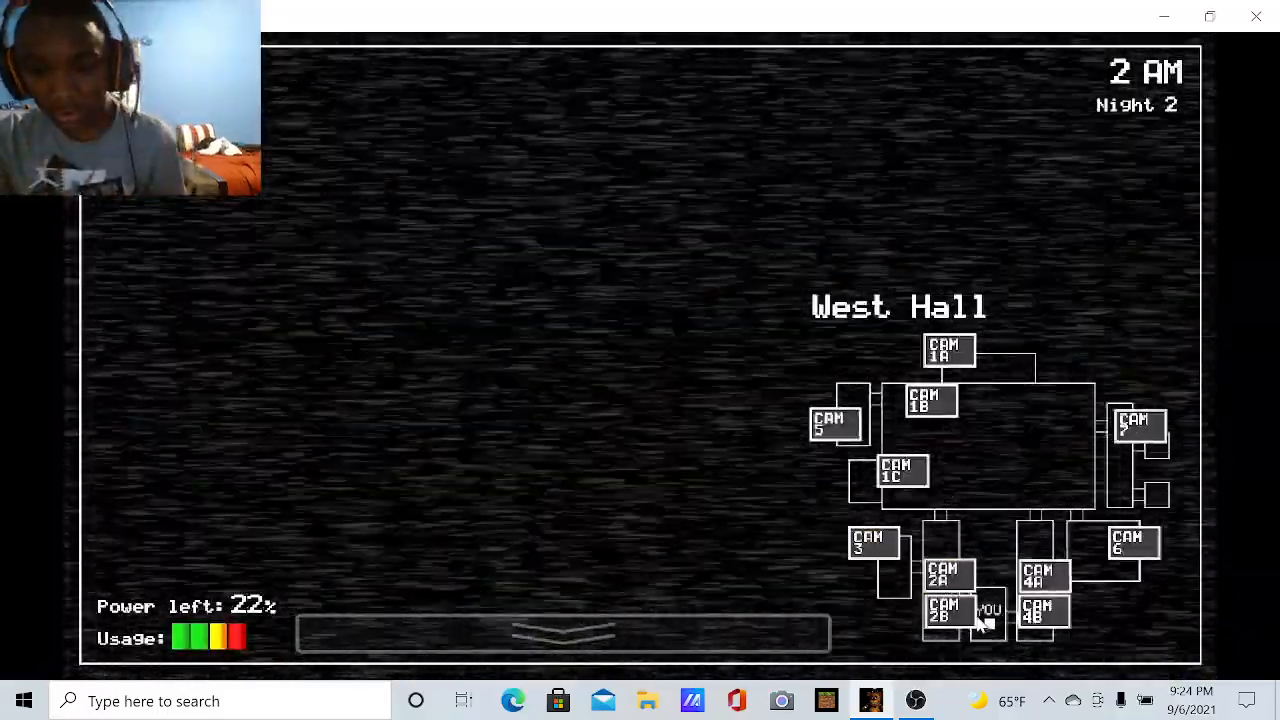
pyautogui.click(1044, 575)
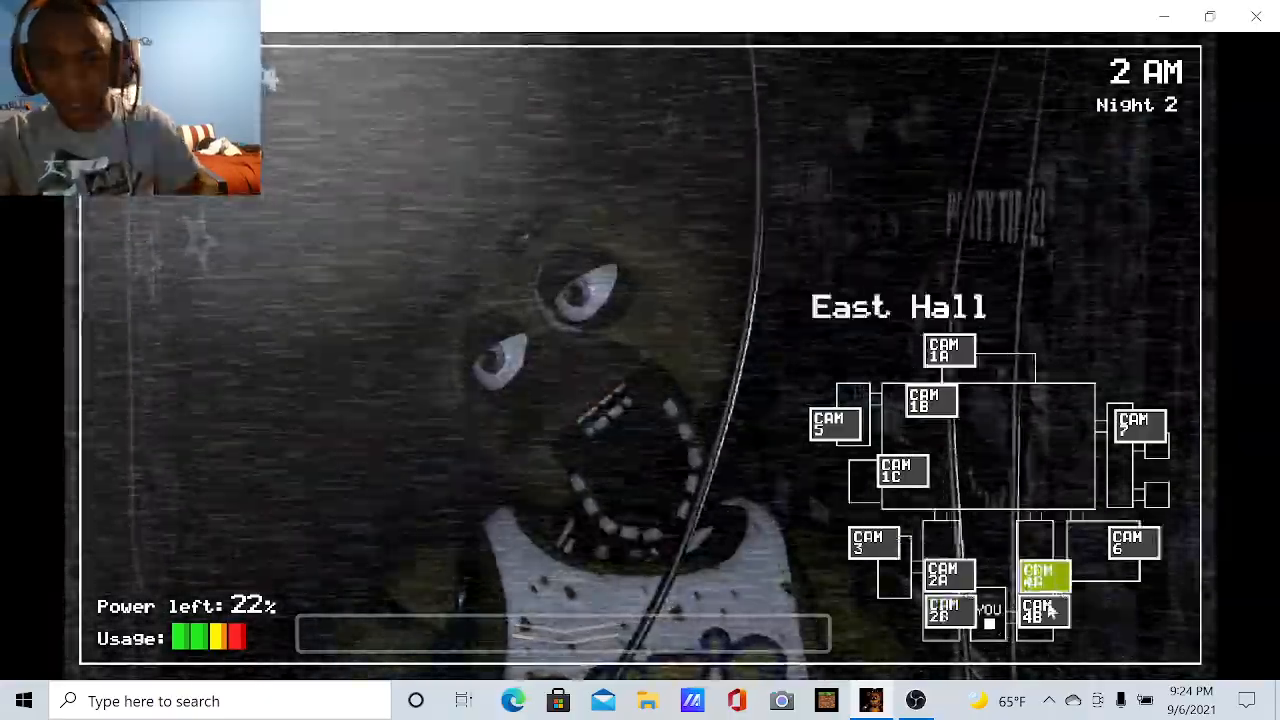
pyautogui.click(1043, 610)
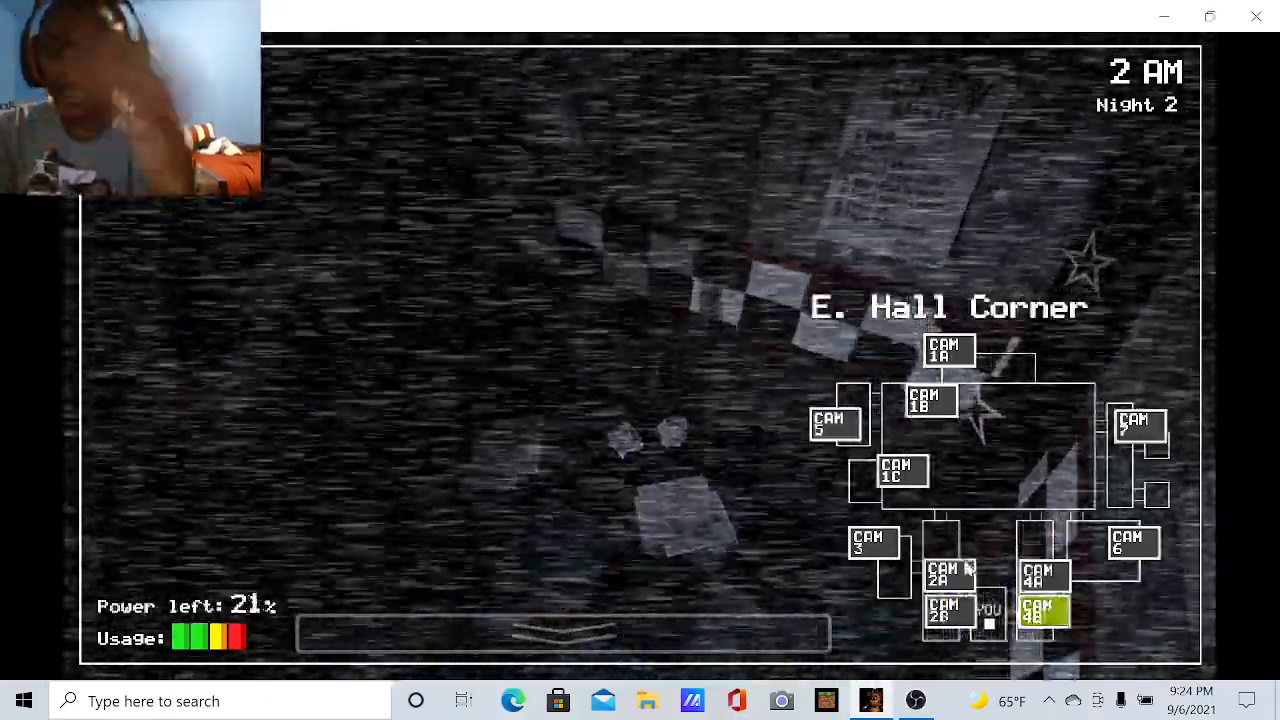
pyautogui.click(947, 575)
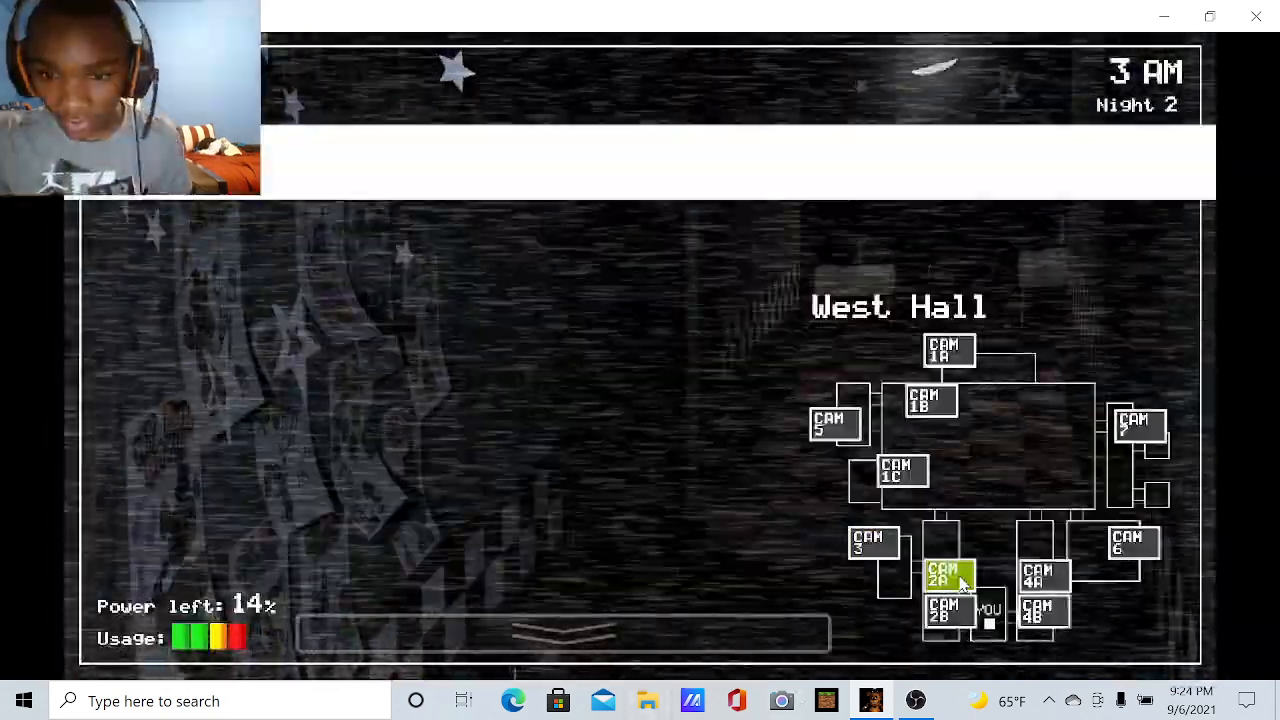
# Check the East Hall, Supply Closet, Dining Area and W. Hall Corner feeds as power drops to 6%
pyautogui.click(1043, 577)
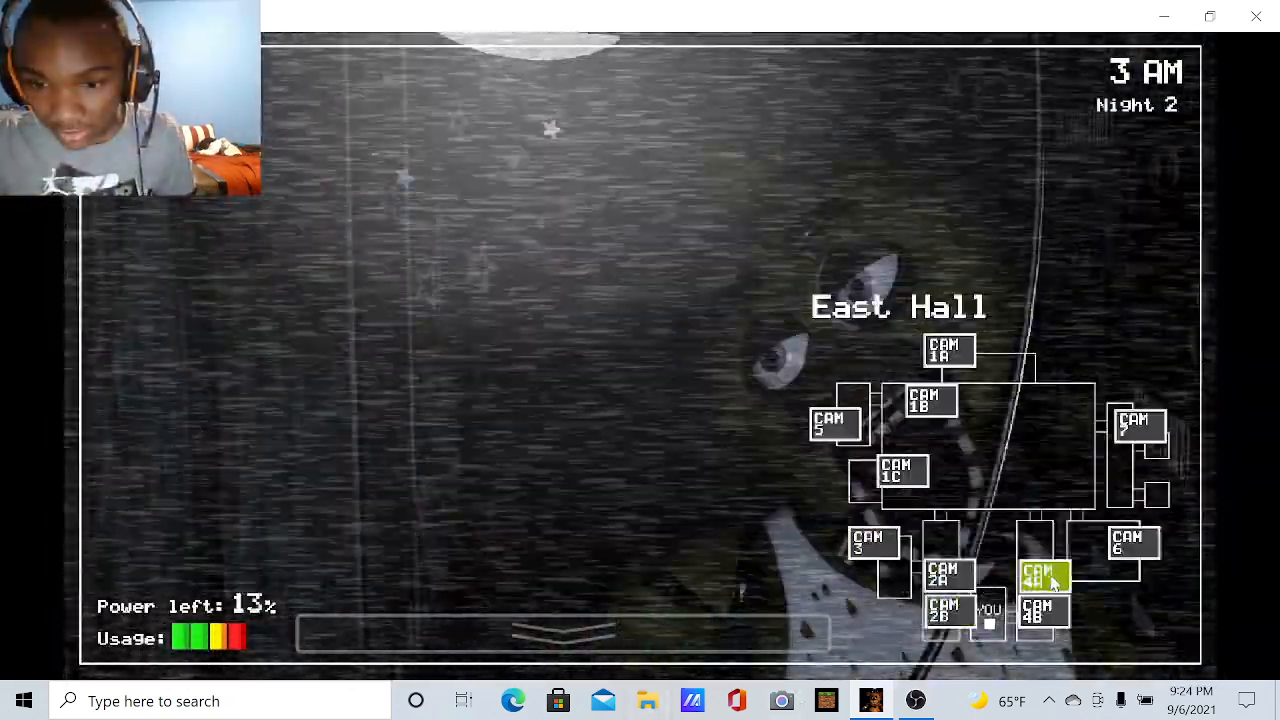
pyautogui.click(873, 540)
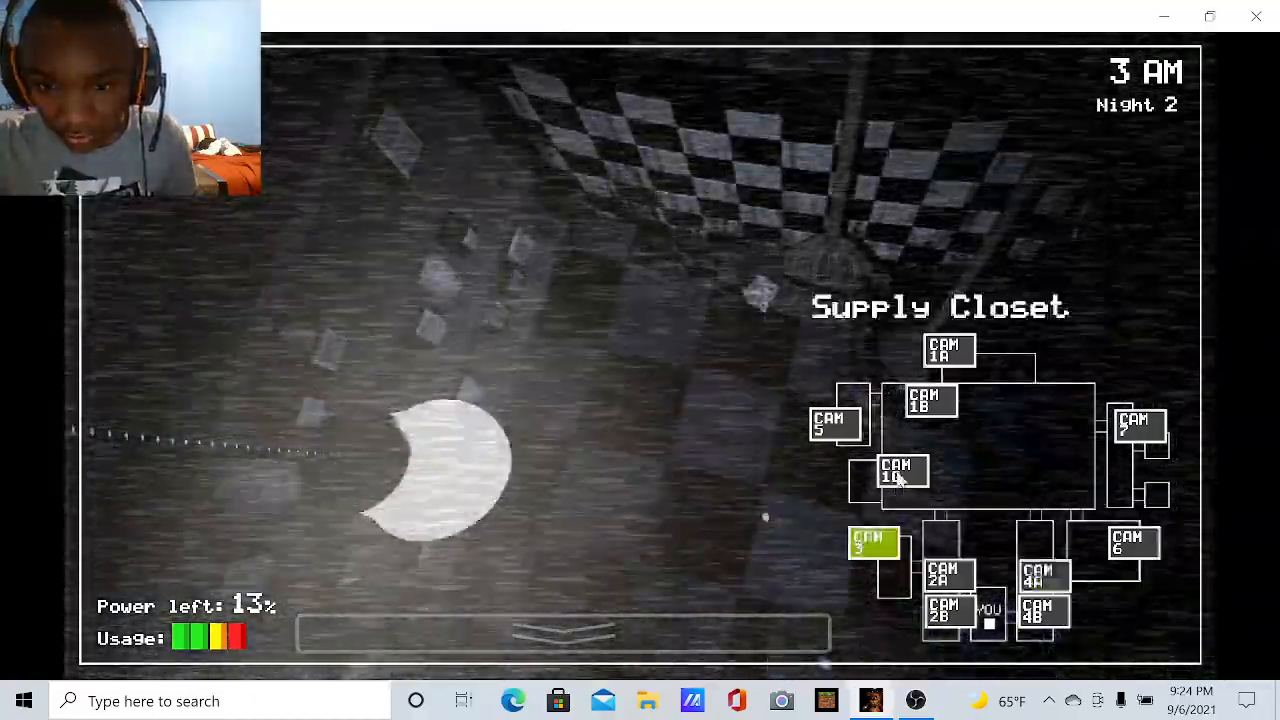
pyautogui.click(931, 400)
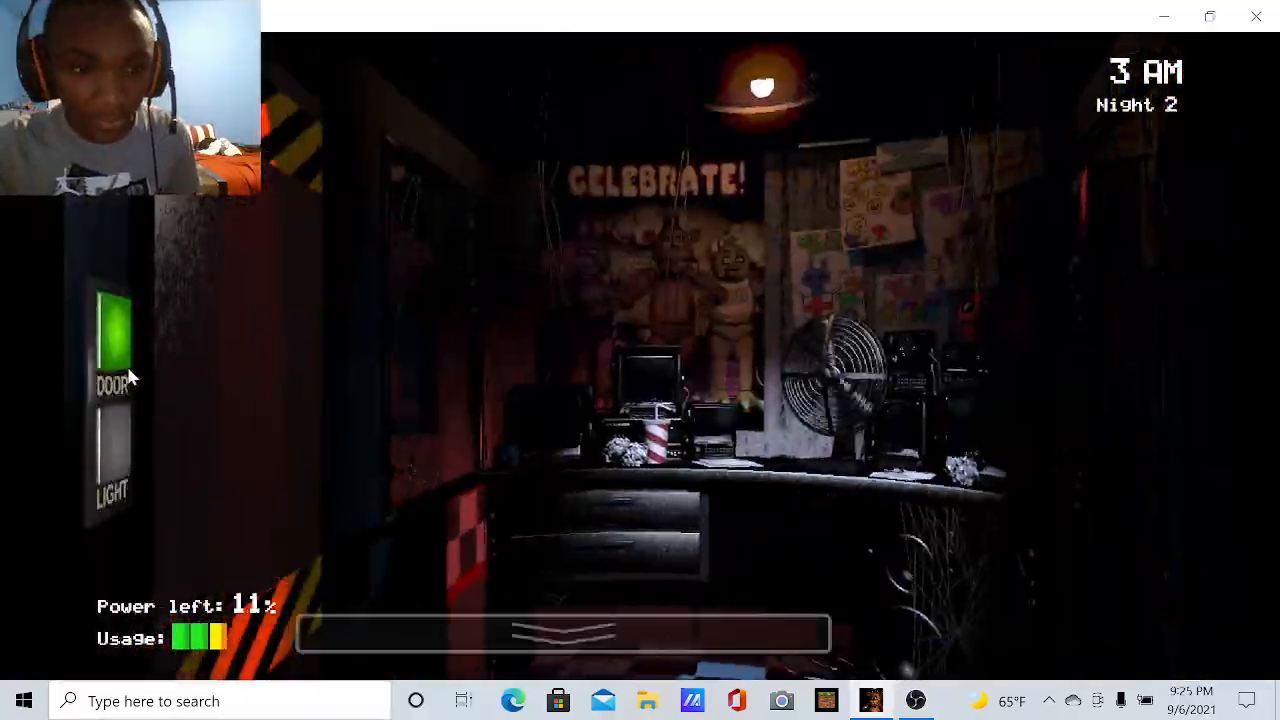
pyautogui.click(563, 632)
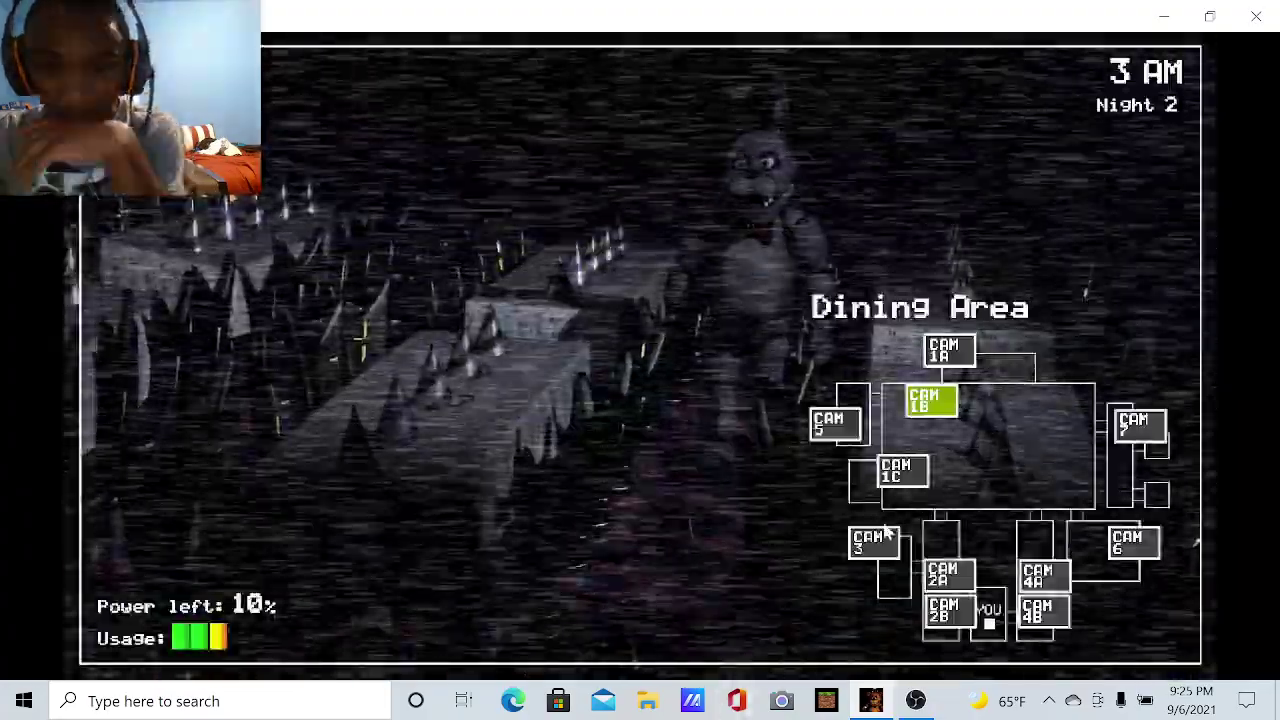
pyautogui.click(873, 543)
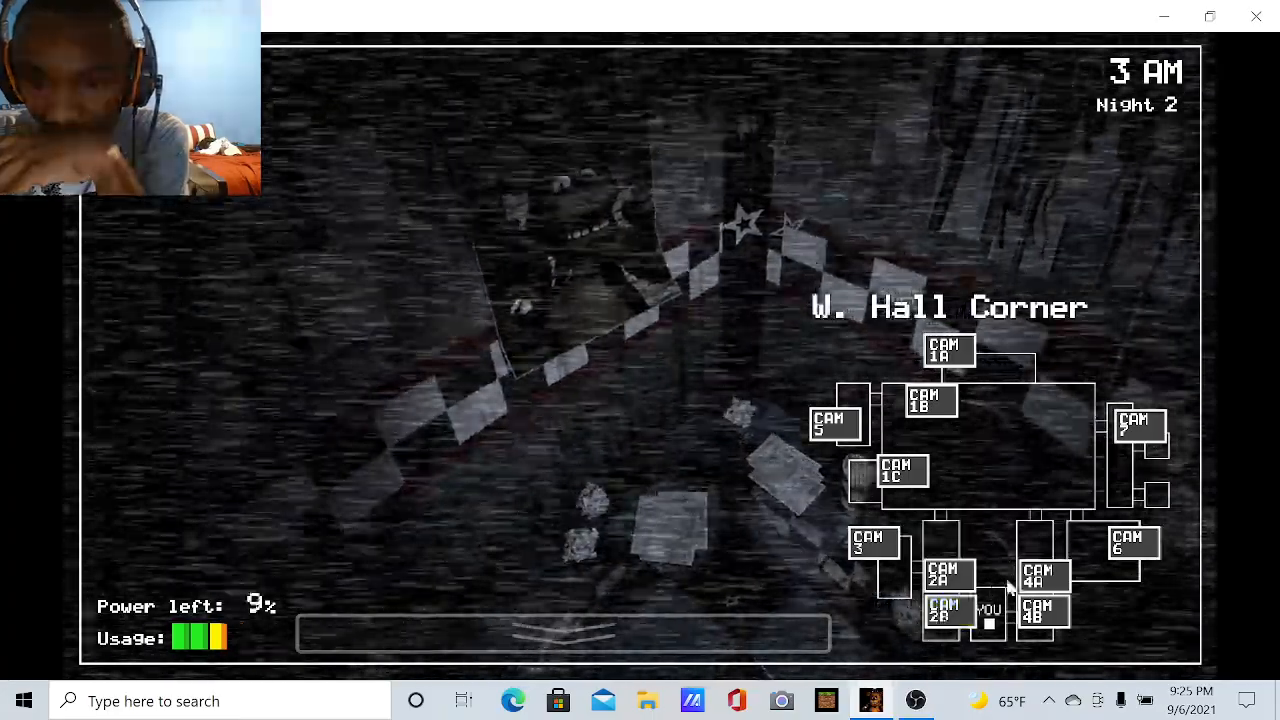
pyautogui.click(1043, 575)
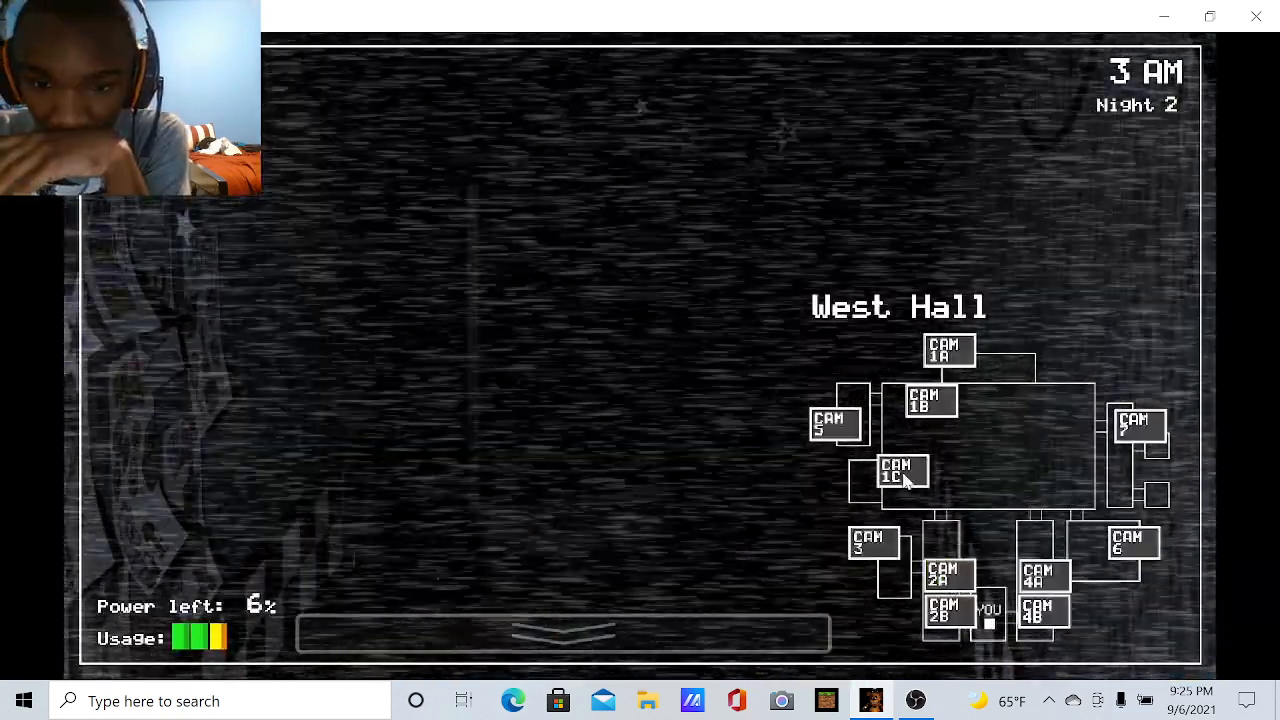
# Check Backstage, West Hall twice and E. Hall Corner, then lower the monitor at 2% power
pyautogui.click(835, 422)
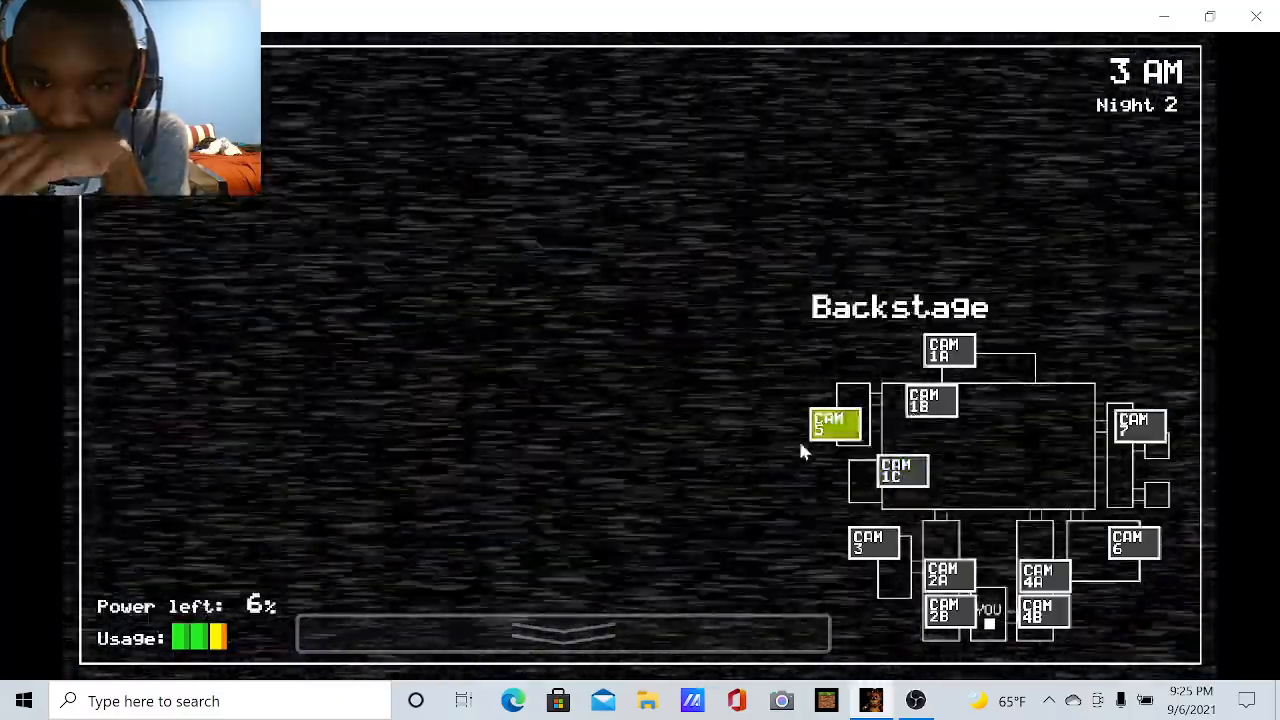
pyautogui.click(947, 575)
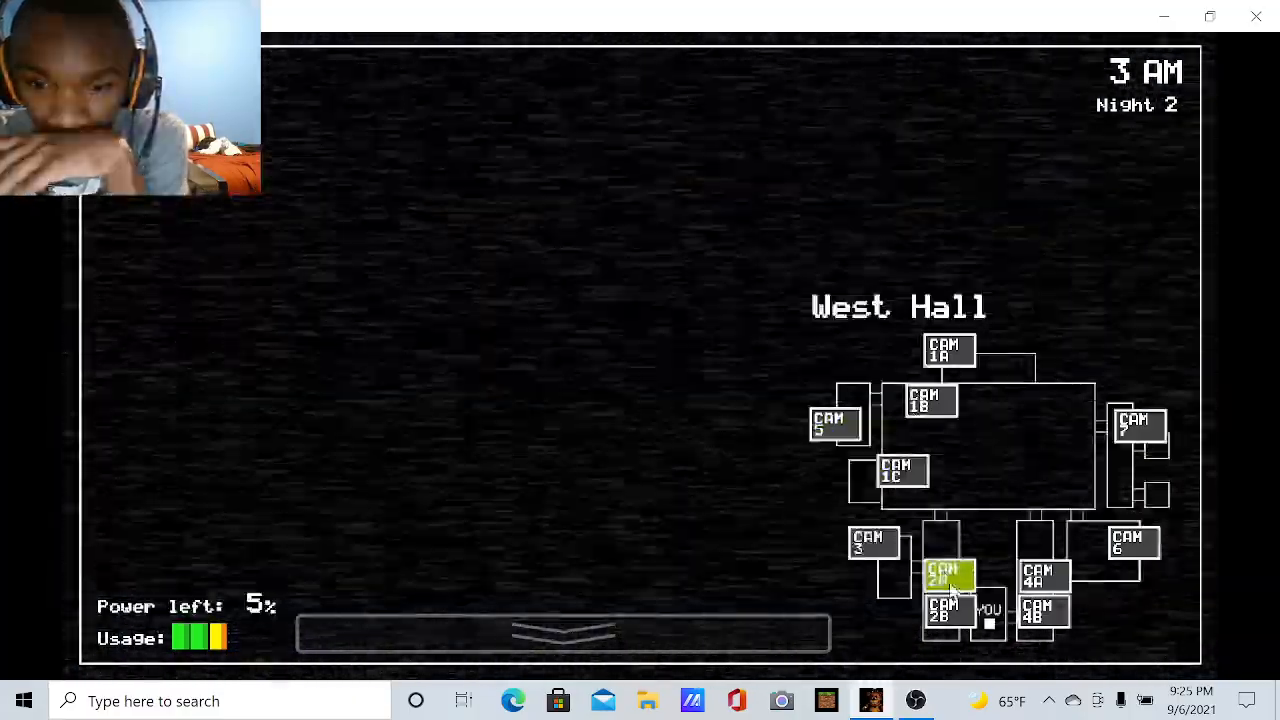
pyautogui.click(563, 633)
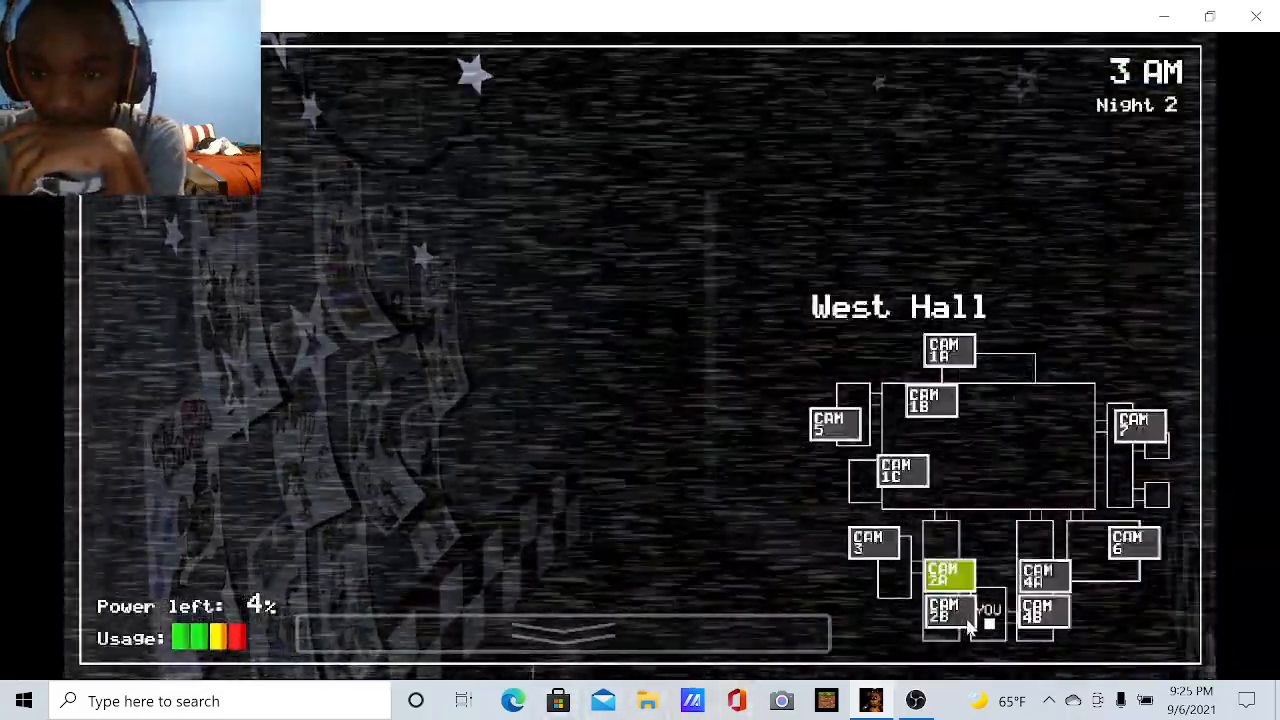
pyautogui.click(1135, 540)
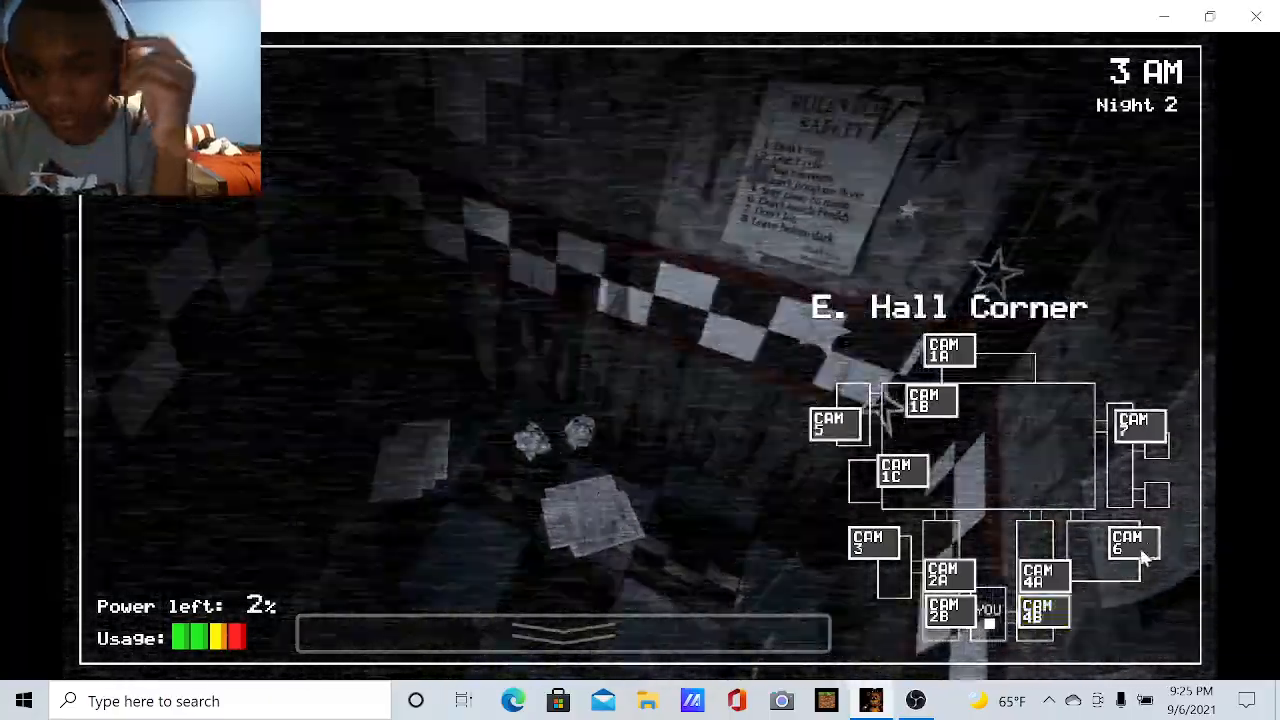
pyautogui.click(560, 632)
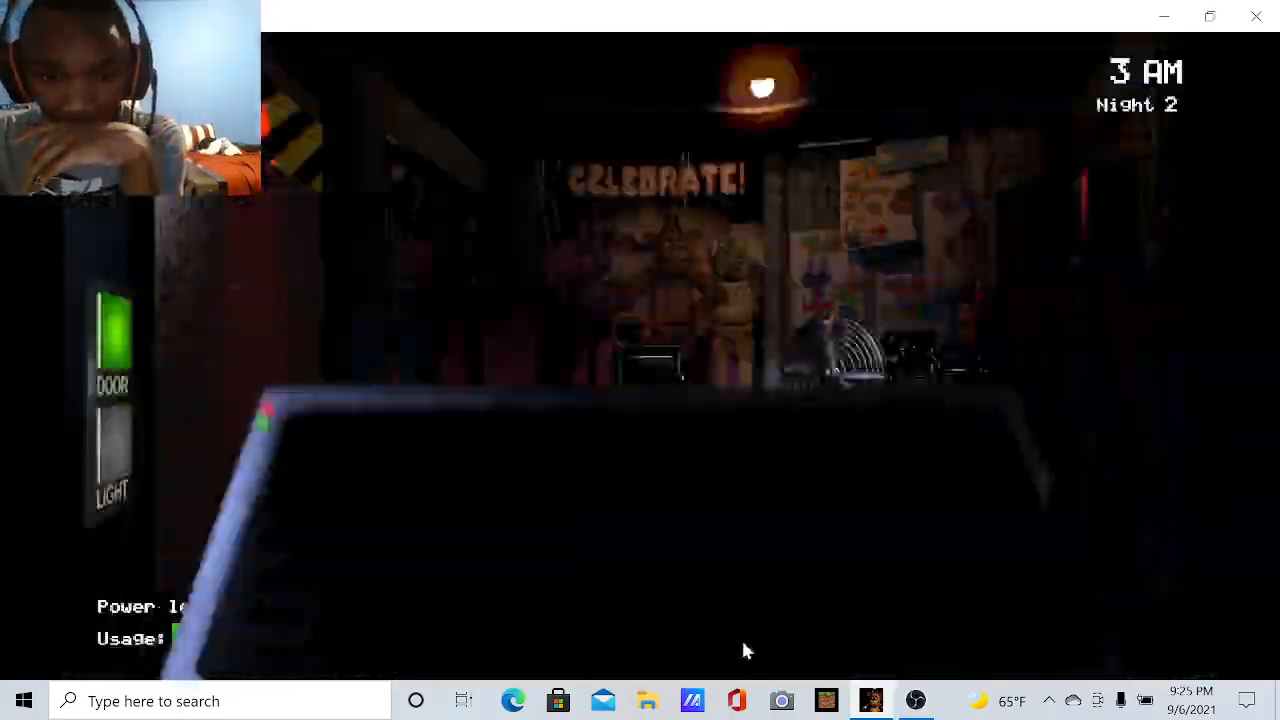